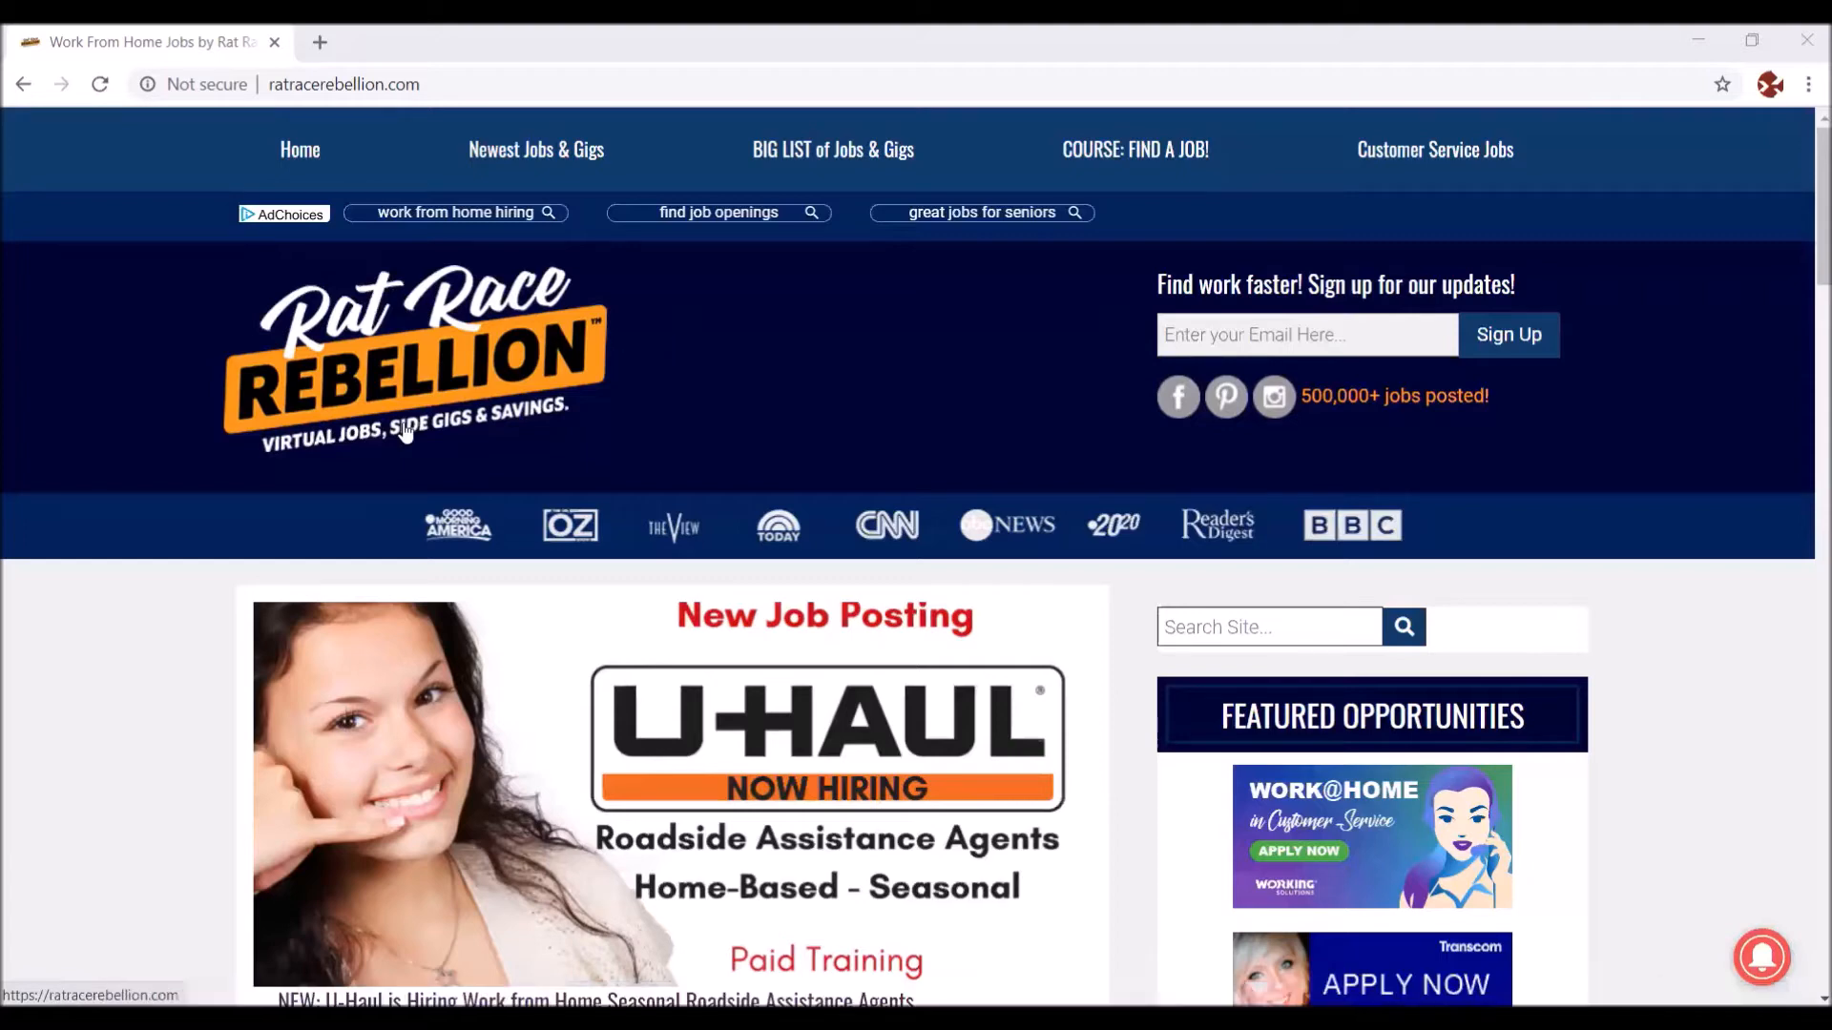
mouse_move(125, 686)
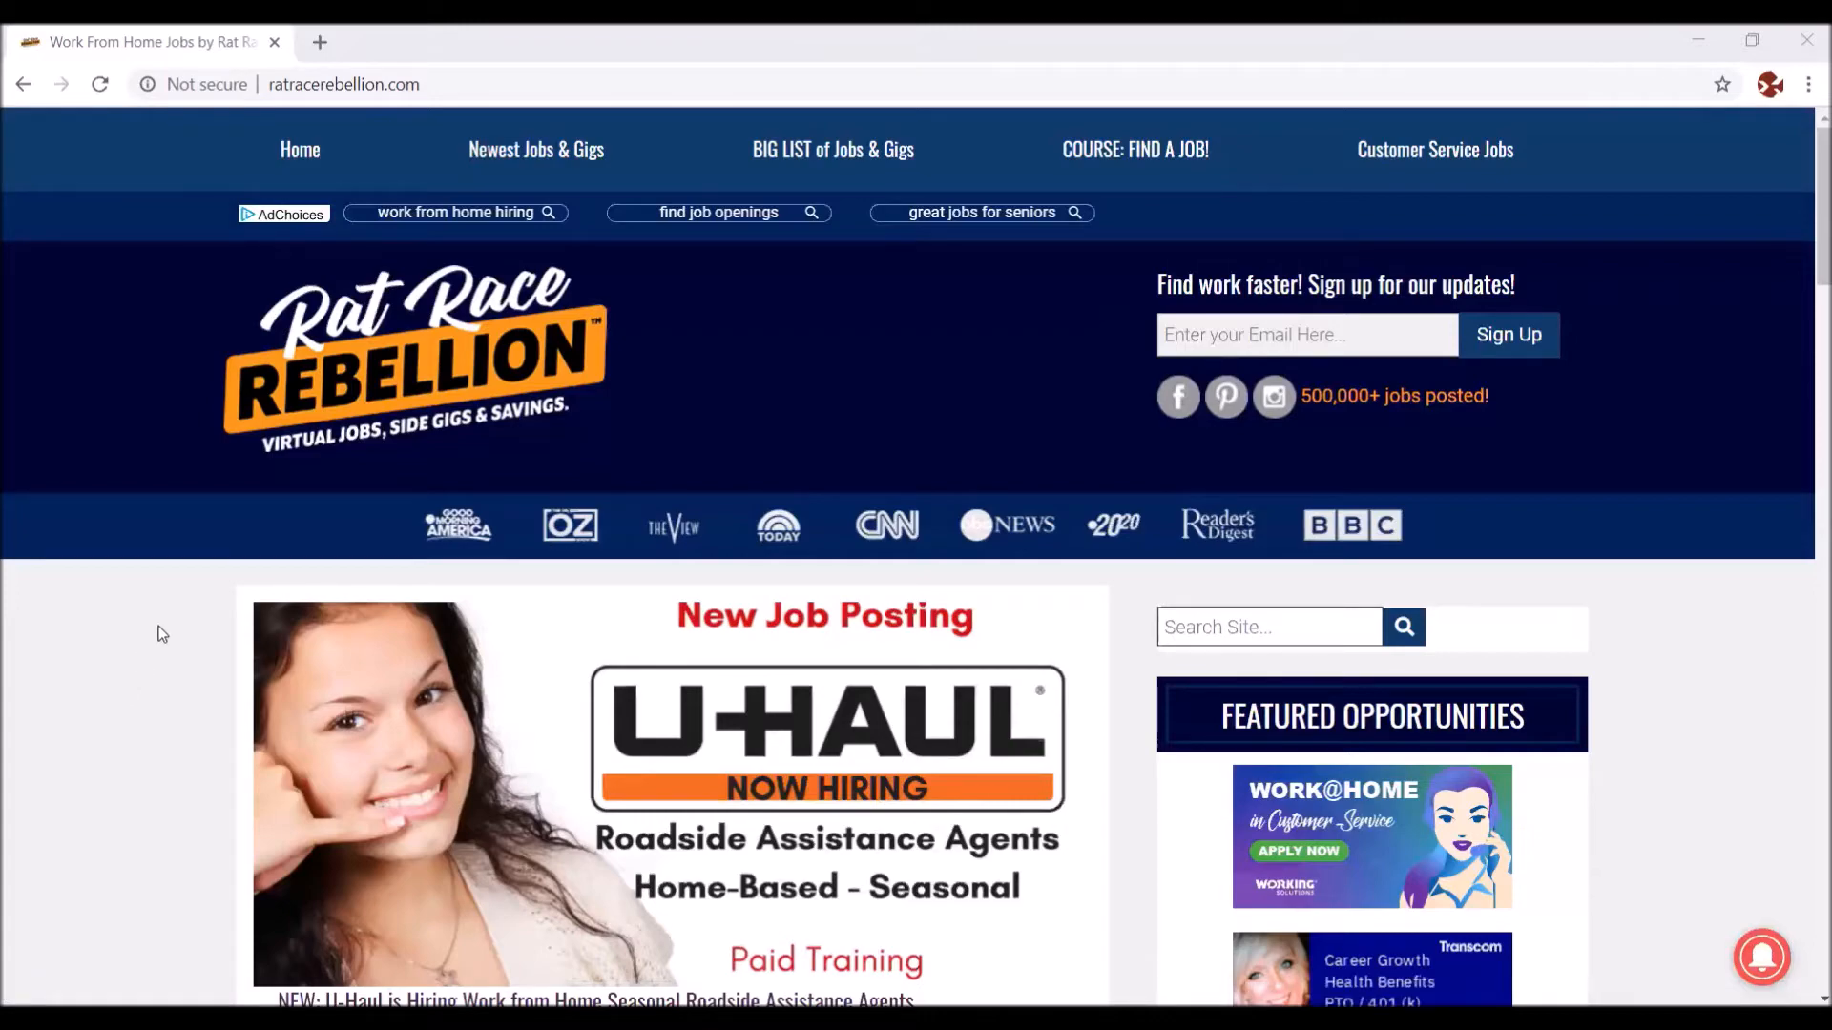
Step: Scroll past the homepage header to the recent job-post cards, including the June 29, 2020 post
scroll(down, 3)
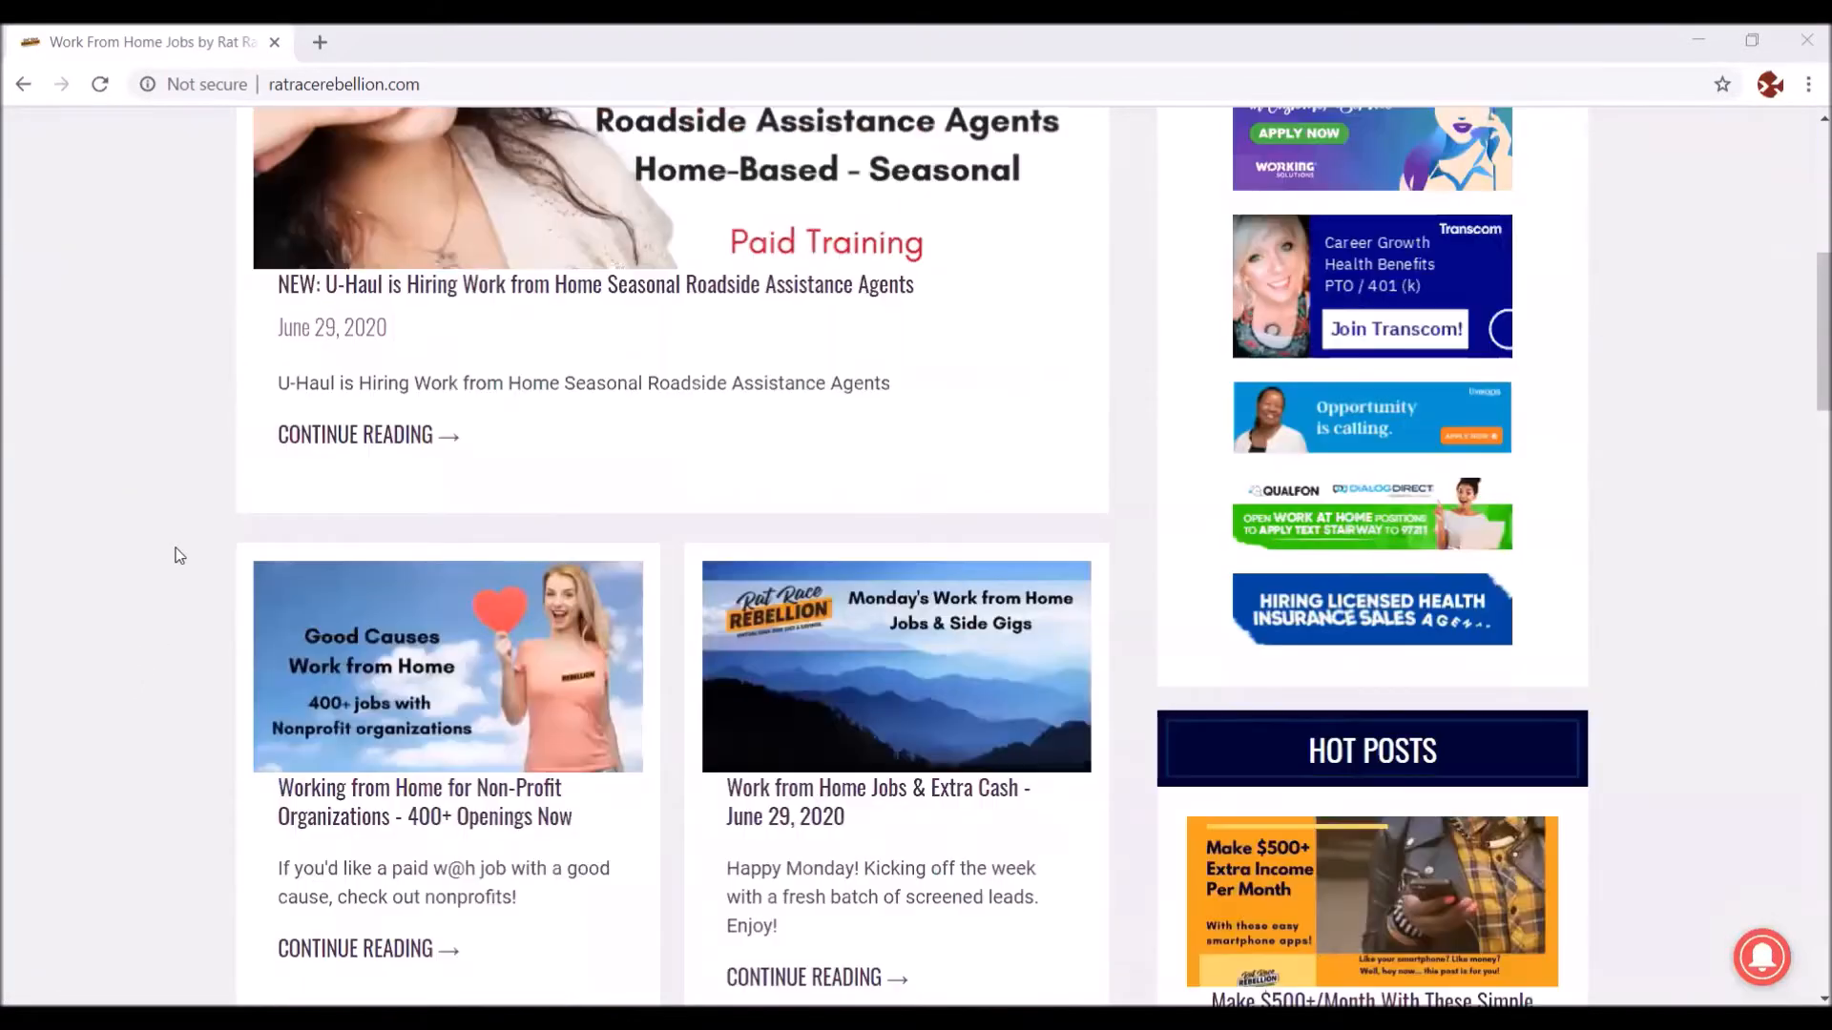
scroll(down, 3)
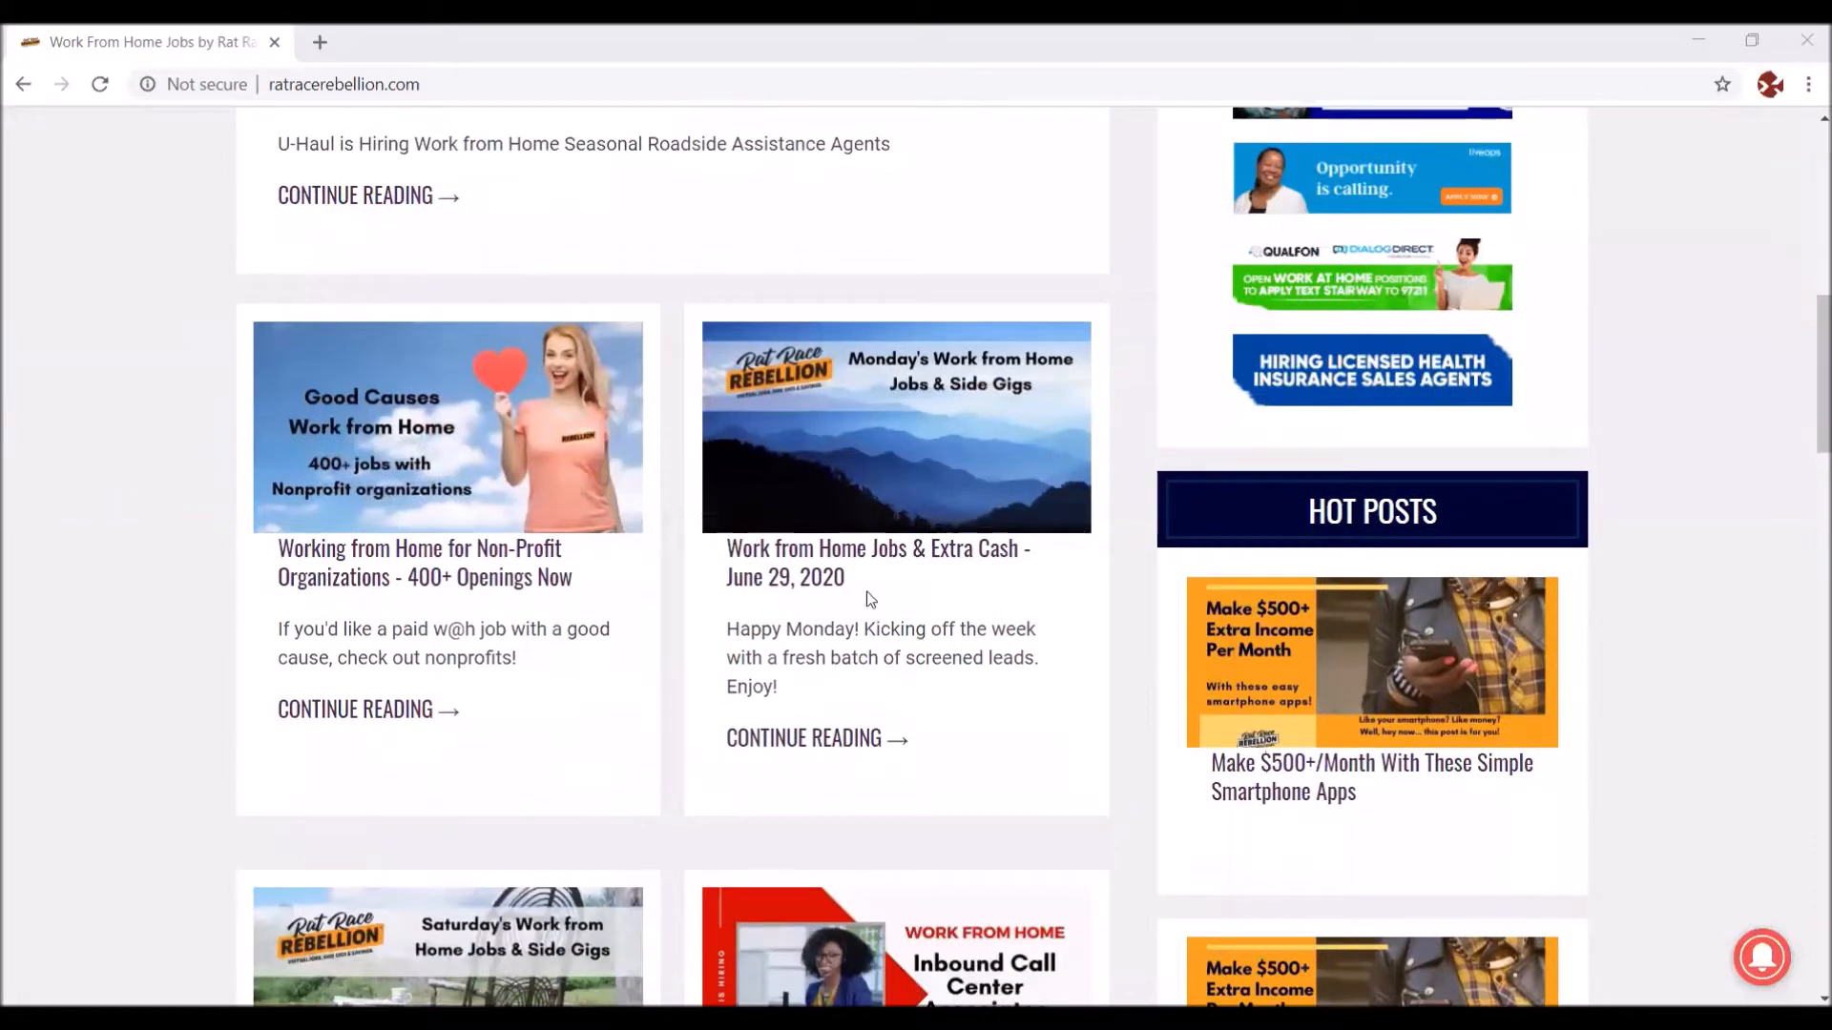
mouse_move(891, 573)
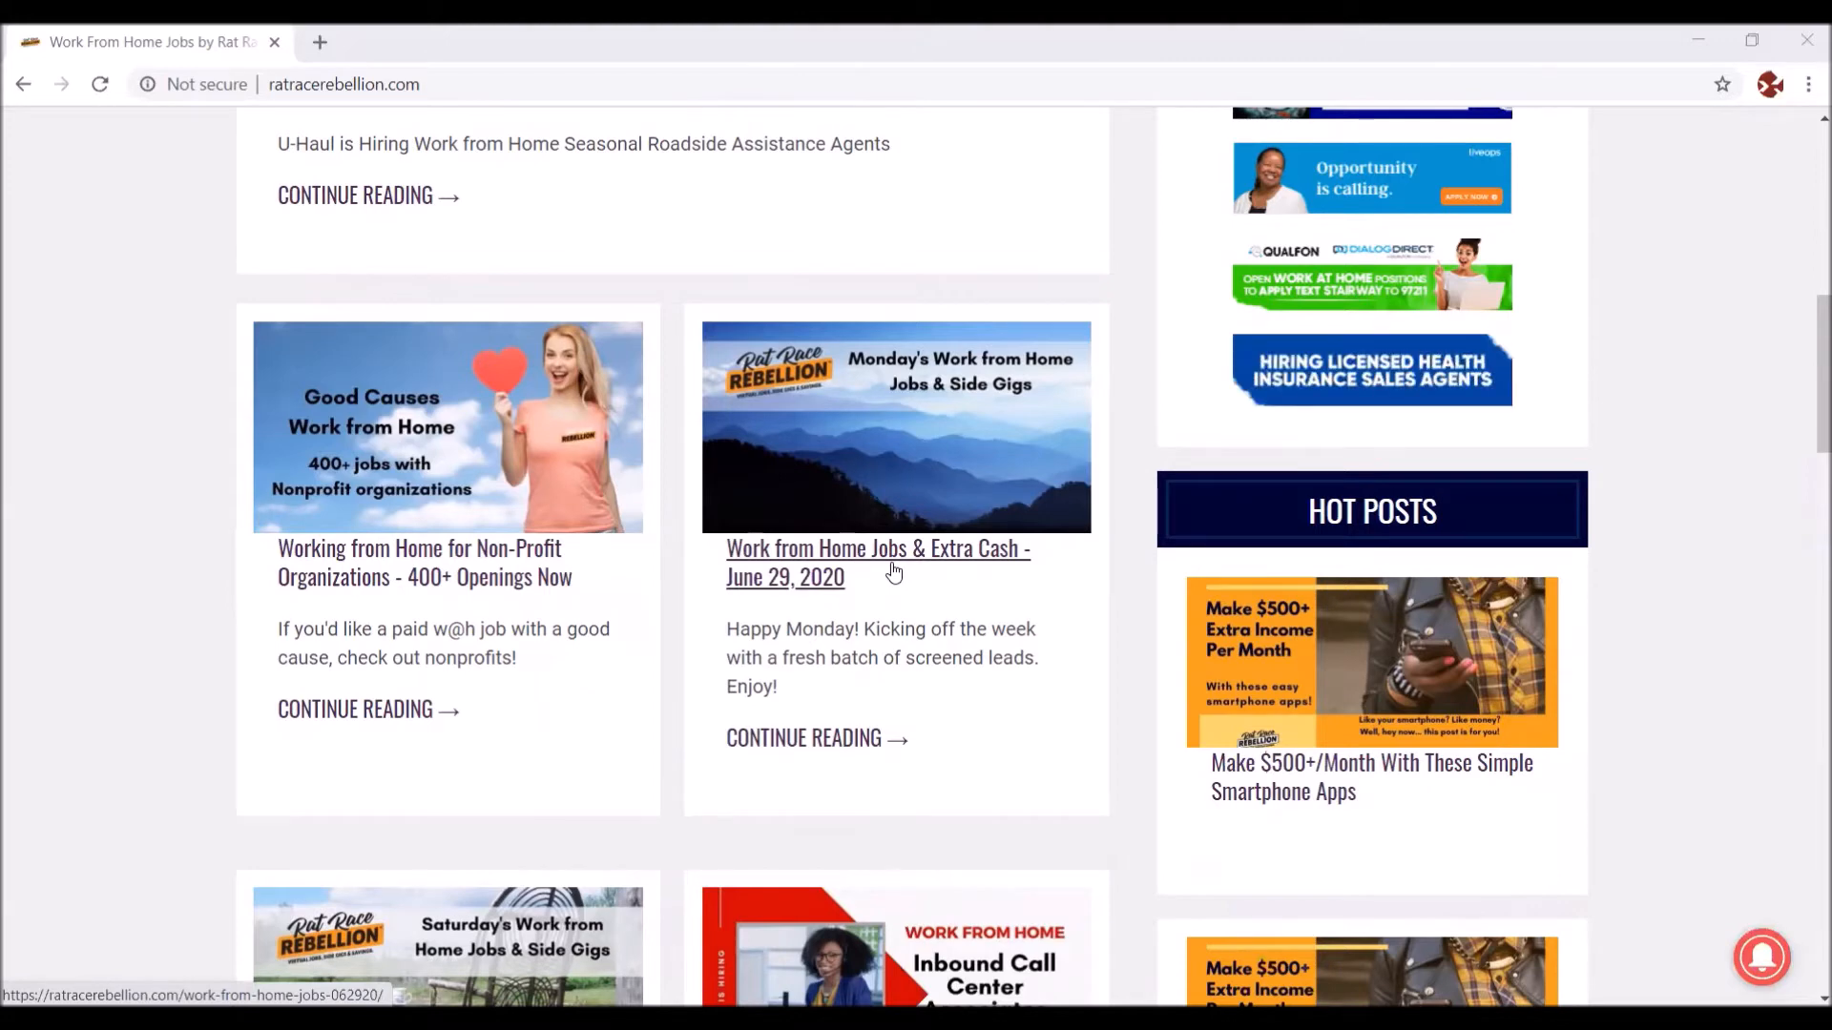
scroll(down, 3)
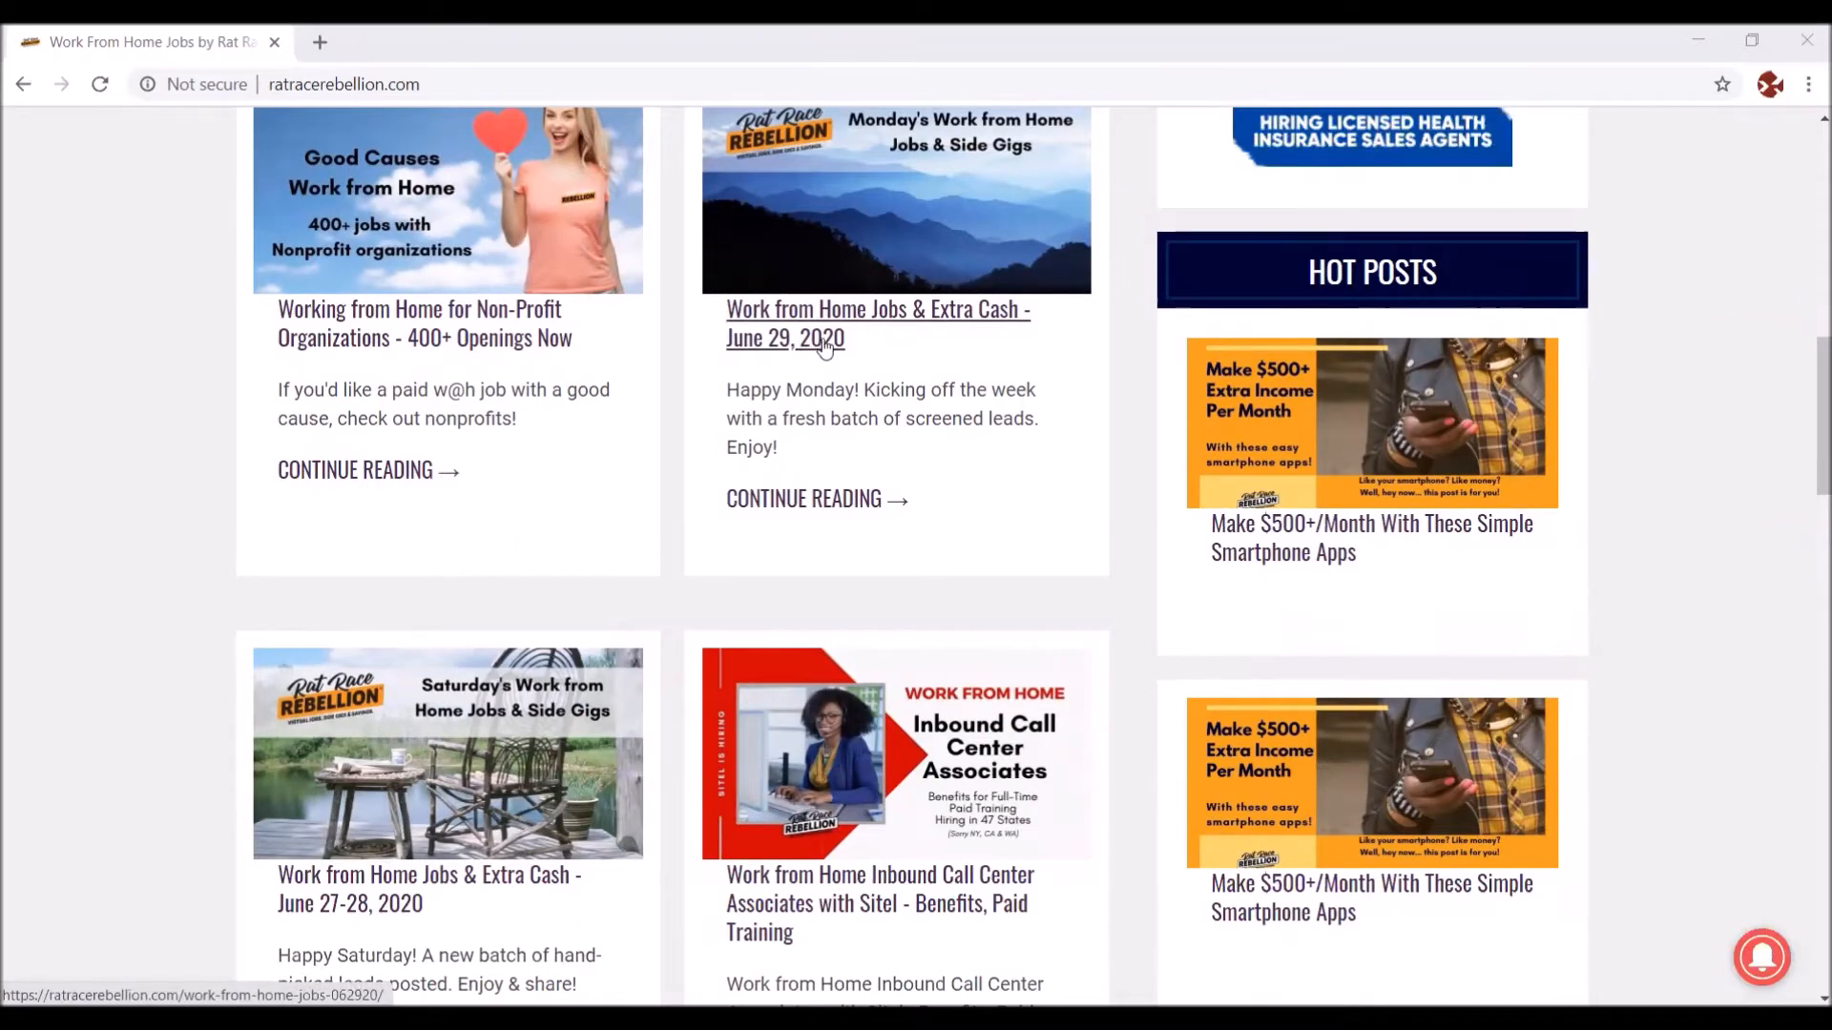
scroll(down, 3)
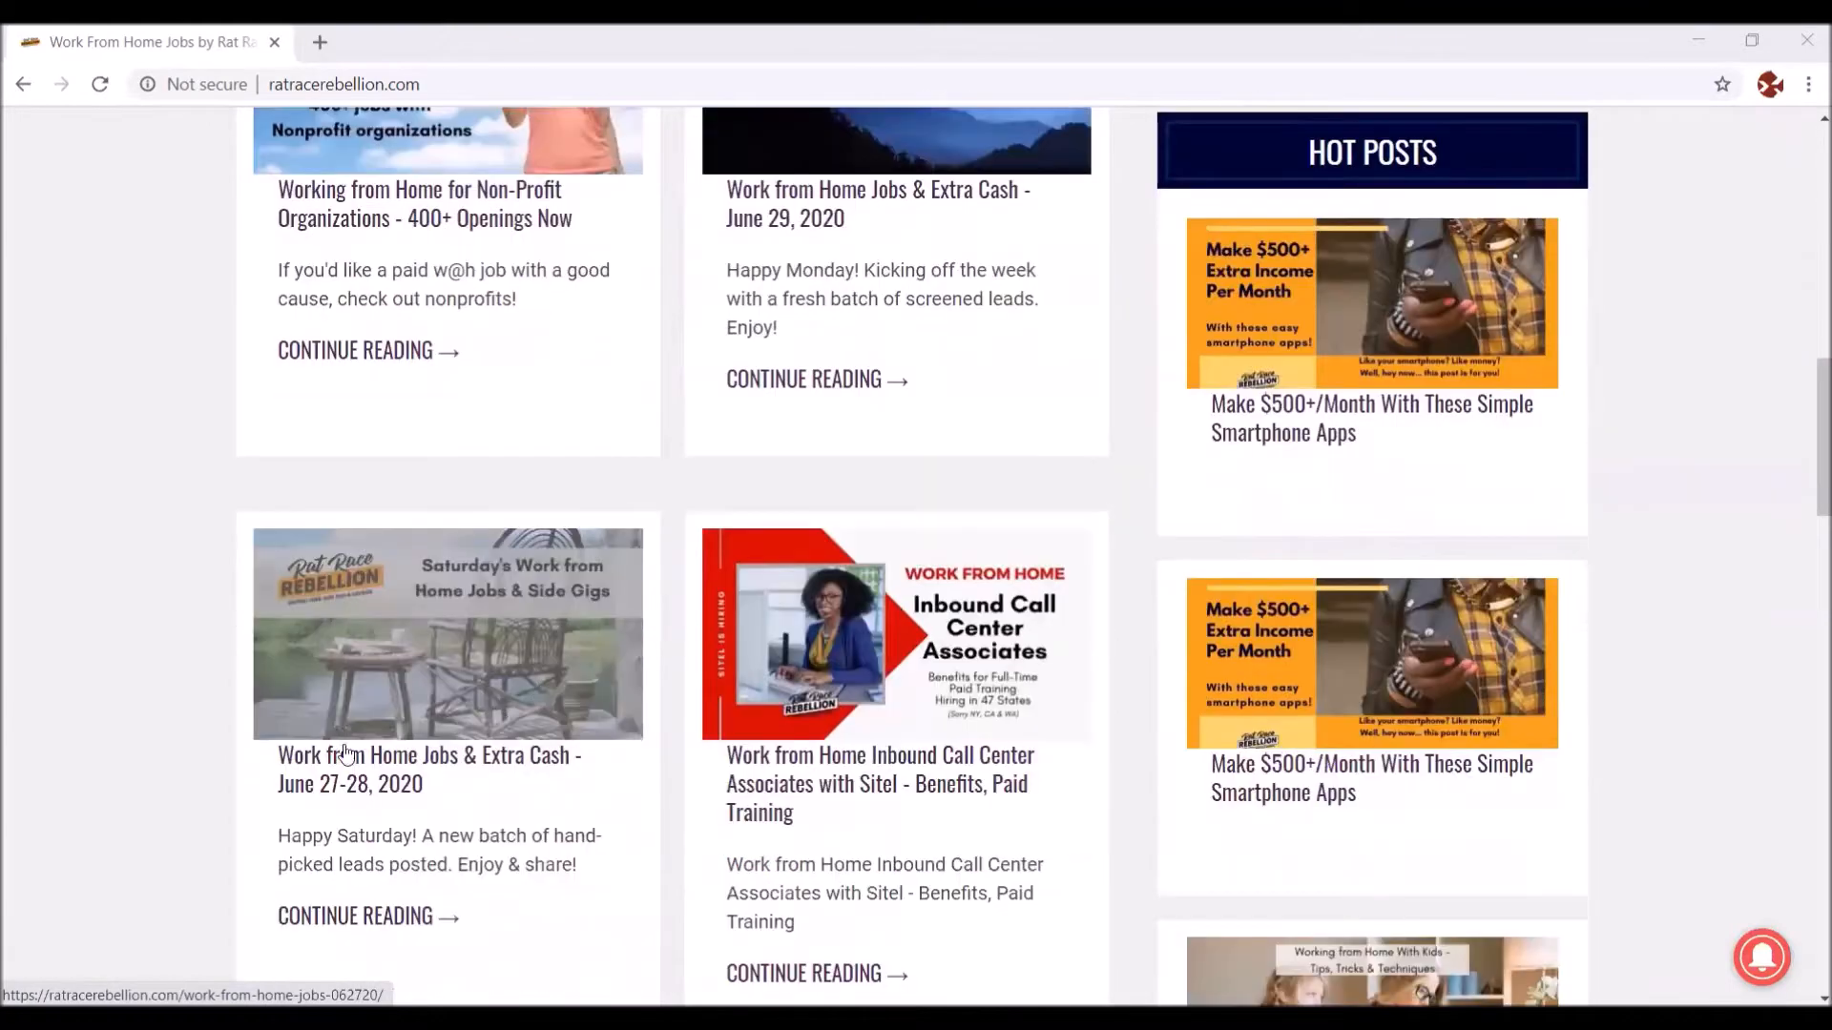
scroll(down, 3)
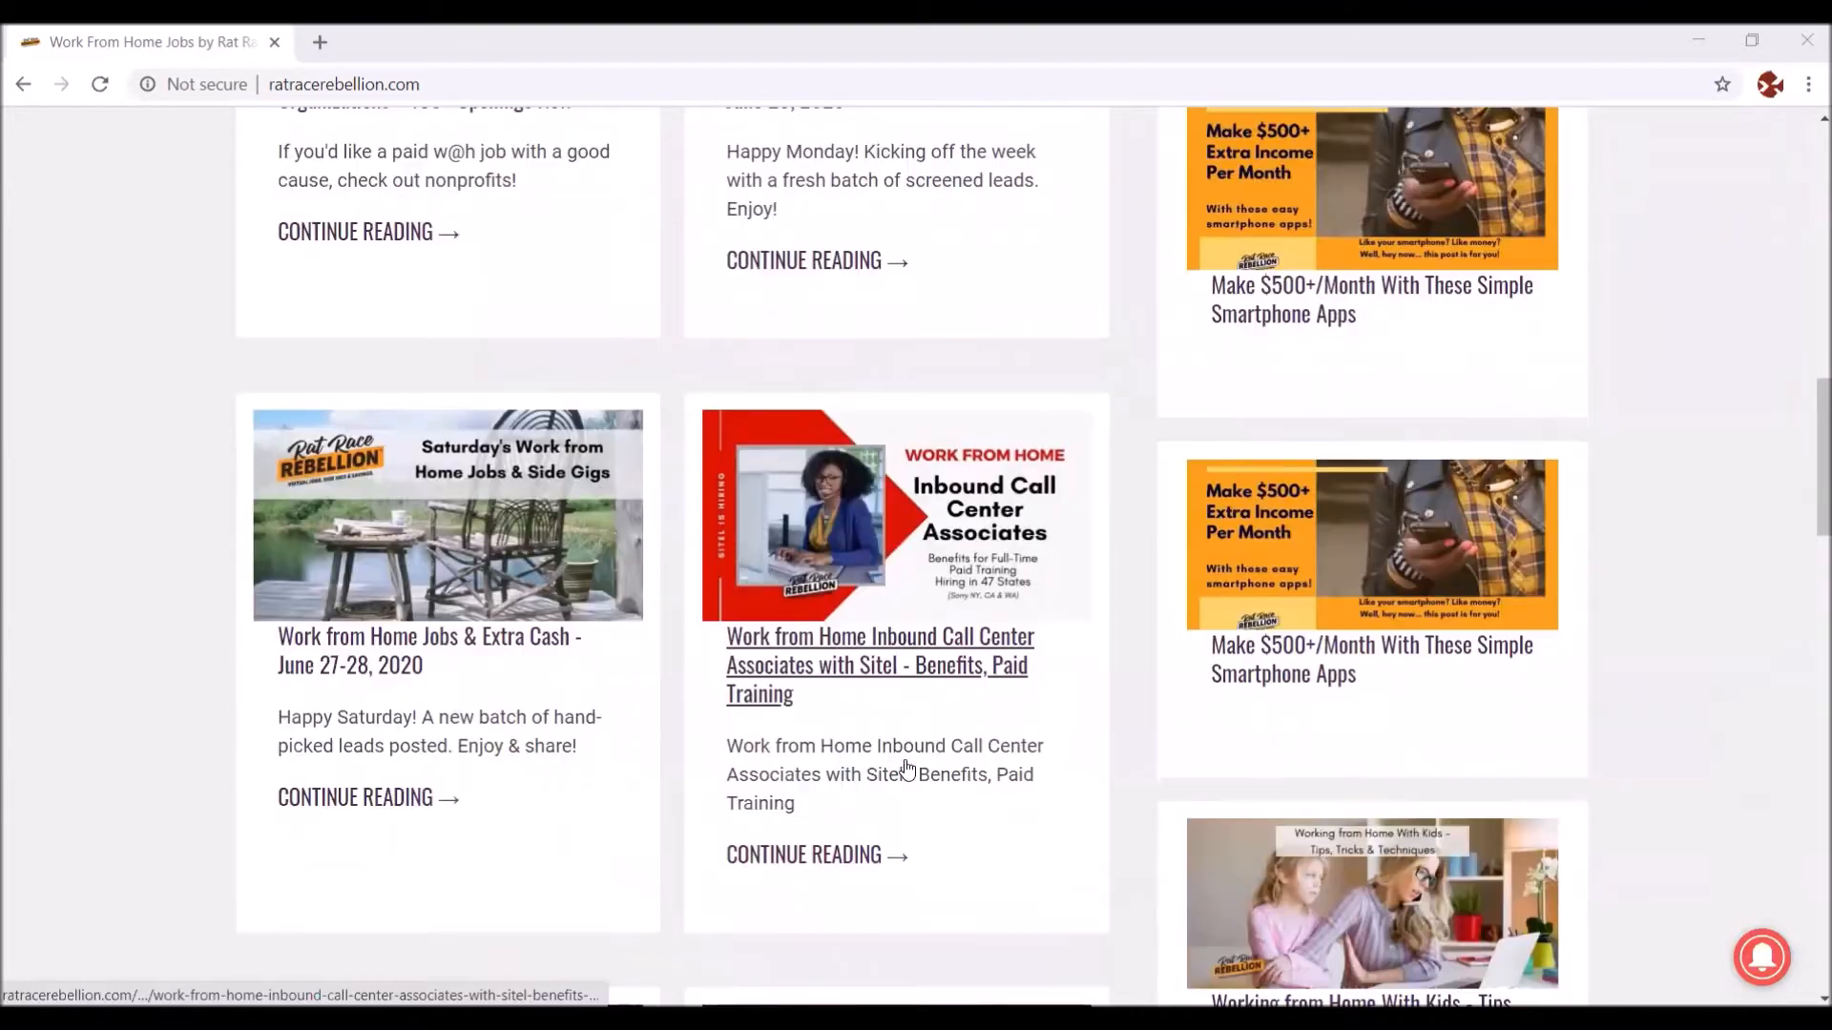
scroll(down, 3)
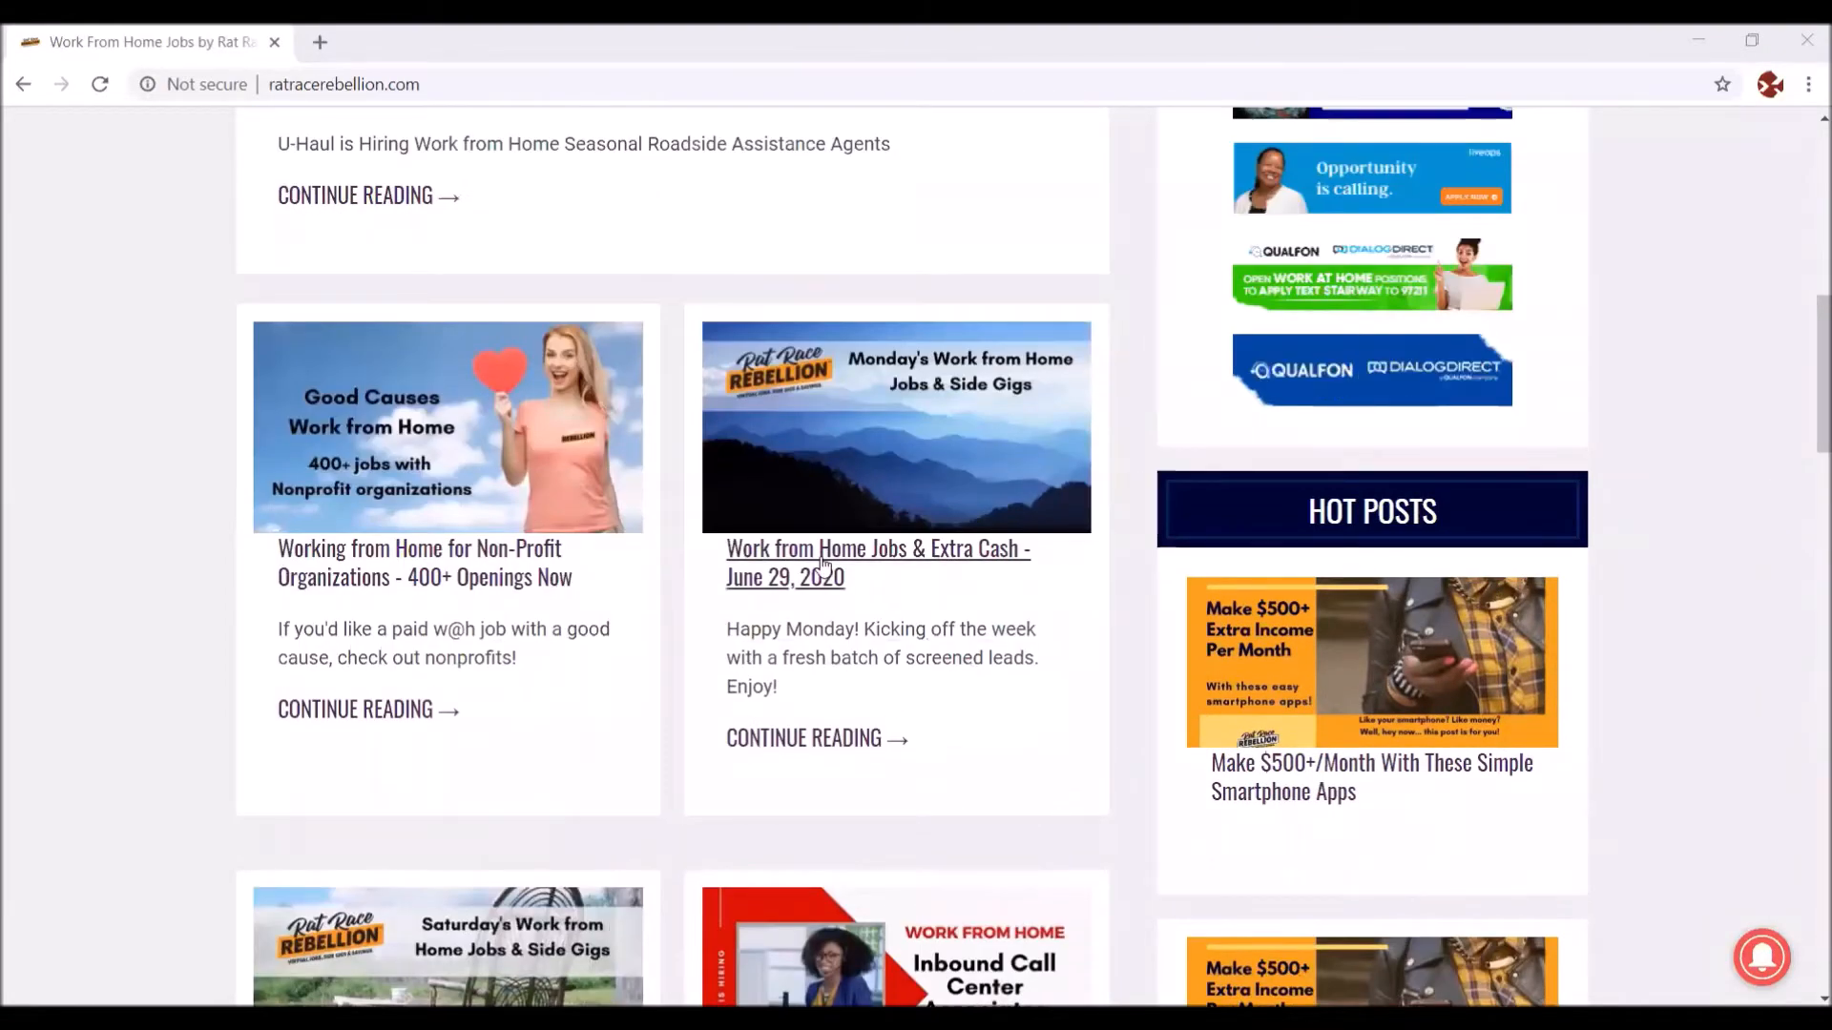
Step: Open the June 29, 2020 Work from Home Jobs post and begin reading its listings
click(876, 548)
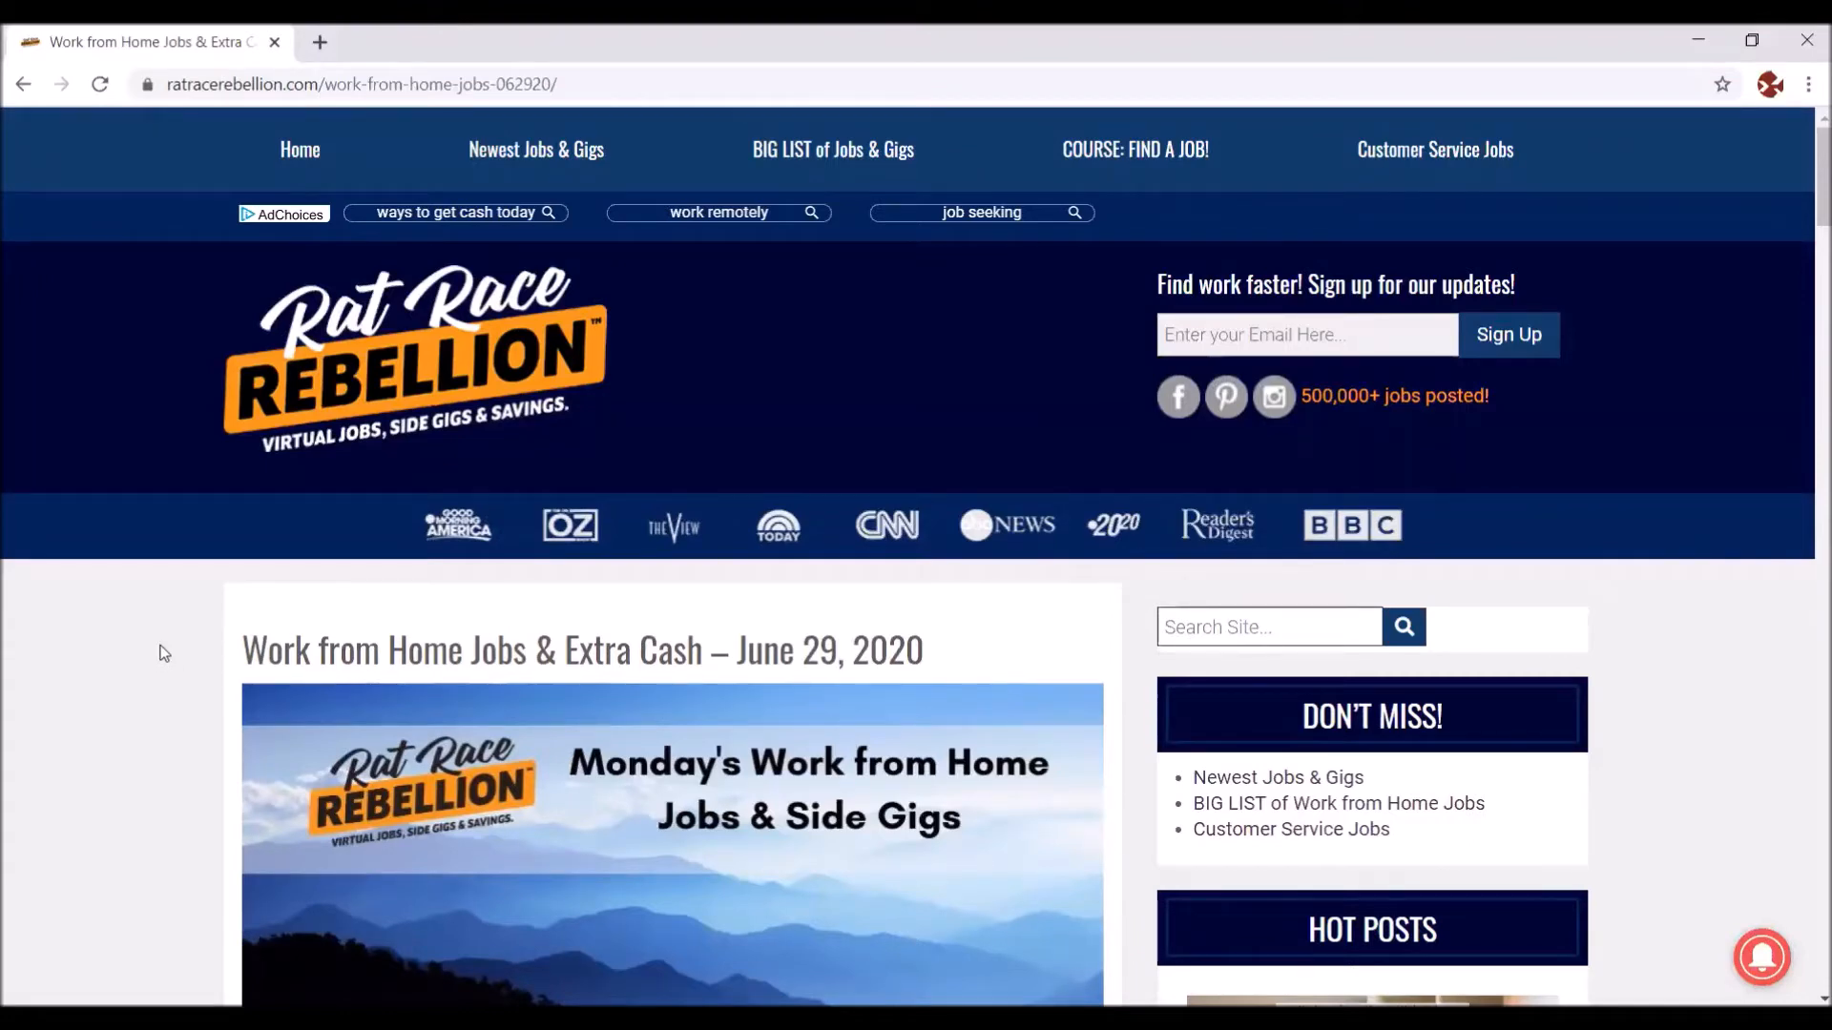
scroll(down, 3)
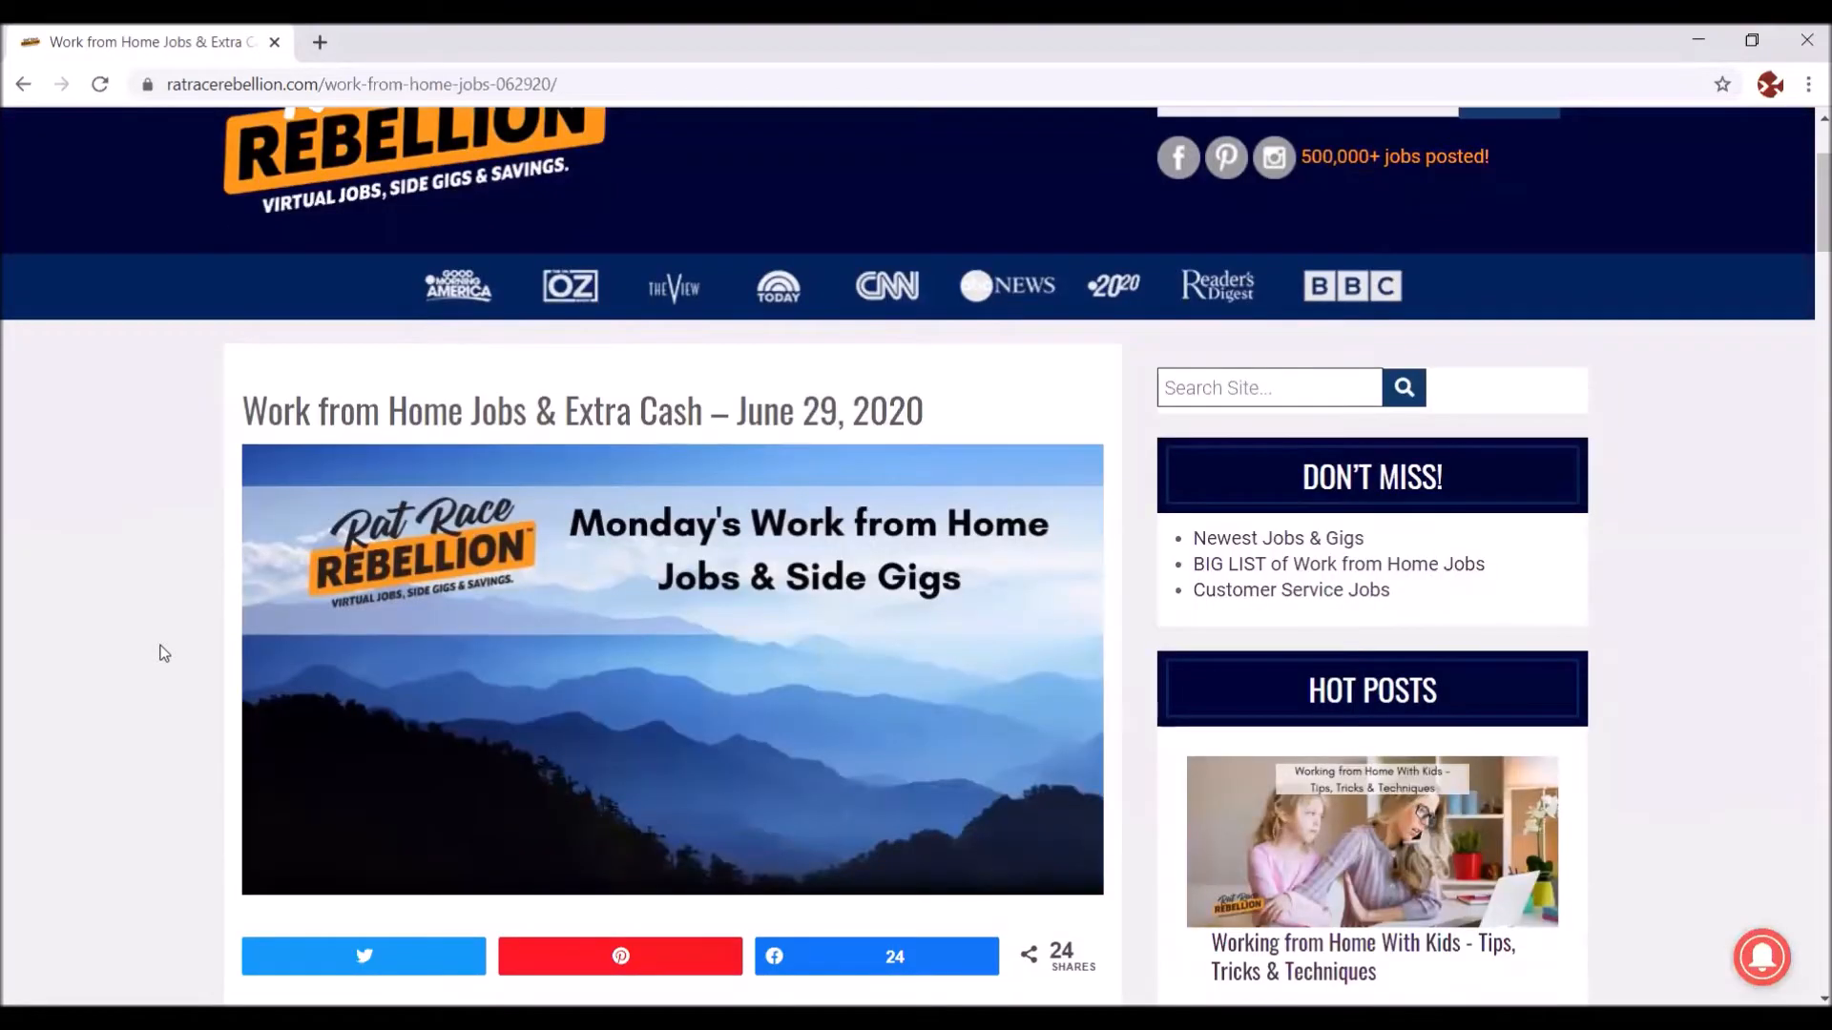
scroll(down, 3)
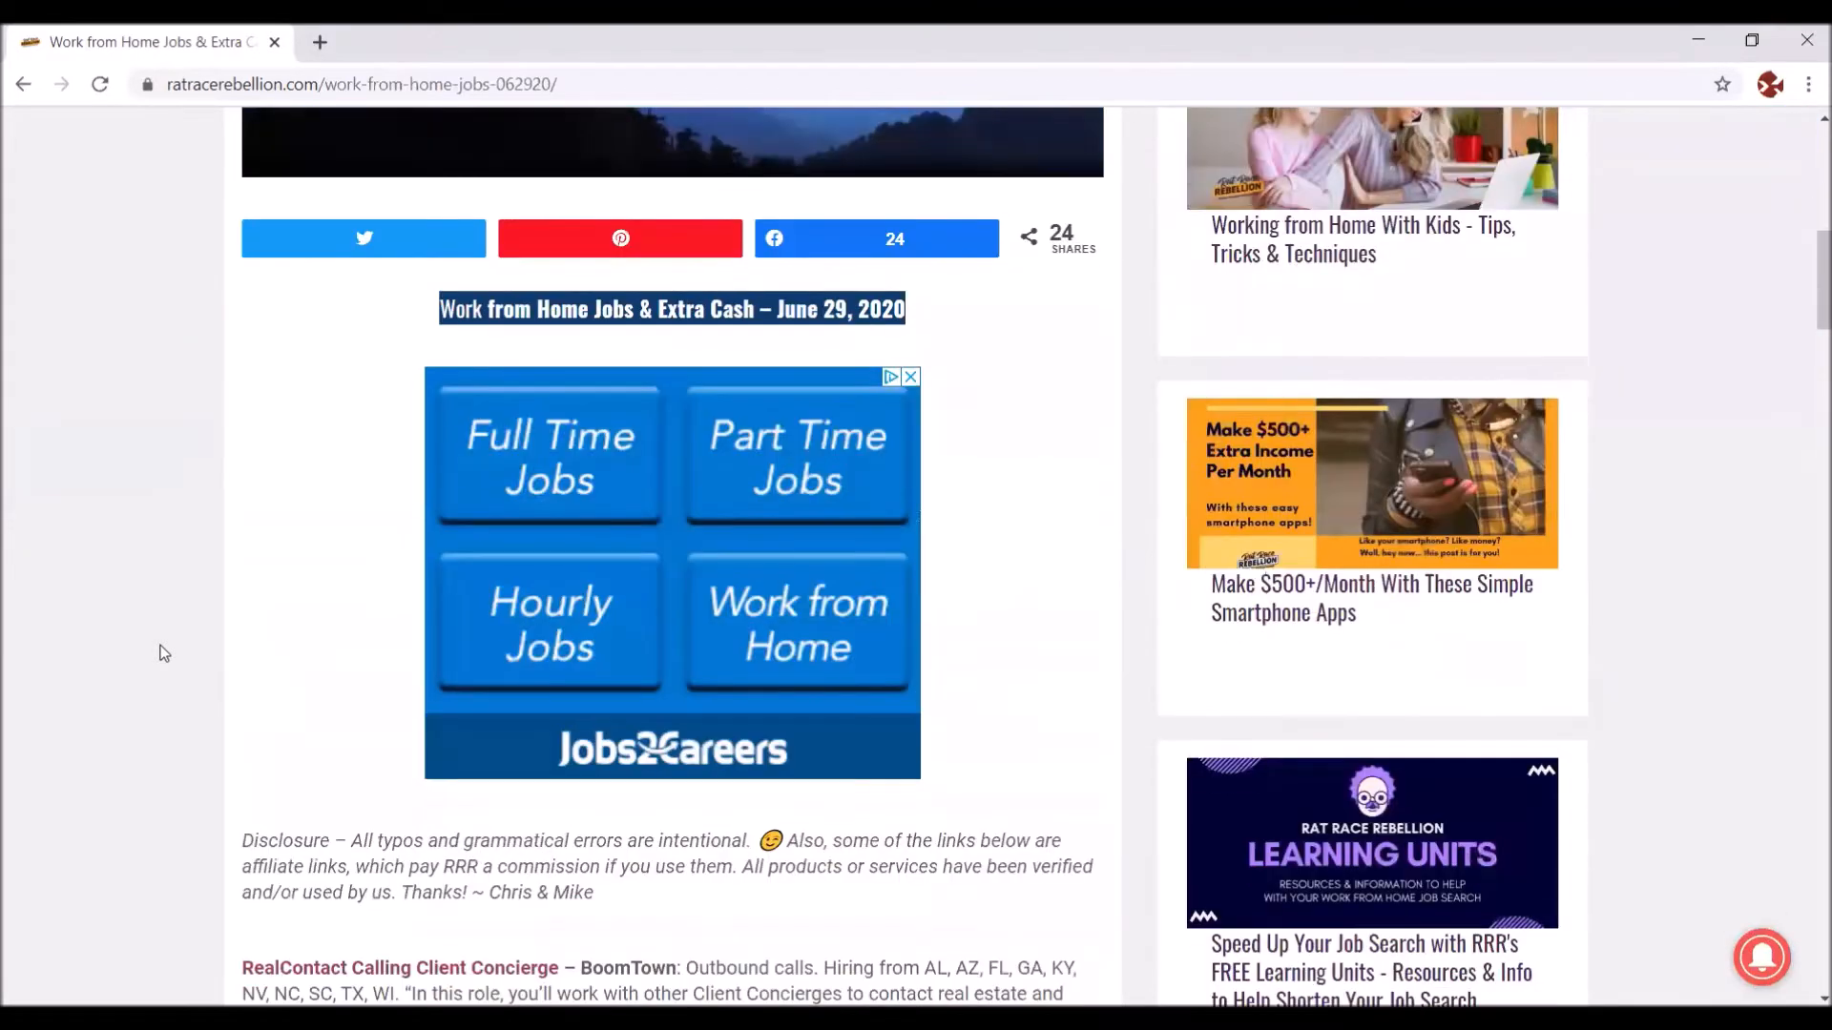
scroll(down, 3)
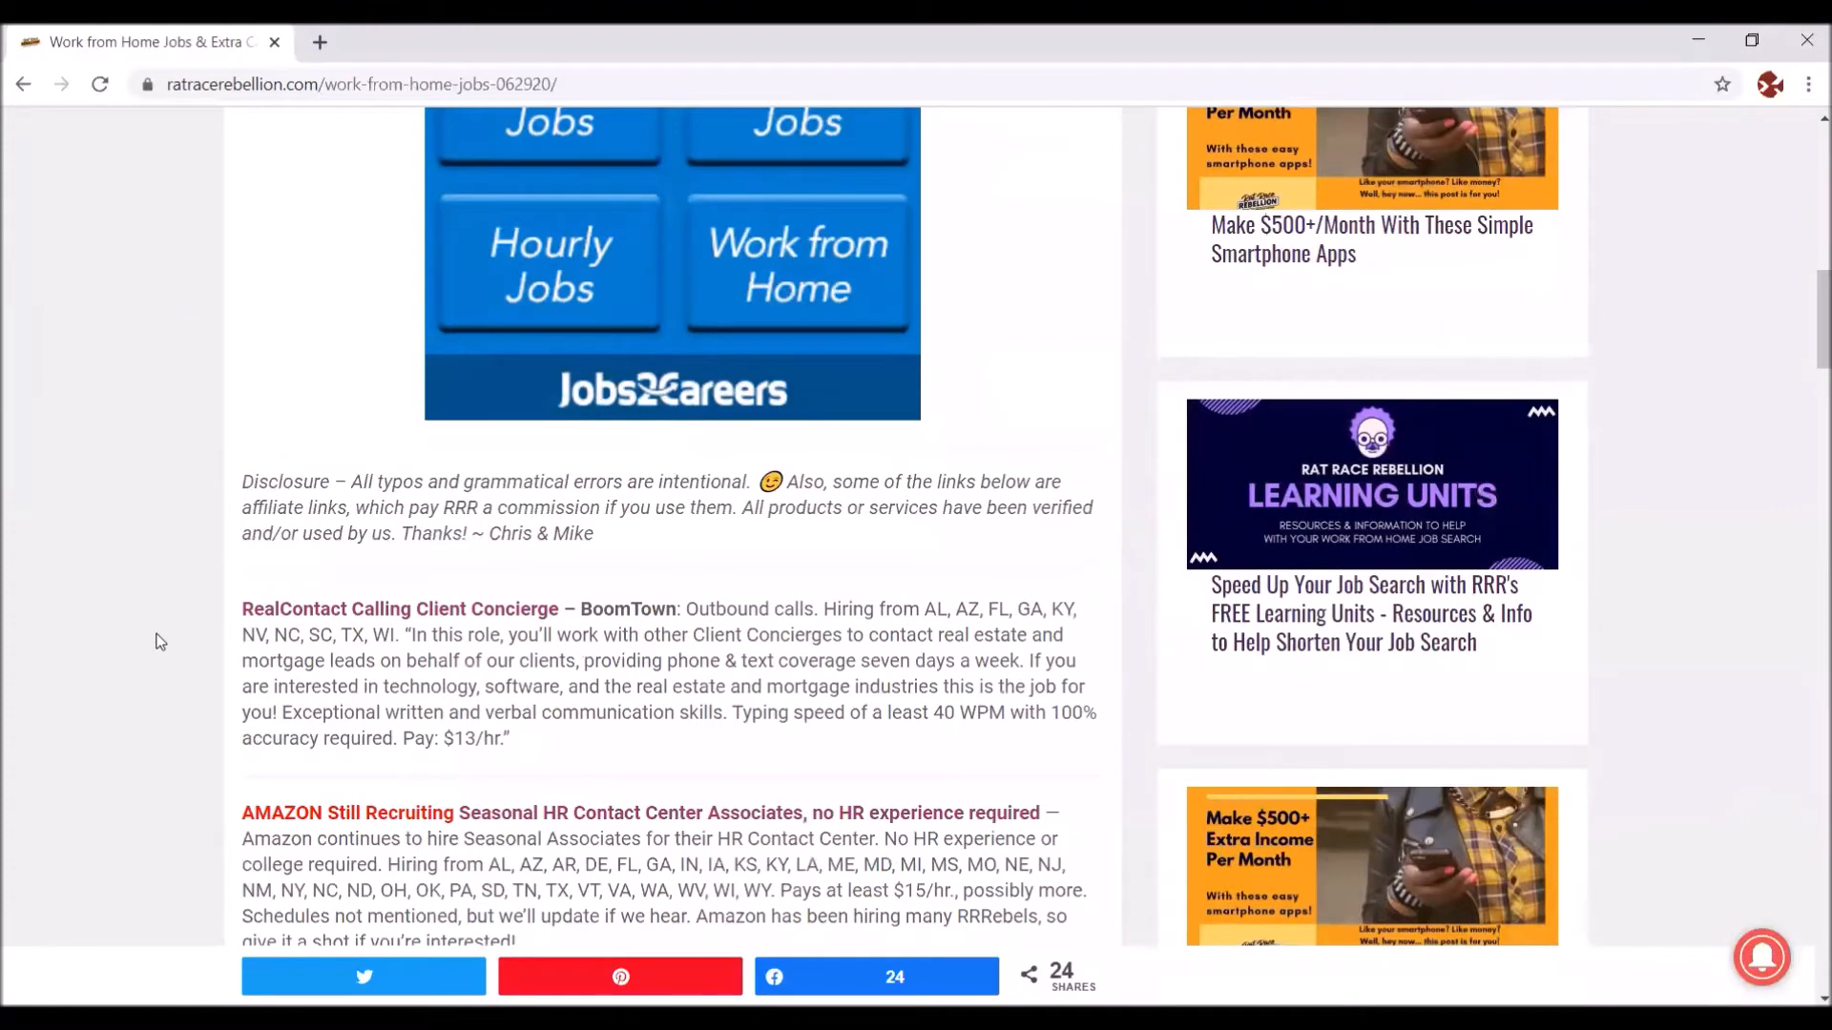
scroll(down, 3)
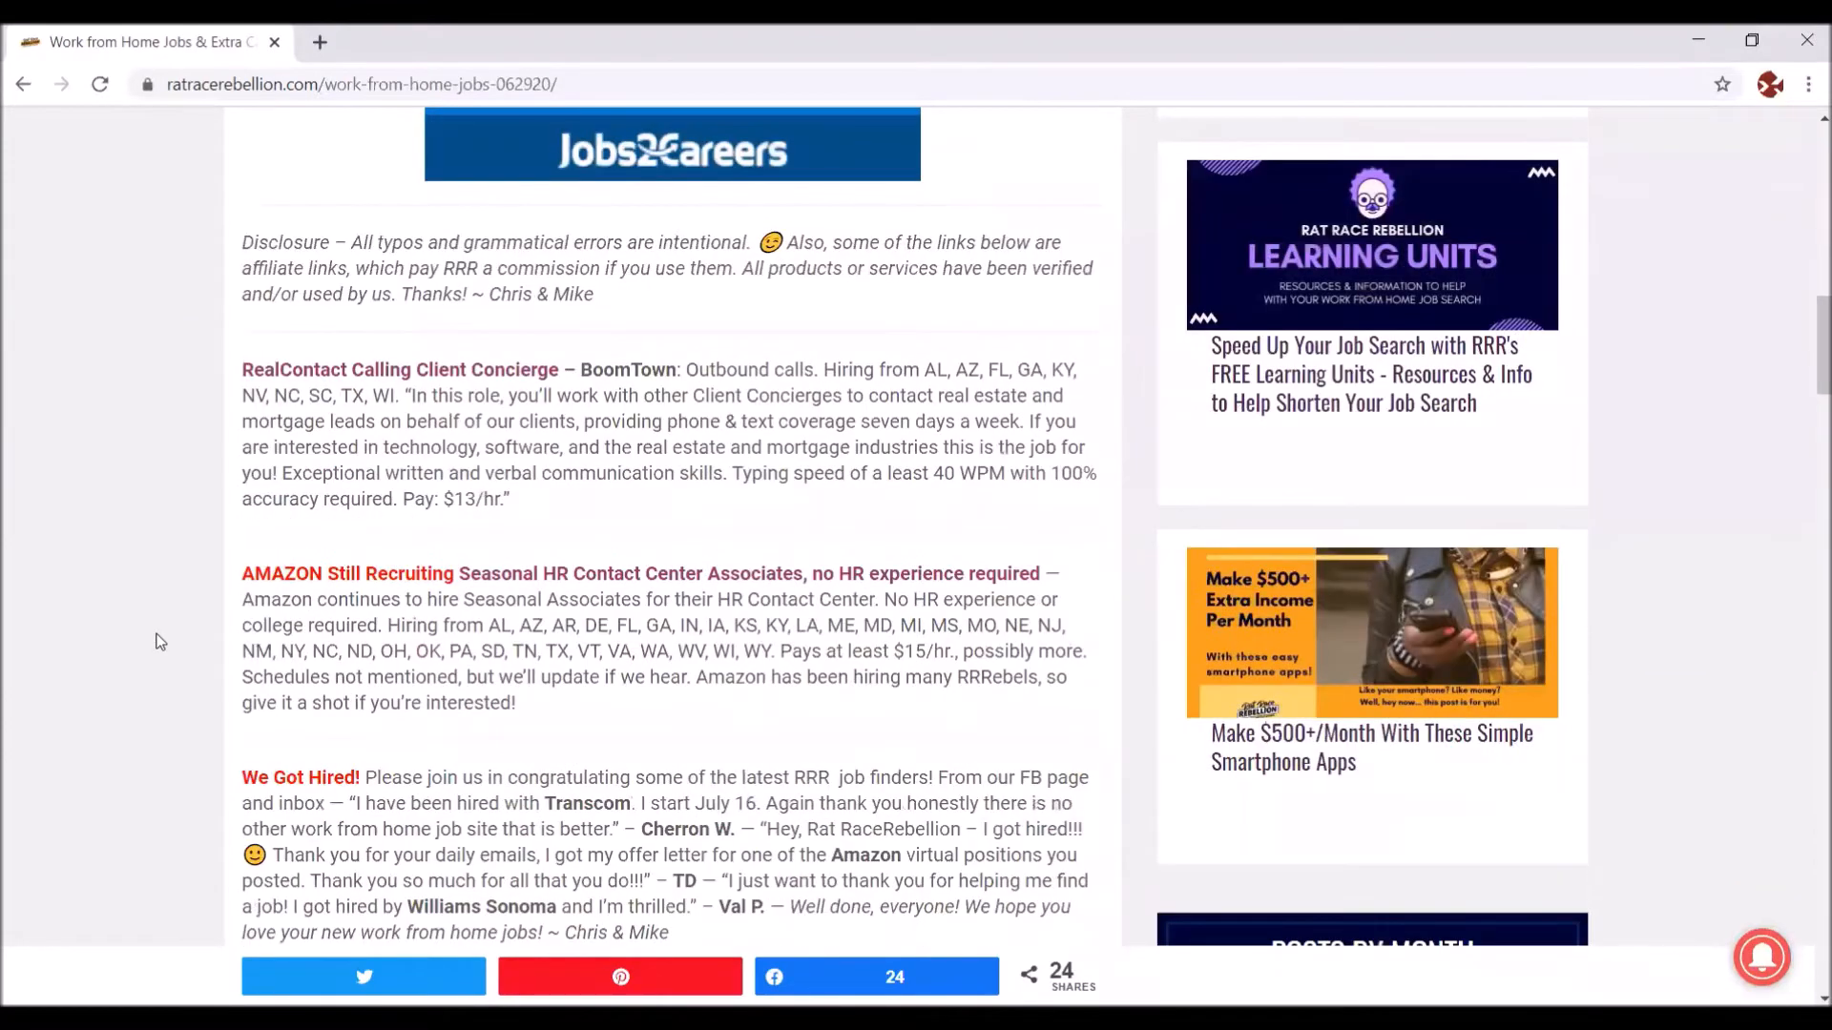
mouse_move(271, 478)
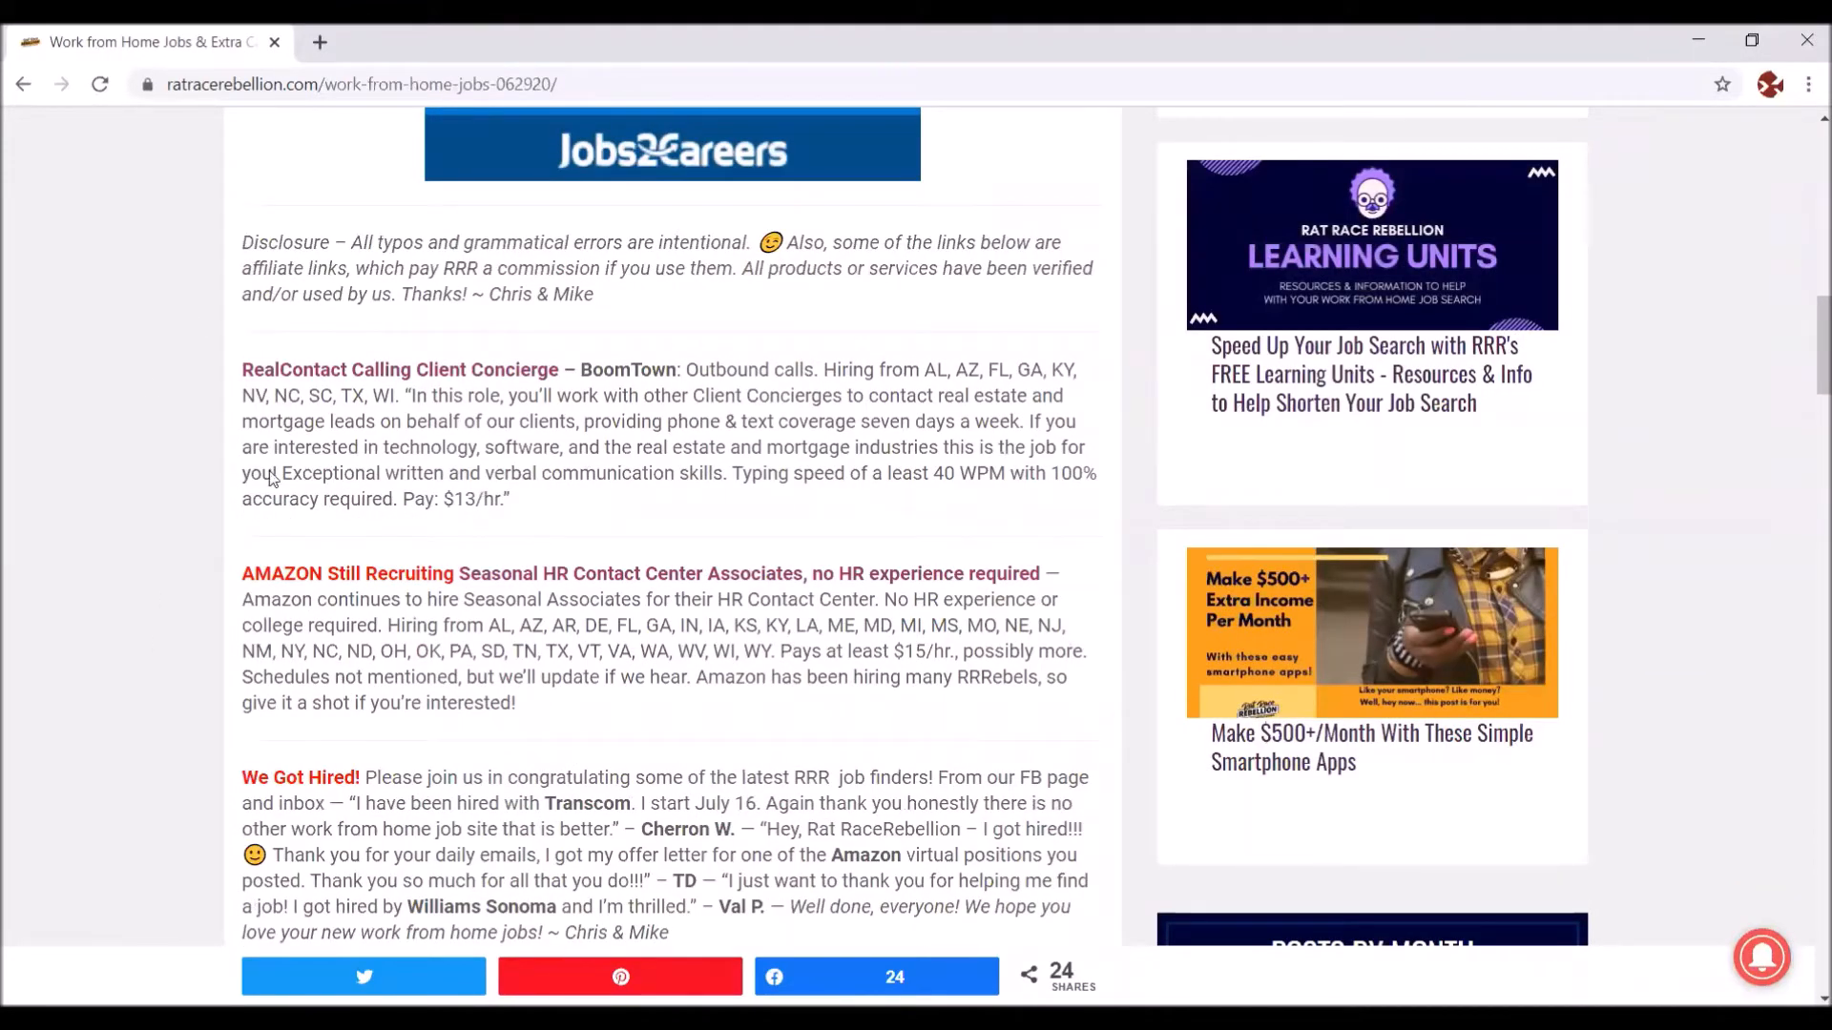
Step: Browse down through the post's job listings
scroll(down, 3)
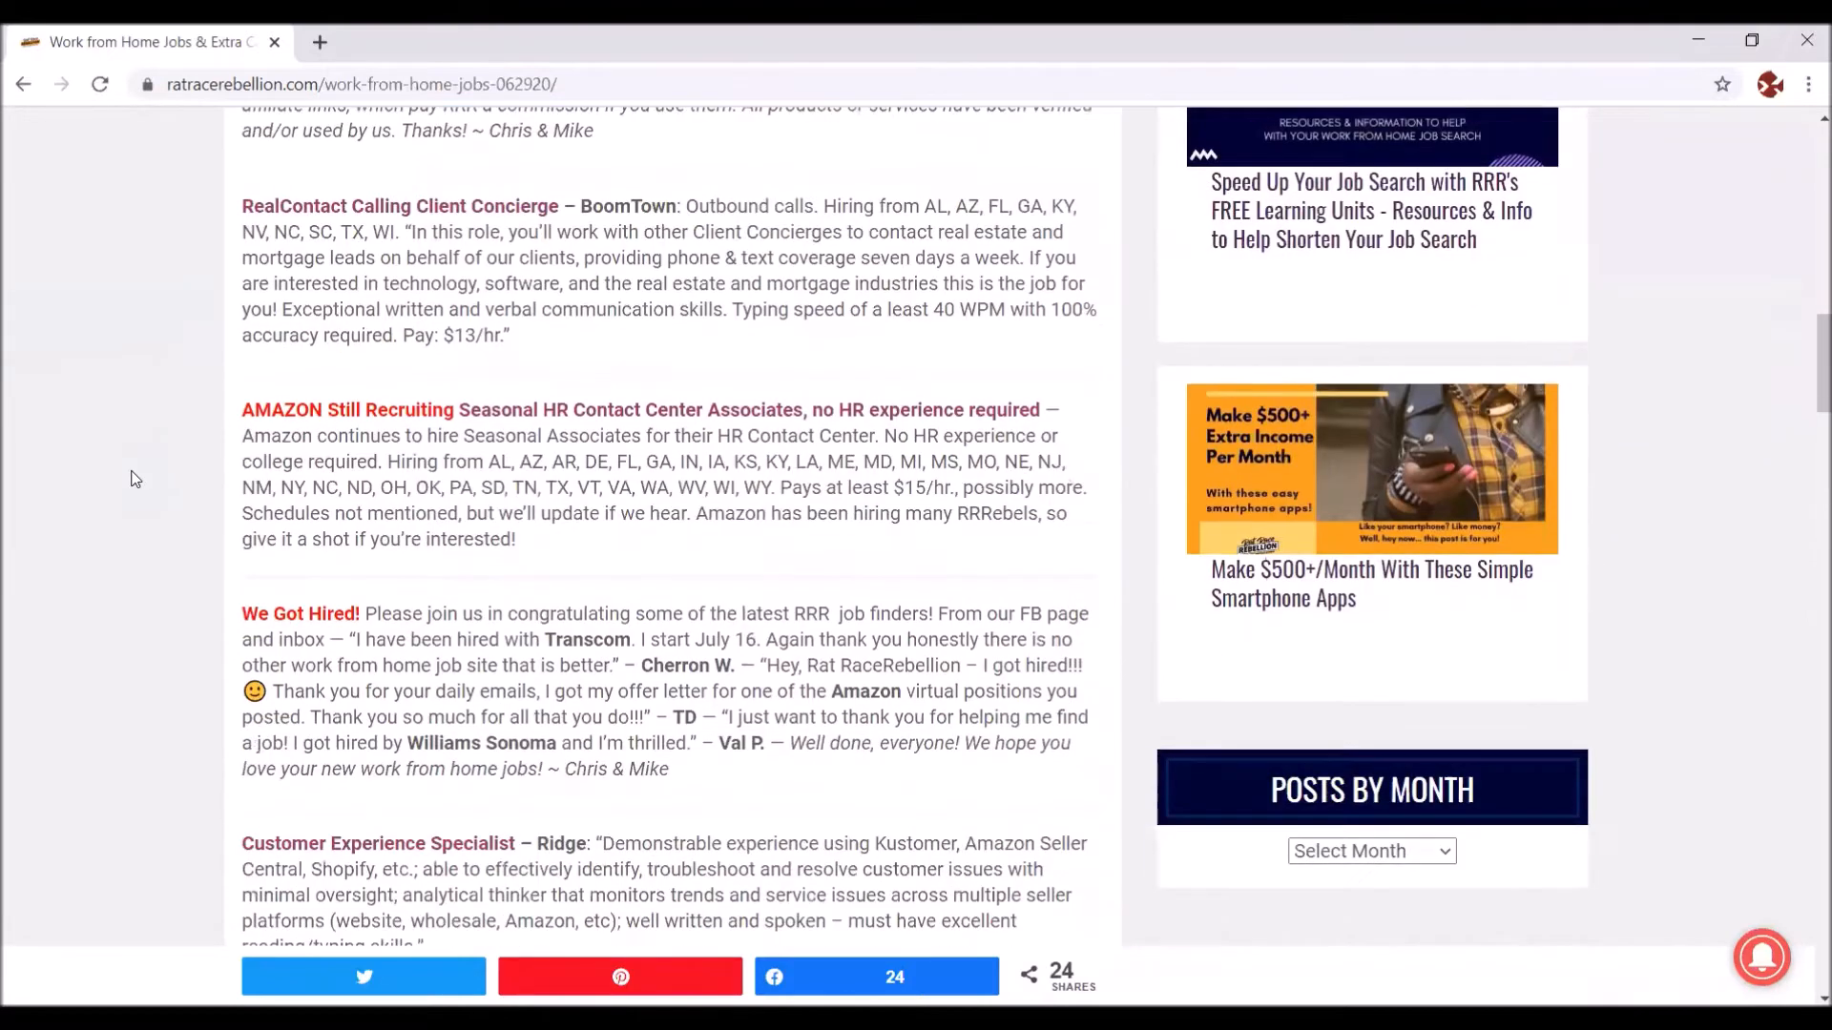
scroll(down, 3)
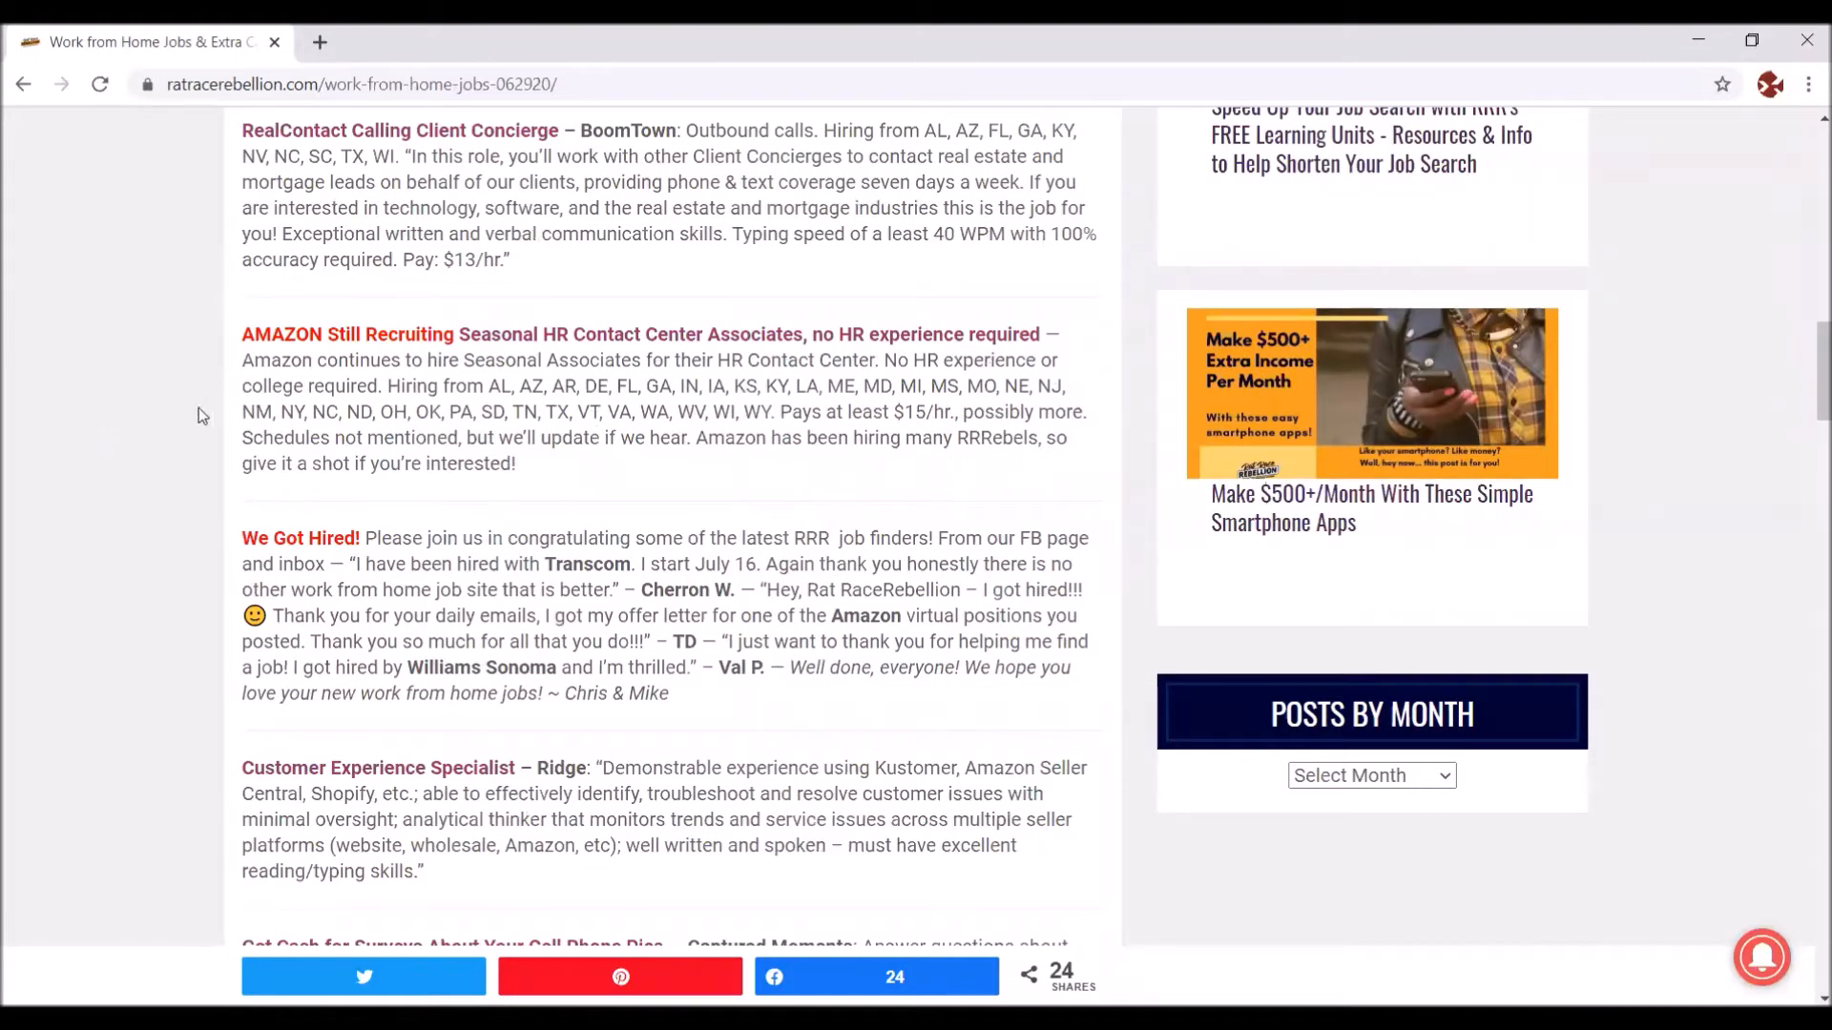
scroll(down, 3)
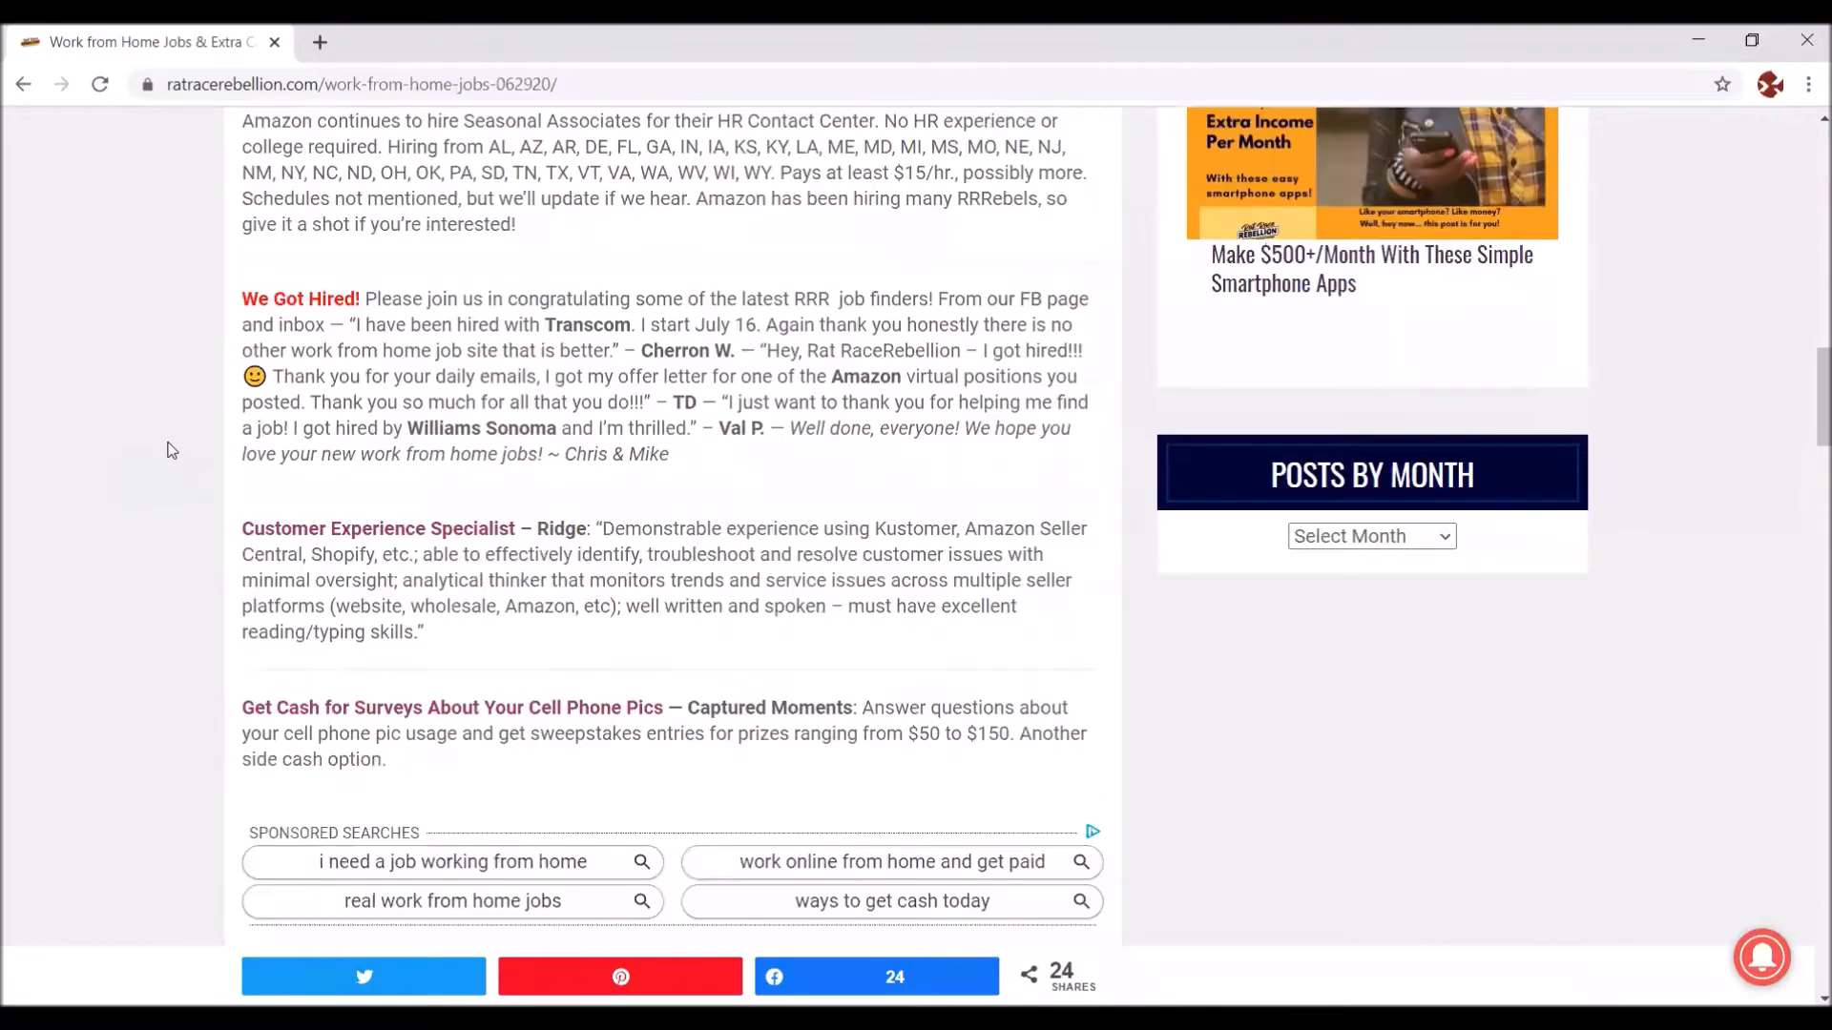
scroll(down, 3)
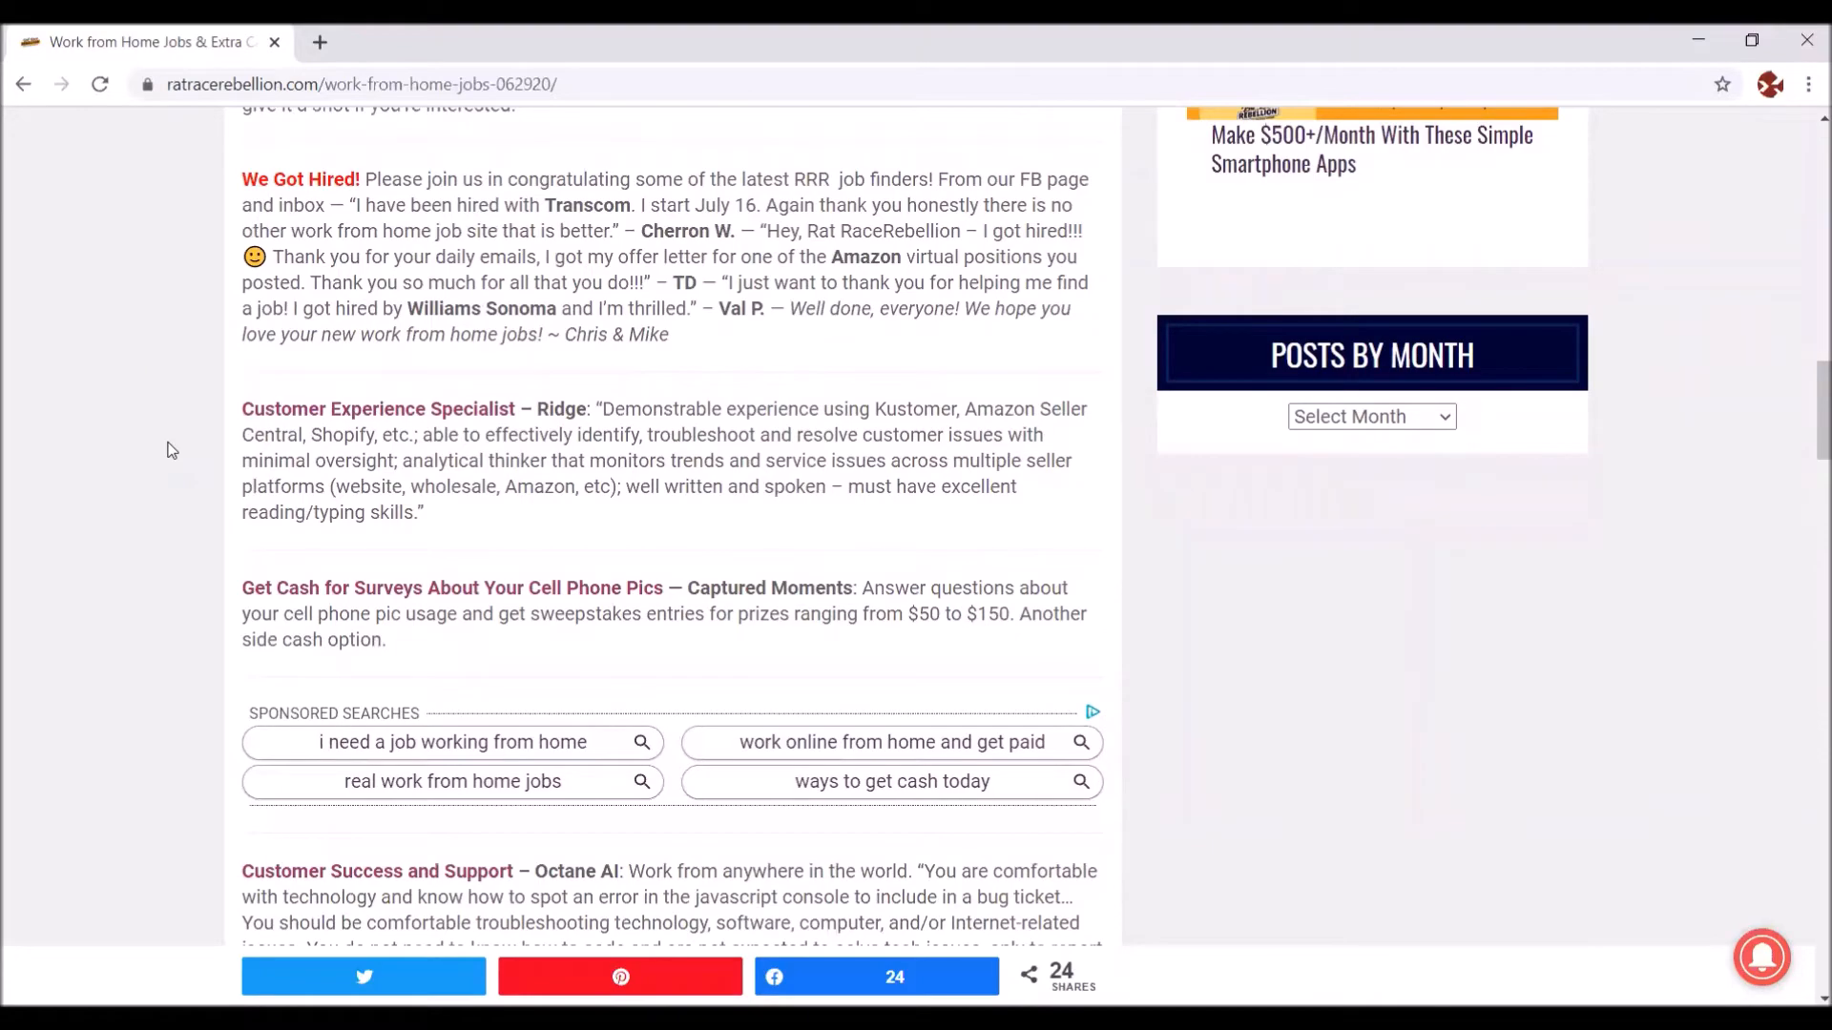
scroll(down, 3)
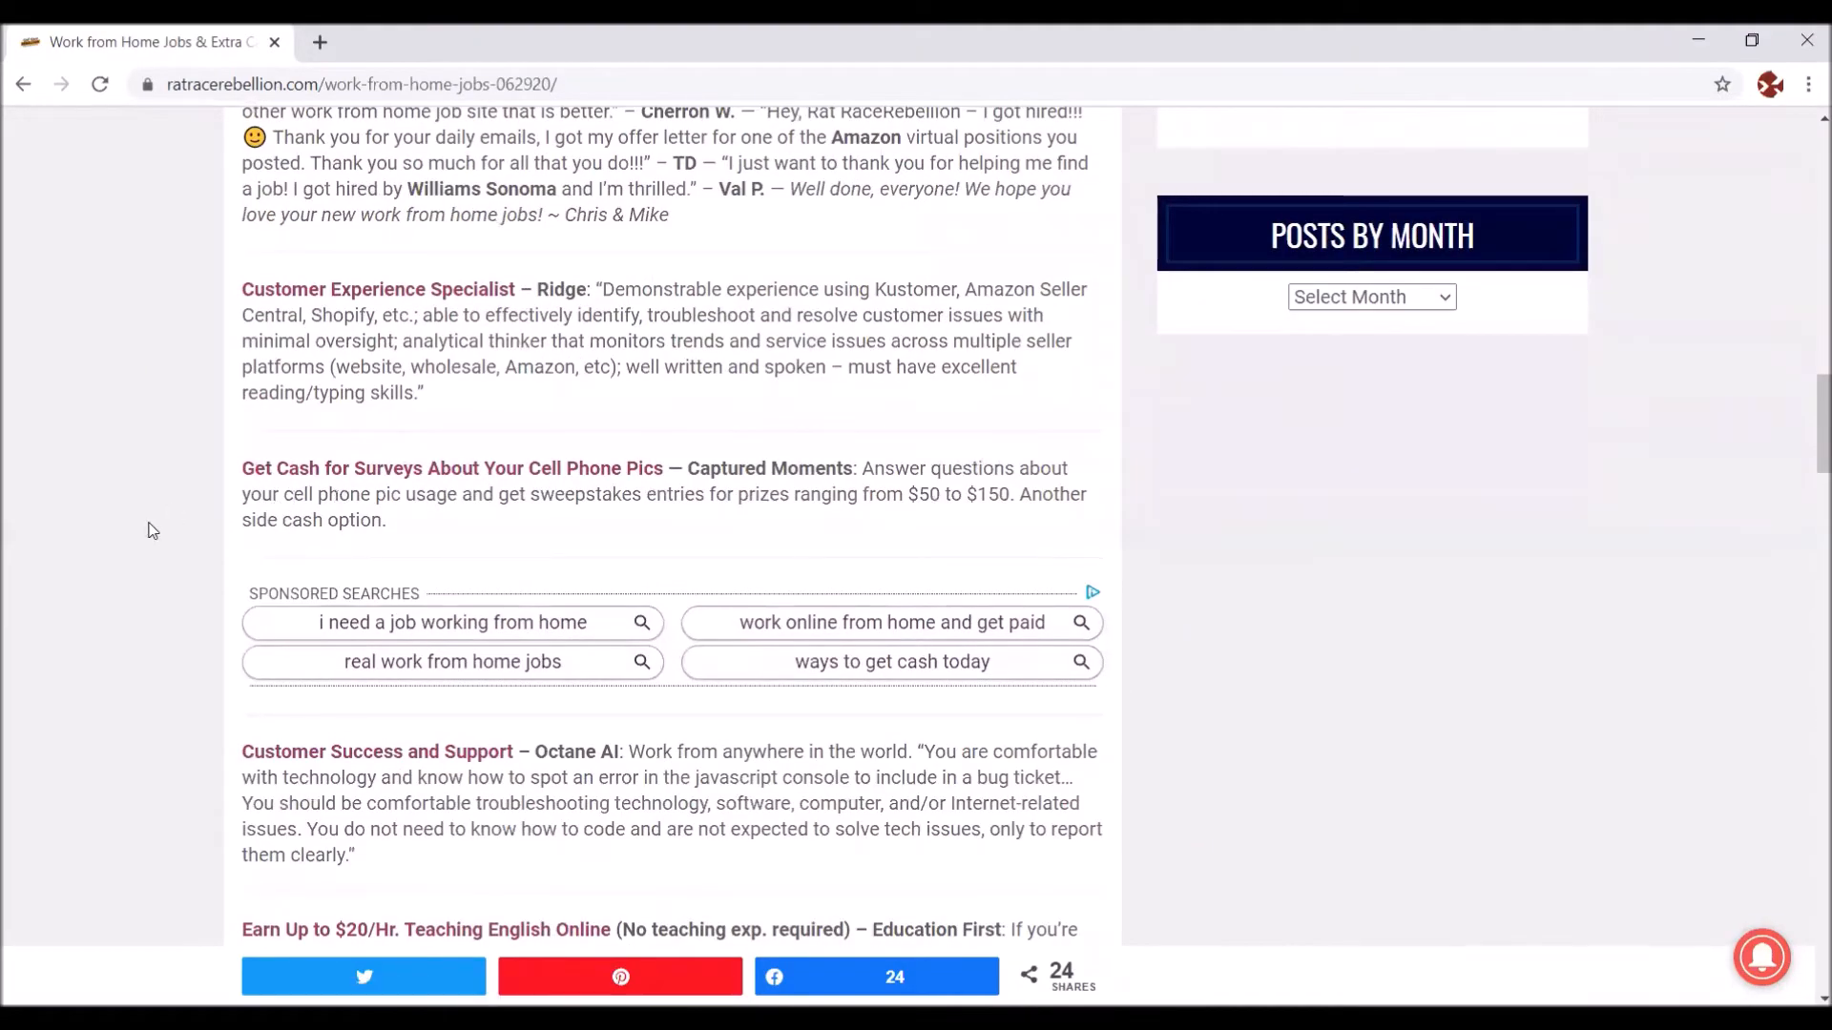
scroll(down, 3)
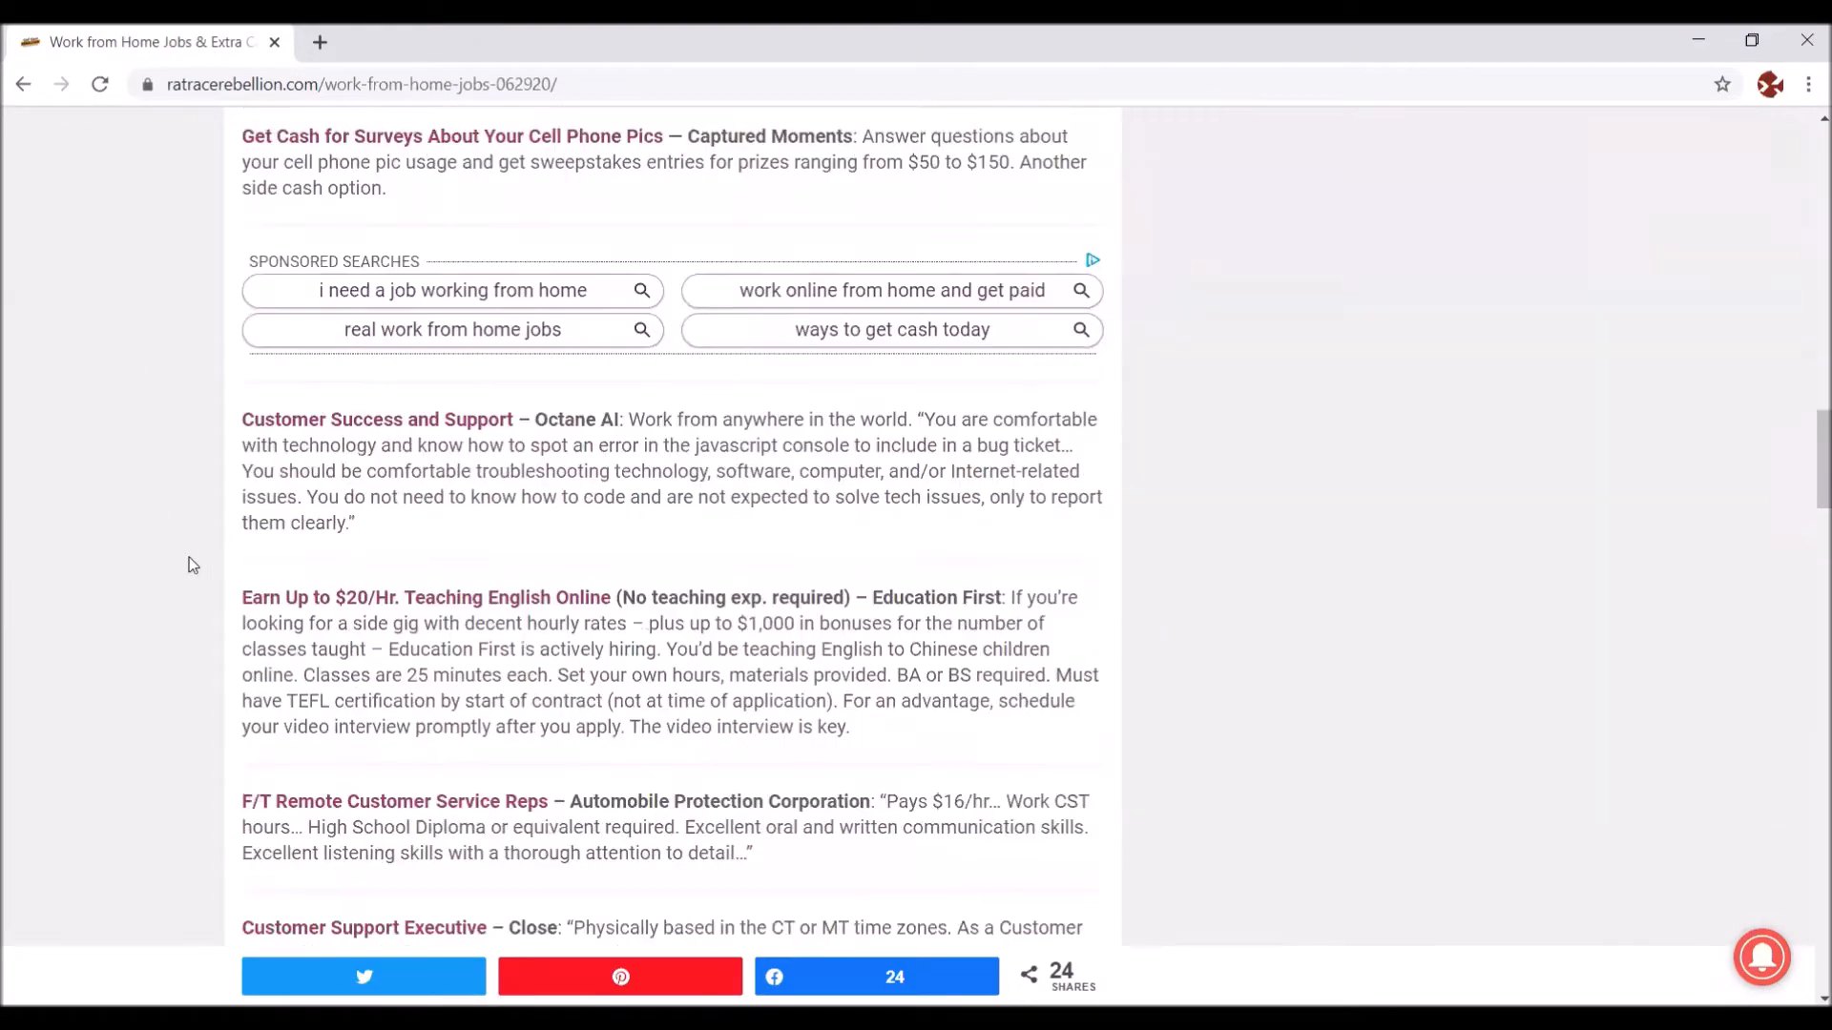
scroll(down, 3)
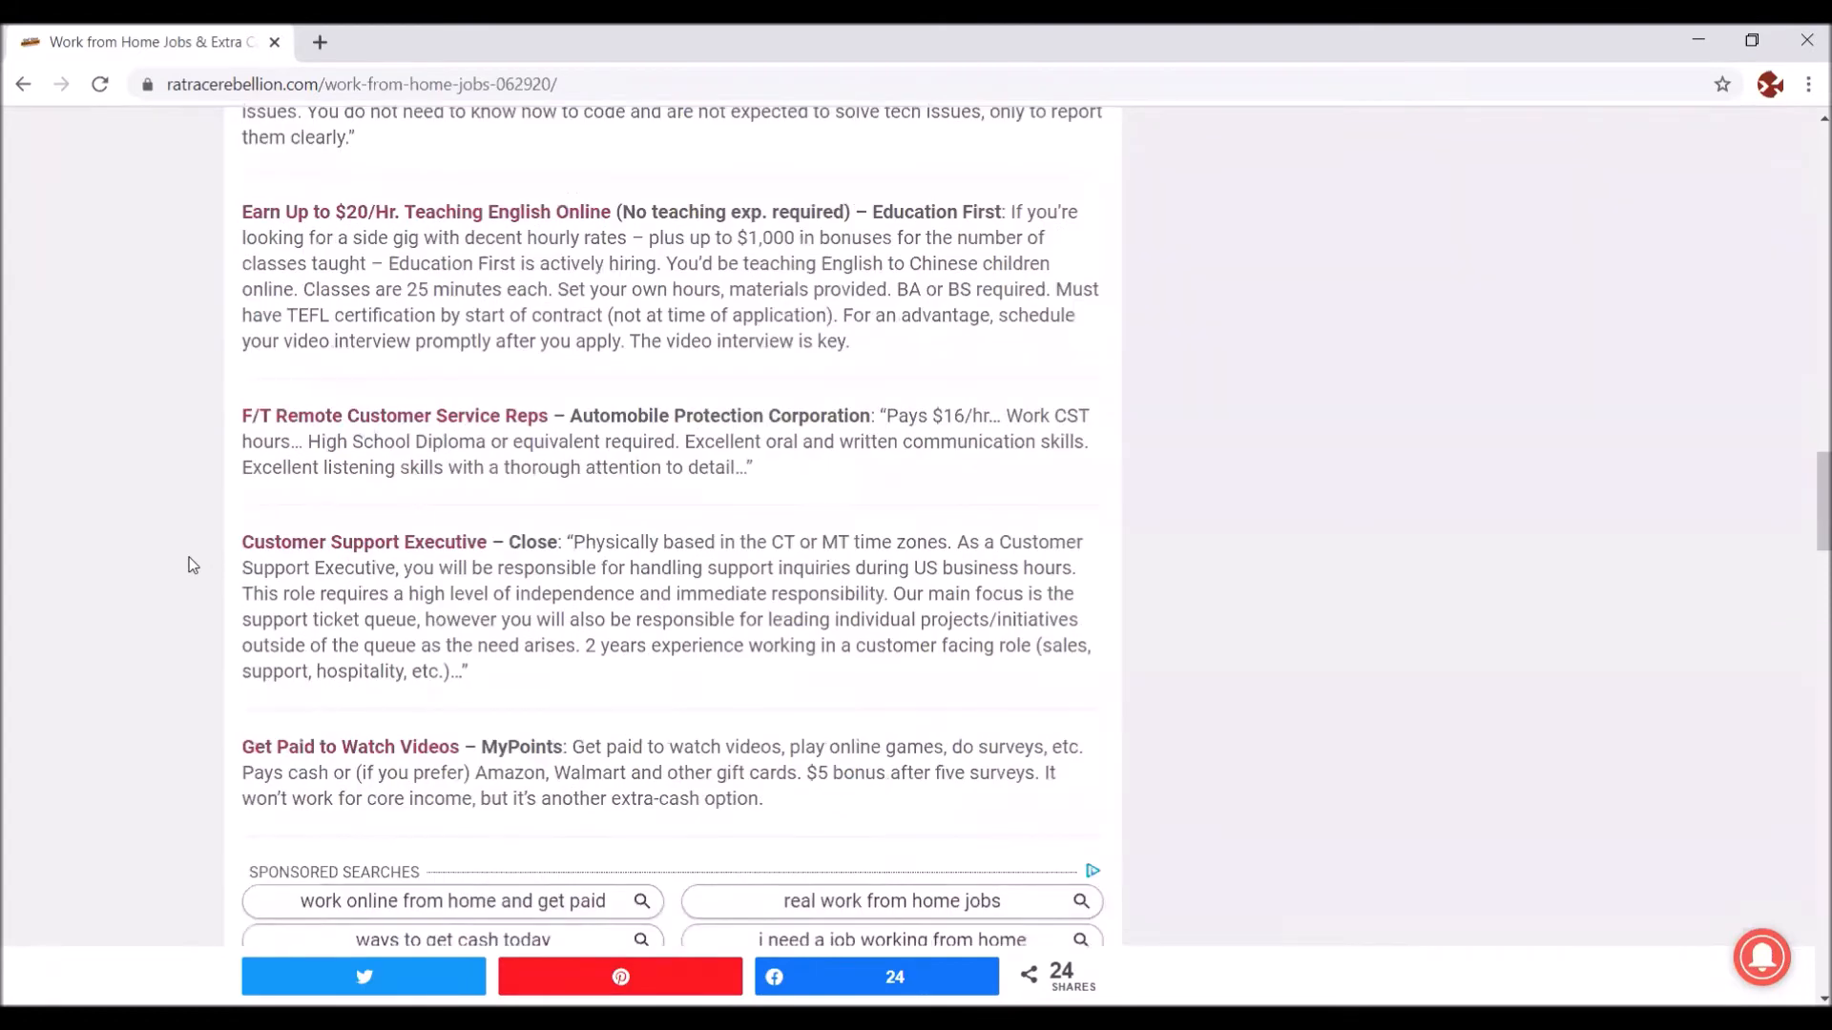
scroll(down, 3)
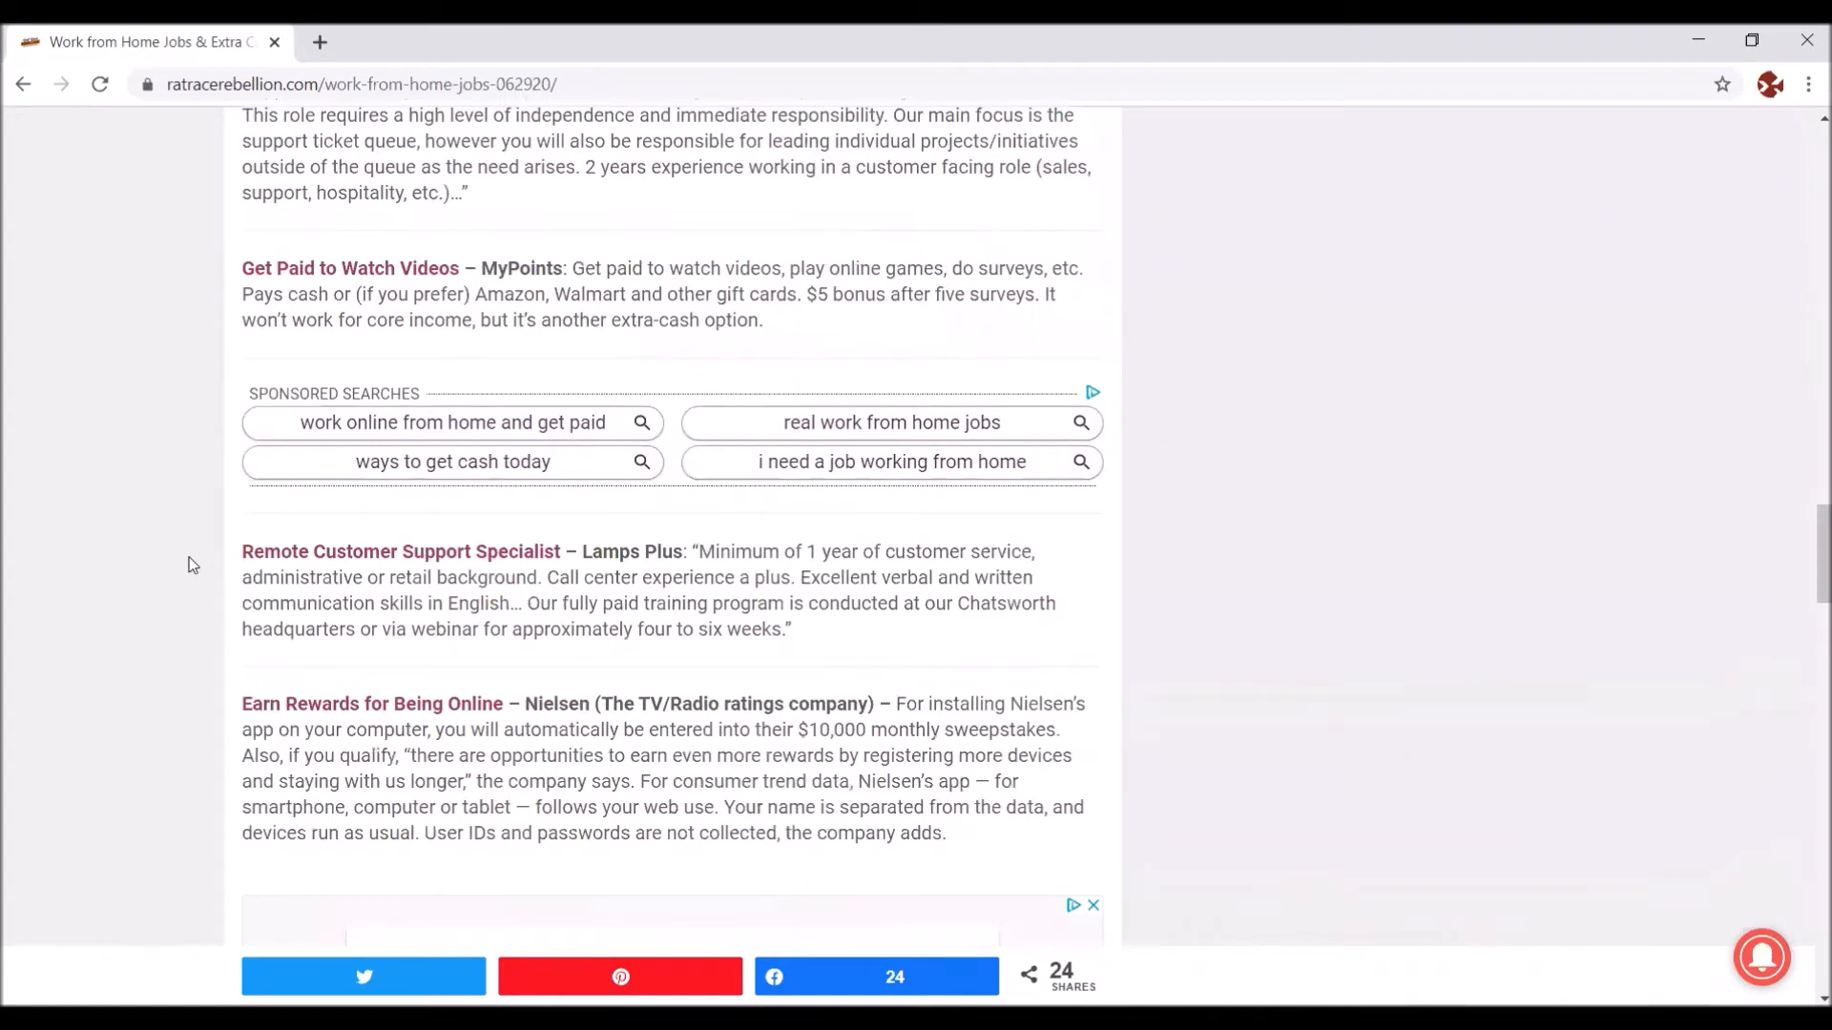
scroll(down, 3)
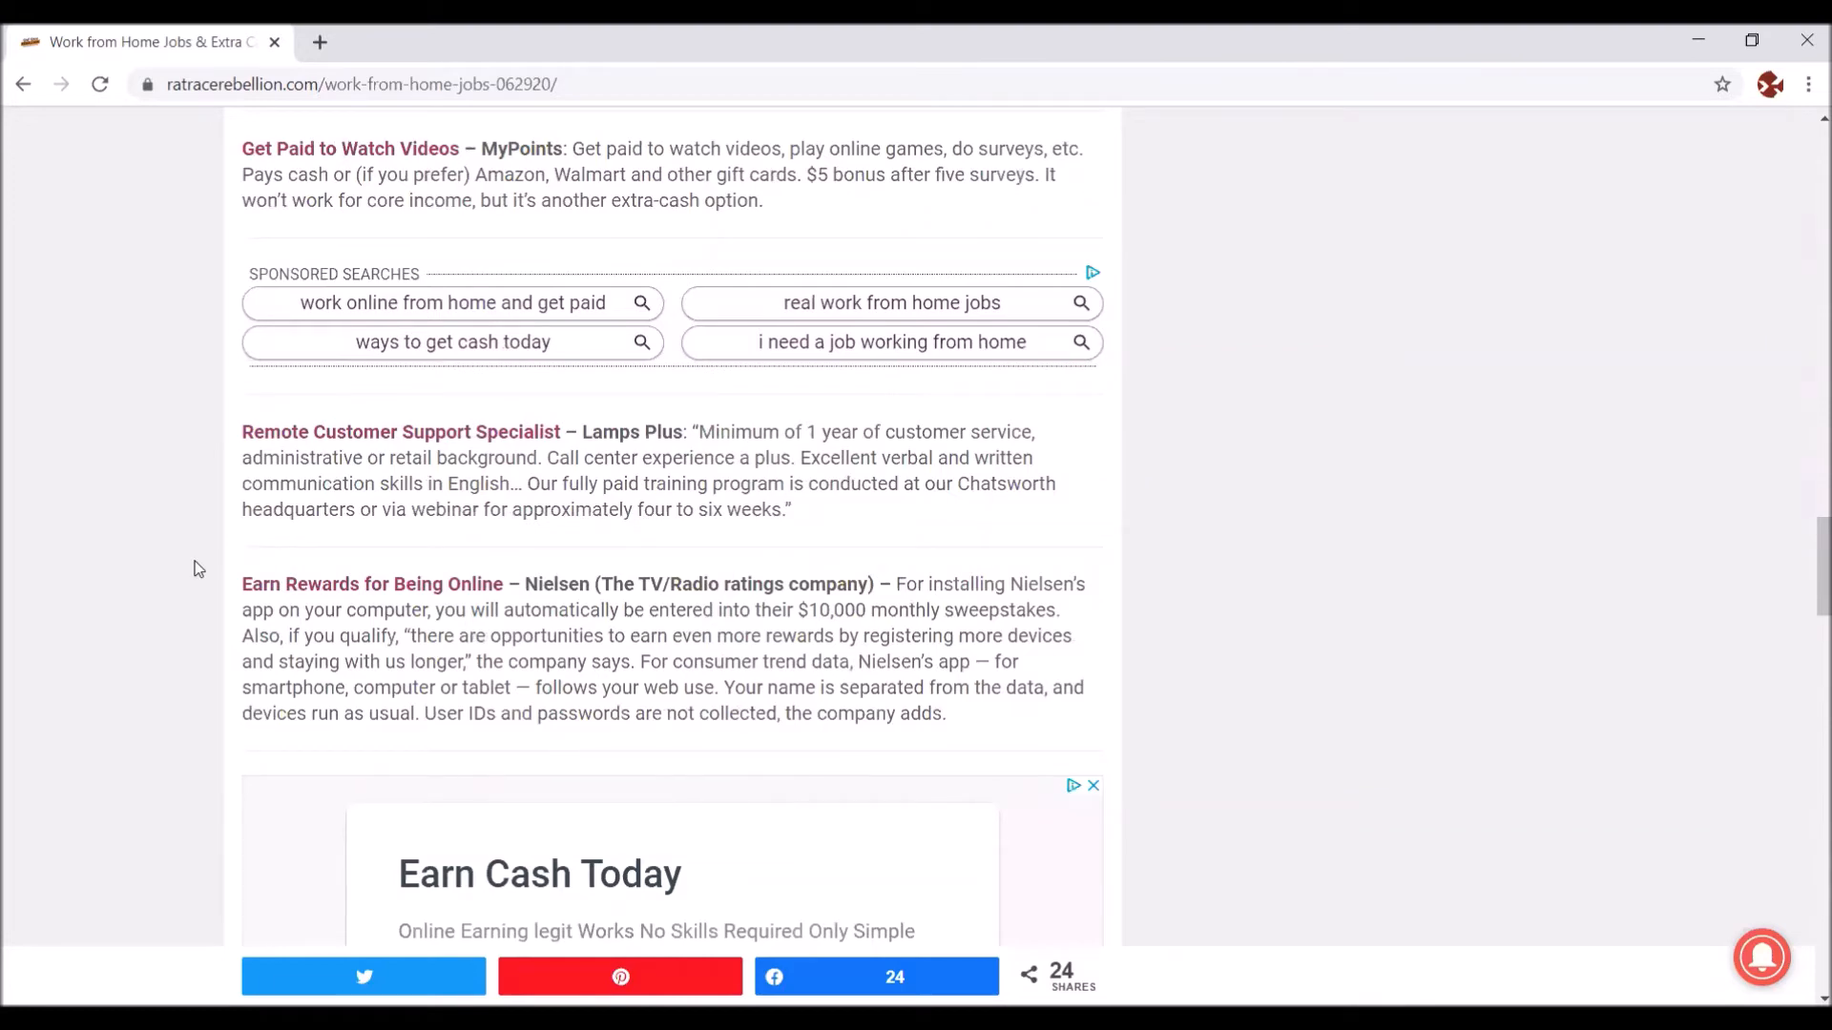
scroll(down, 3)
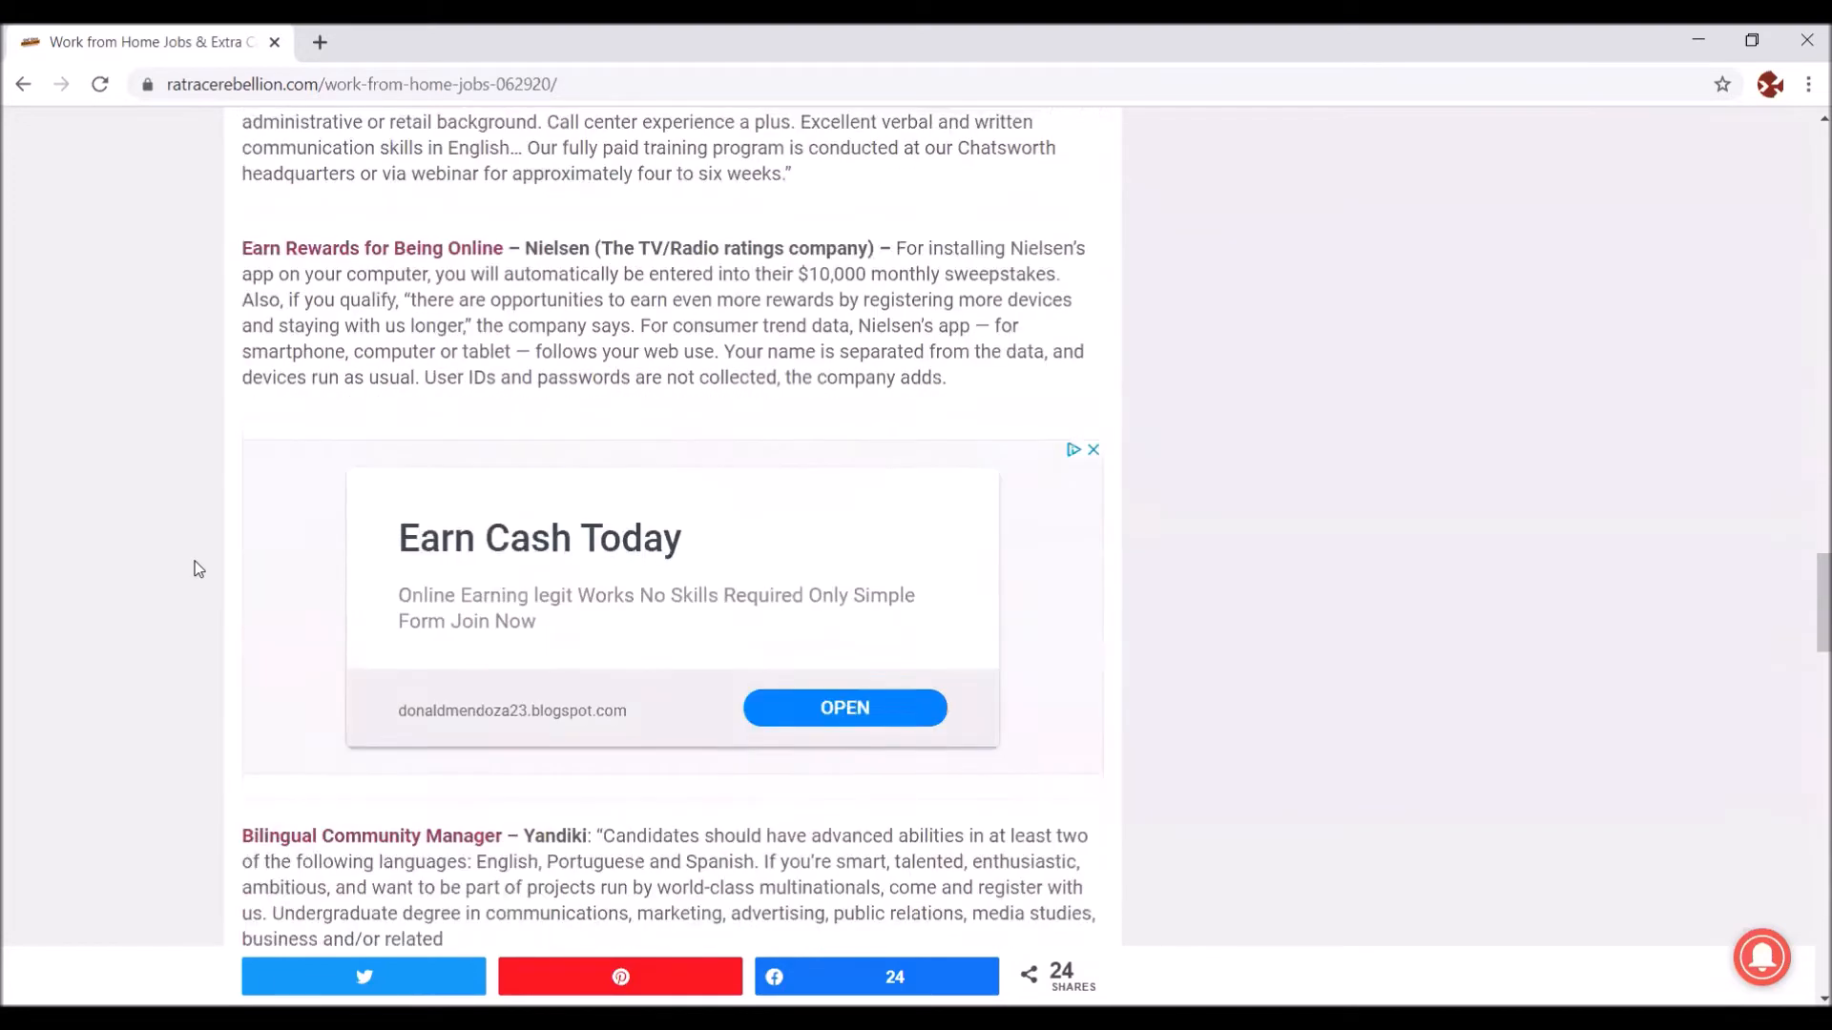
scroll(down, 3)
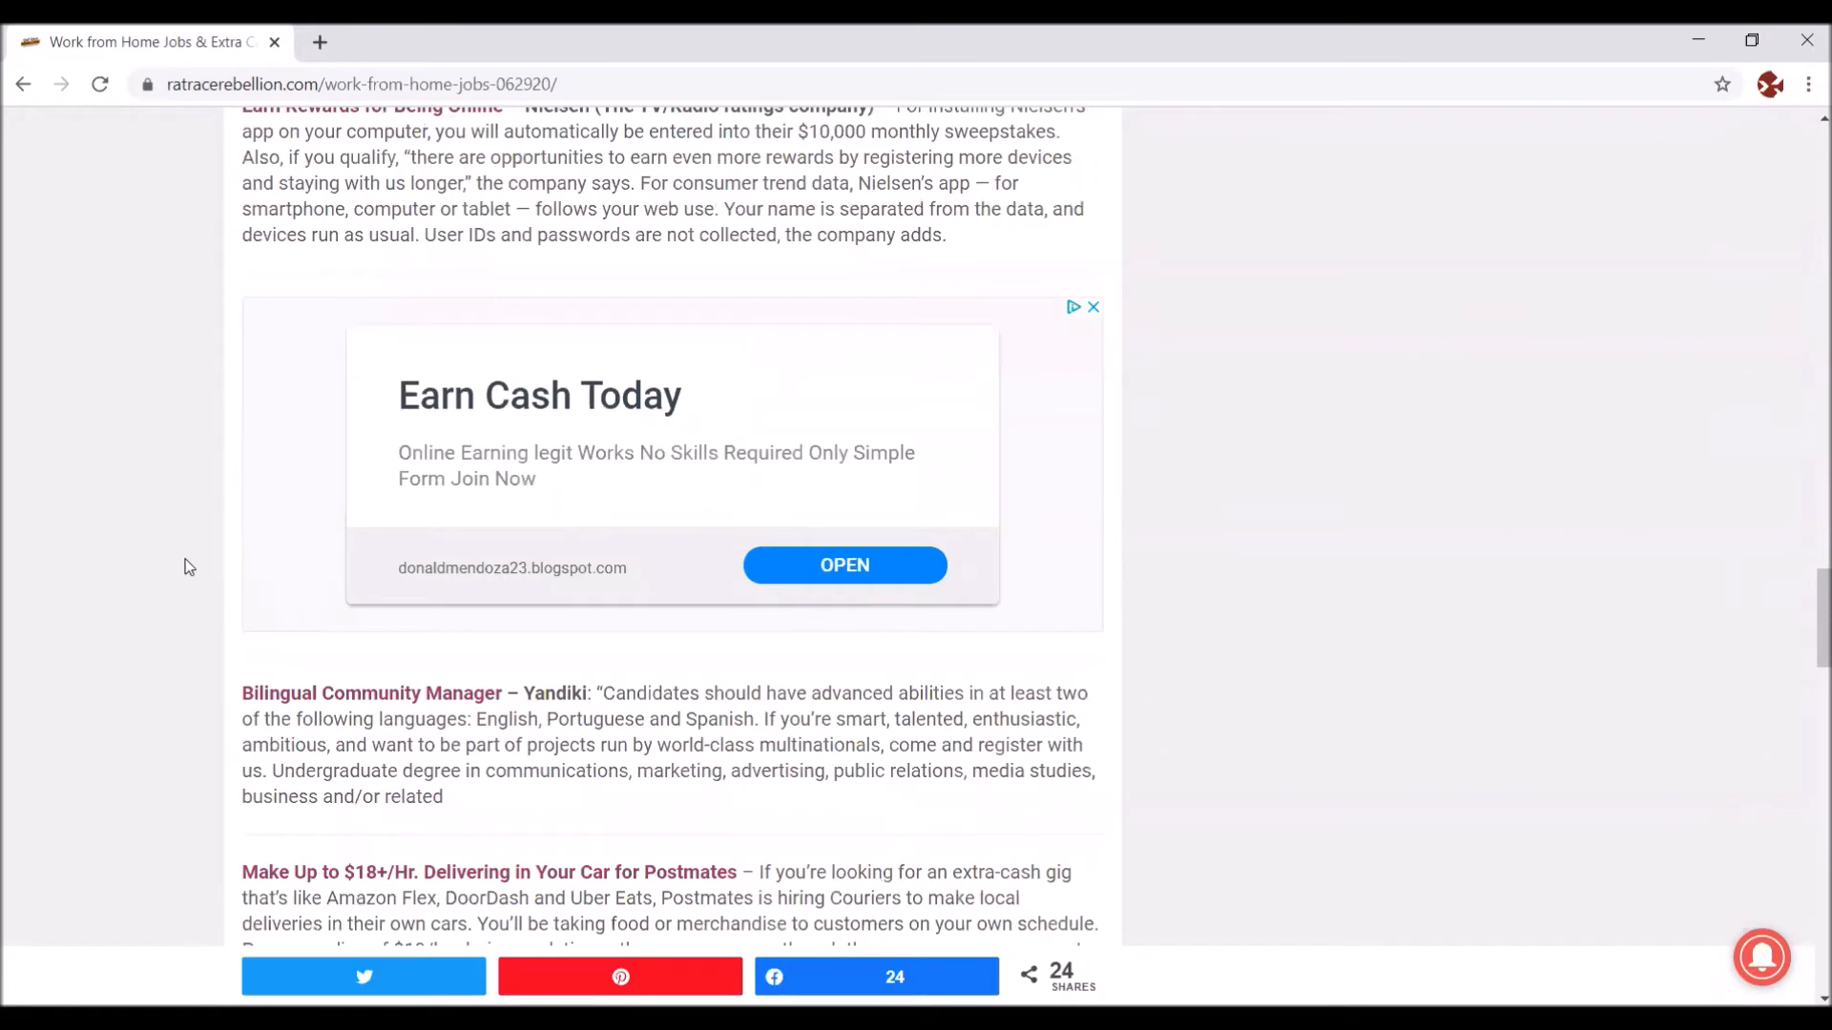
scroll(down, 3)
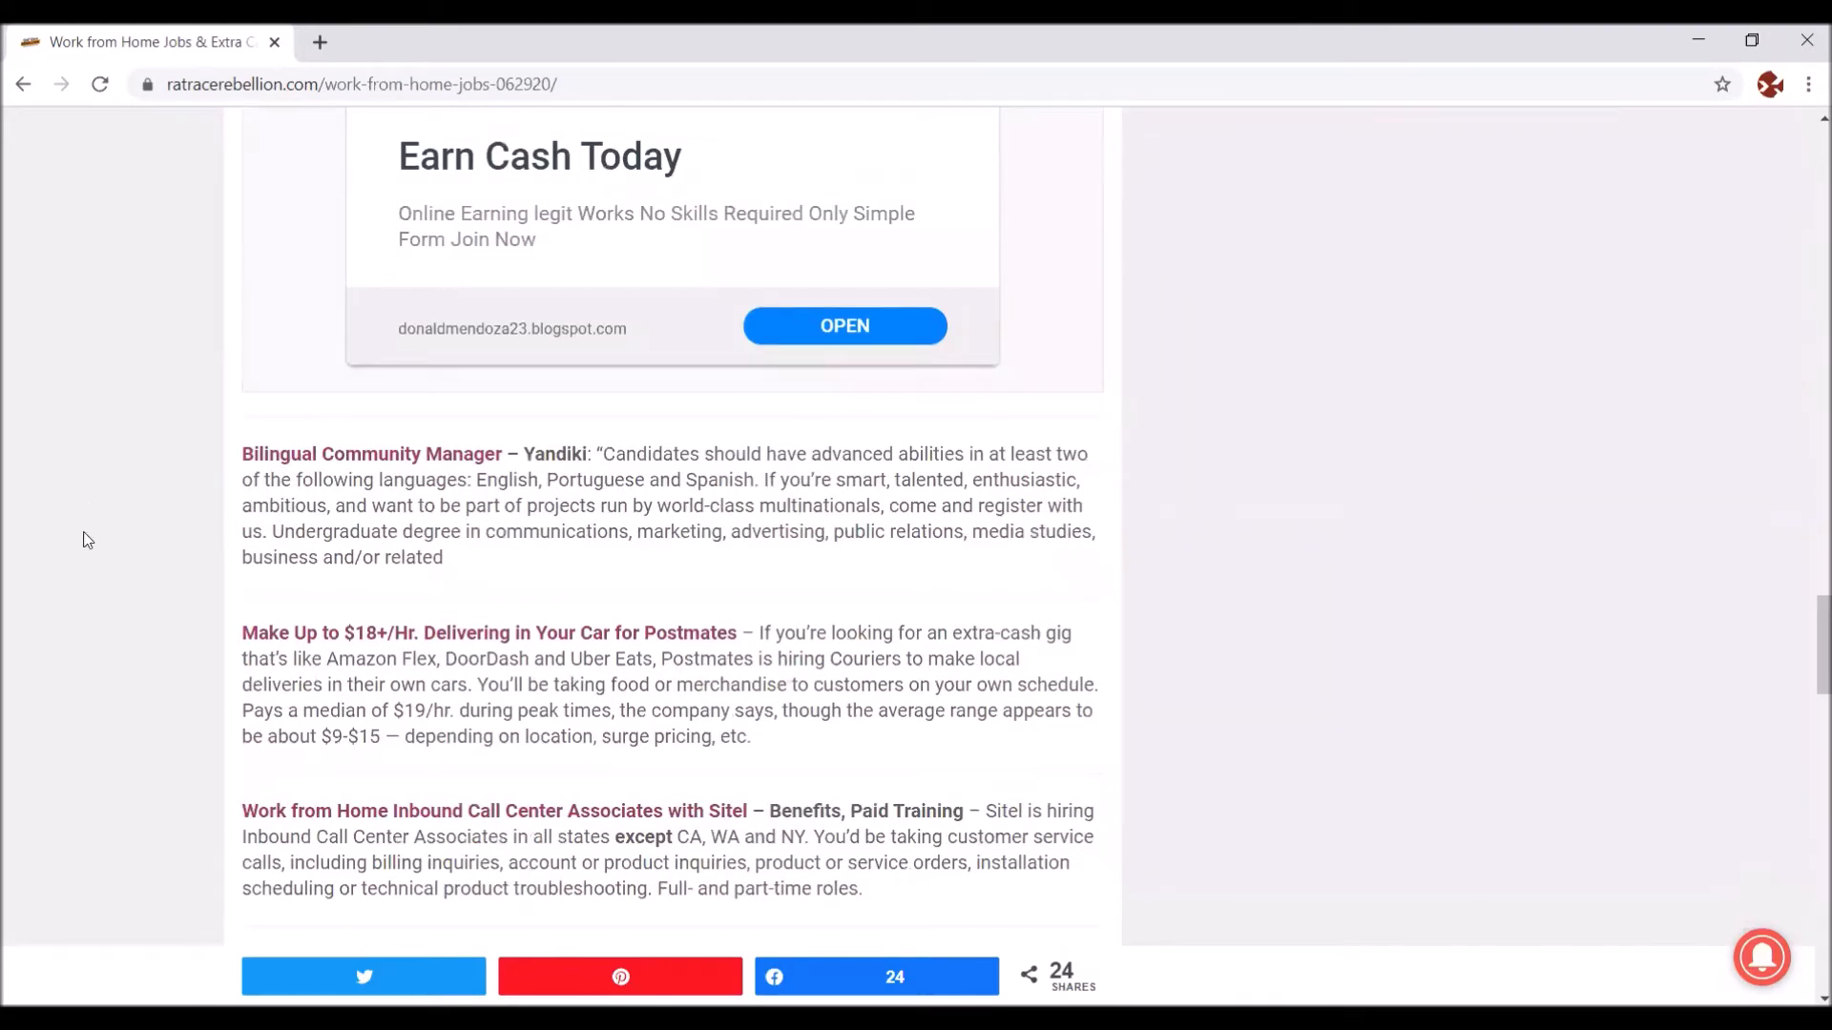
mouse_move(150, 551)
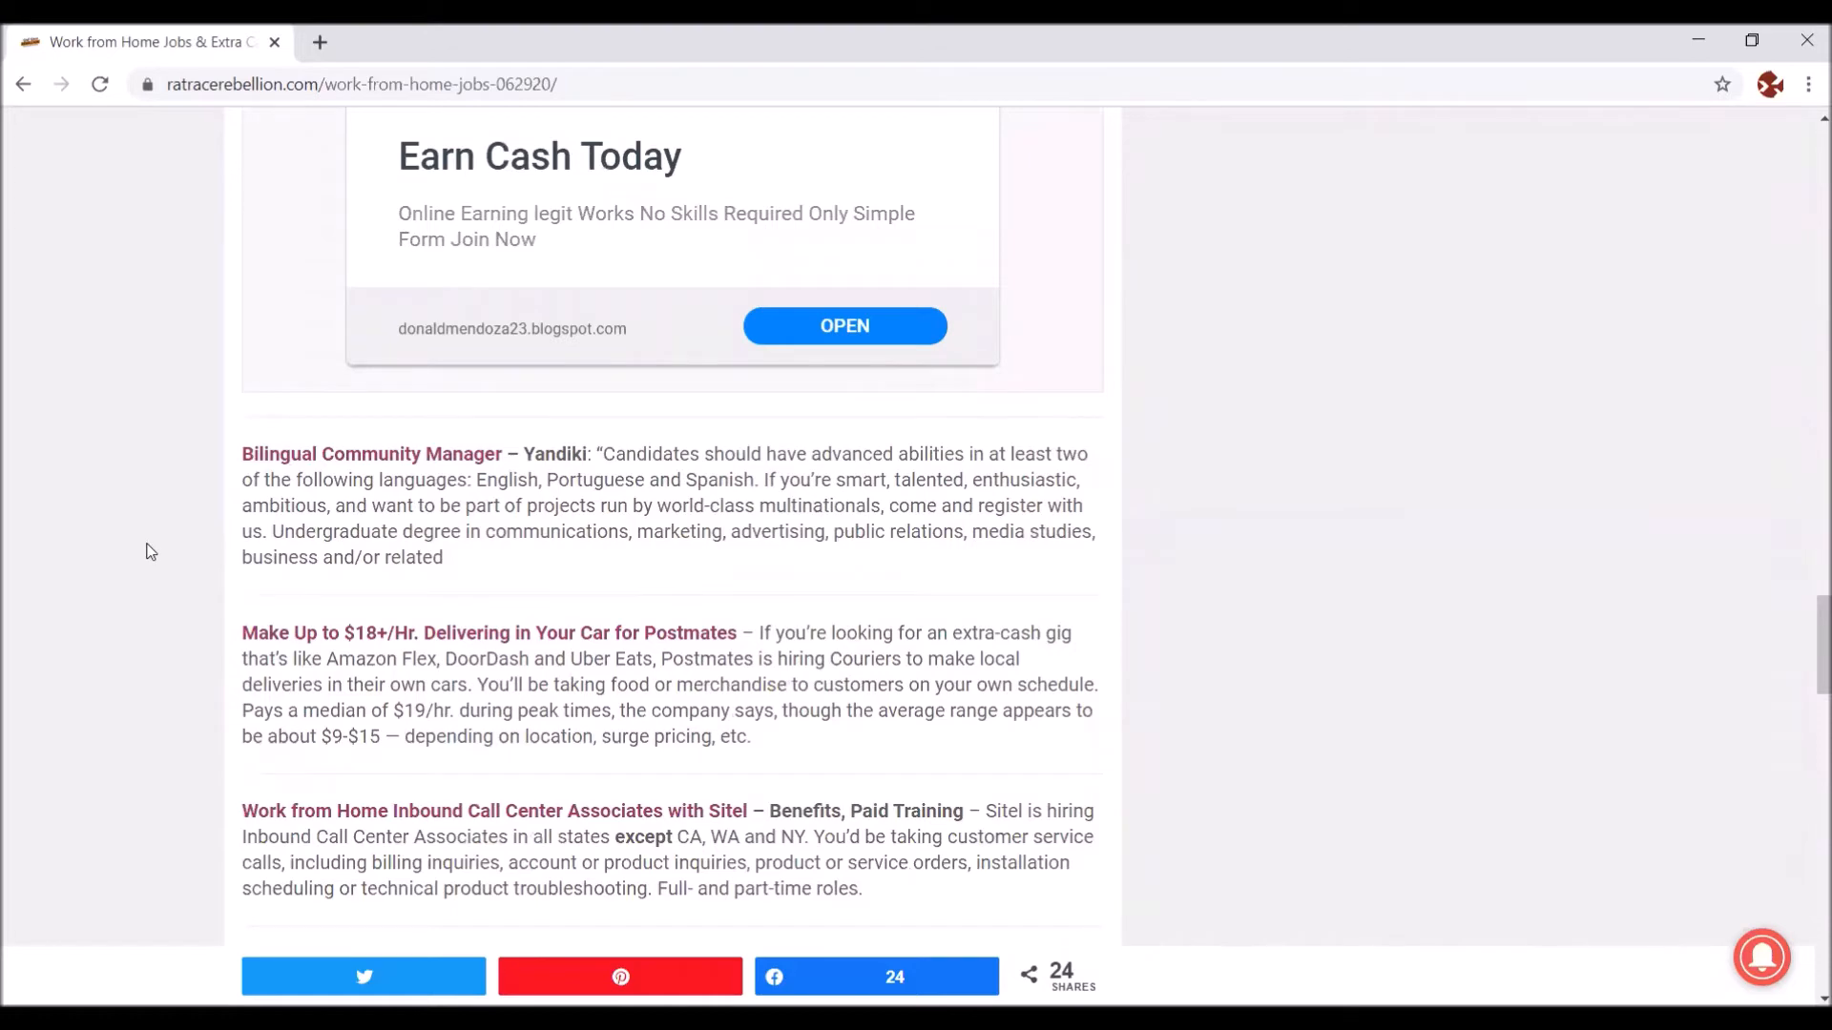
scroll(down, 3)
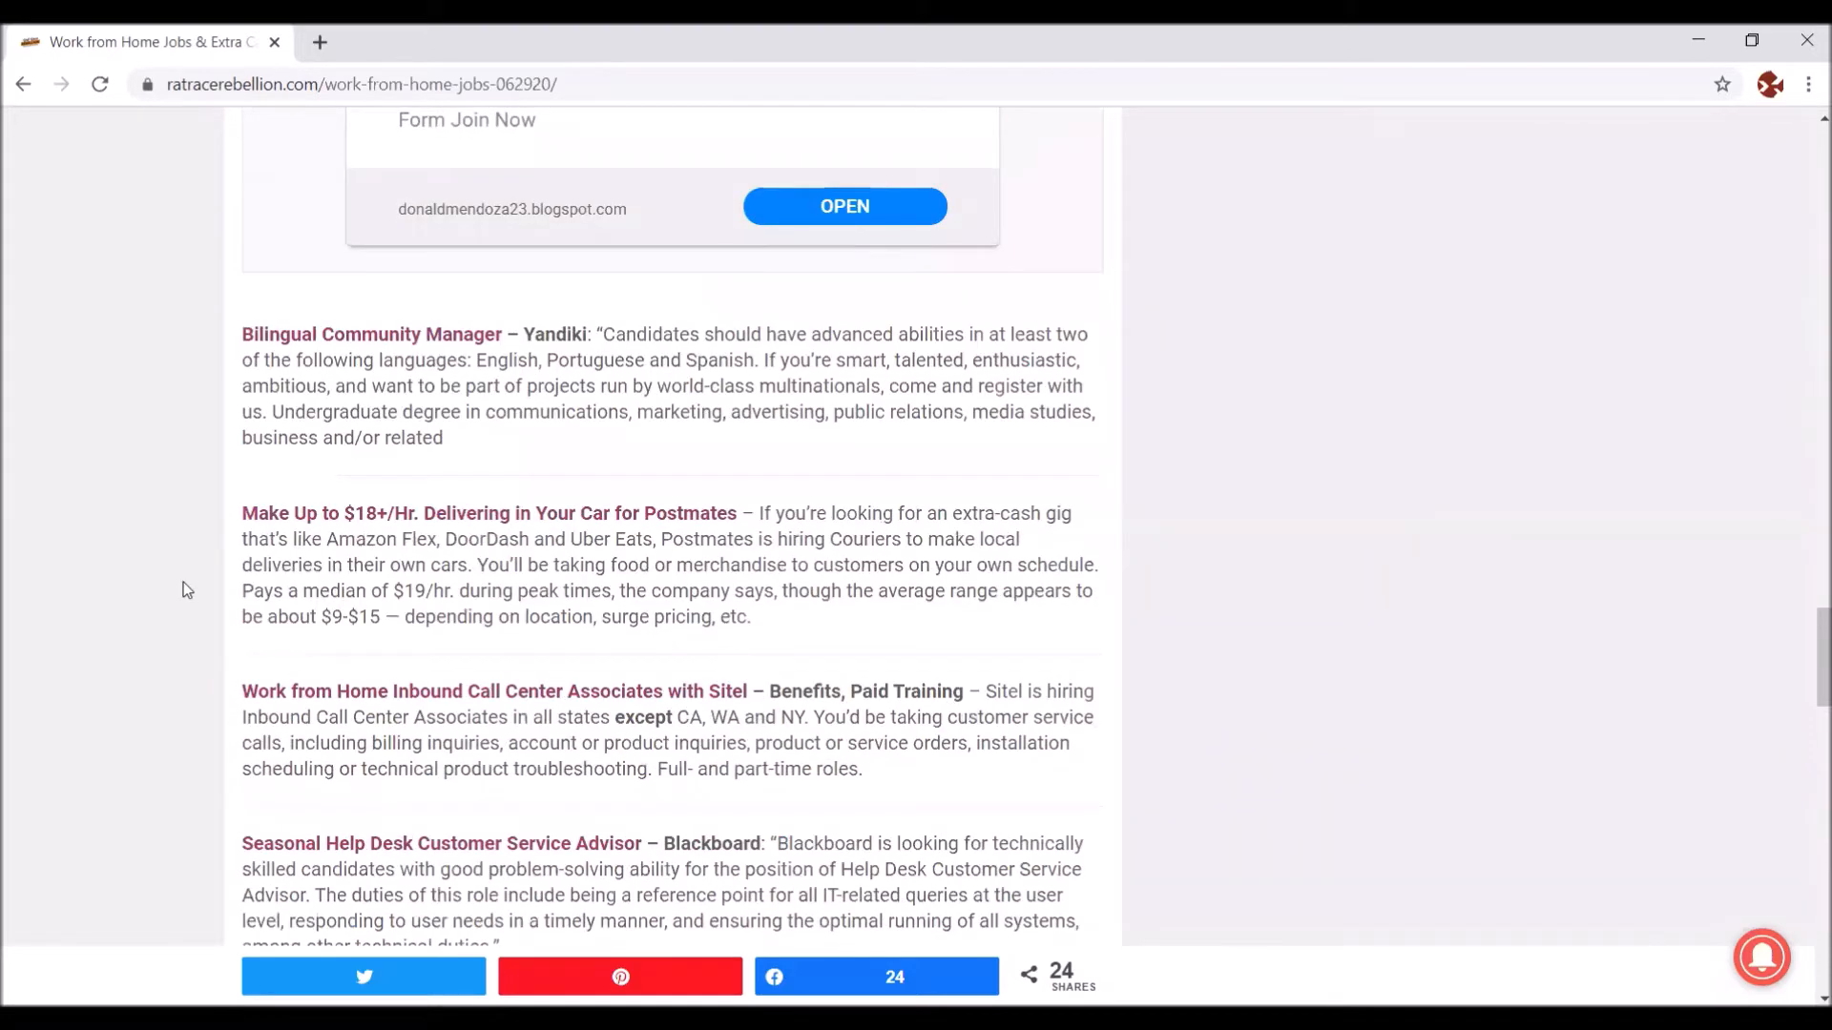
scroll(down, 3)
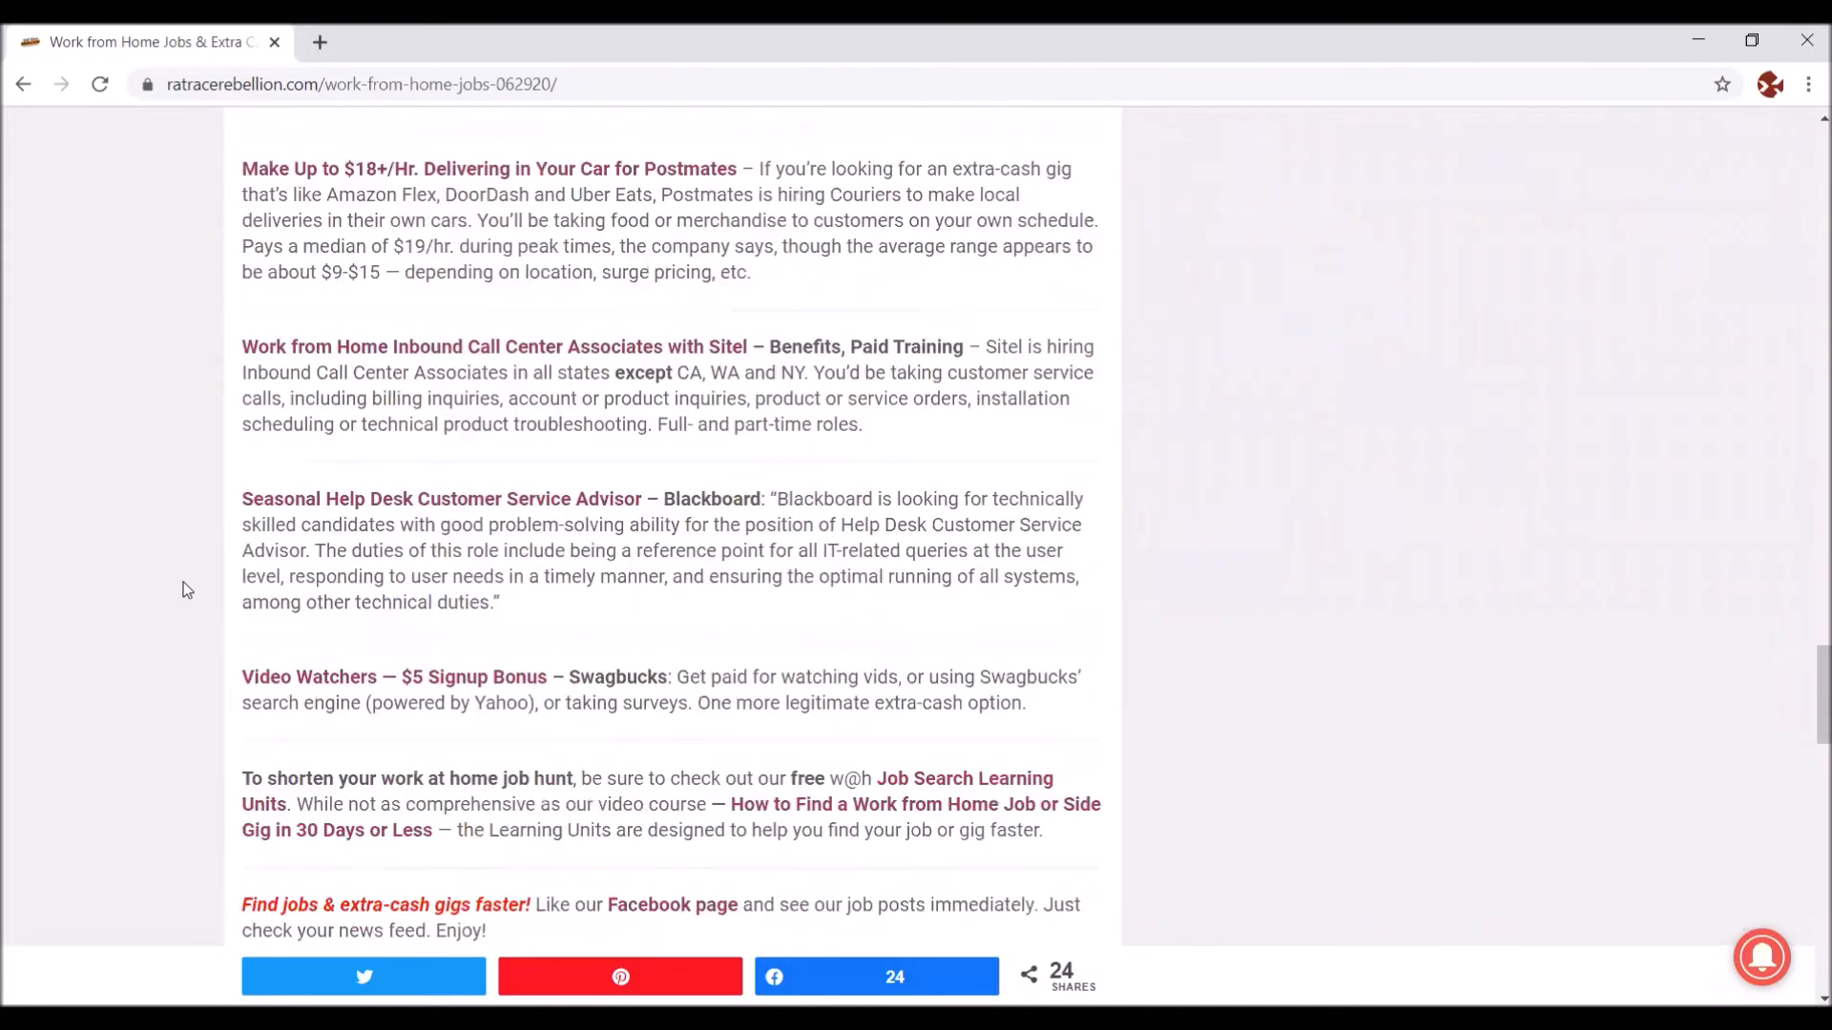
scroll(down, 3)
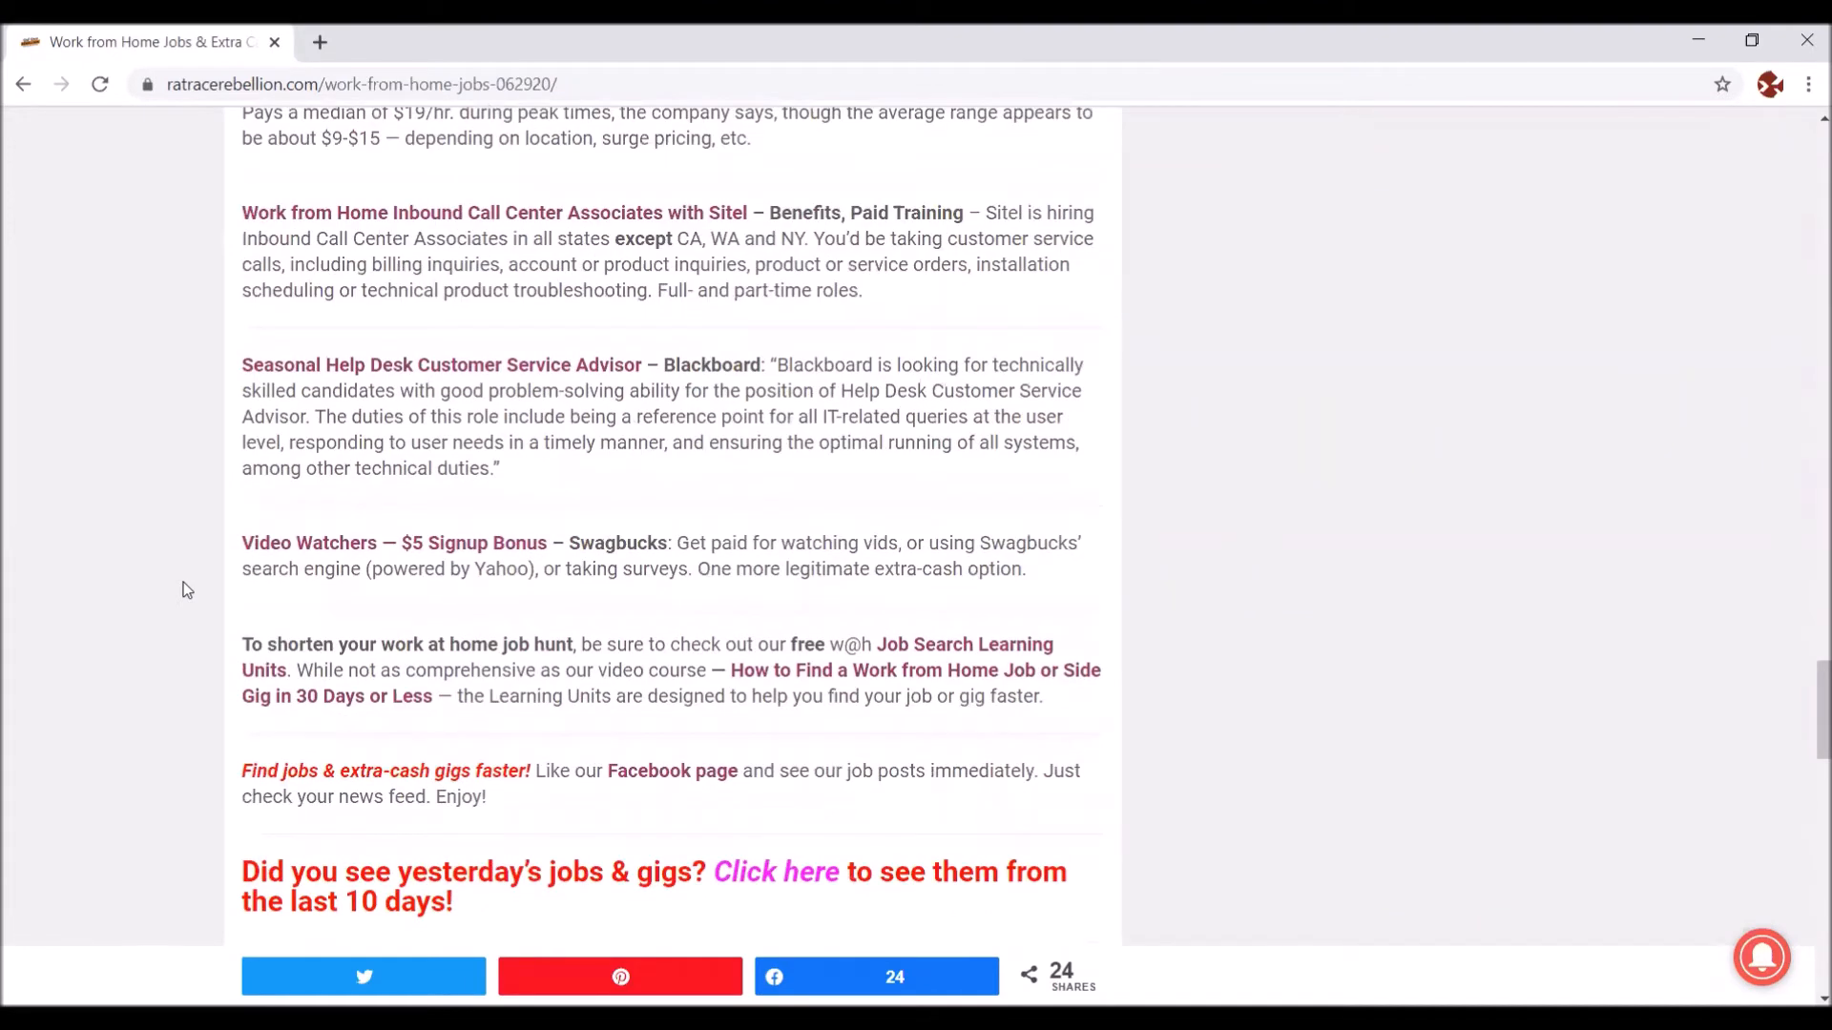
Step: Scroll back up toward the article title and banner ad
scroll(up, 3)
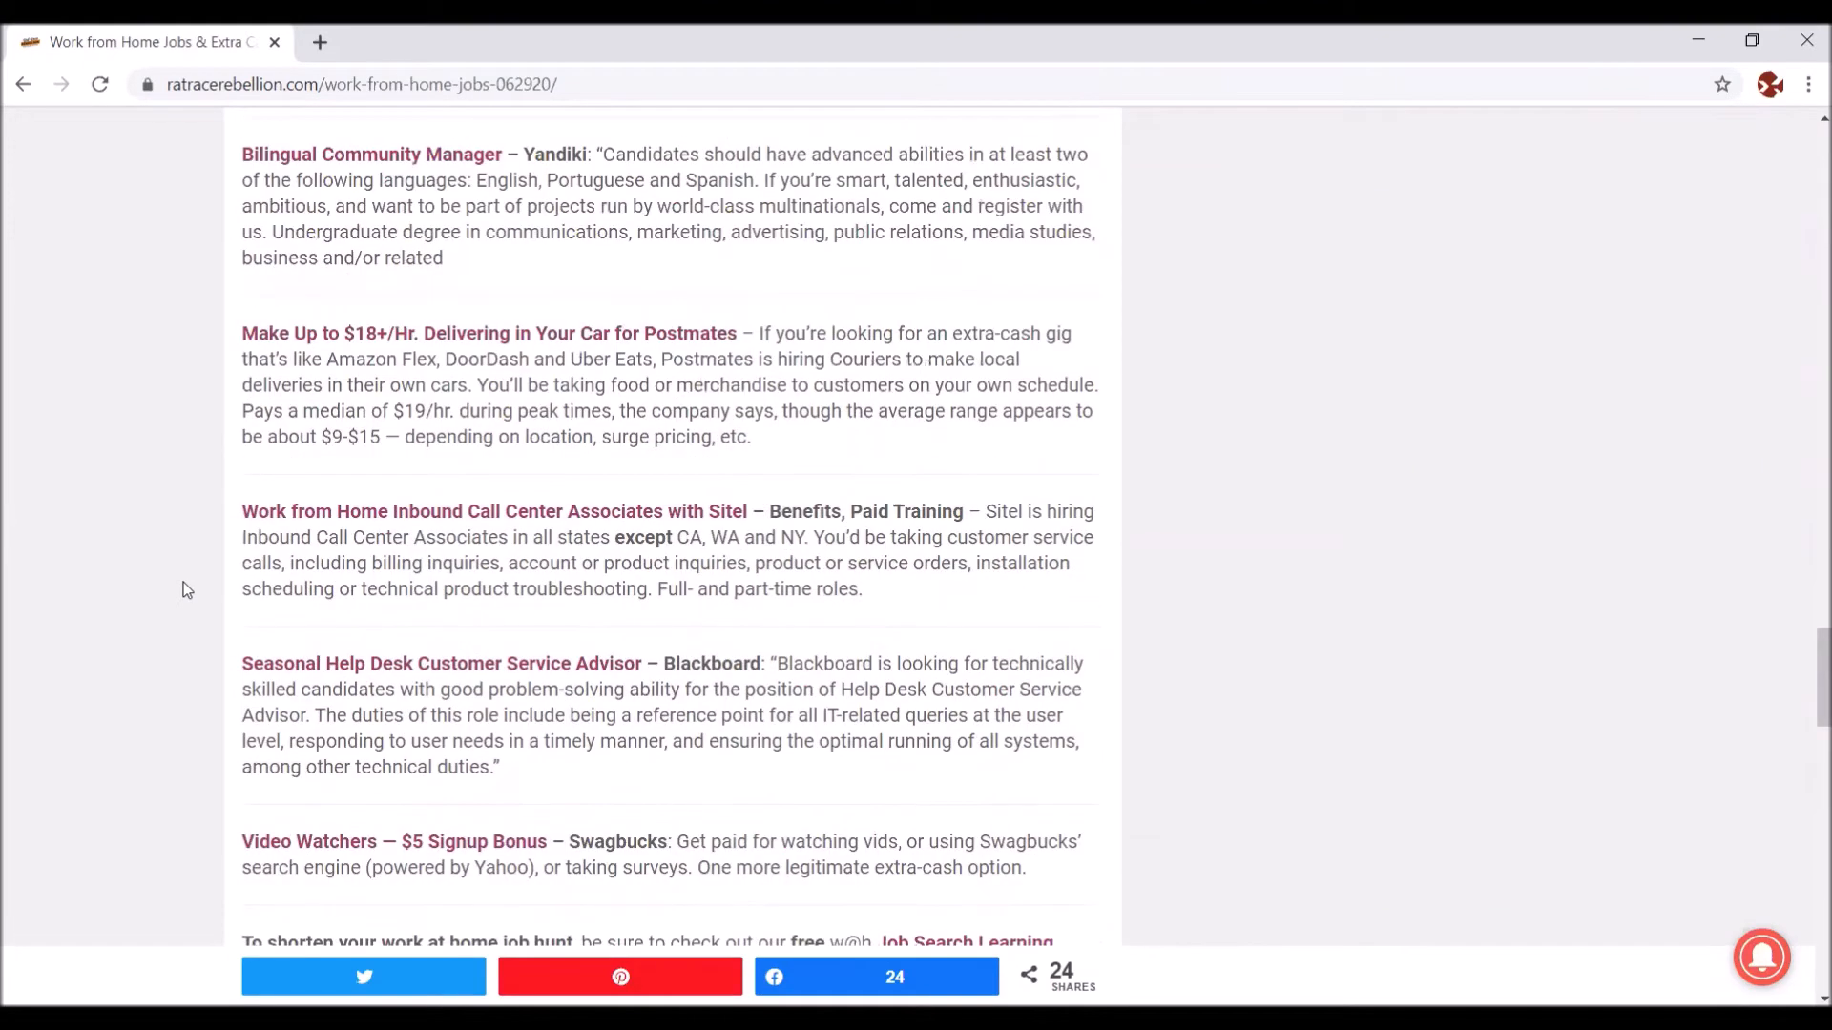
scroll(down, 3)
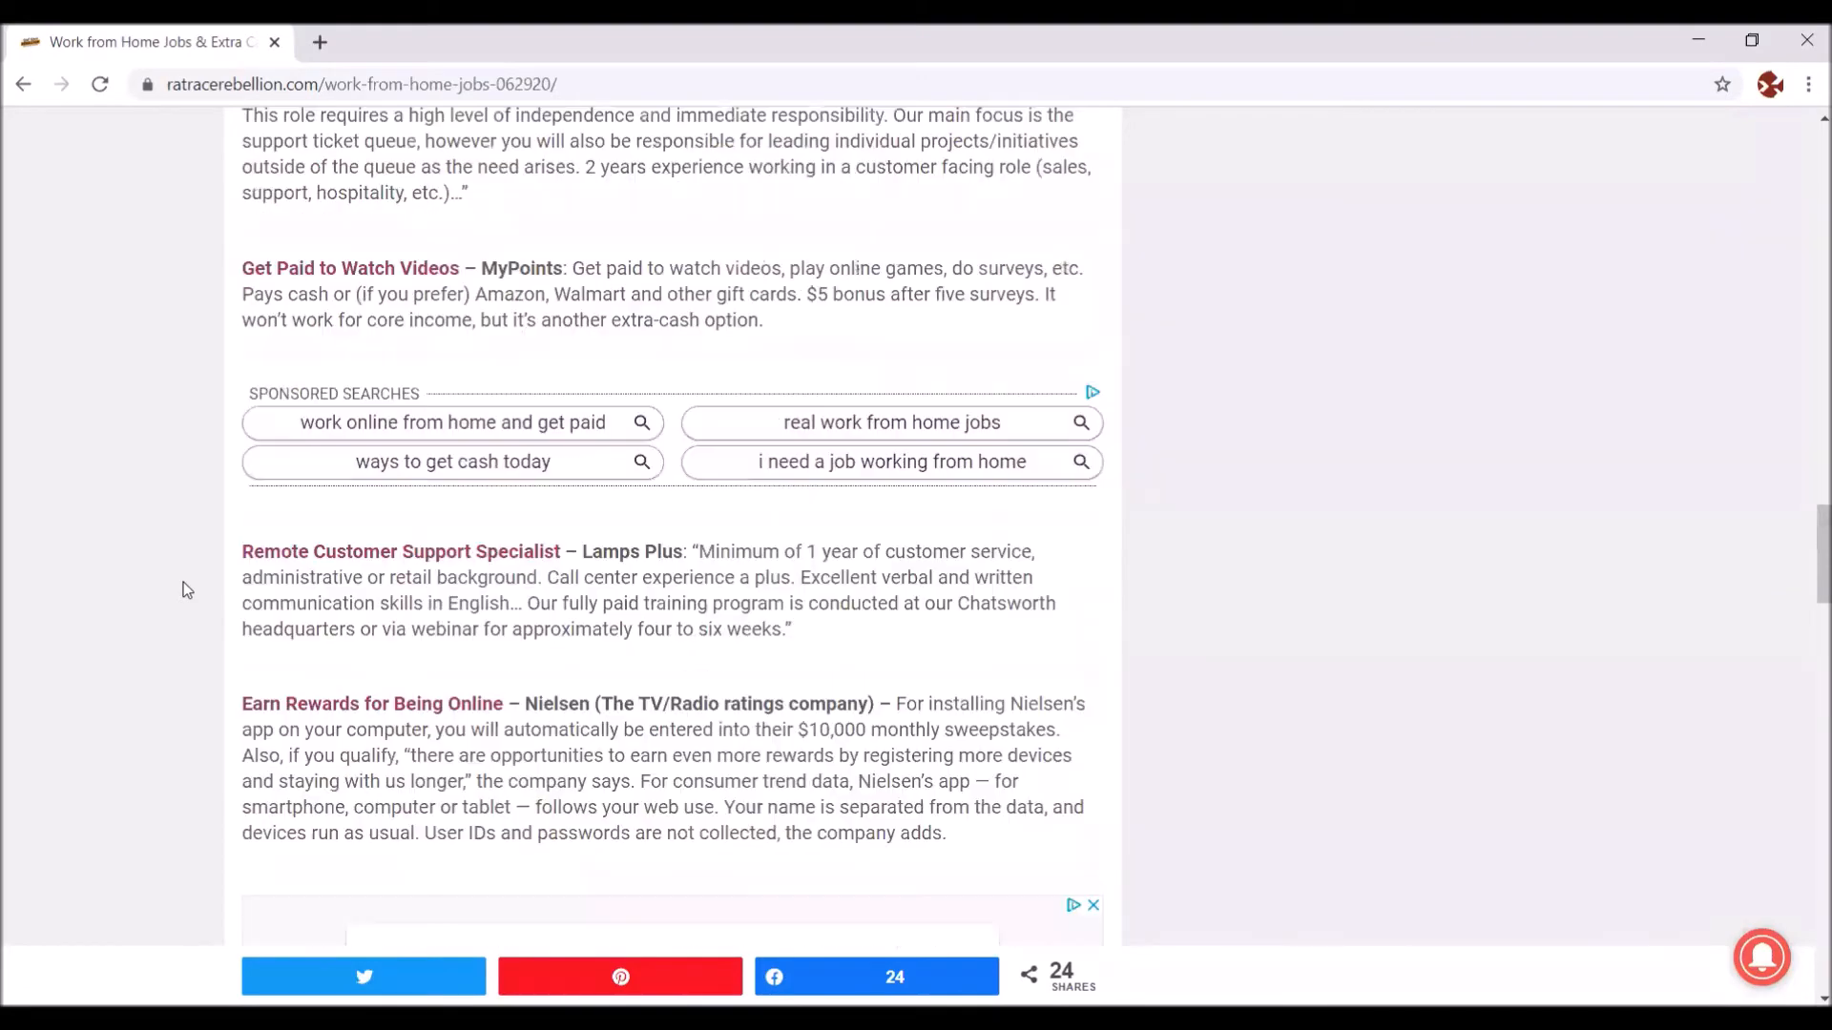
scroll(up, 3)
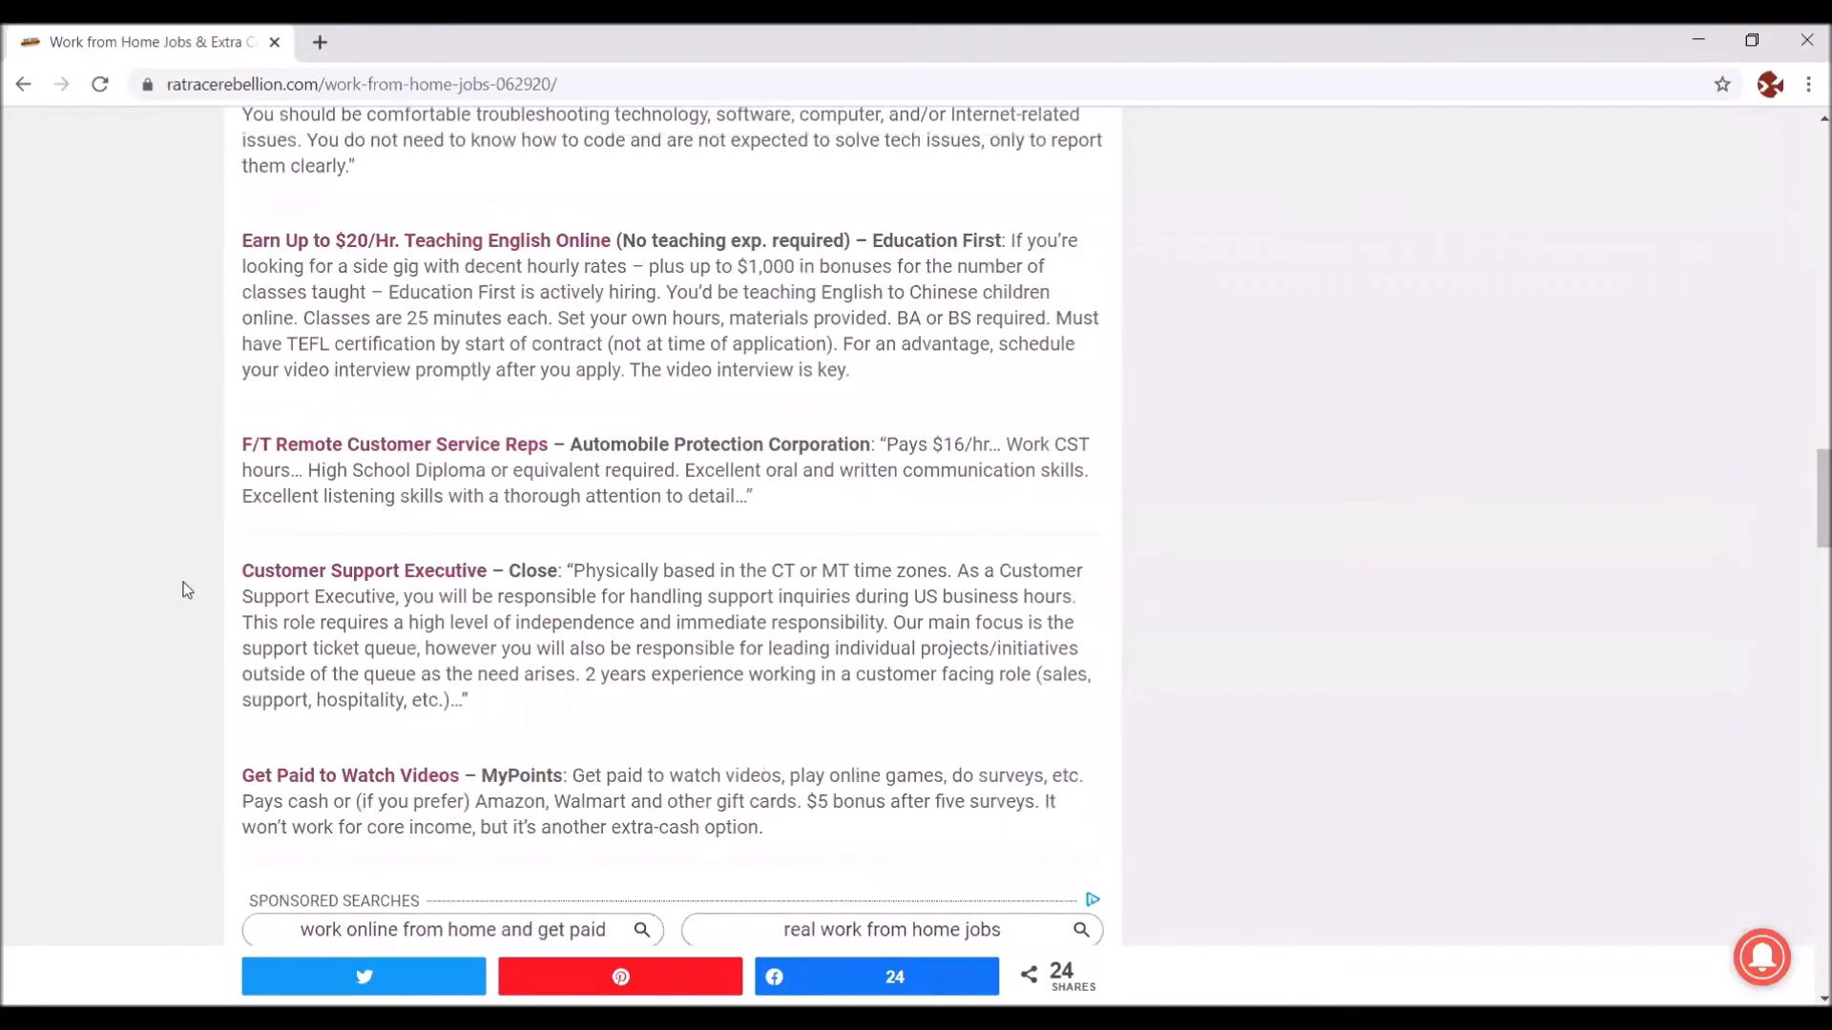
scroll(up, 3)
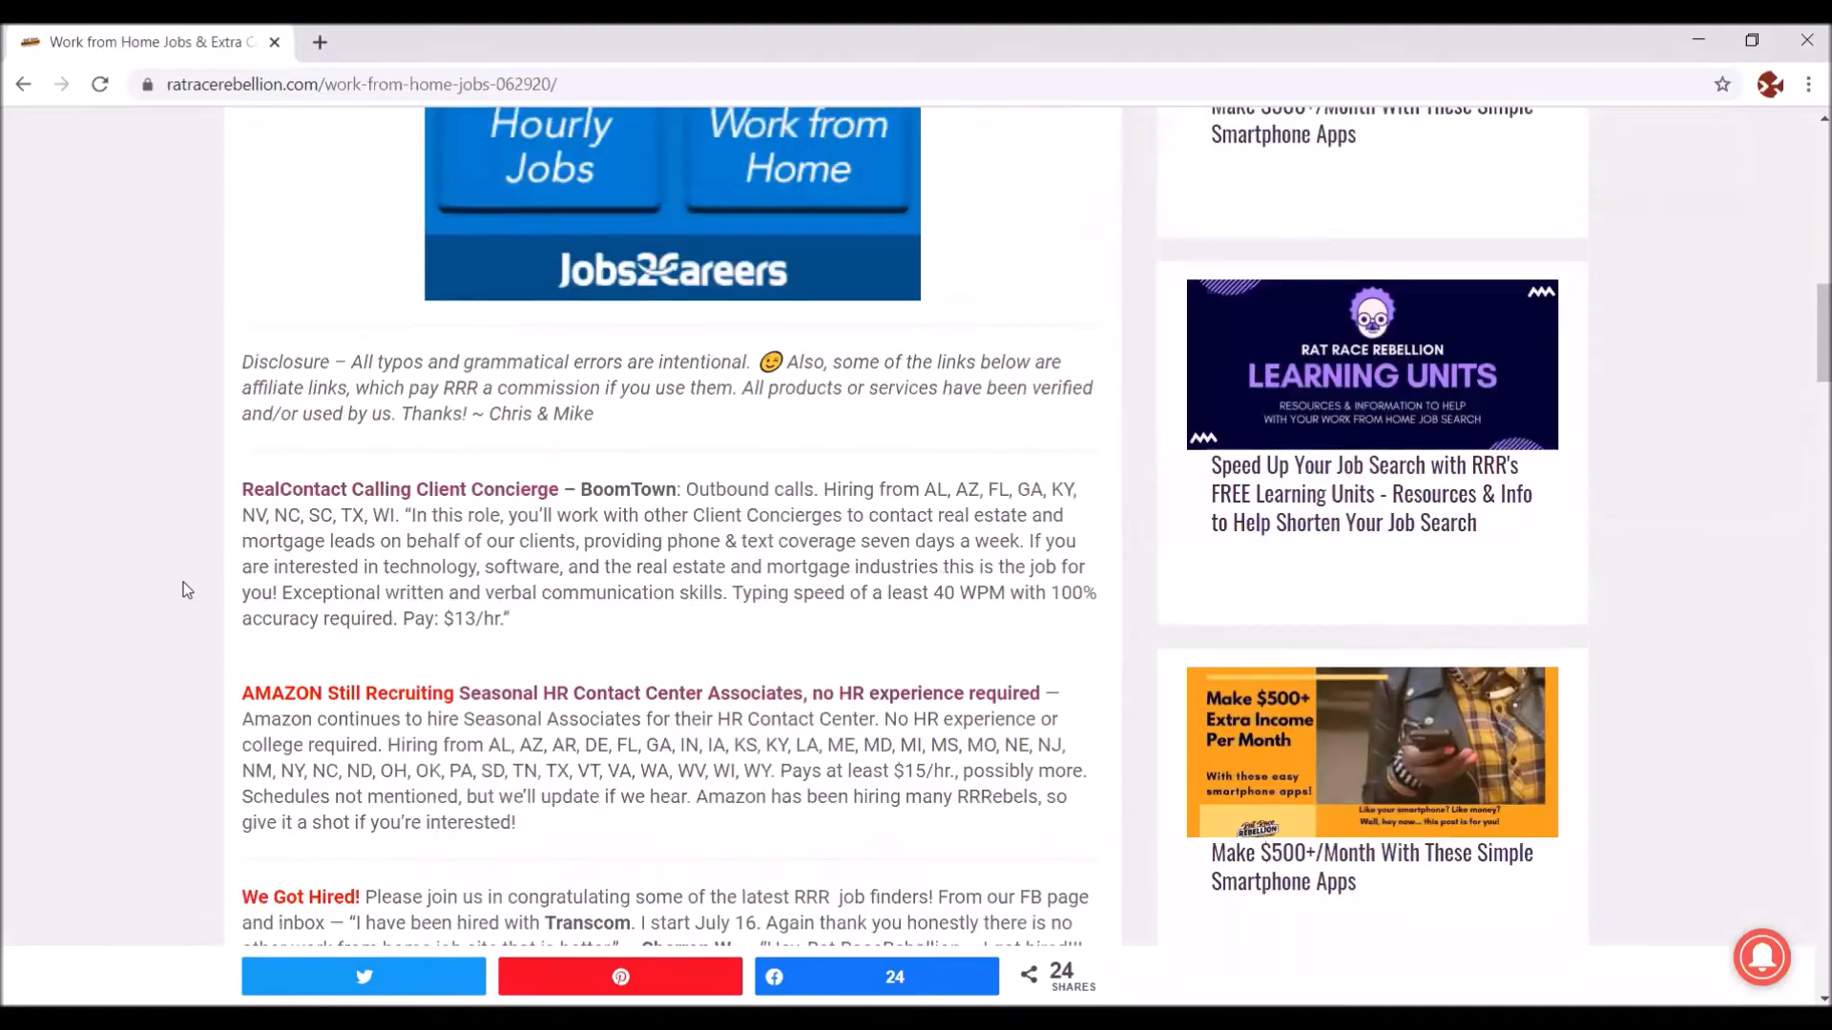
scroll(up, 3)
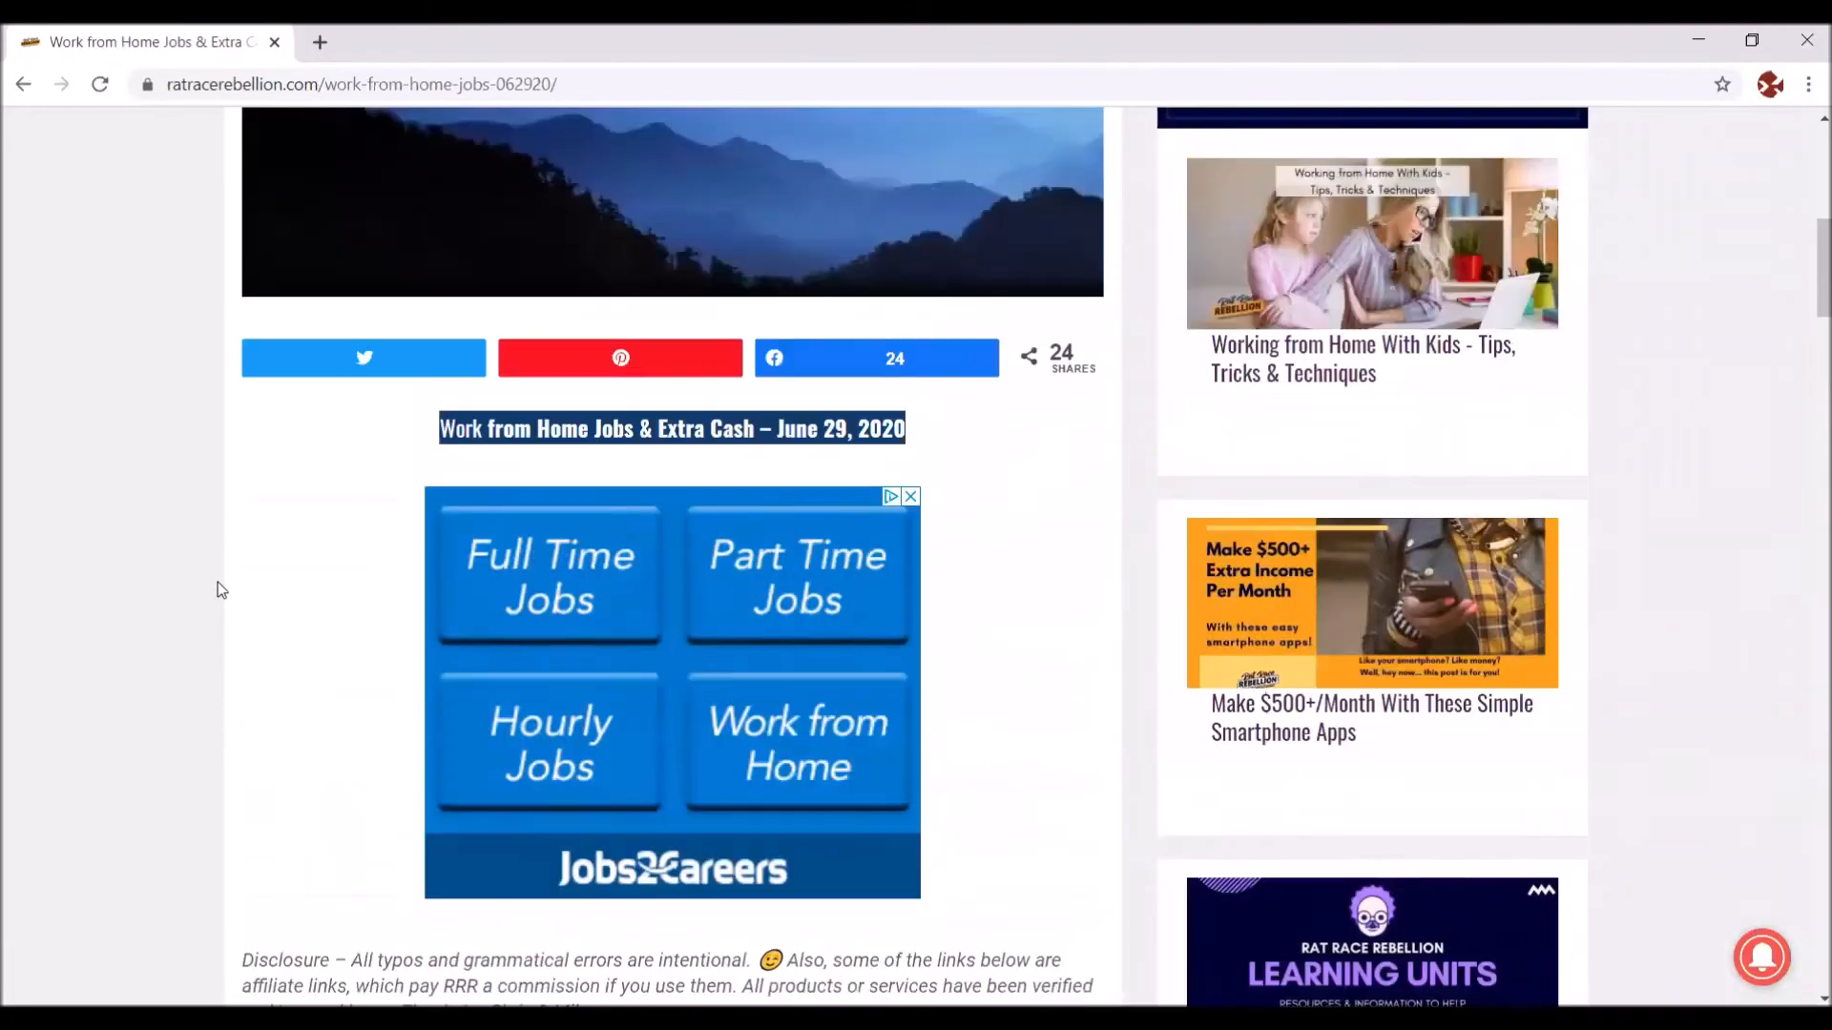
Step: Scroll to the top of the post so the navigation bar and logo show
scroll(up, 3)
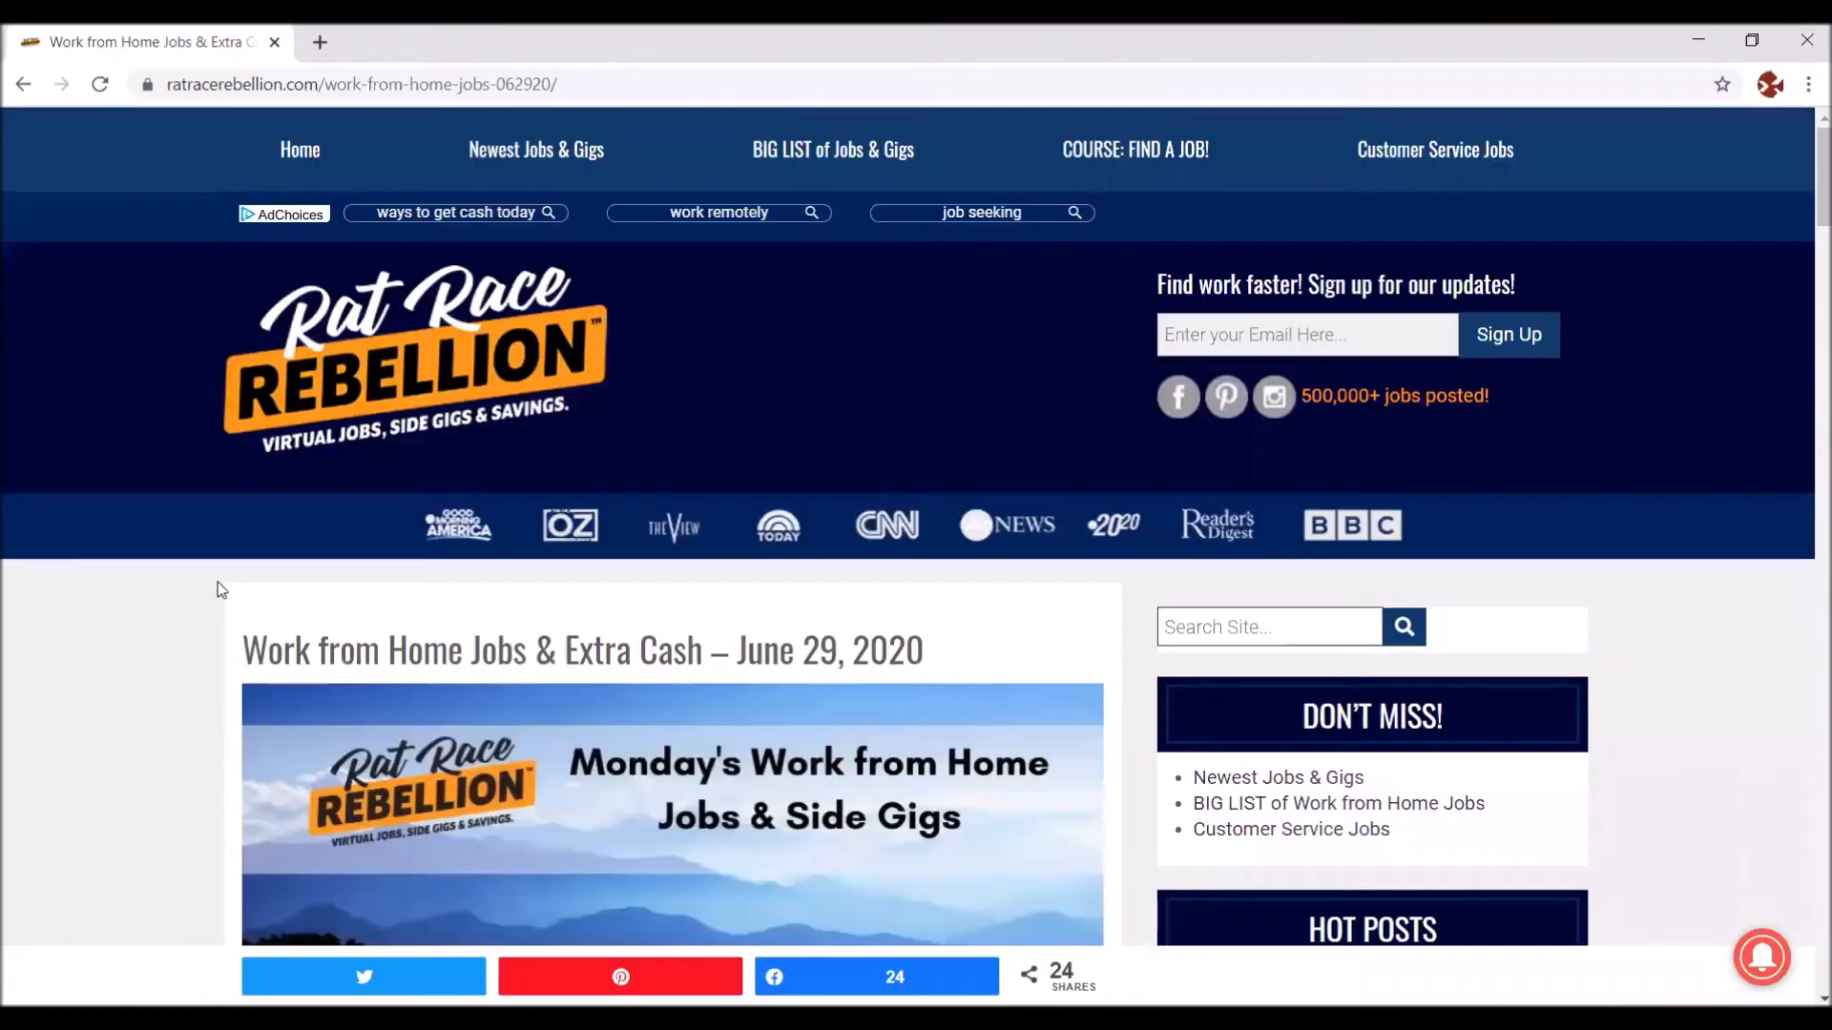
mouse_move(167, 317)
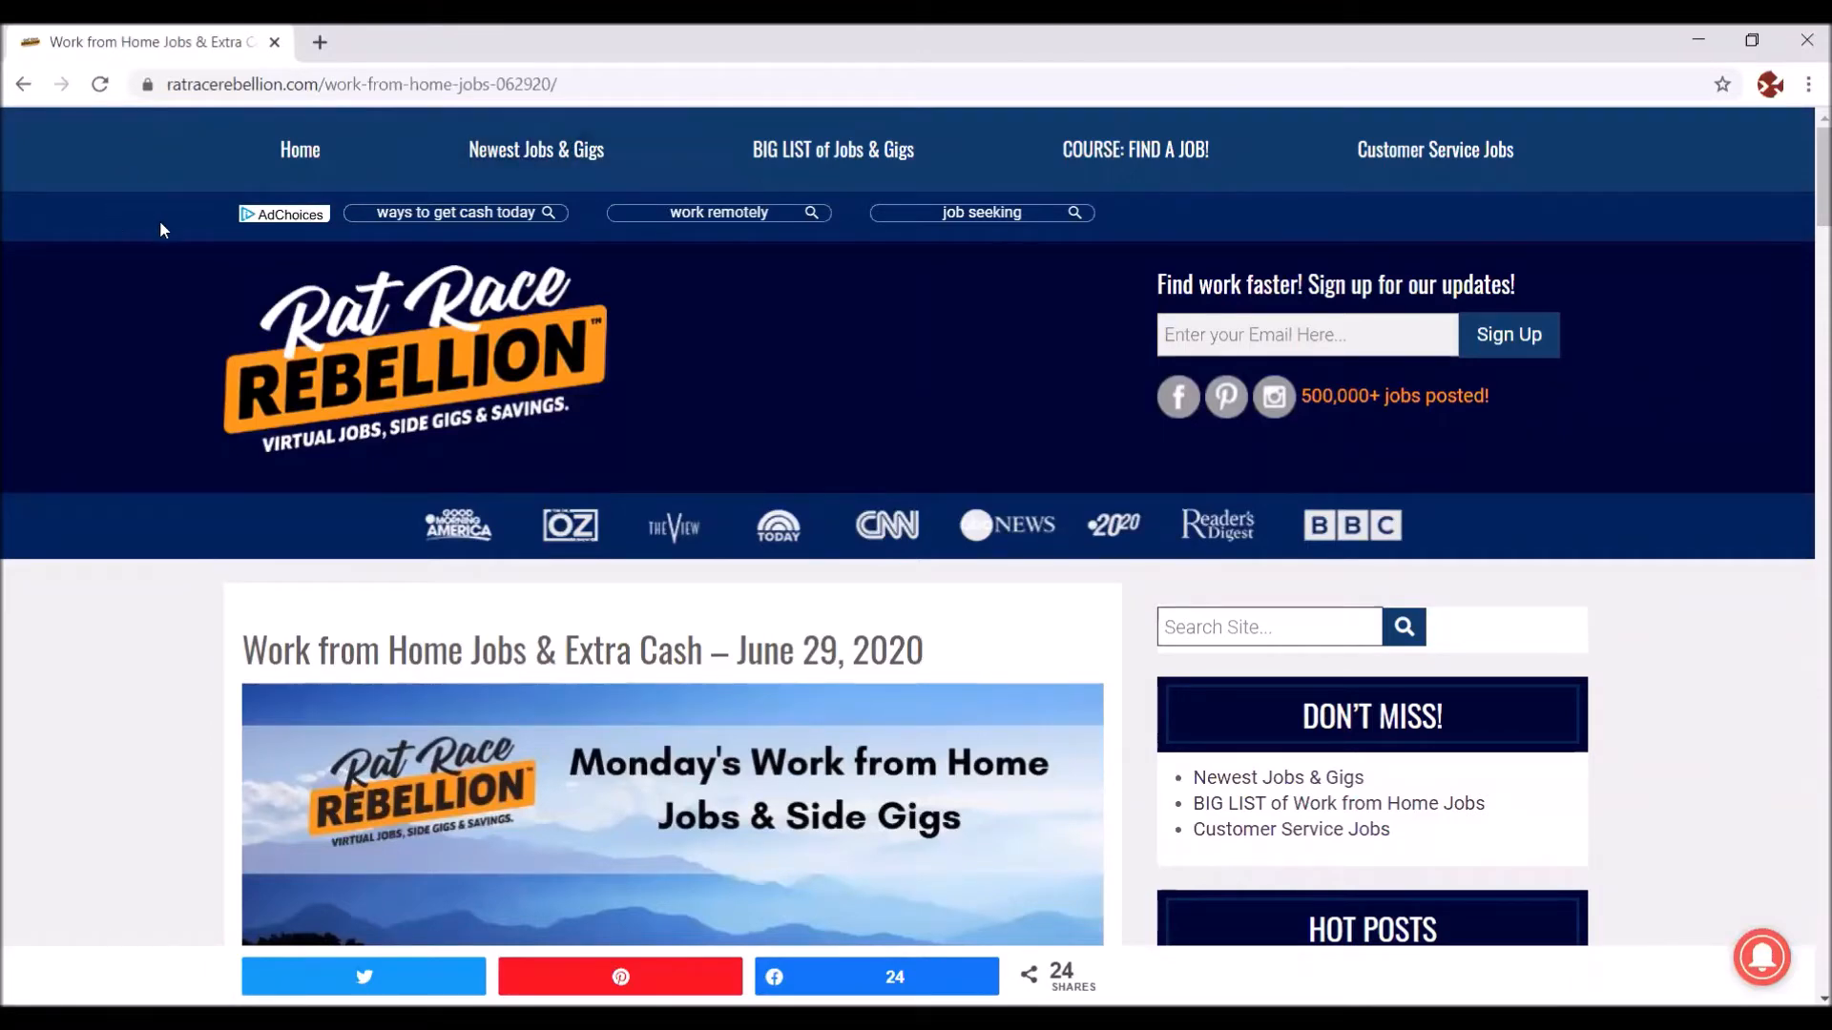
mouse_move(197, 184)
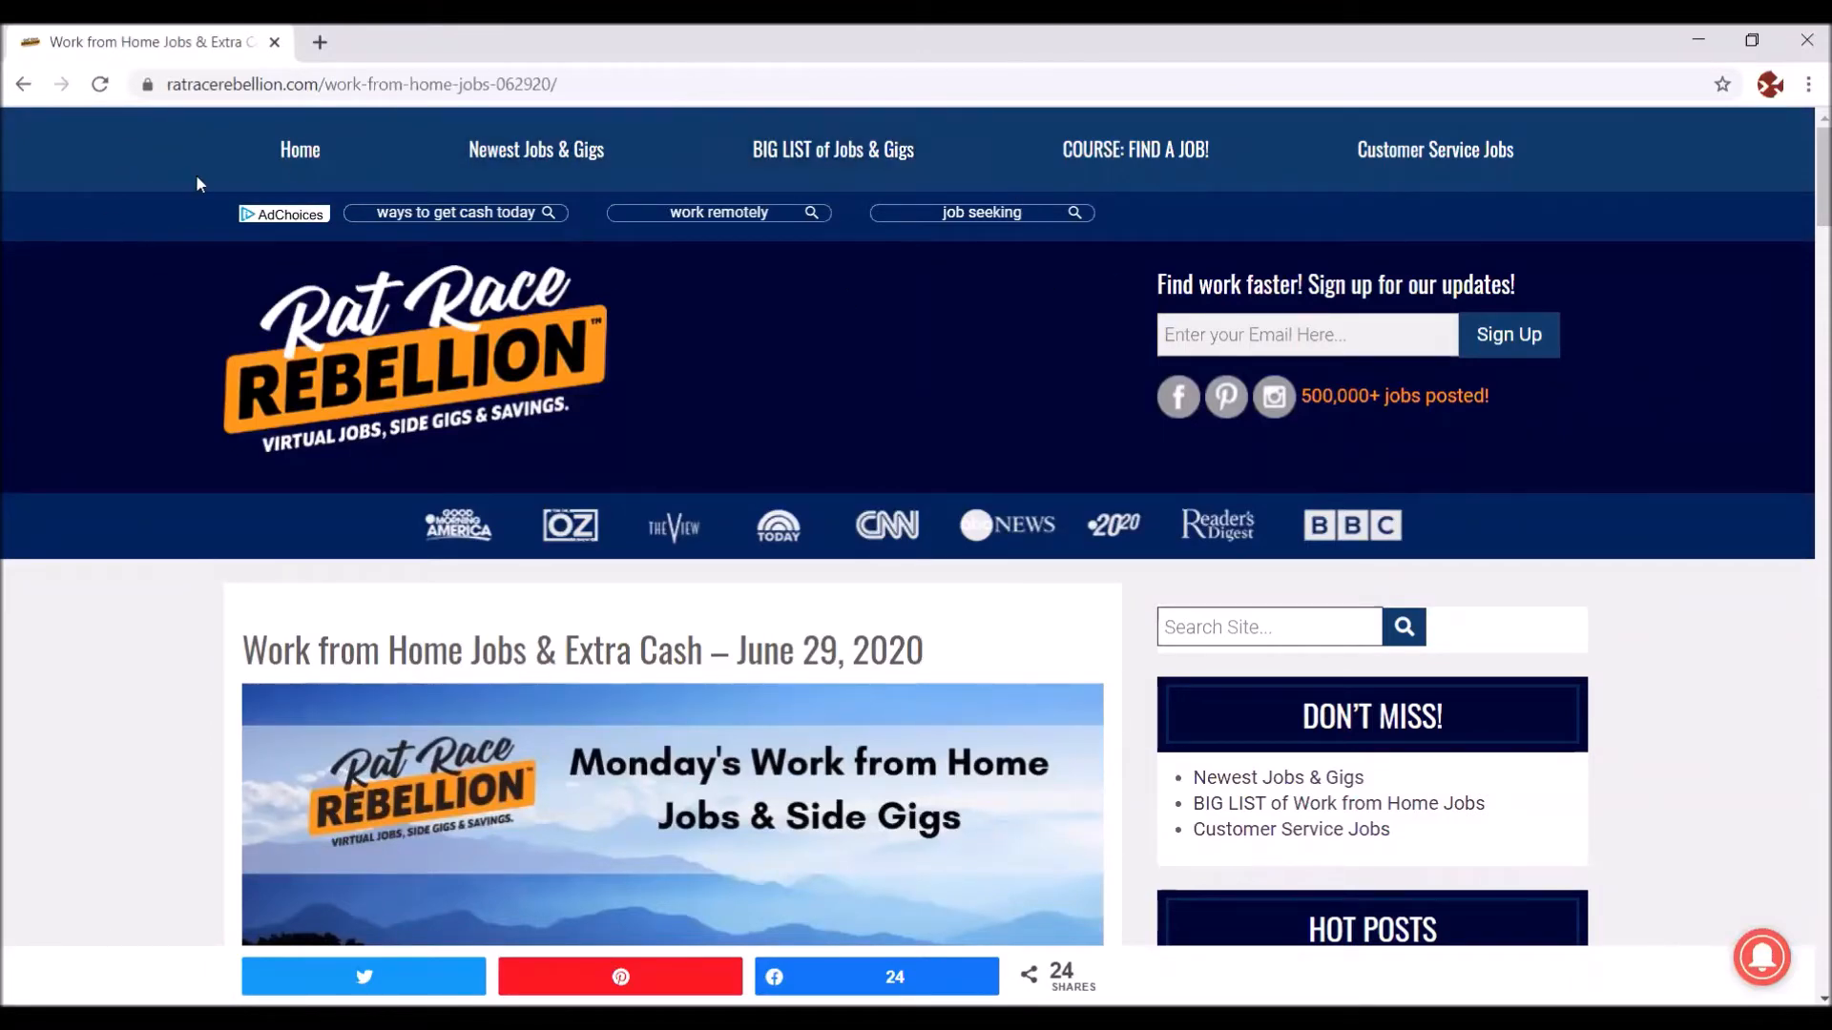
mouse_move(1063, 417)
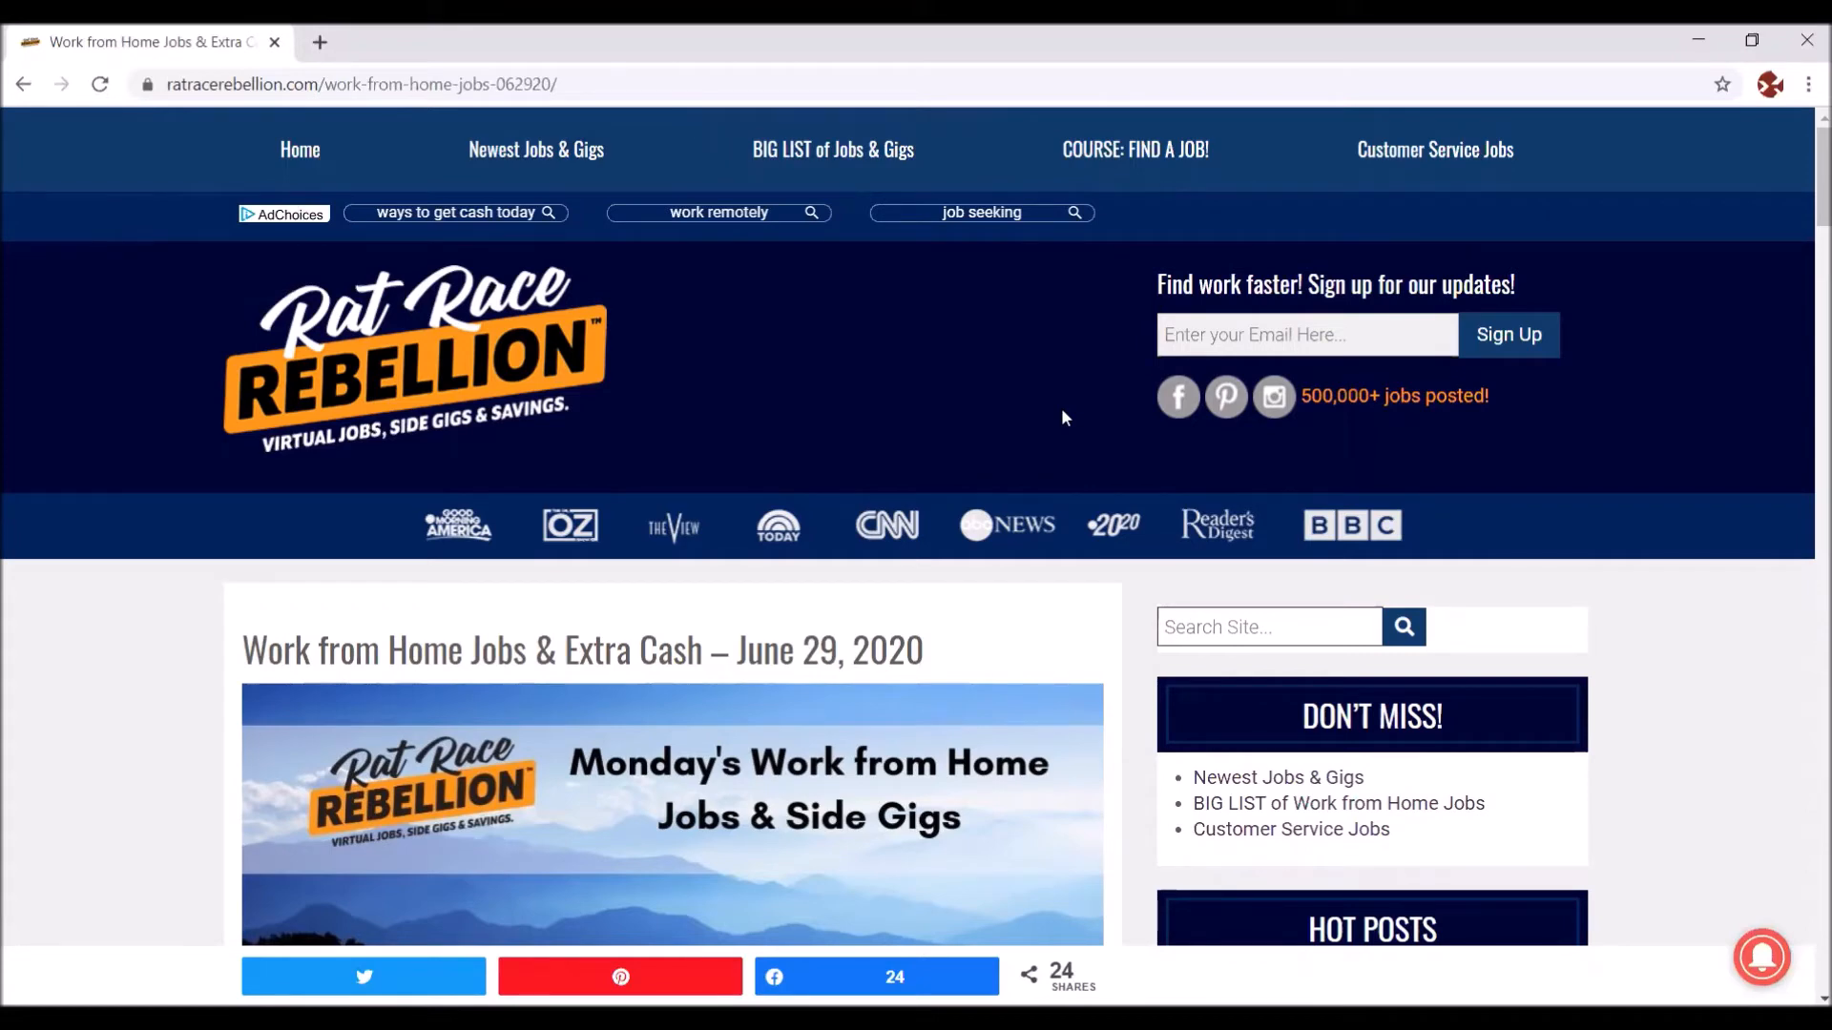
mouse_move(917, 359)
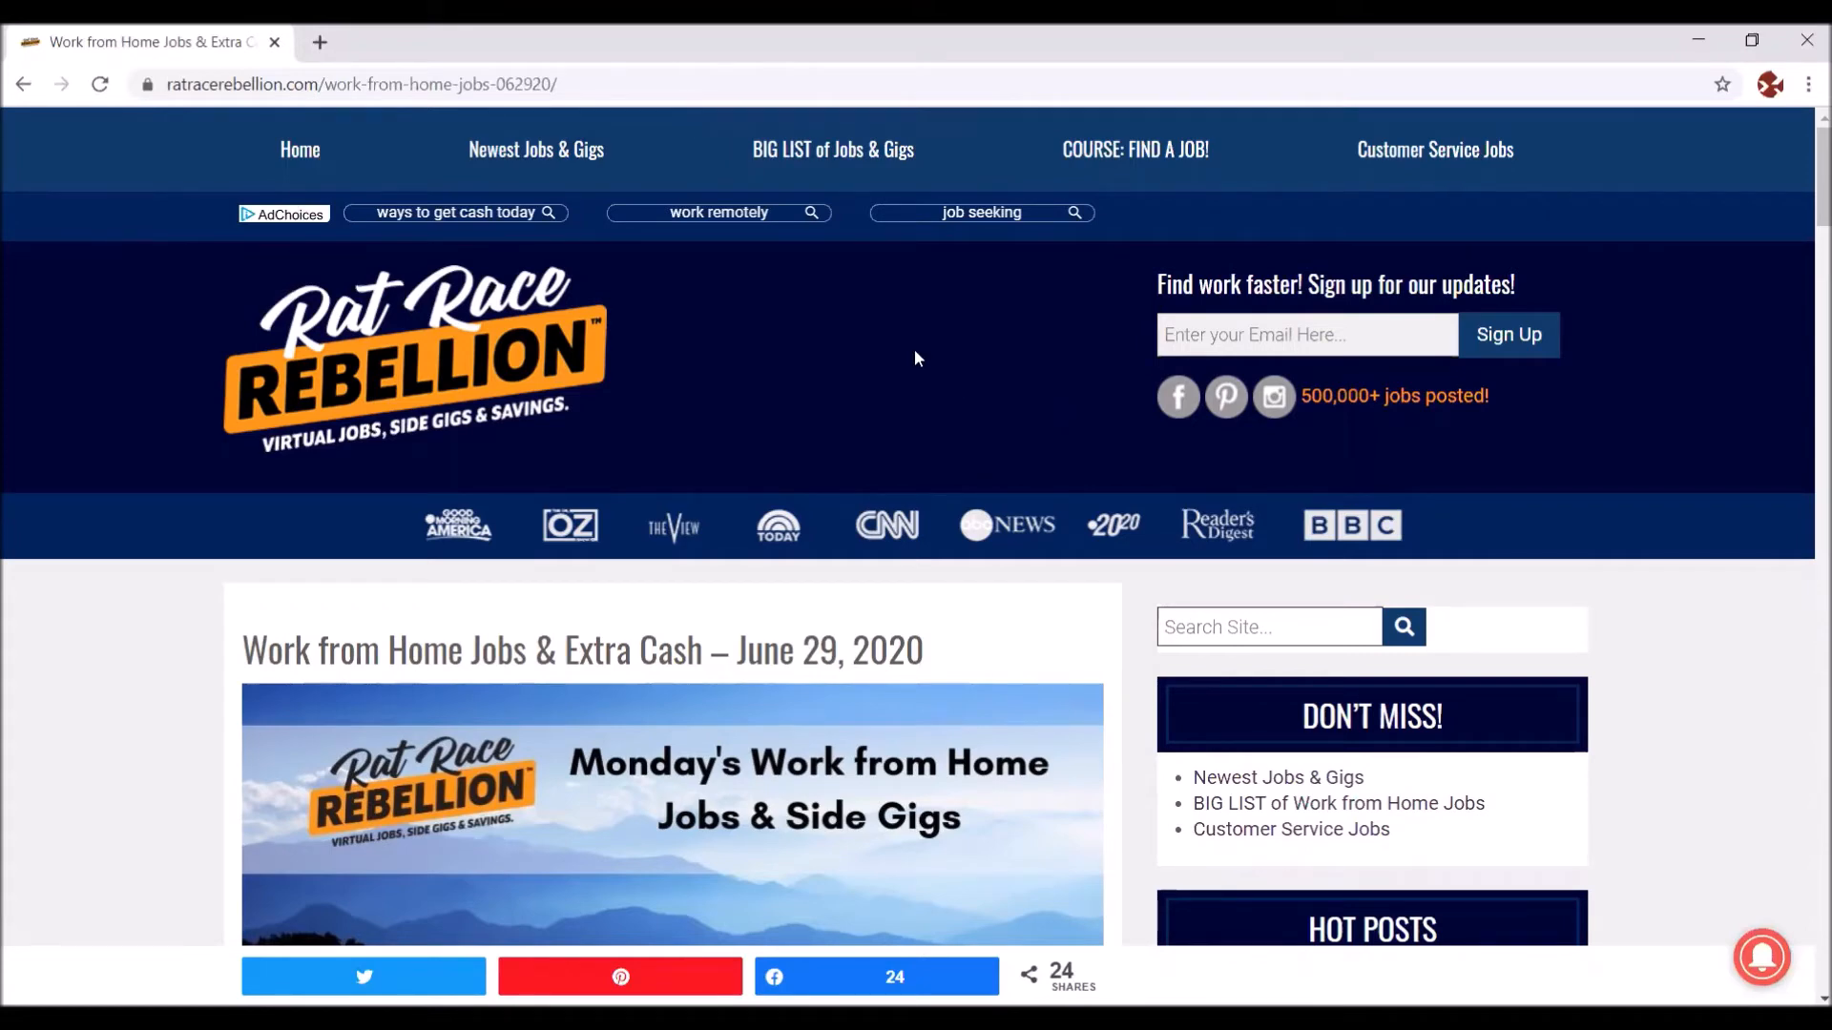
mouse_move(832, 149)
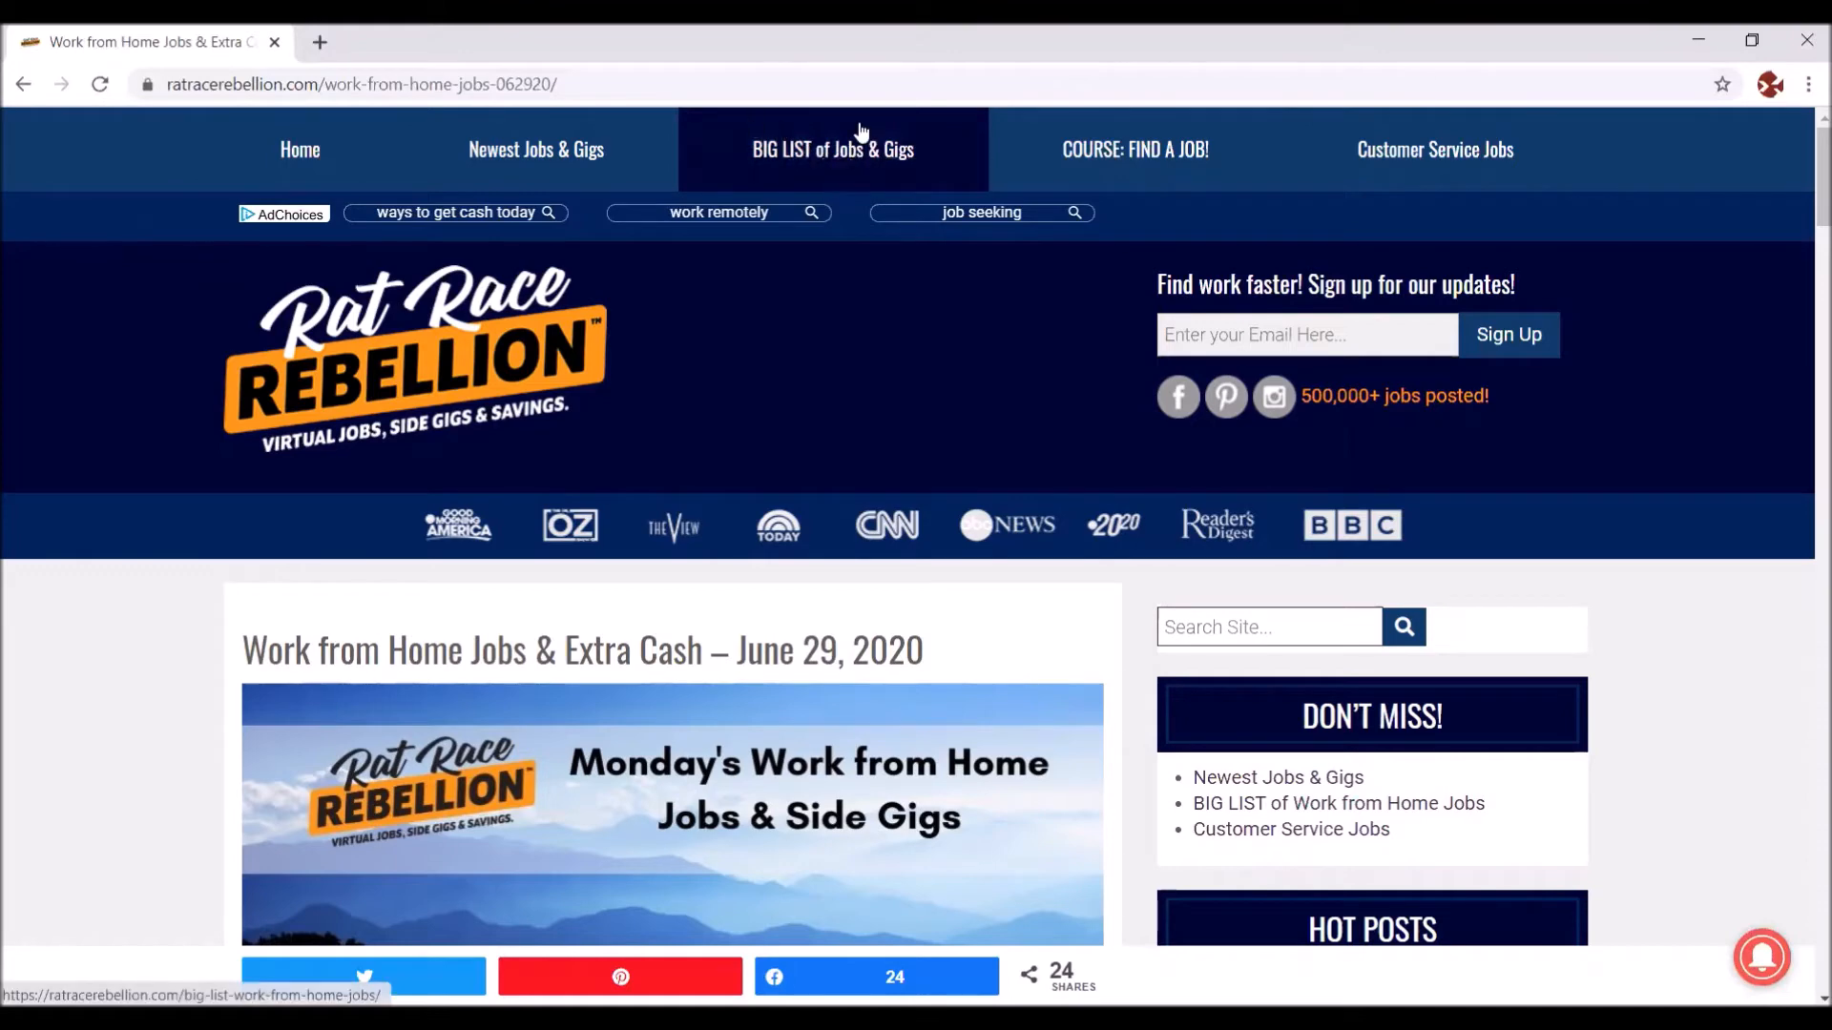
mouse_move(888, 157)
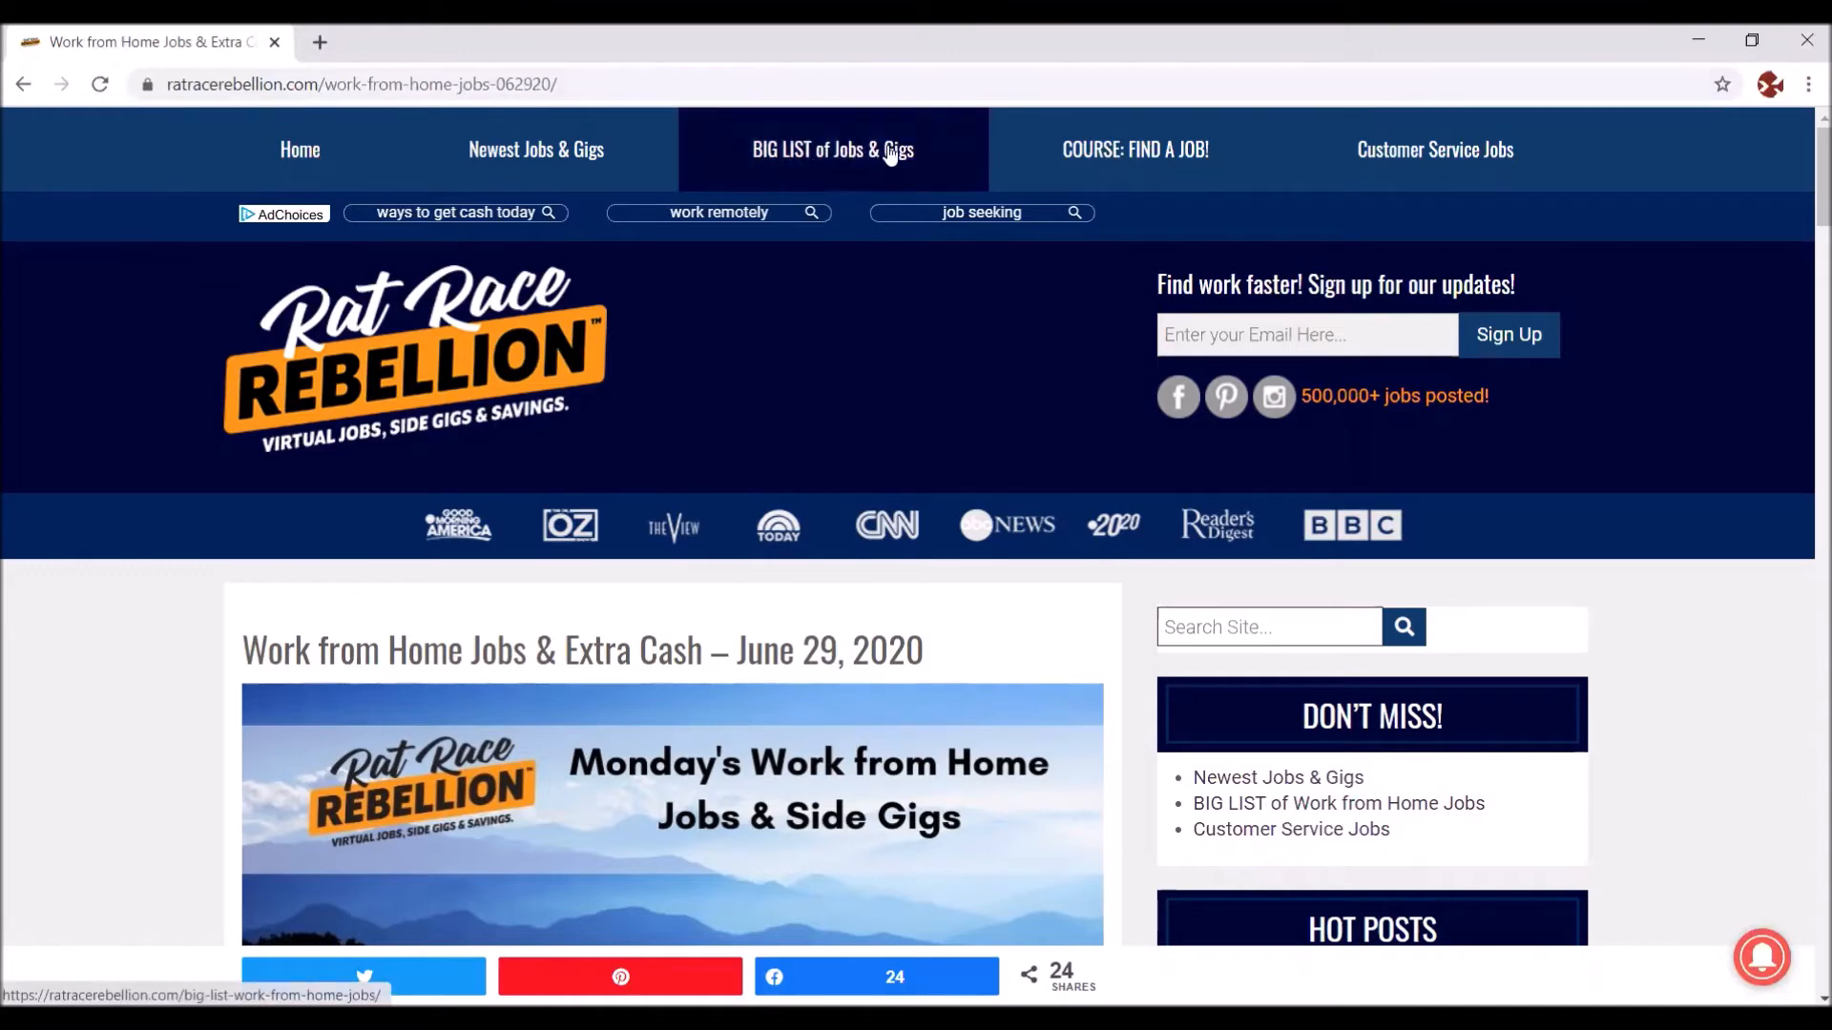
Step: Open 'BIG LIST of Jobs & Gigs' from the navigation and scroll to its companies table
click(832, 150)
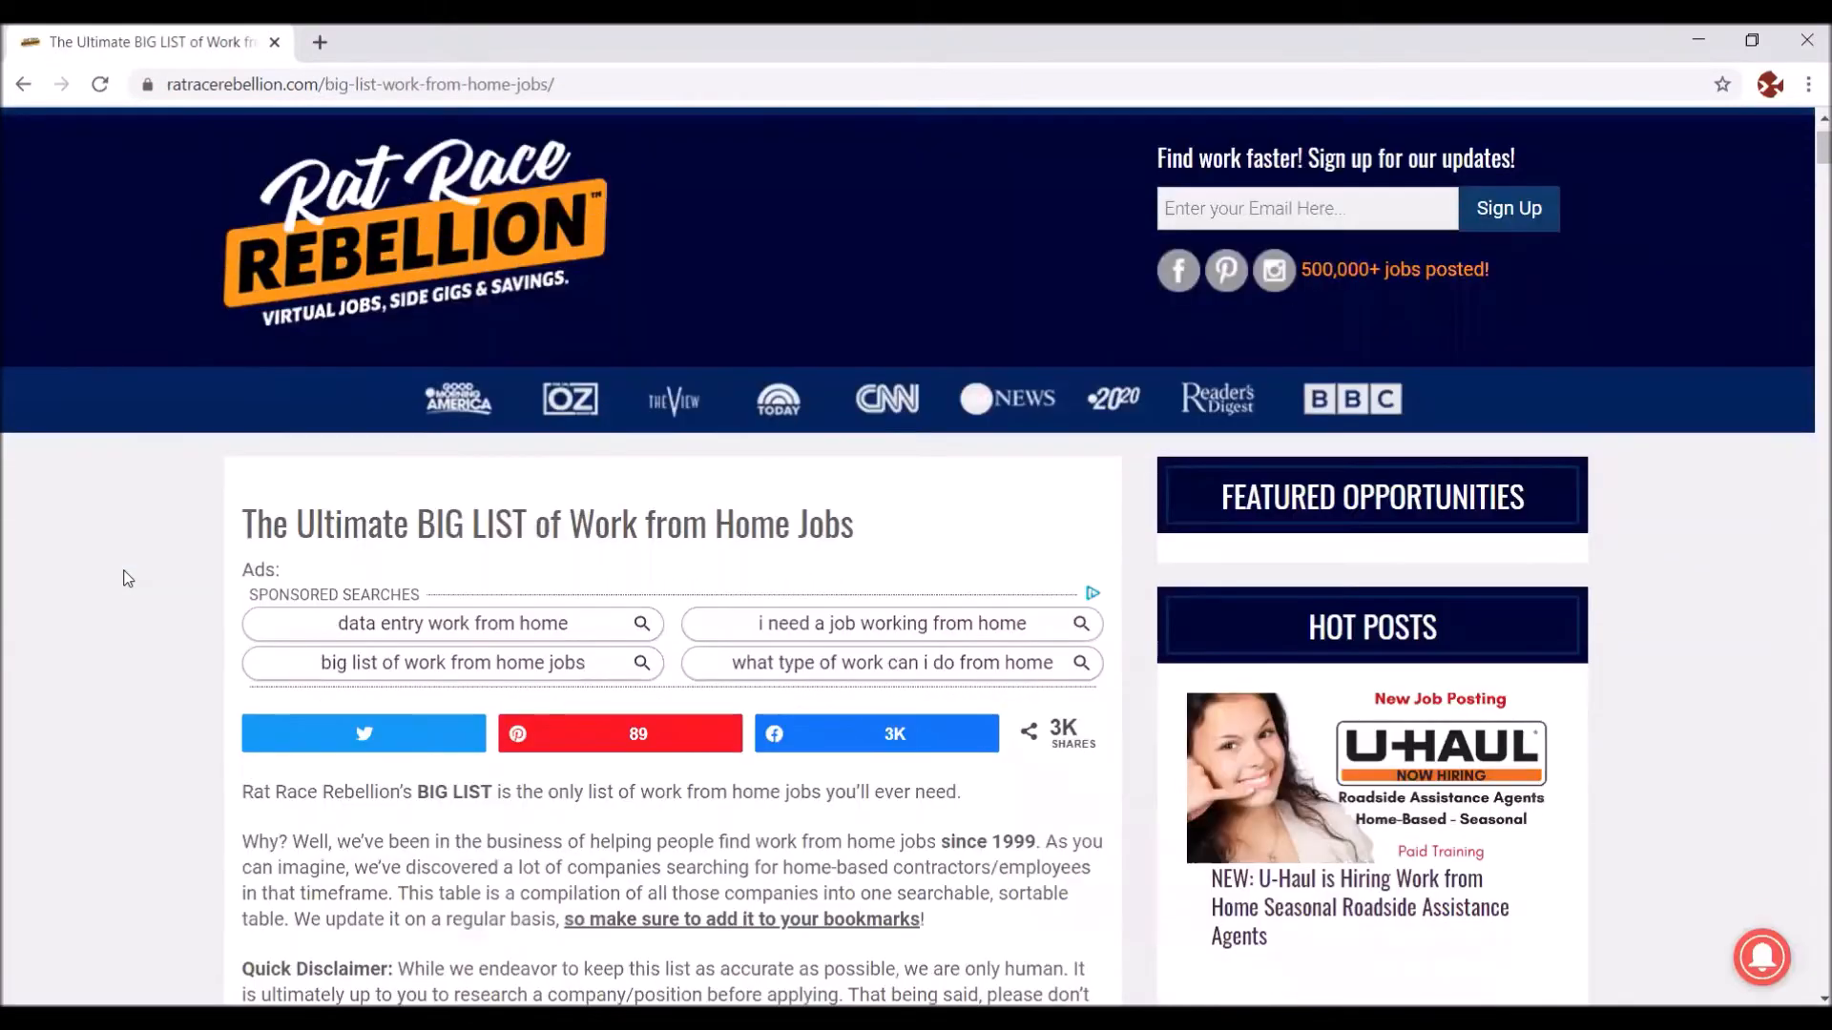
scroll(down, 3)
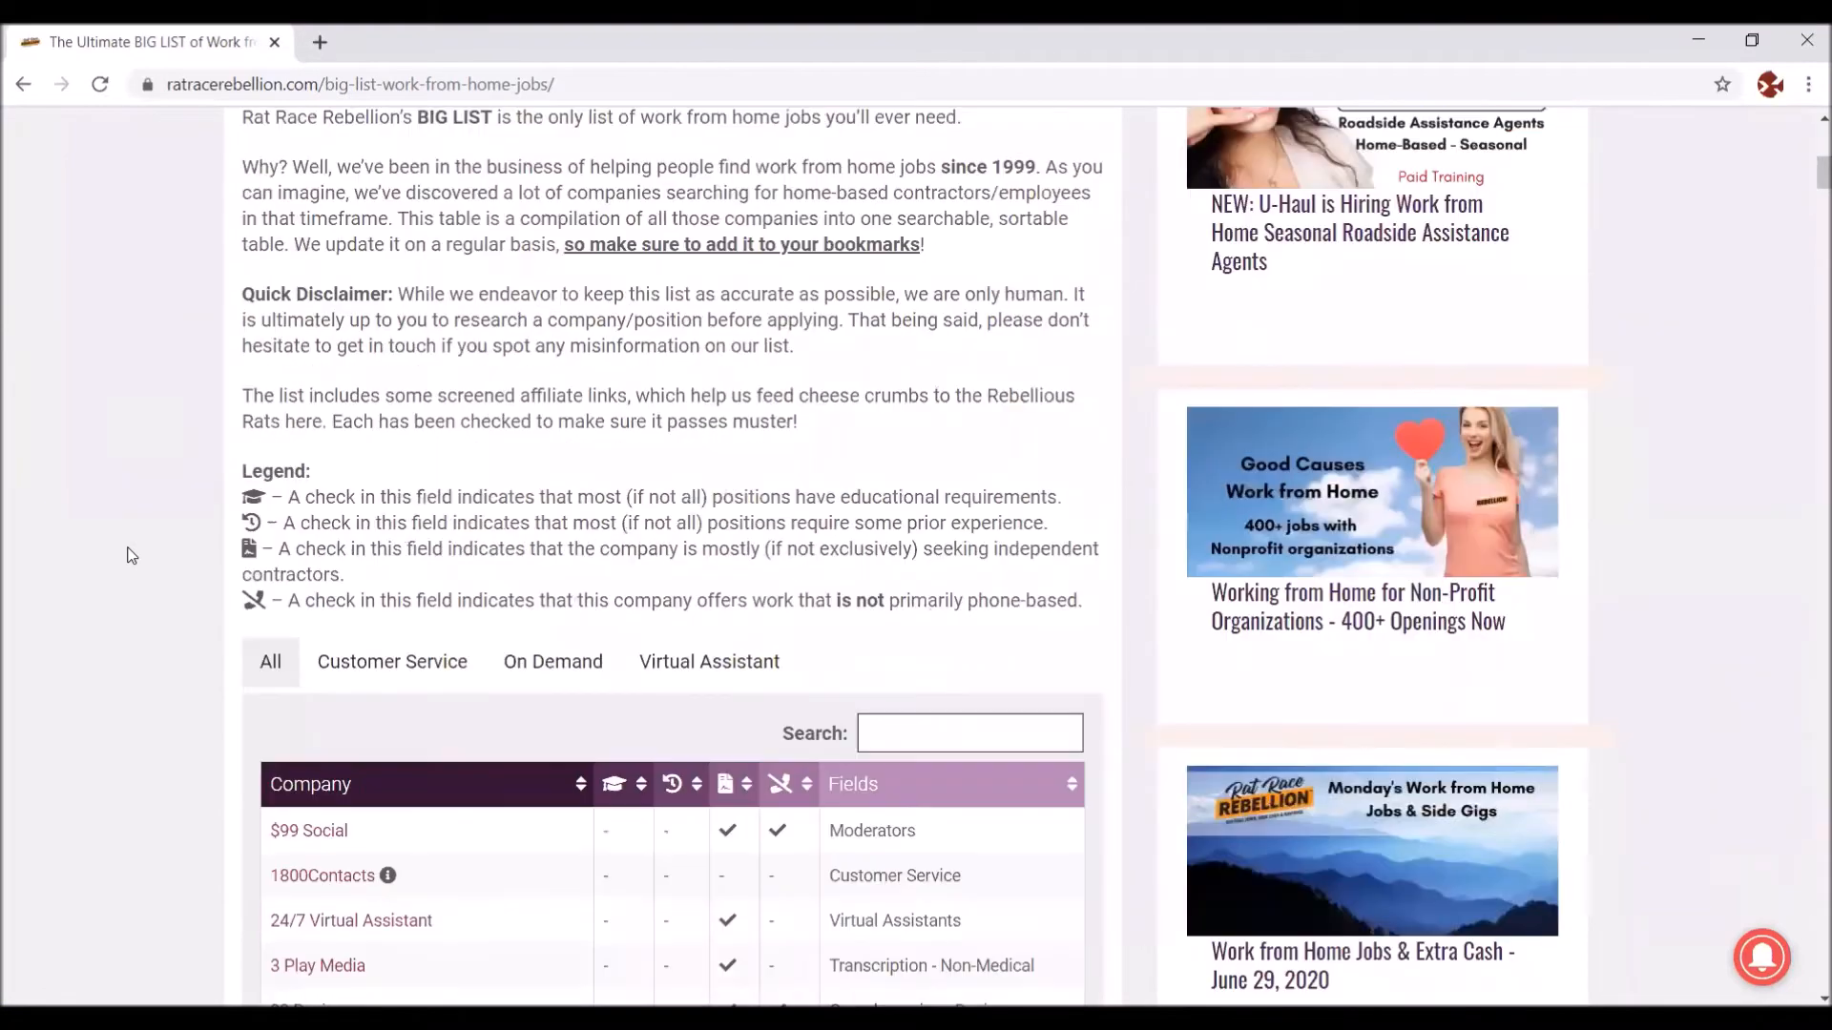
scroll(down, 3)
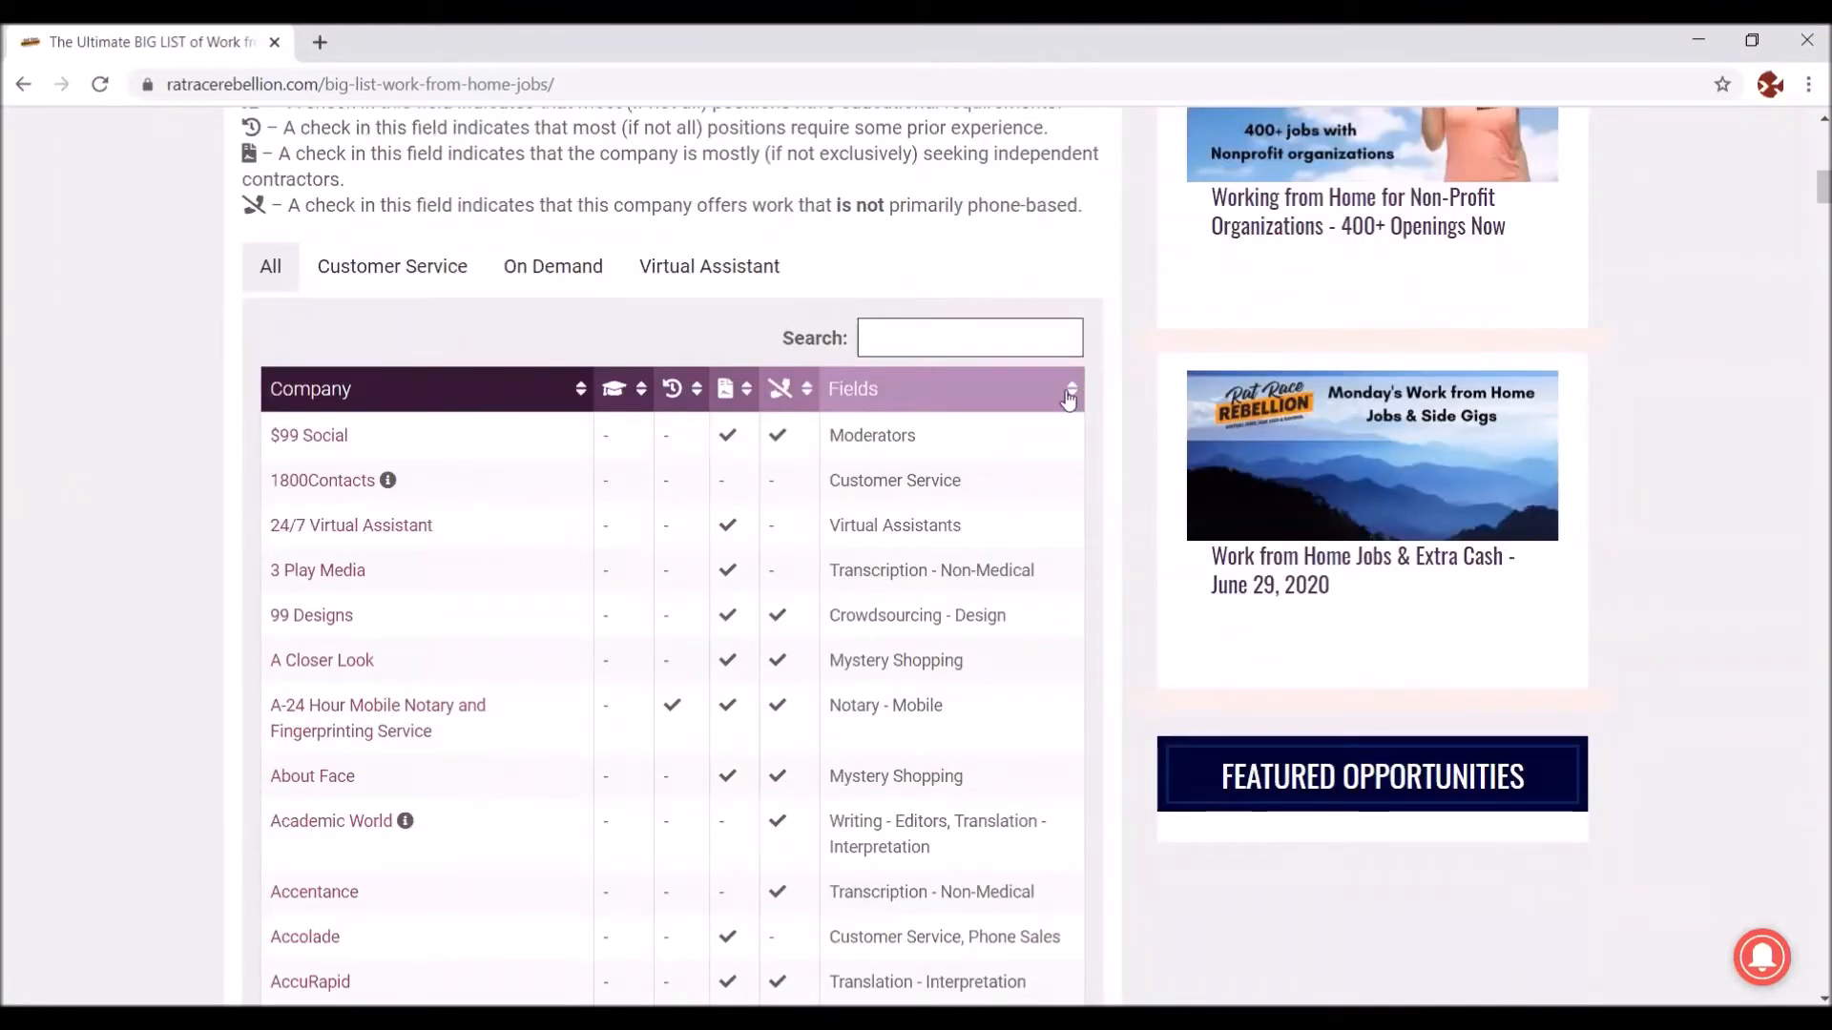
Step: Sort the table by Fields and browse from clinical trials and crafting down to Customer Service
click(1067, 390)
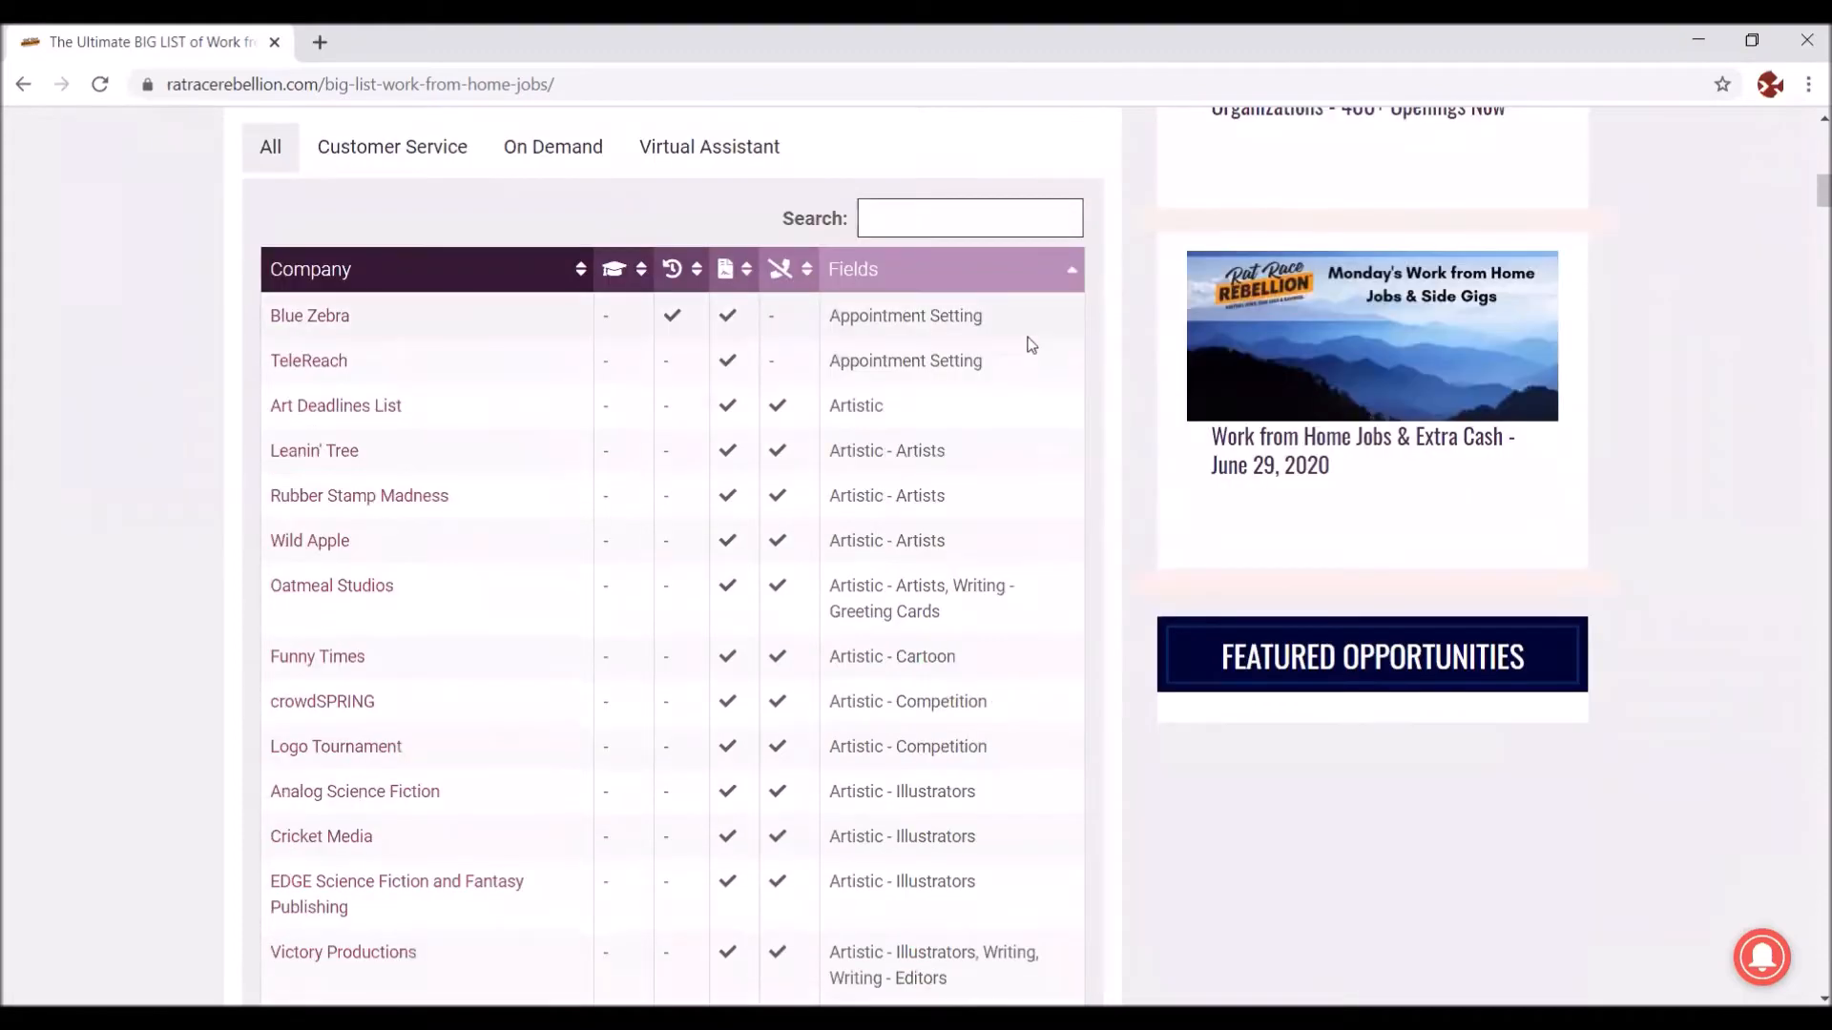
scroll(down, 3)
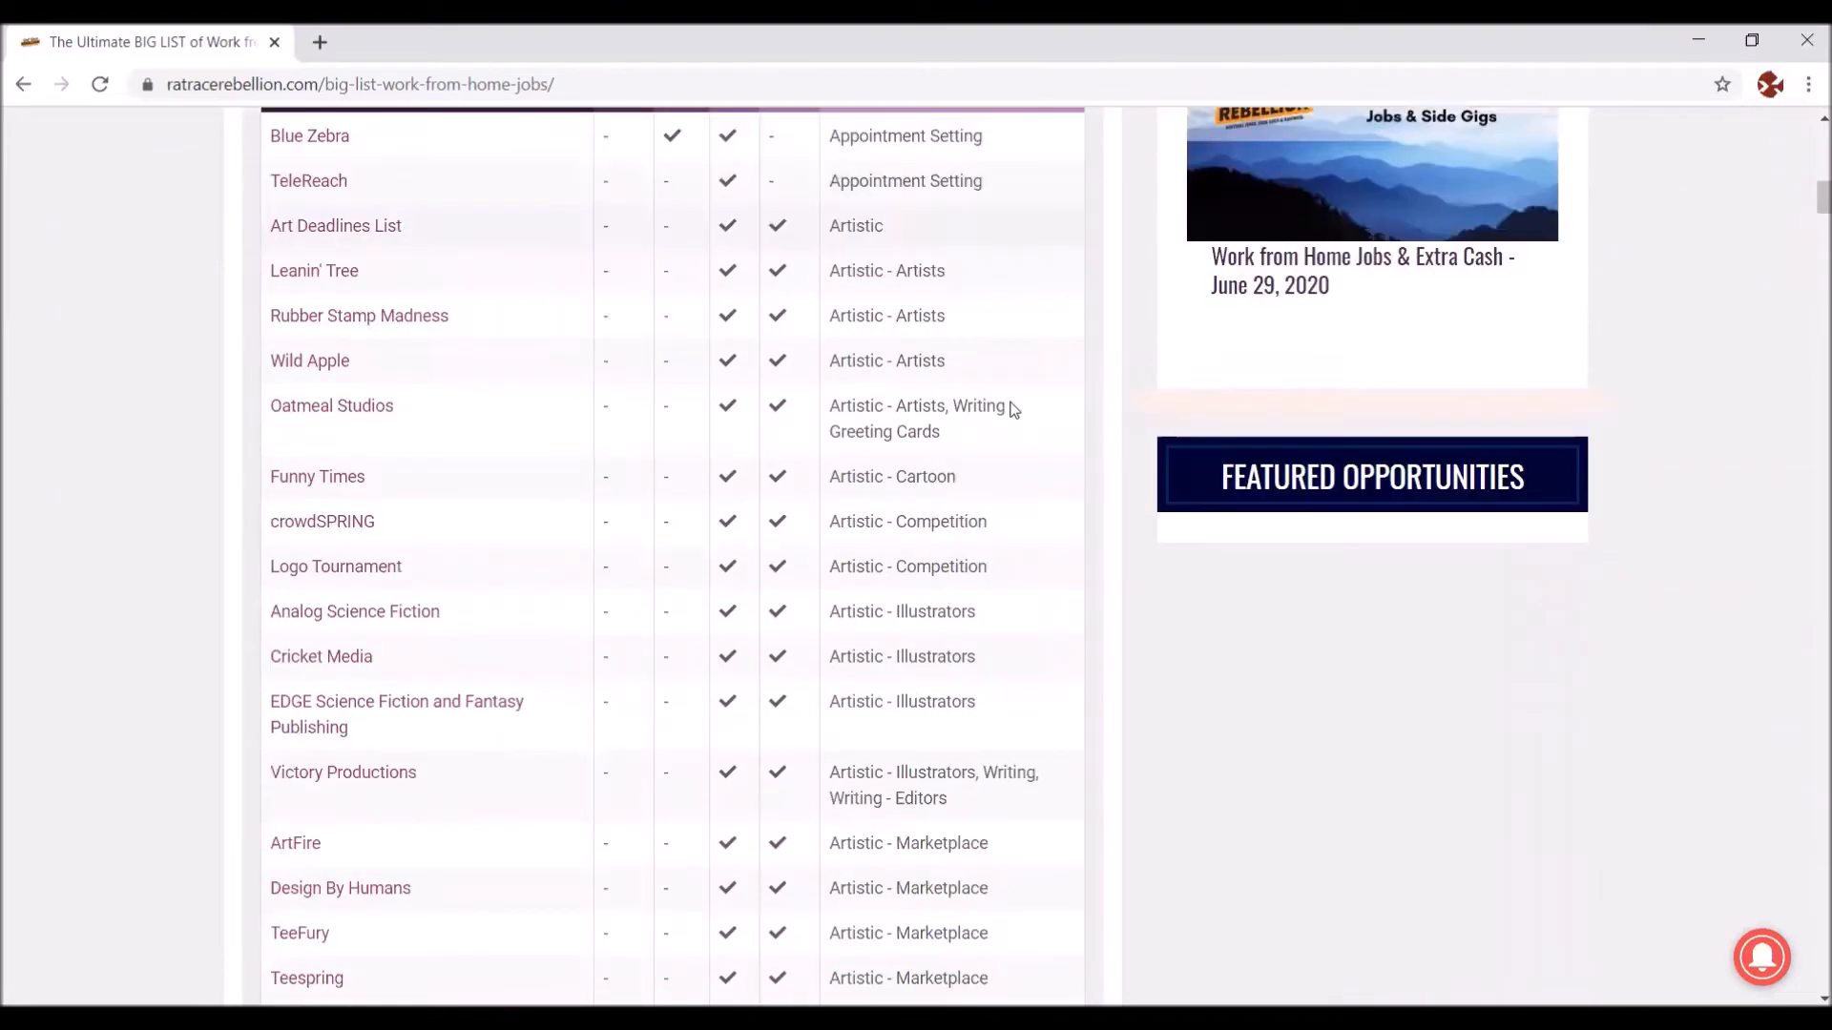
scroll(down, 3)
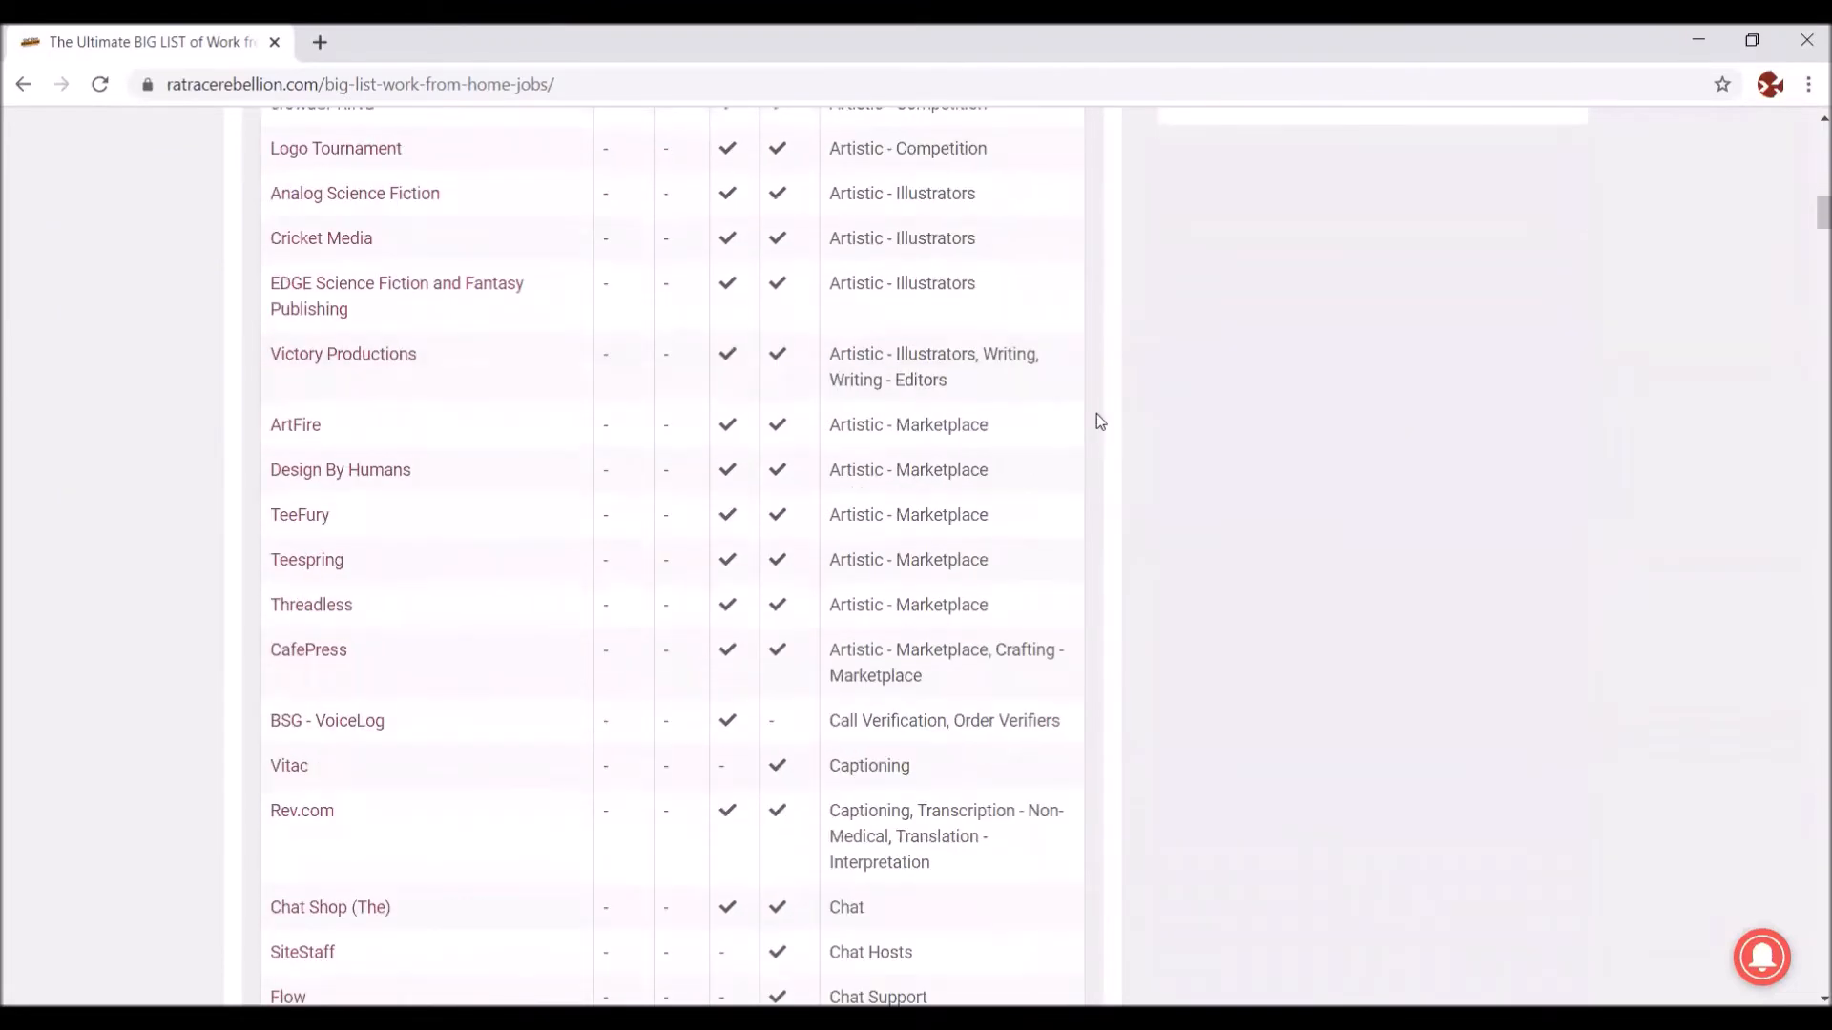
mouse_move(1001, 515)
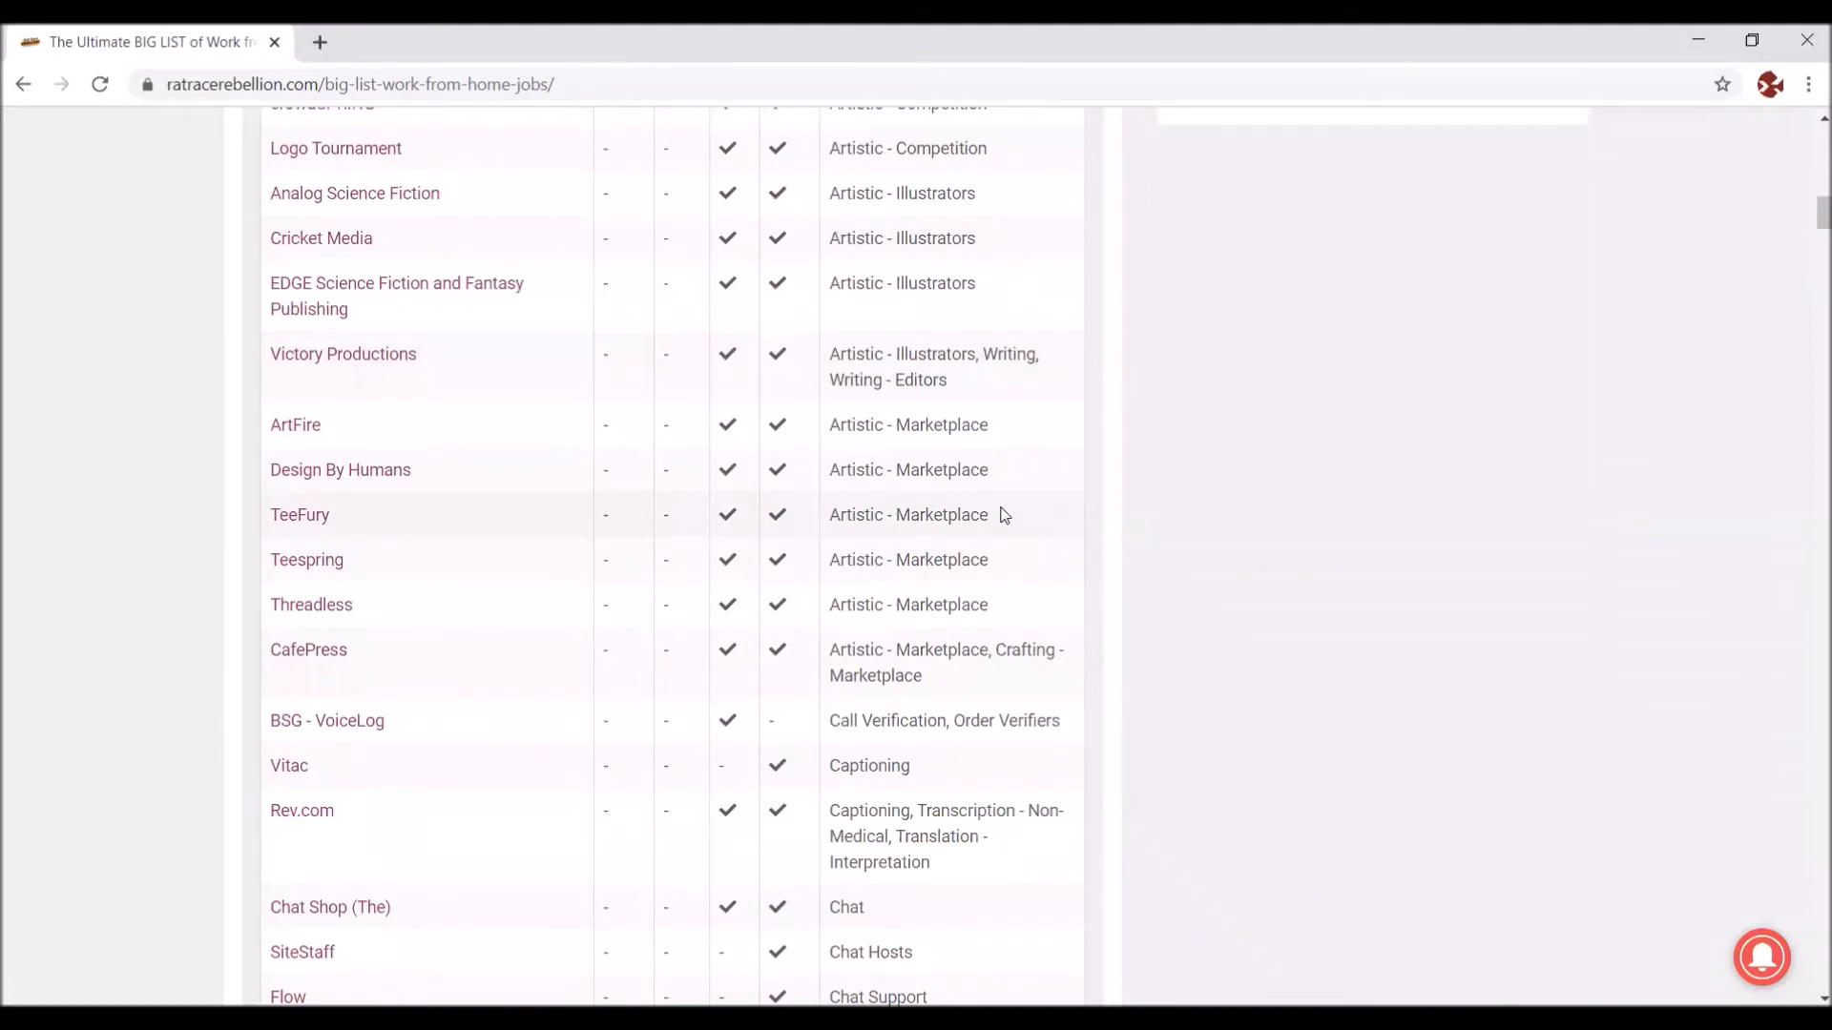
mouse_move(1053, 475)
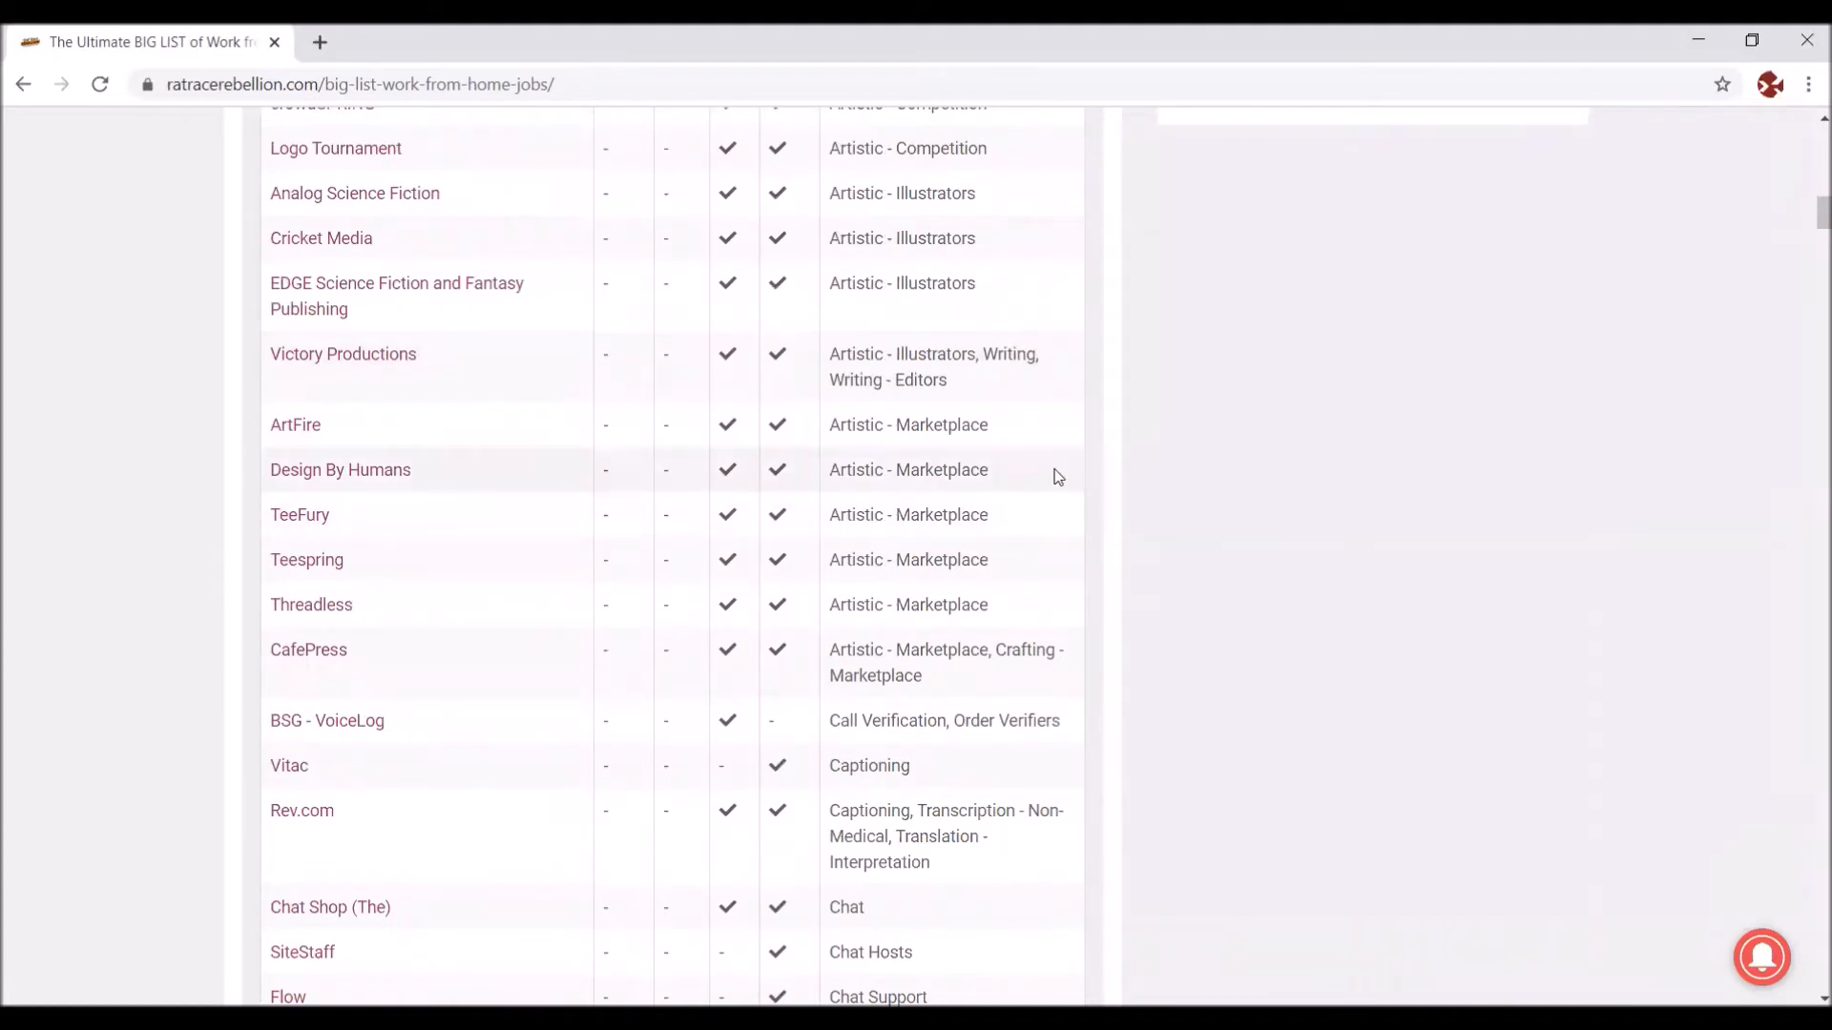
scroll(down, 3)
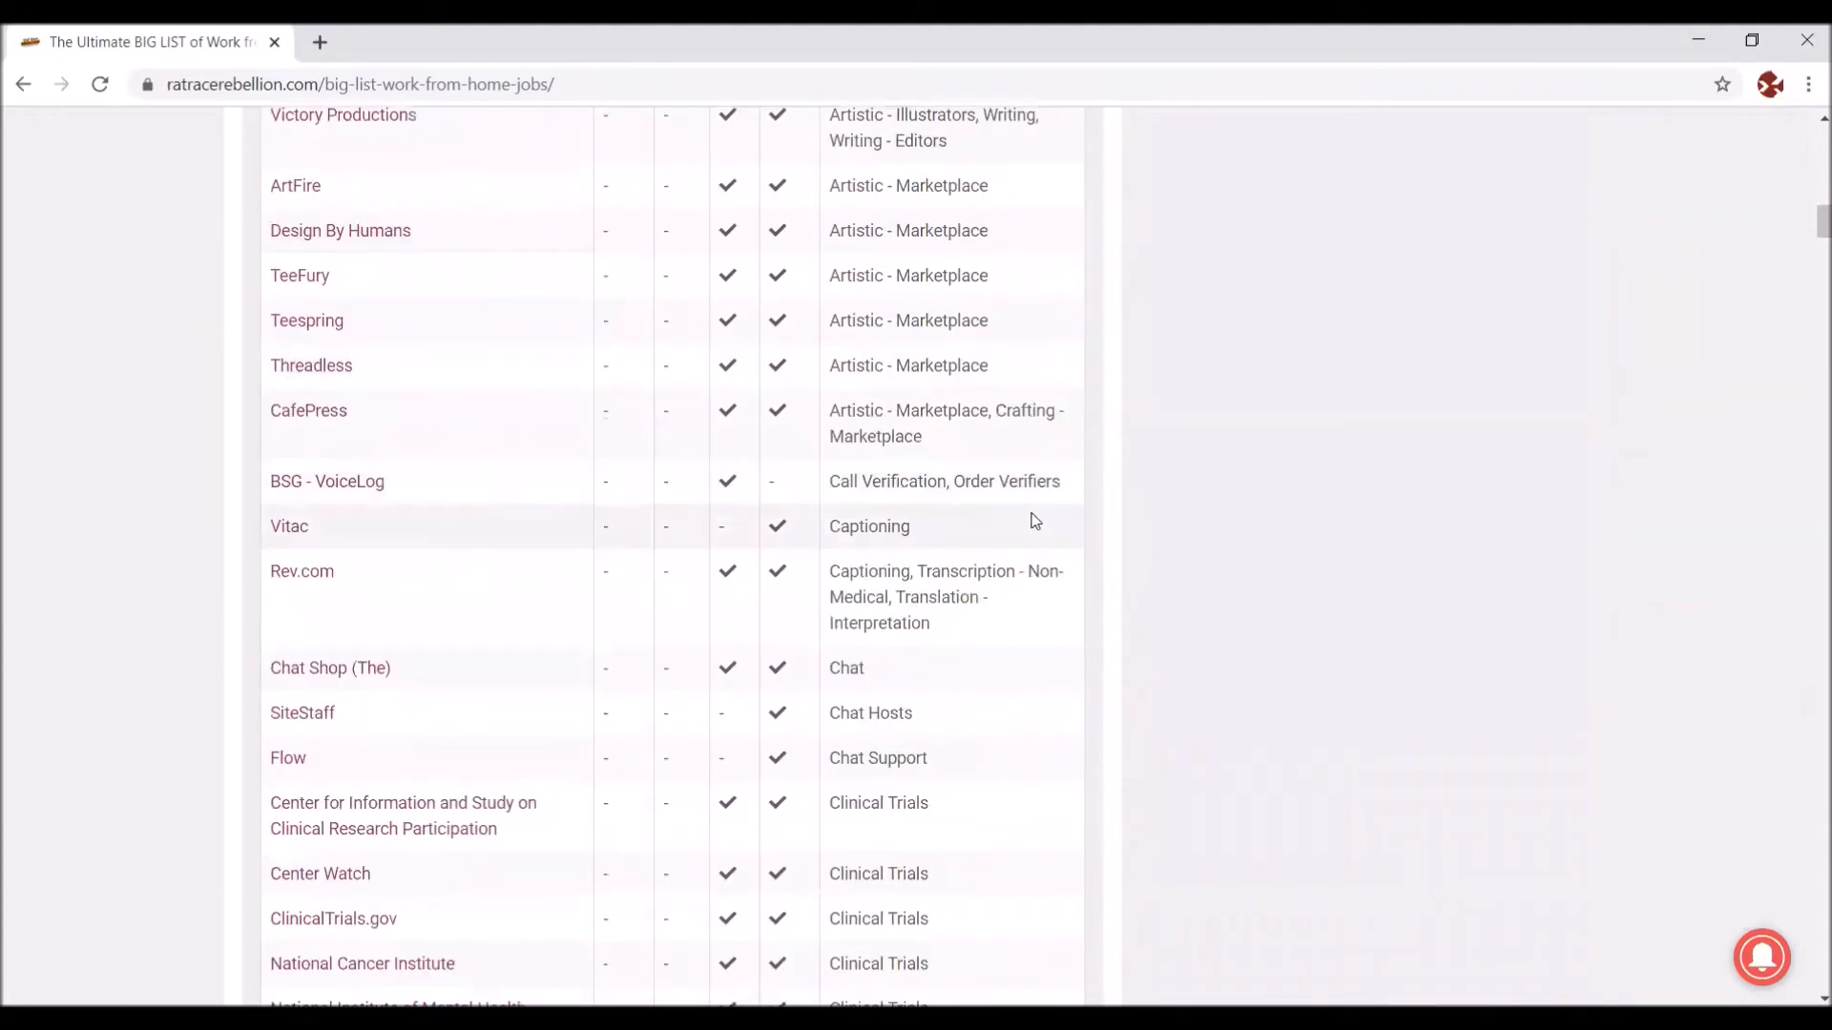
scroll(down, 3)
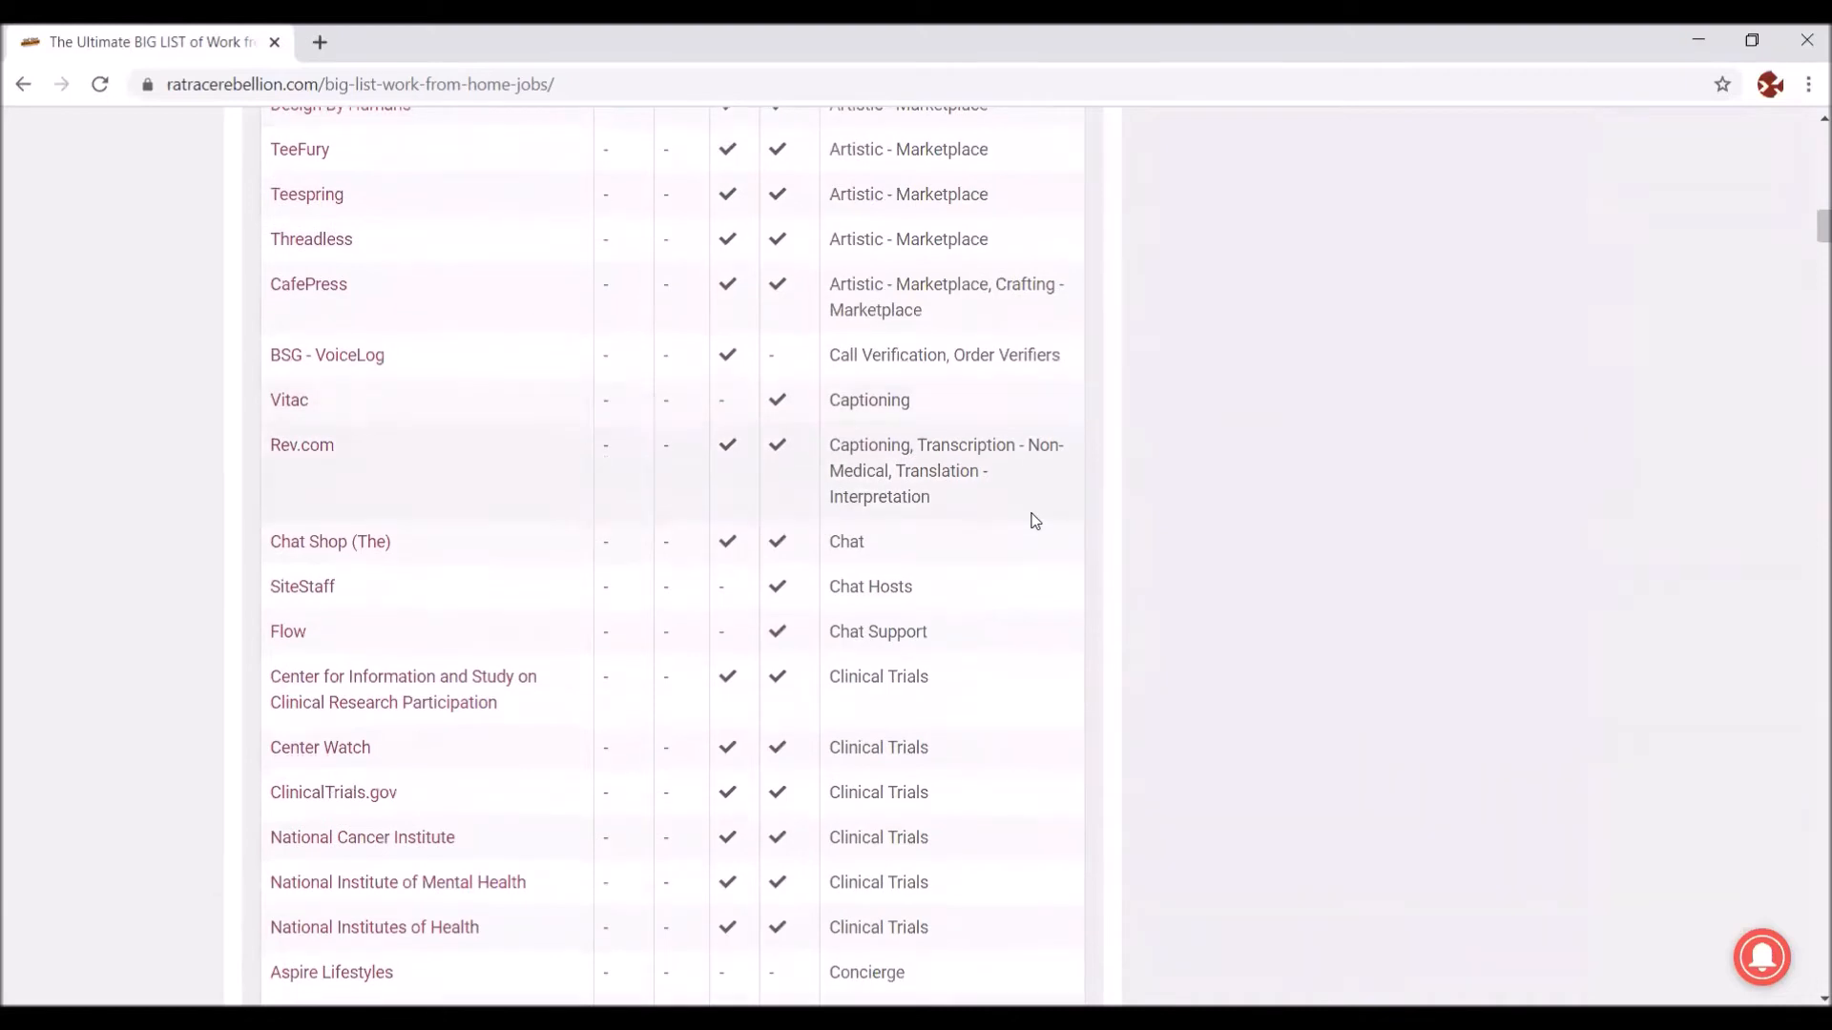
scroll(down, 3)
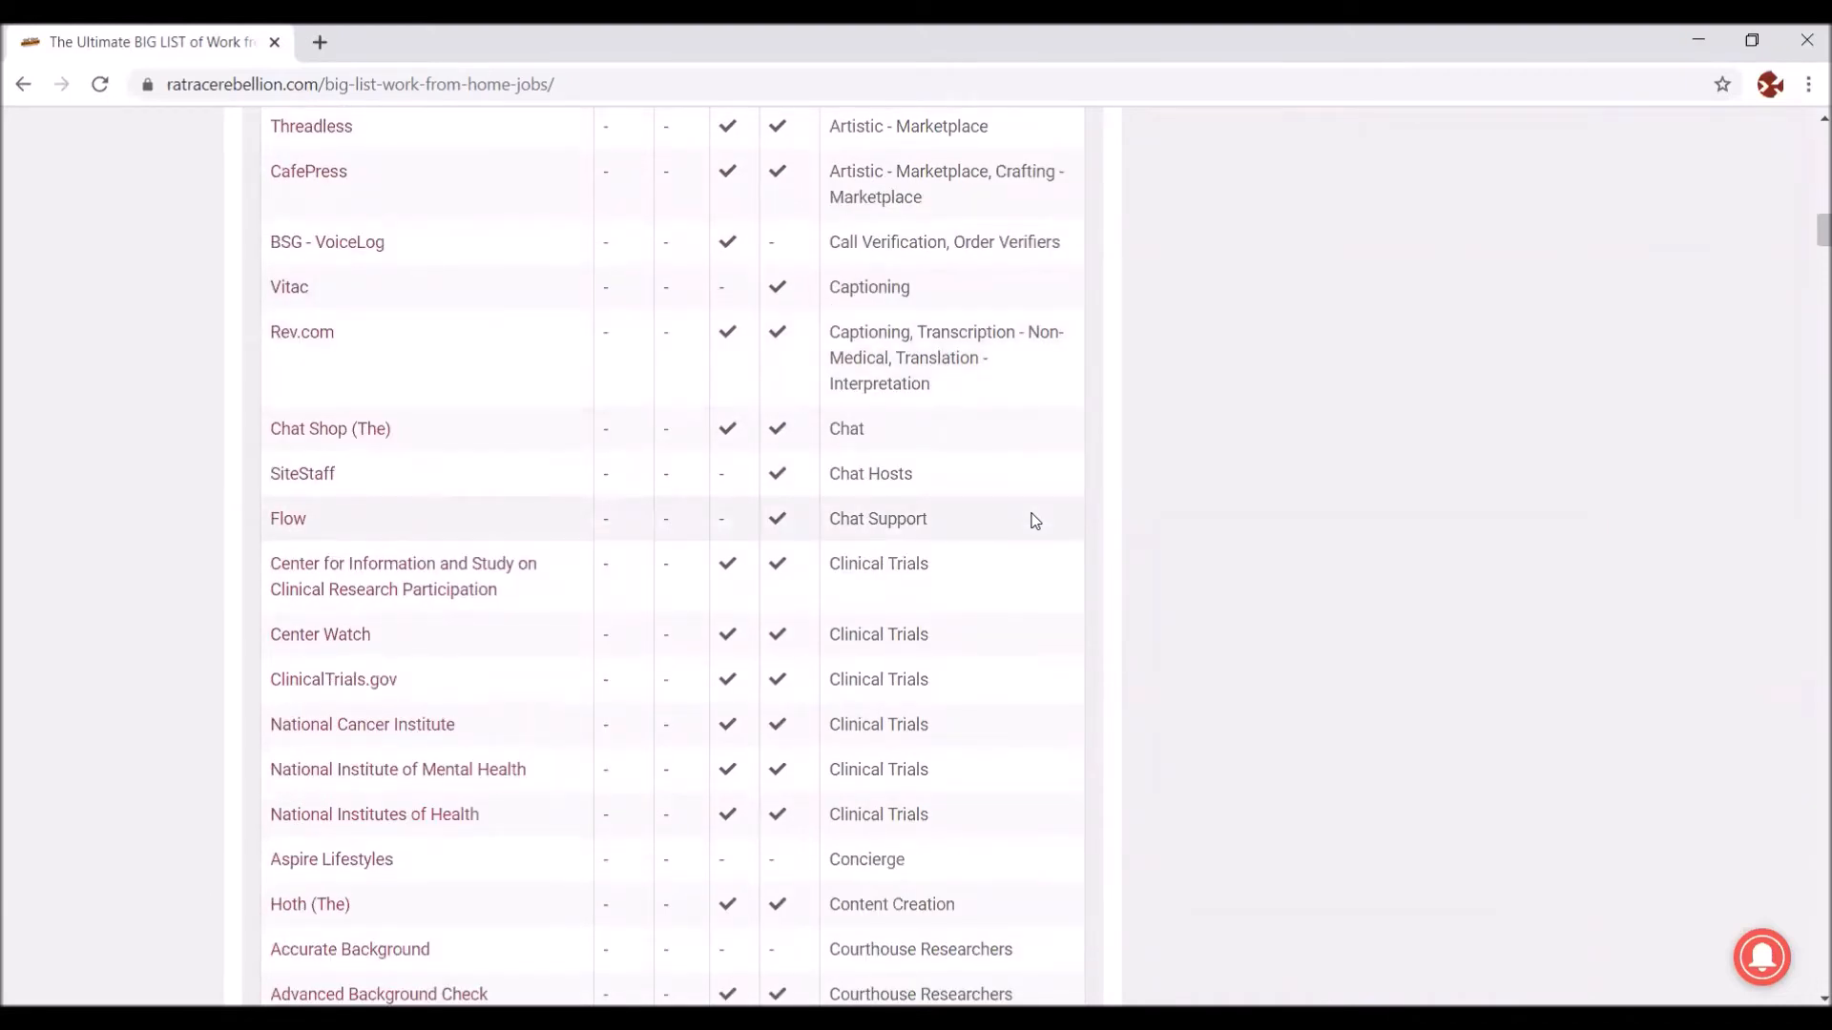
scroll(down, 3)
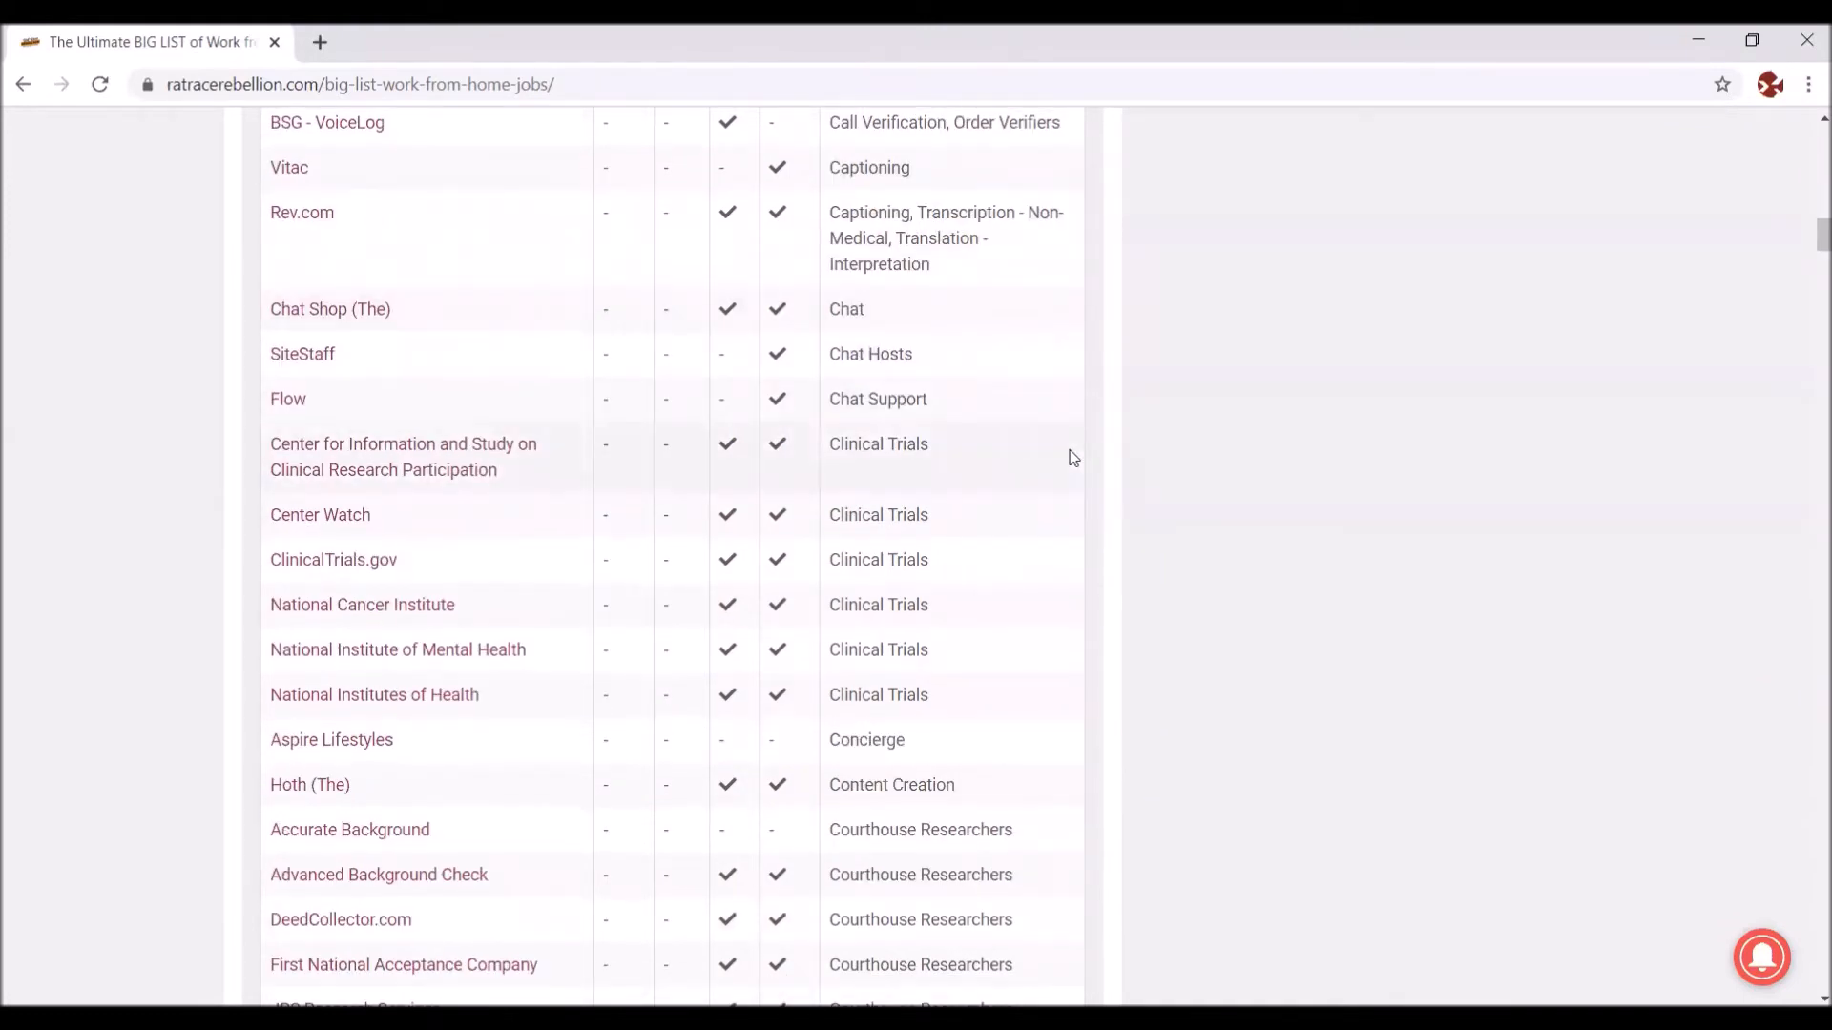
scroll(down, 3)
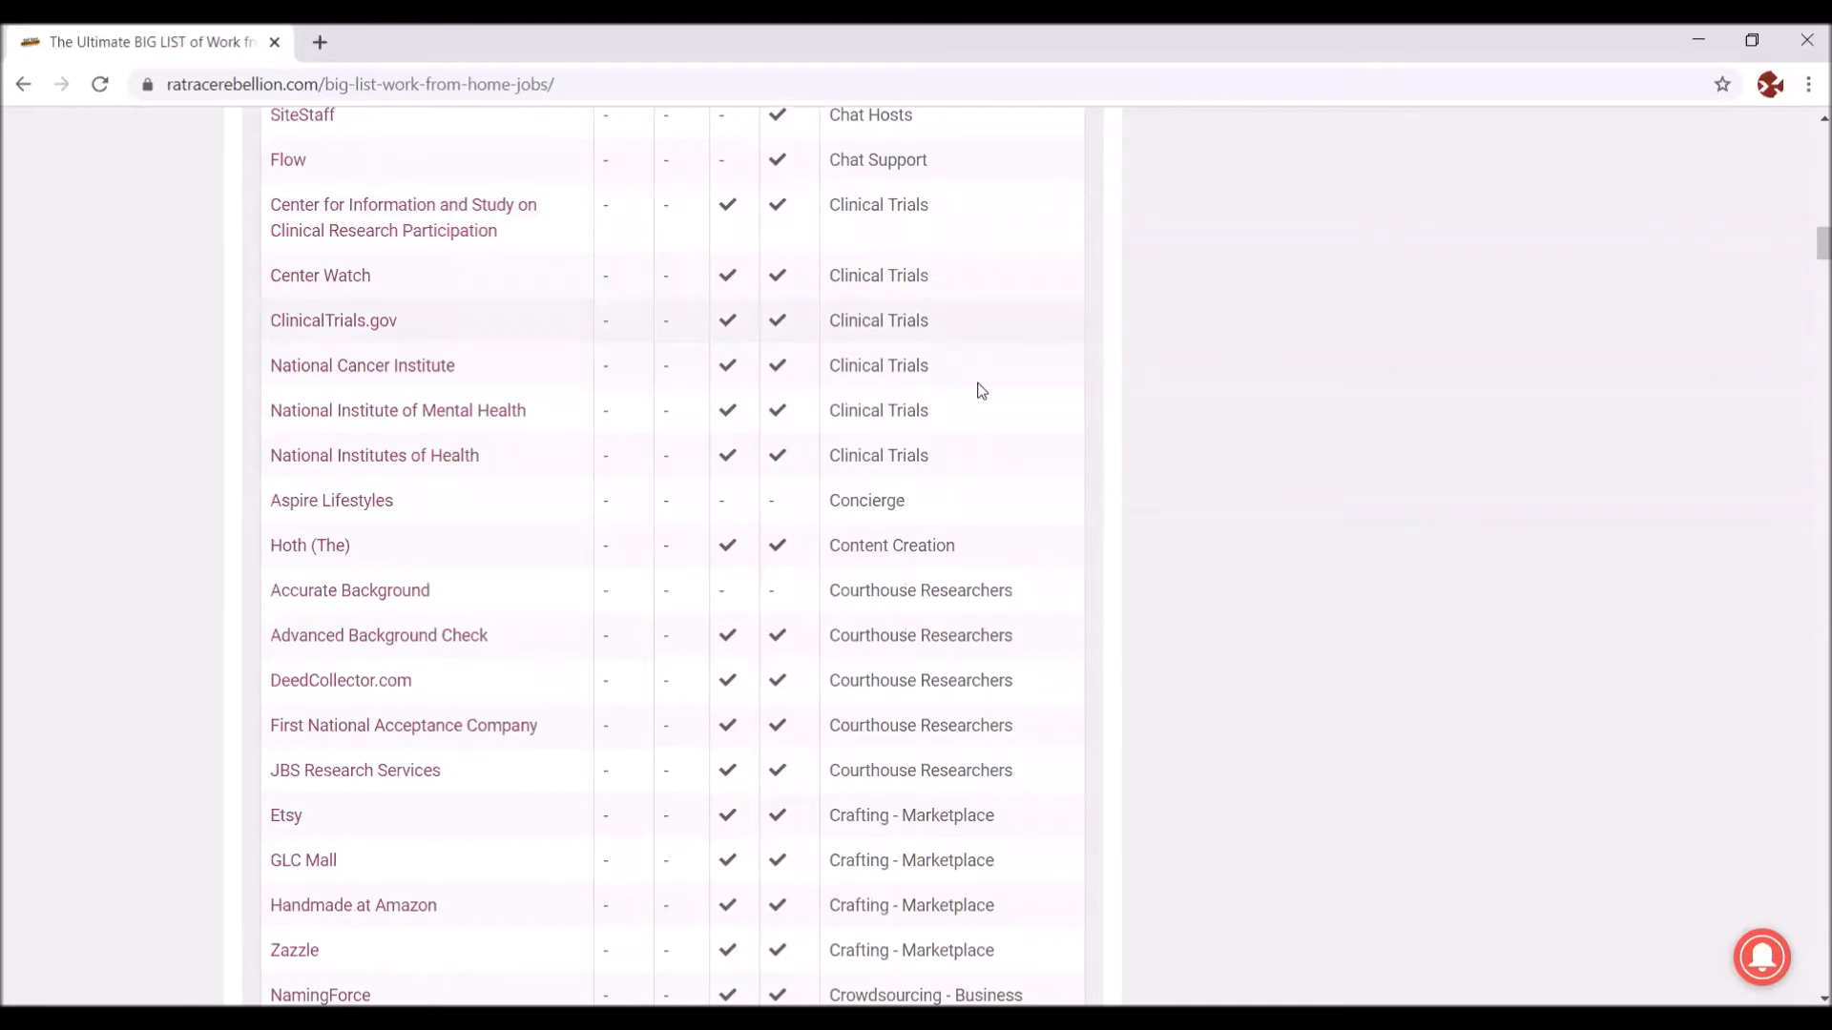
scroll(down, 3)
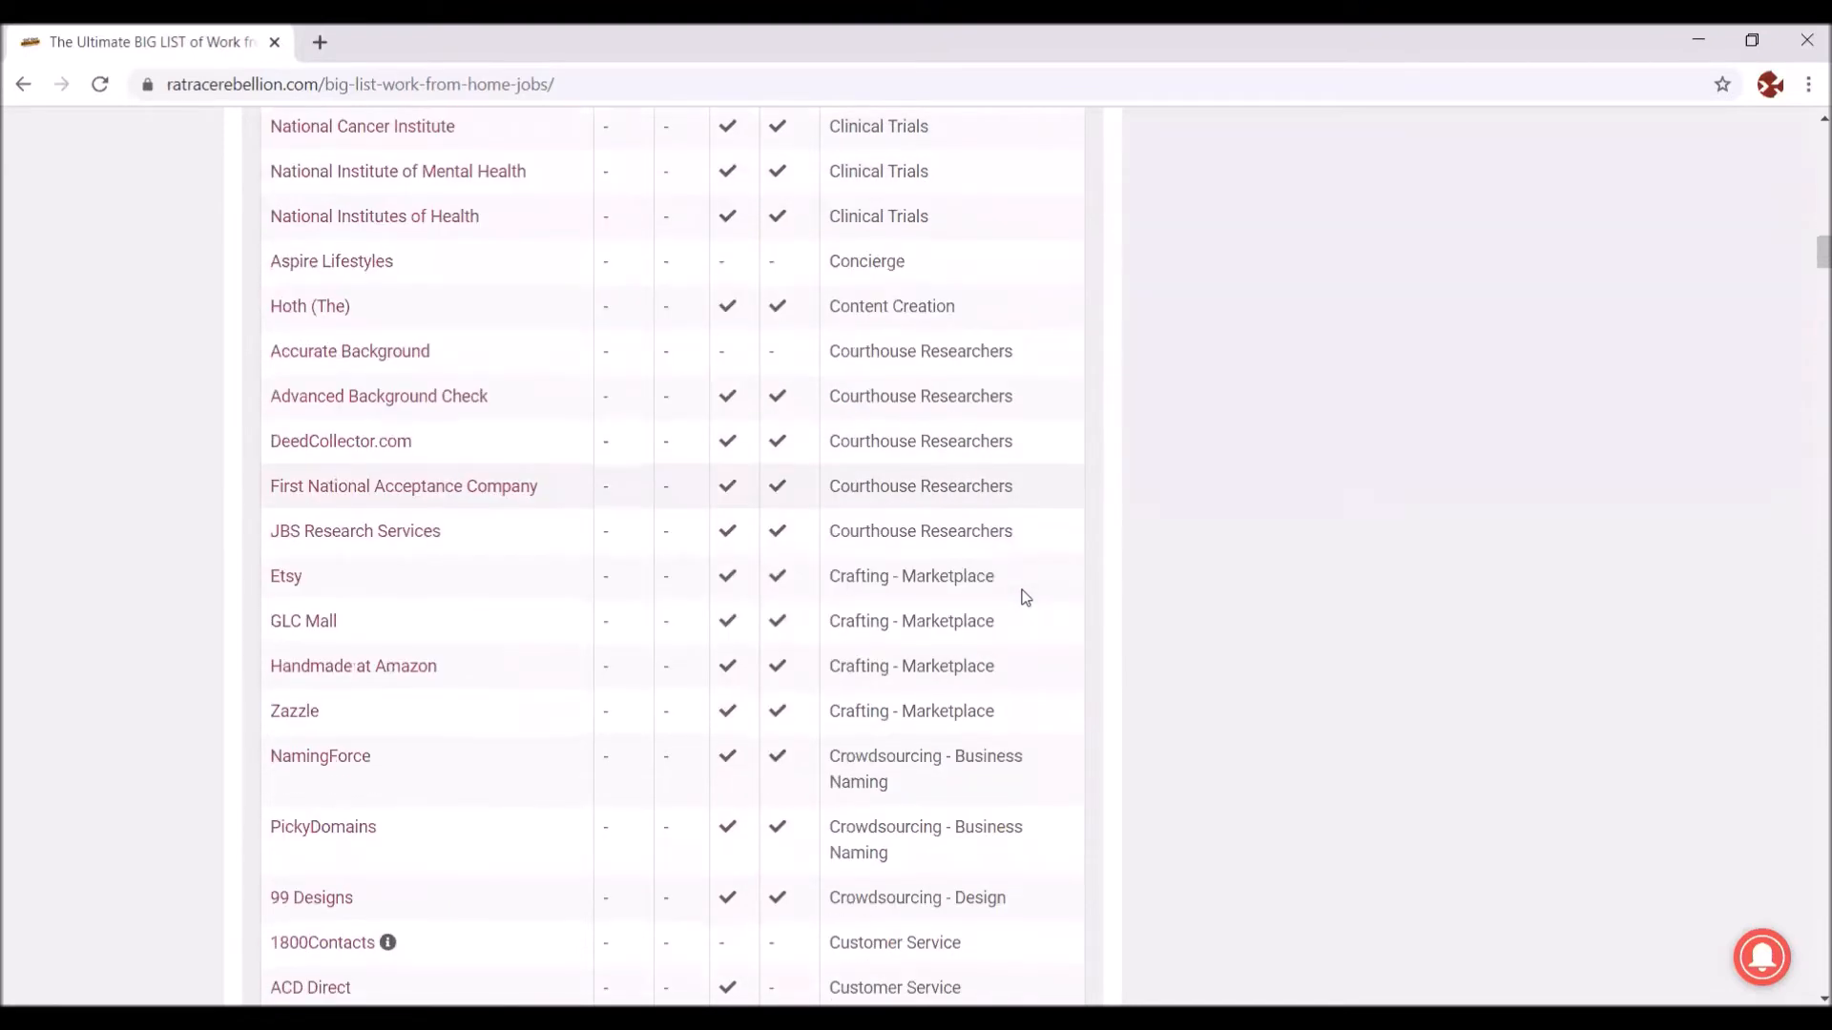
mouse_move(968, 660)
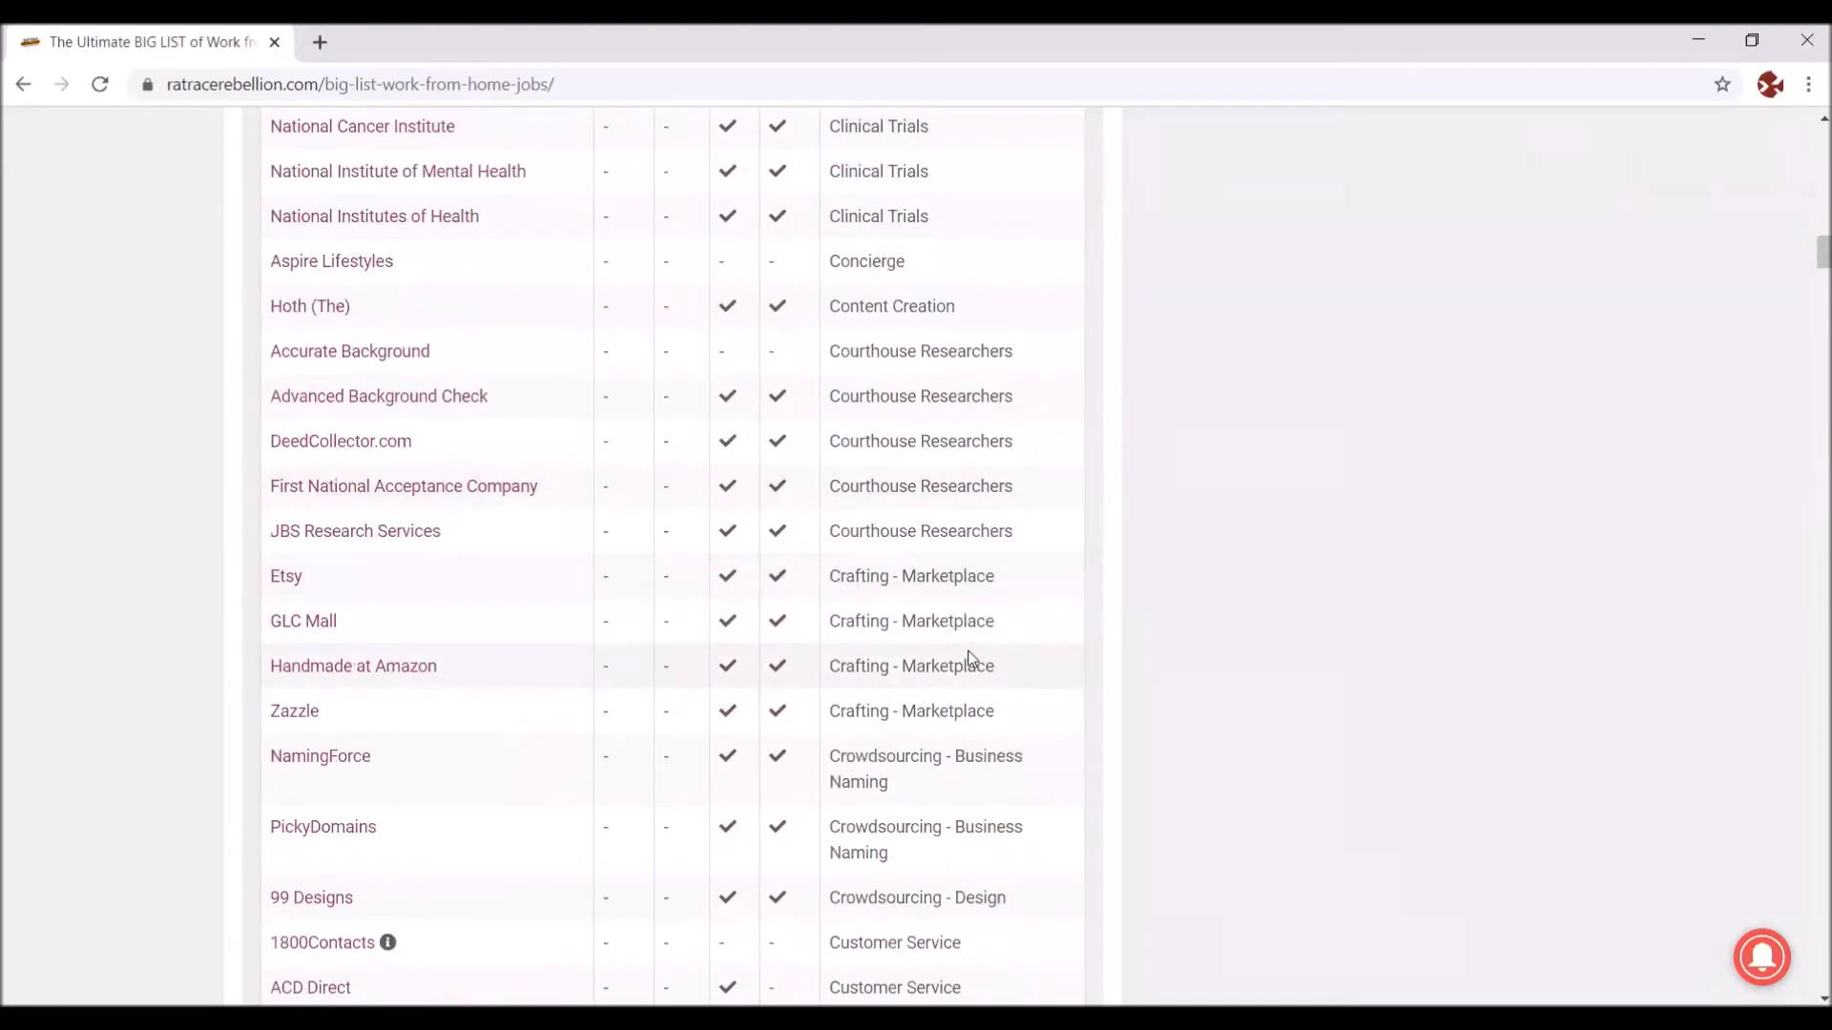
mouse_move(432, 599)
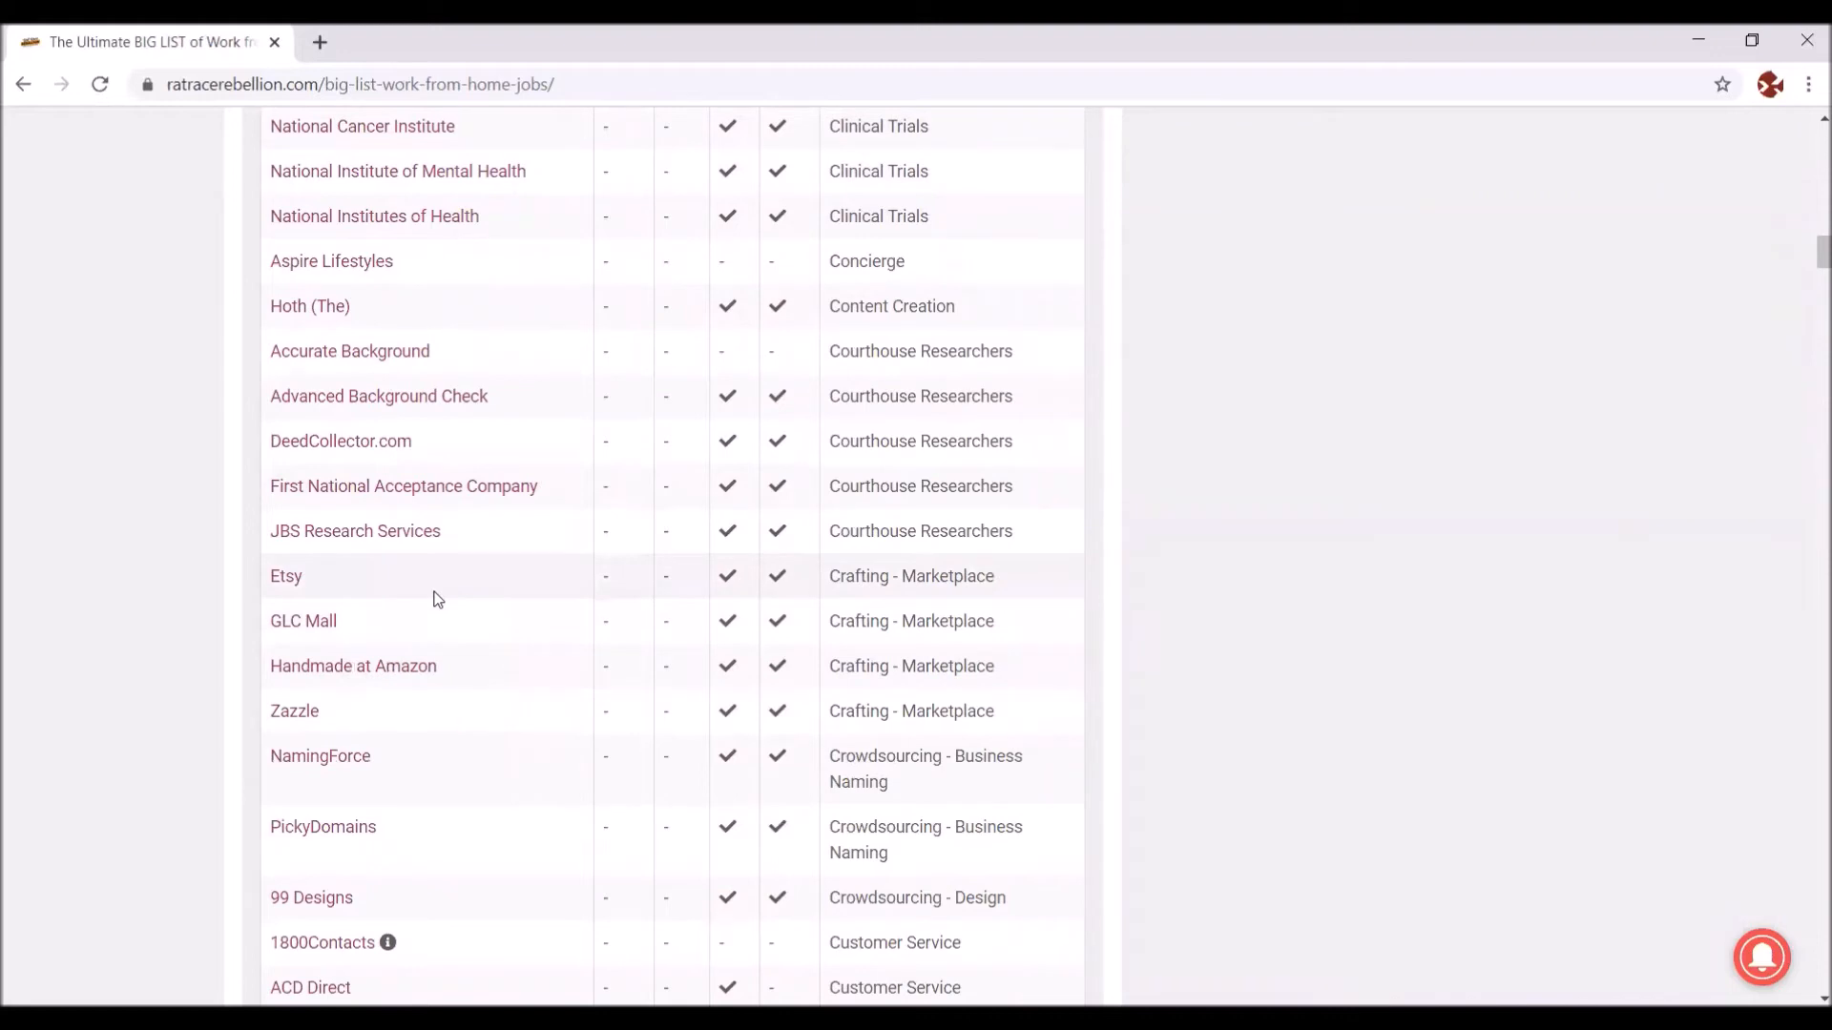
mouse_move(1079, 588)
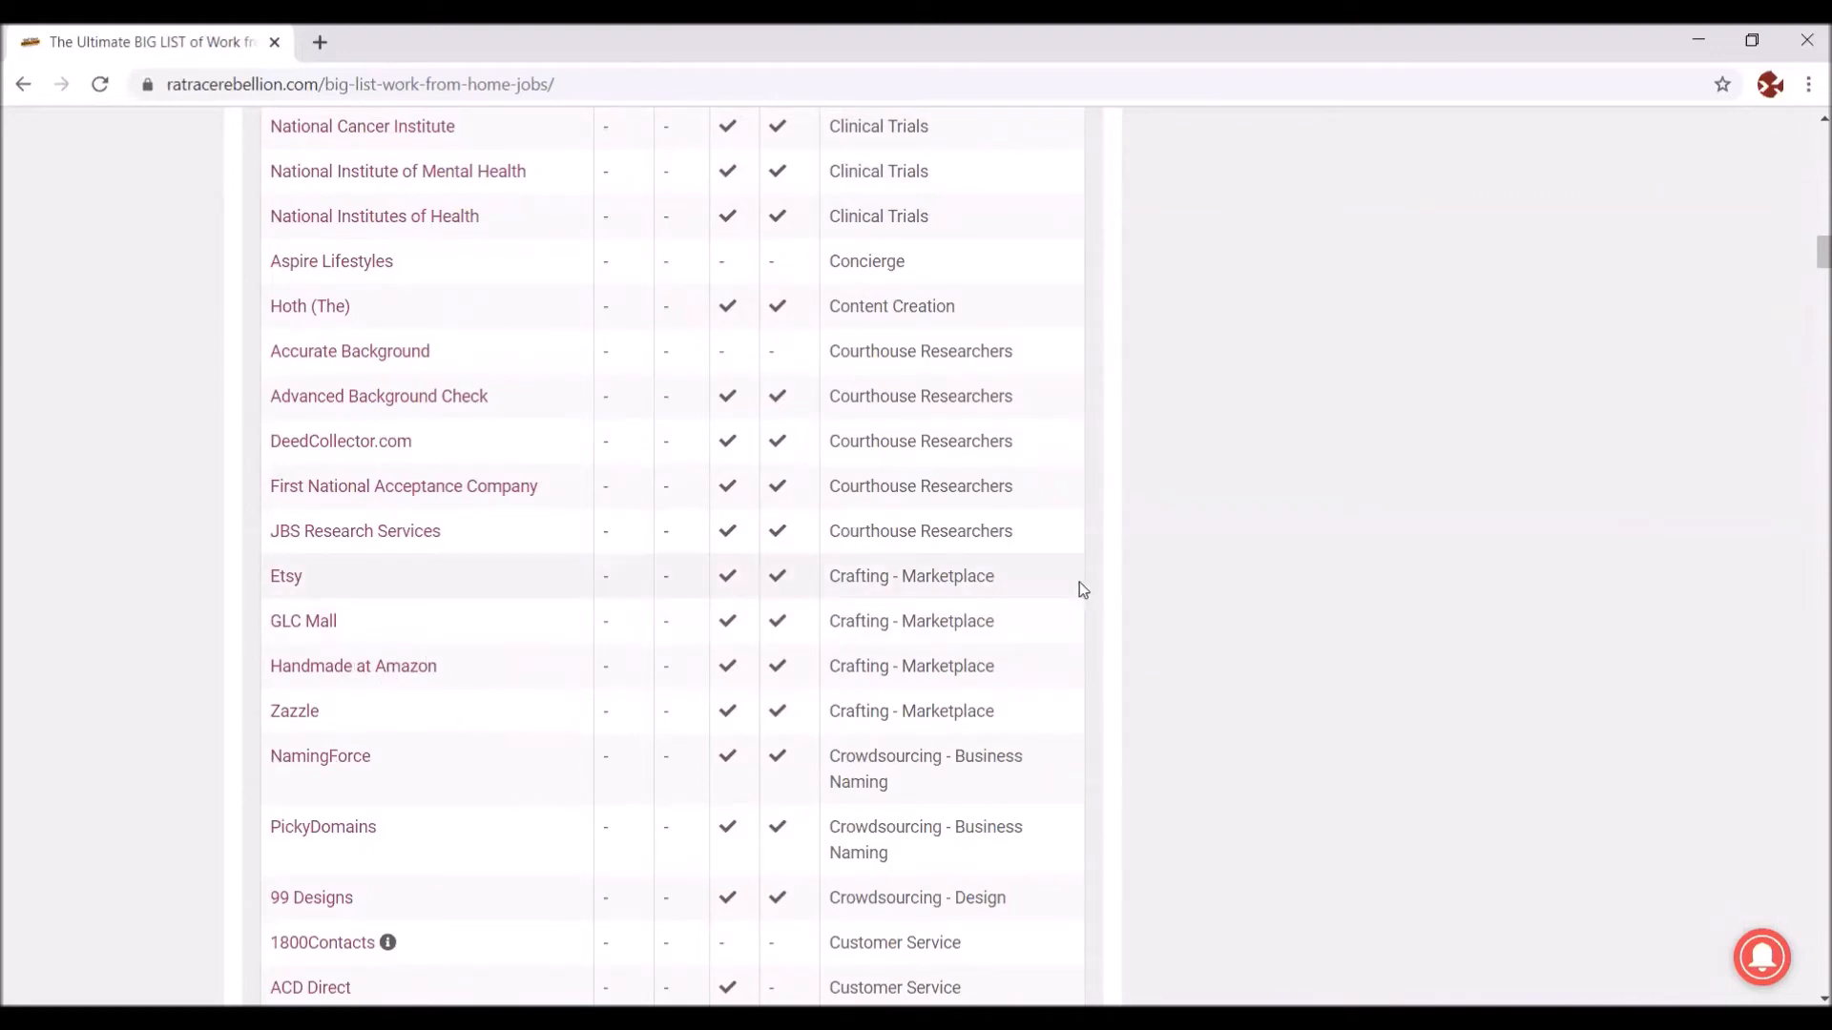
scroll(down, 3)
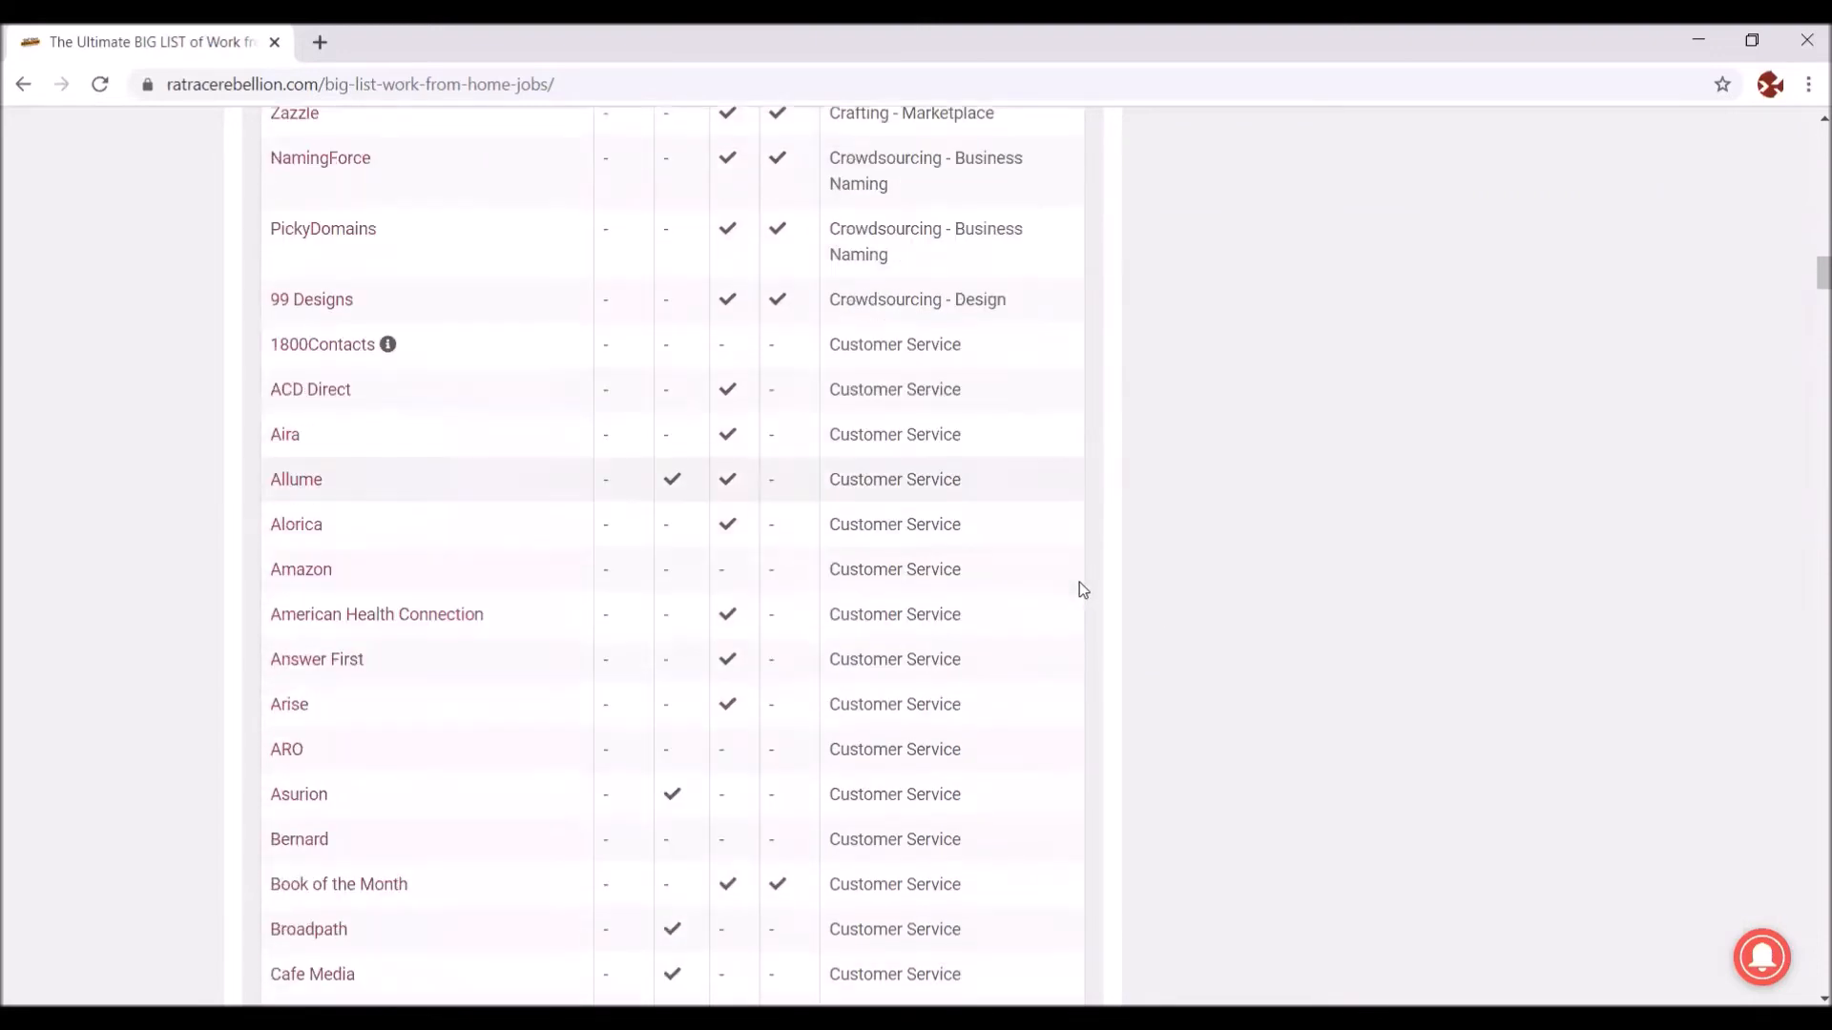
scroll(down, 3)
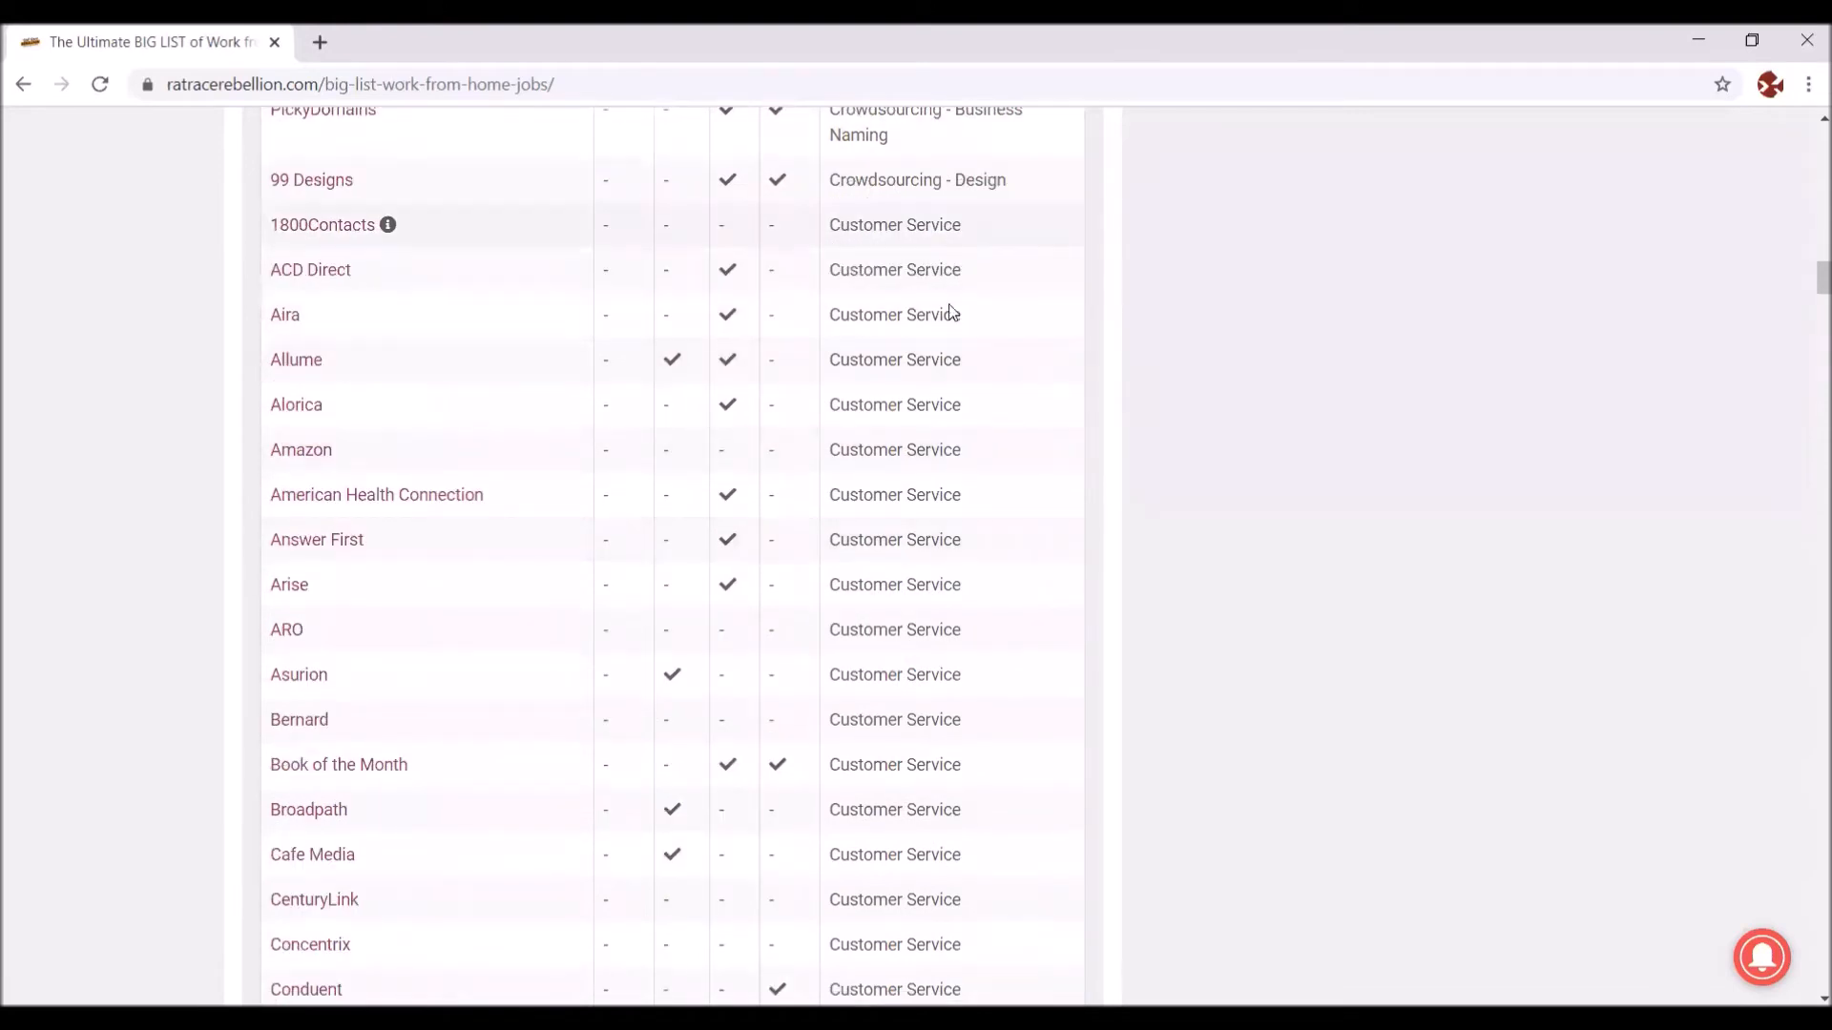
mouse_move(972, 621)
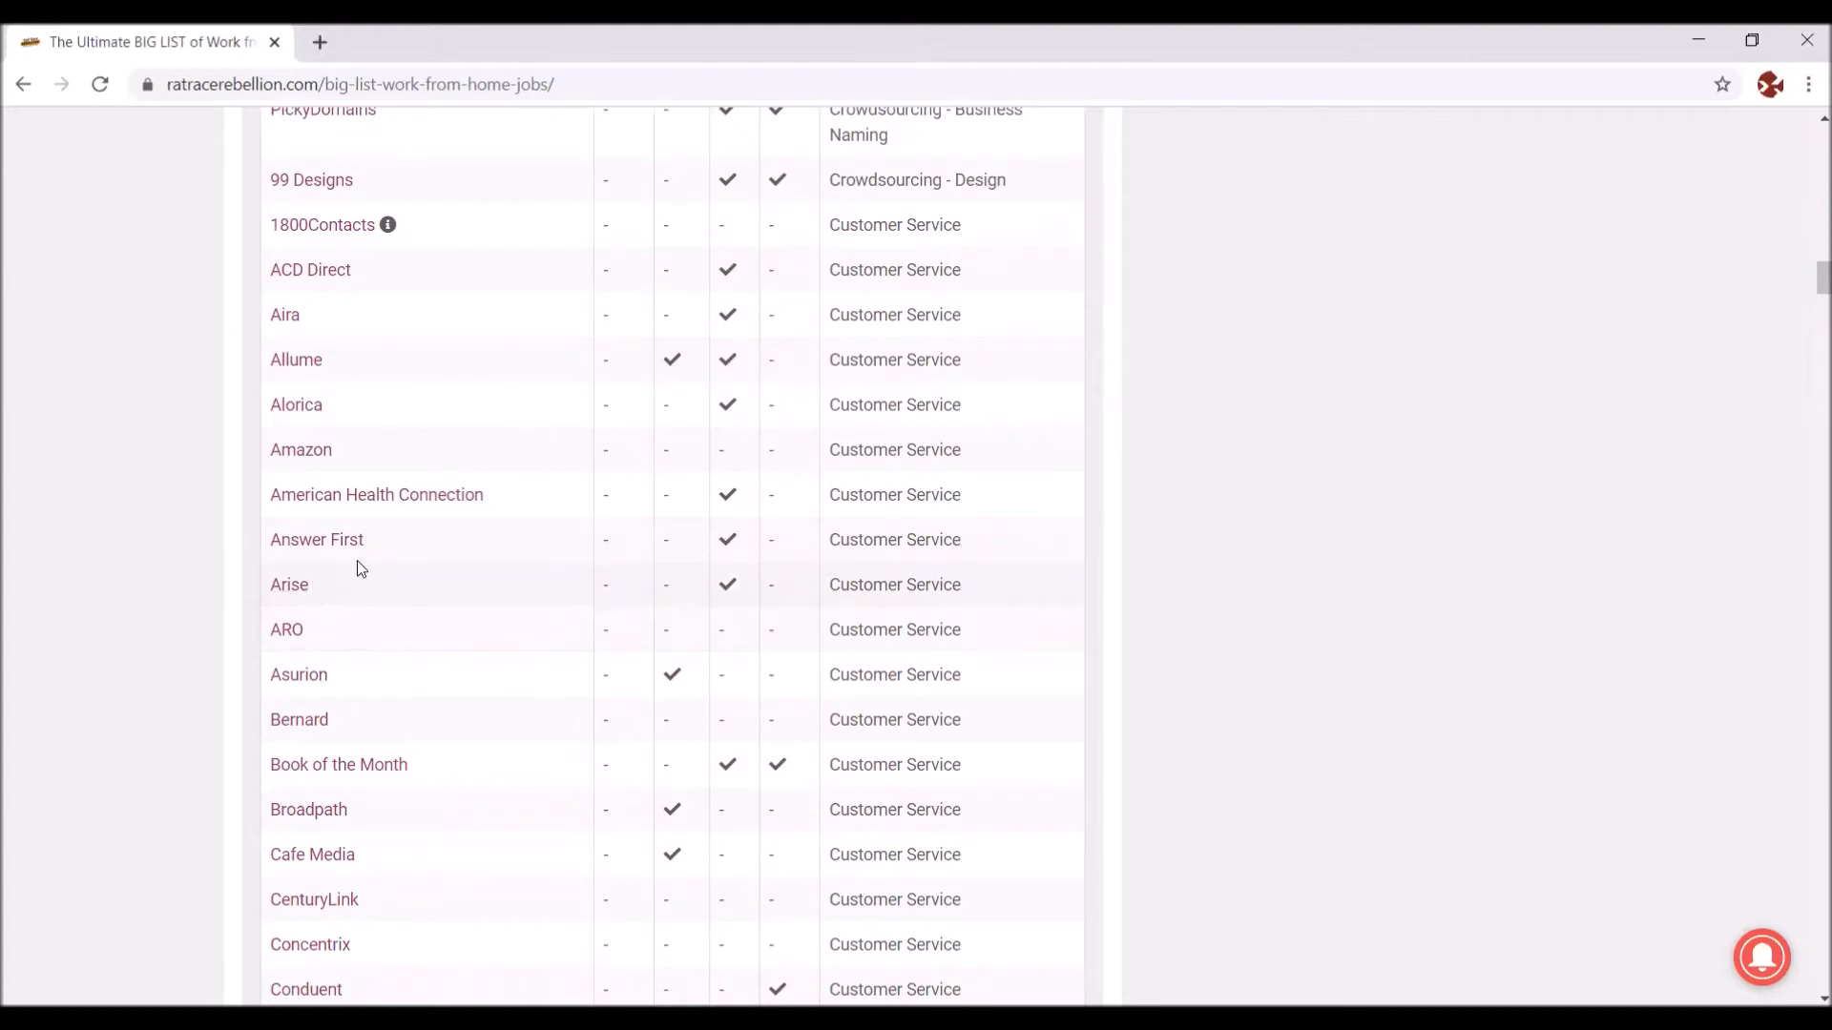
mouse_move(301, 450)
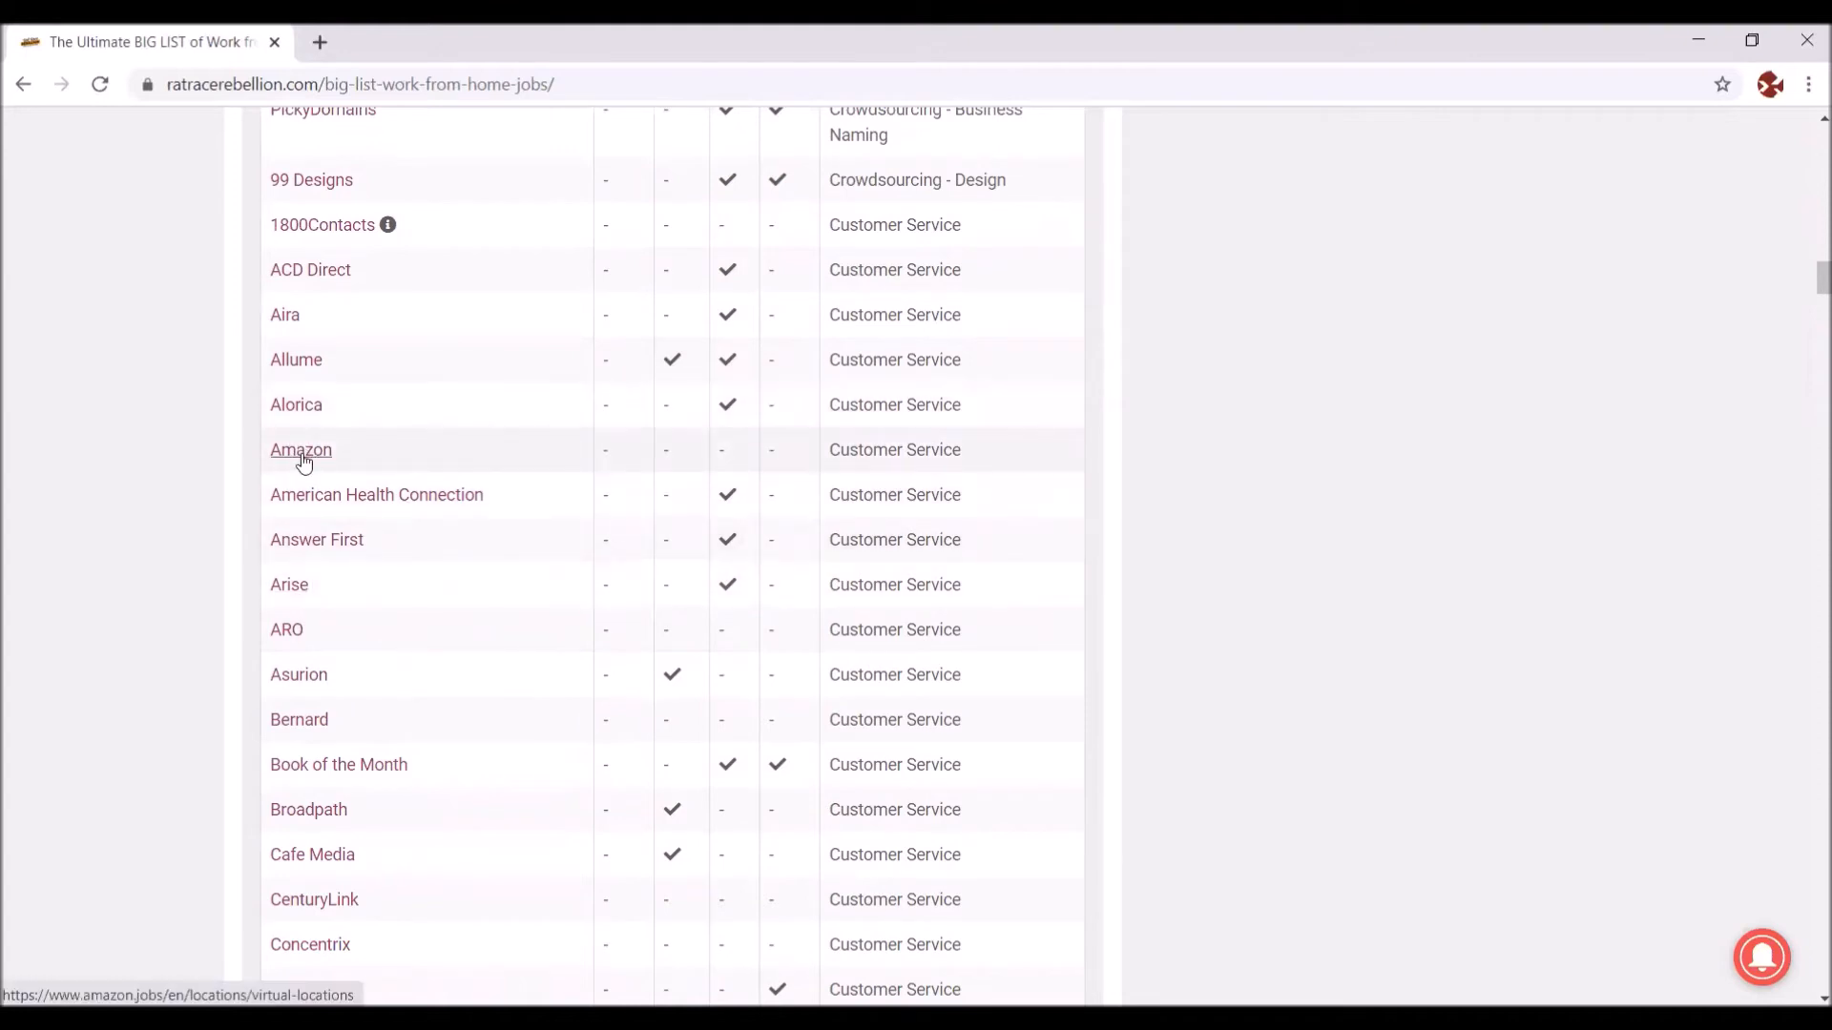
Step: Open Amazon's Virtual Locations jobs page and scroll to its pagination and footer
click(300, 449)
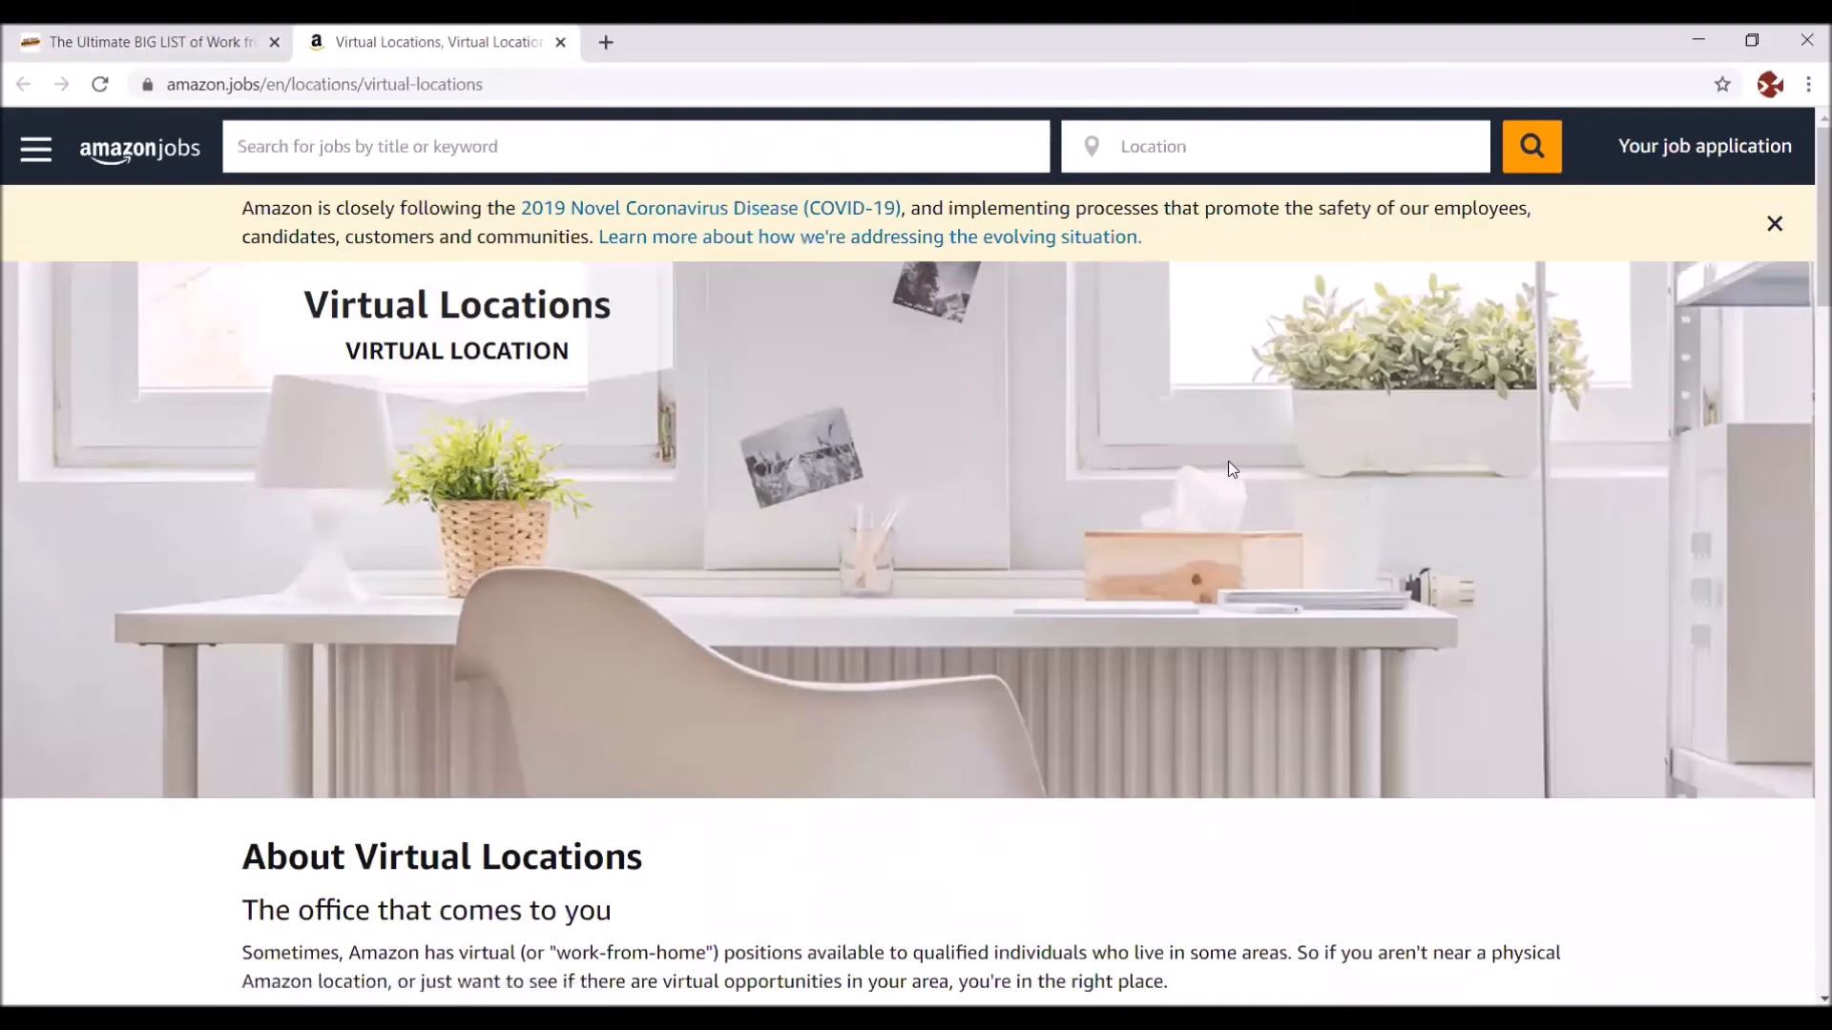
mouse_move(1806, 212)
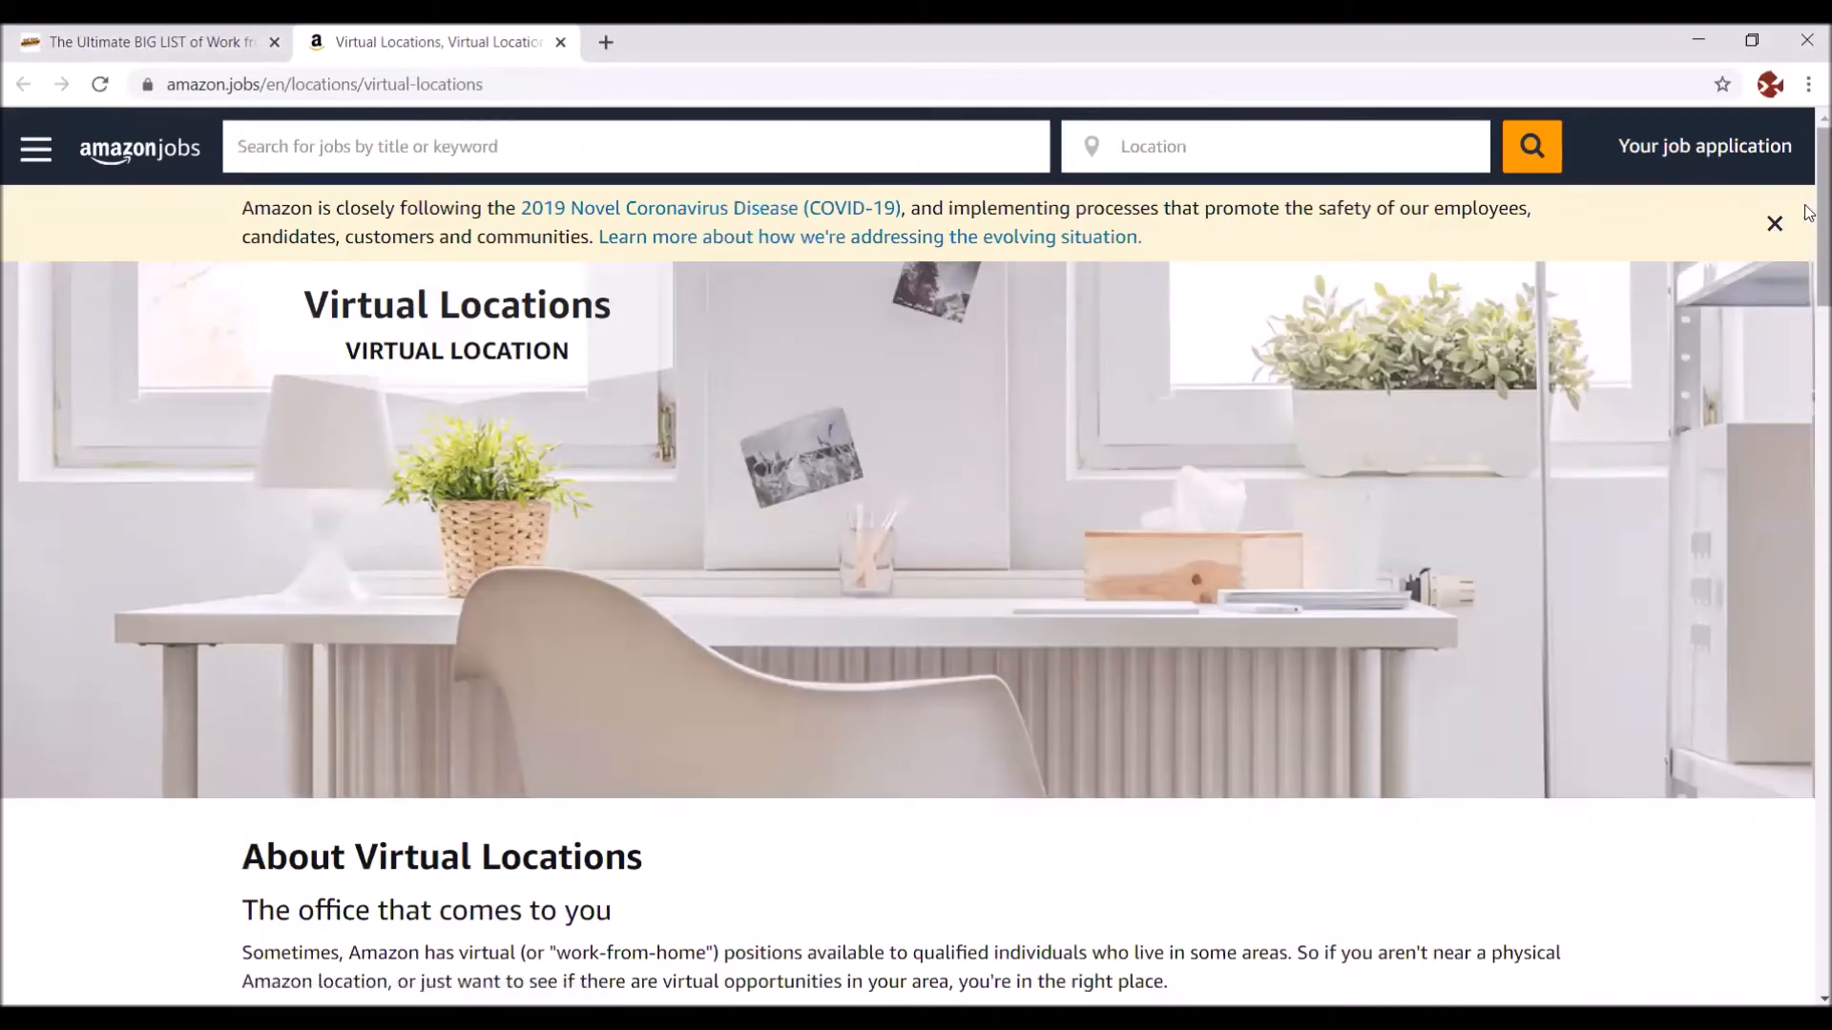
scroll(down, 3)
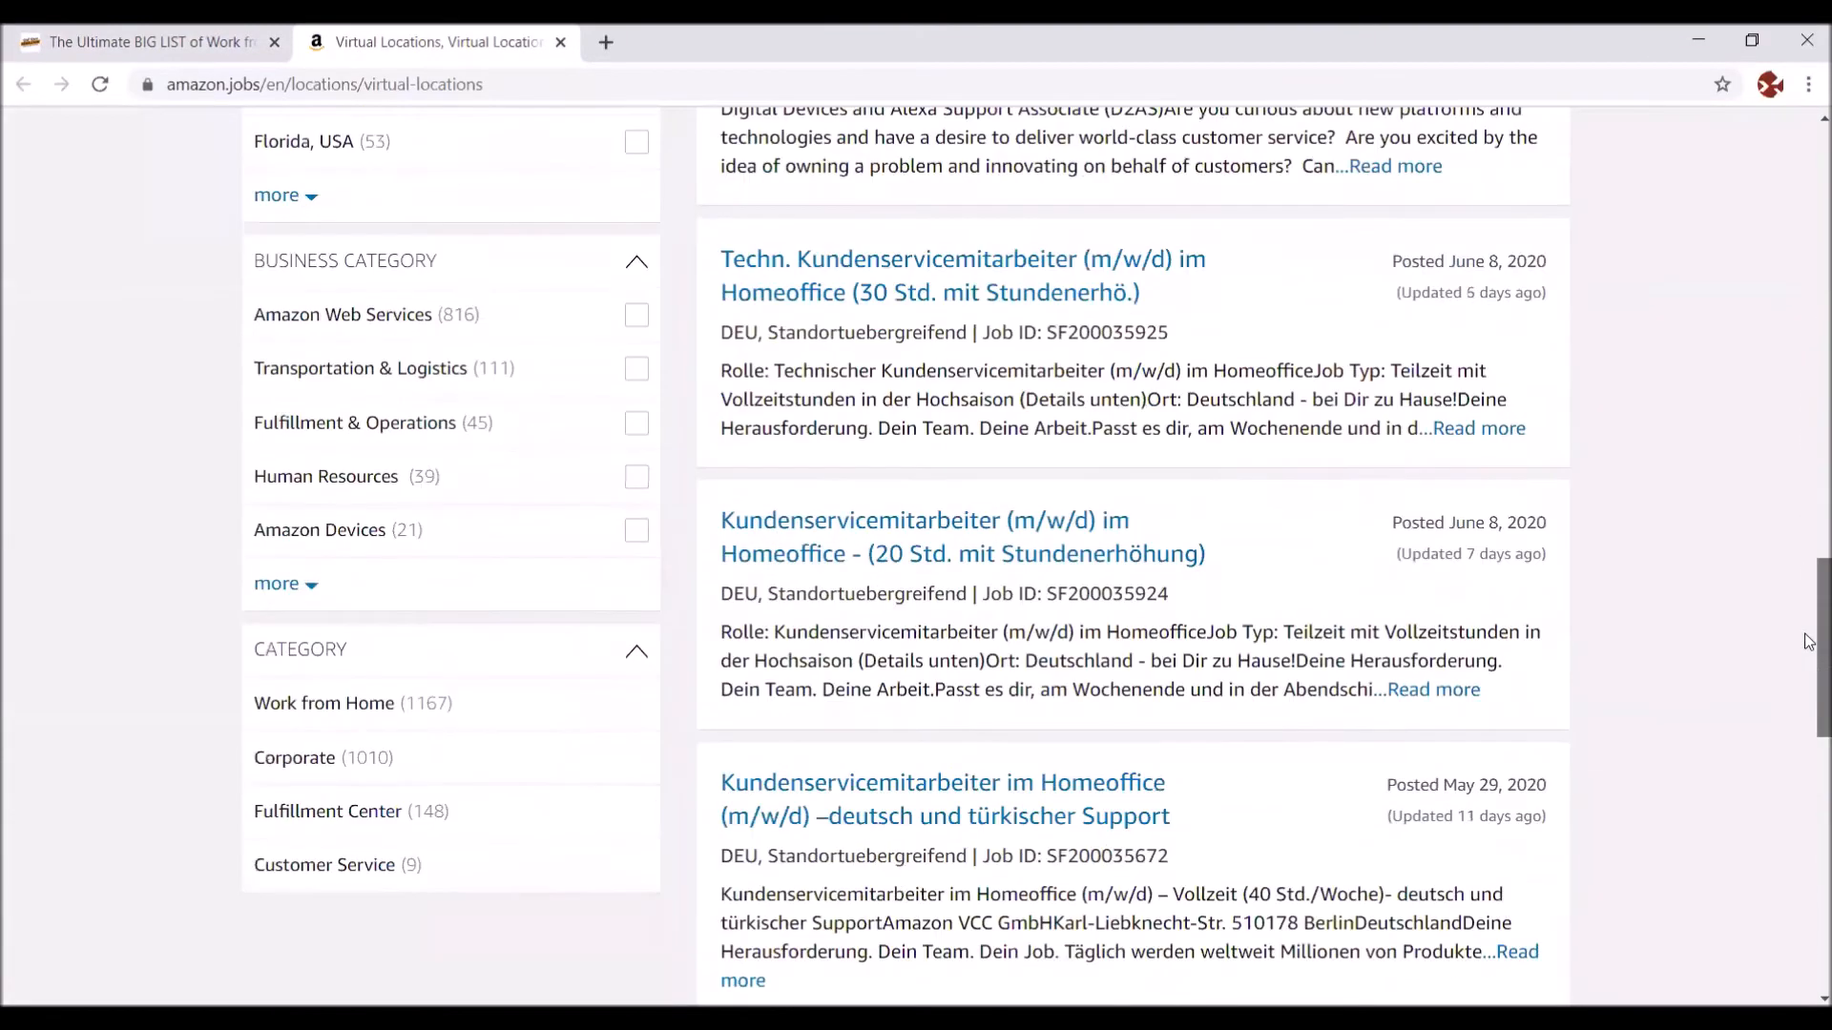
scroll(down, 3)
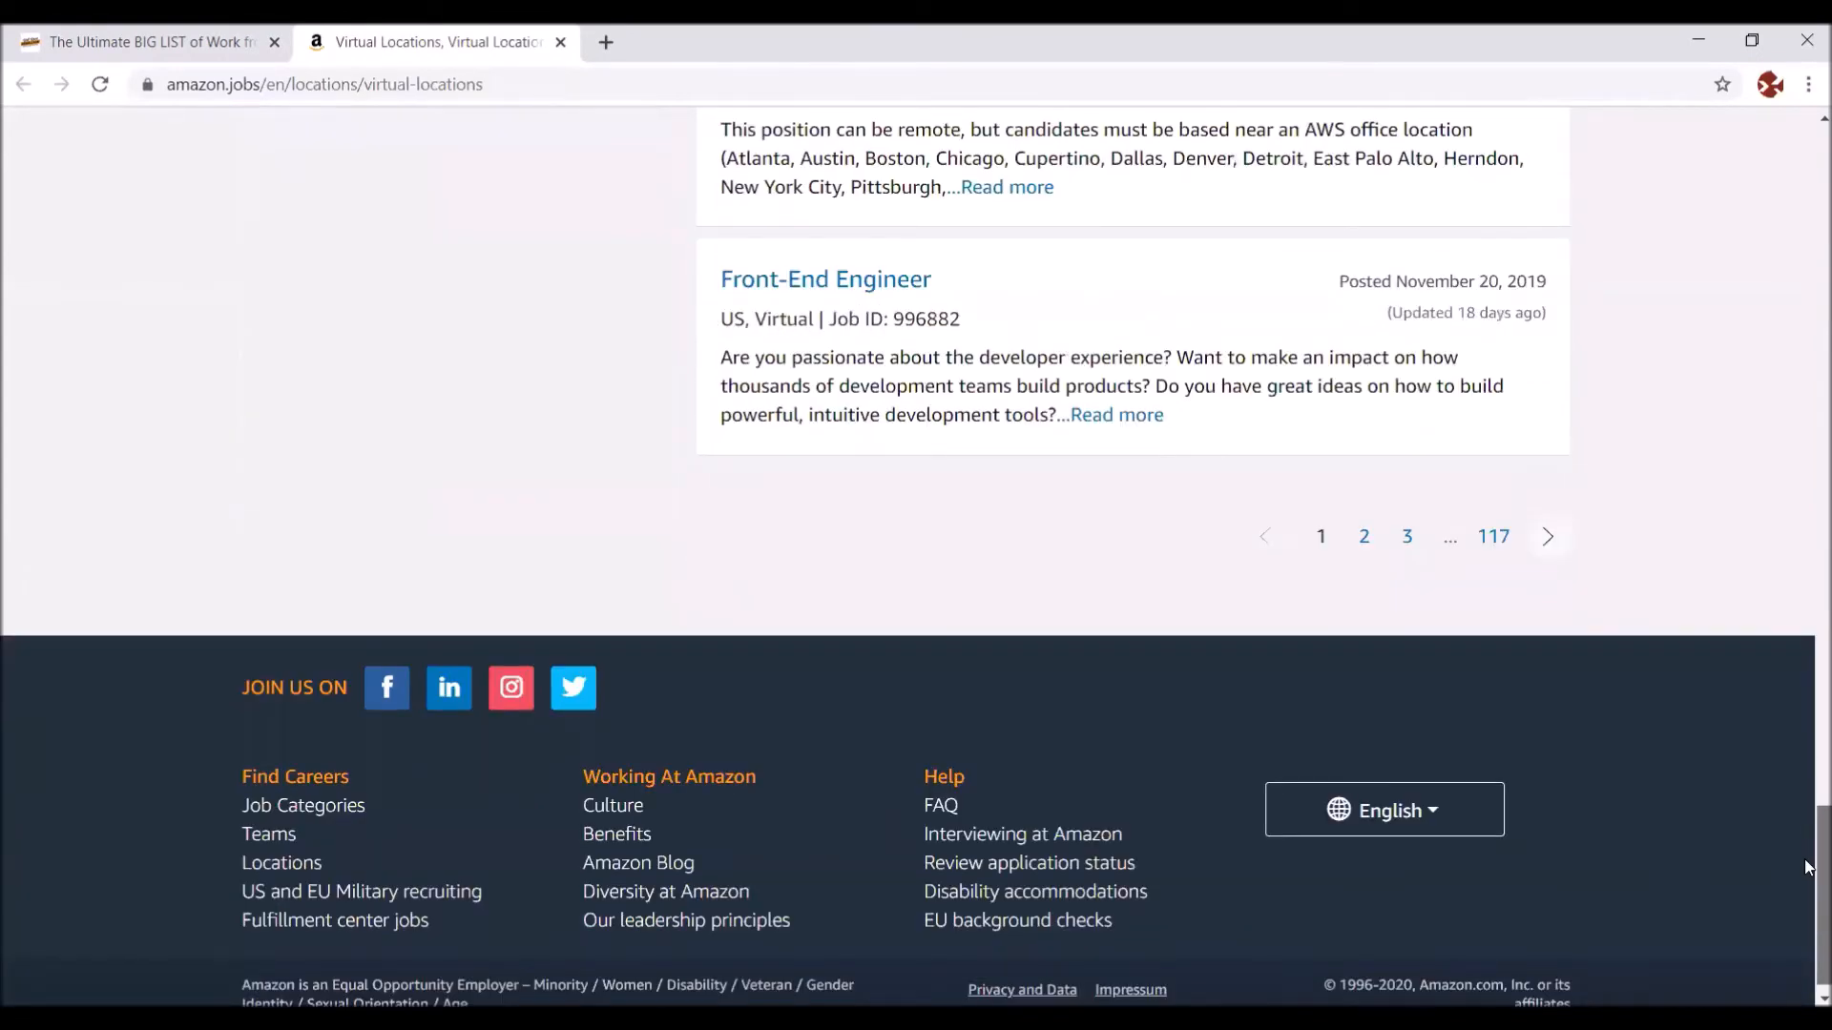
scroll(down, 3)
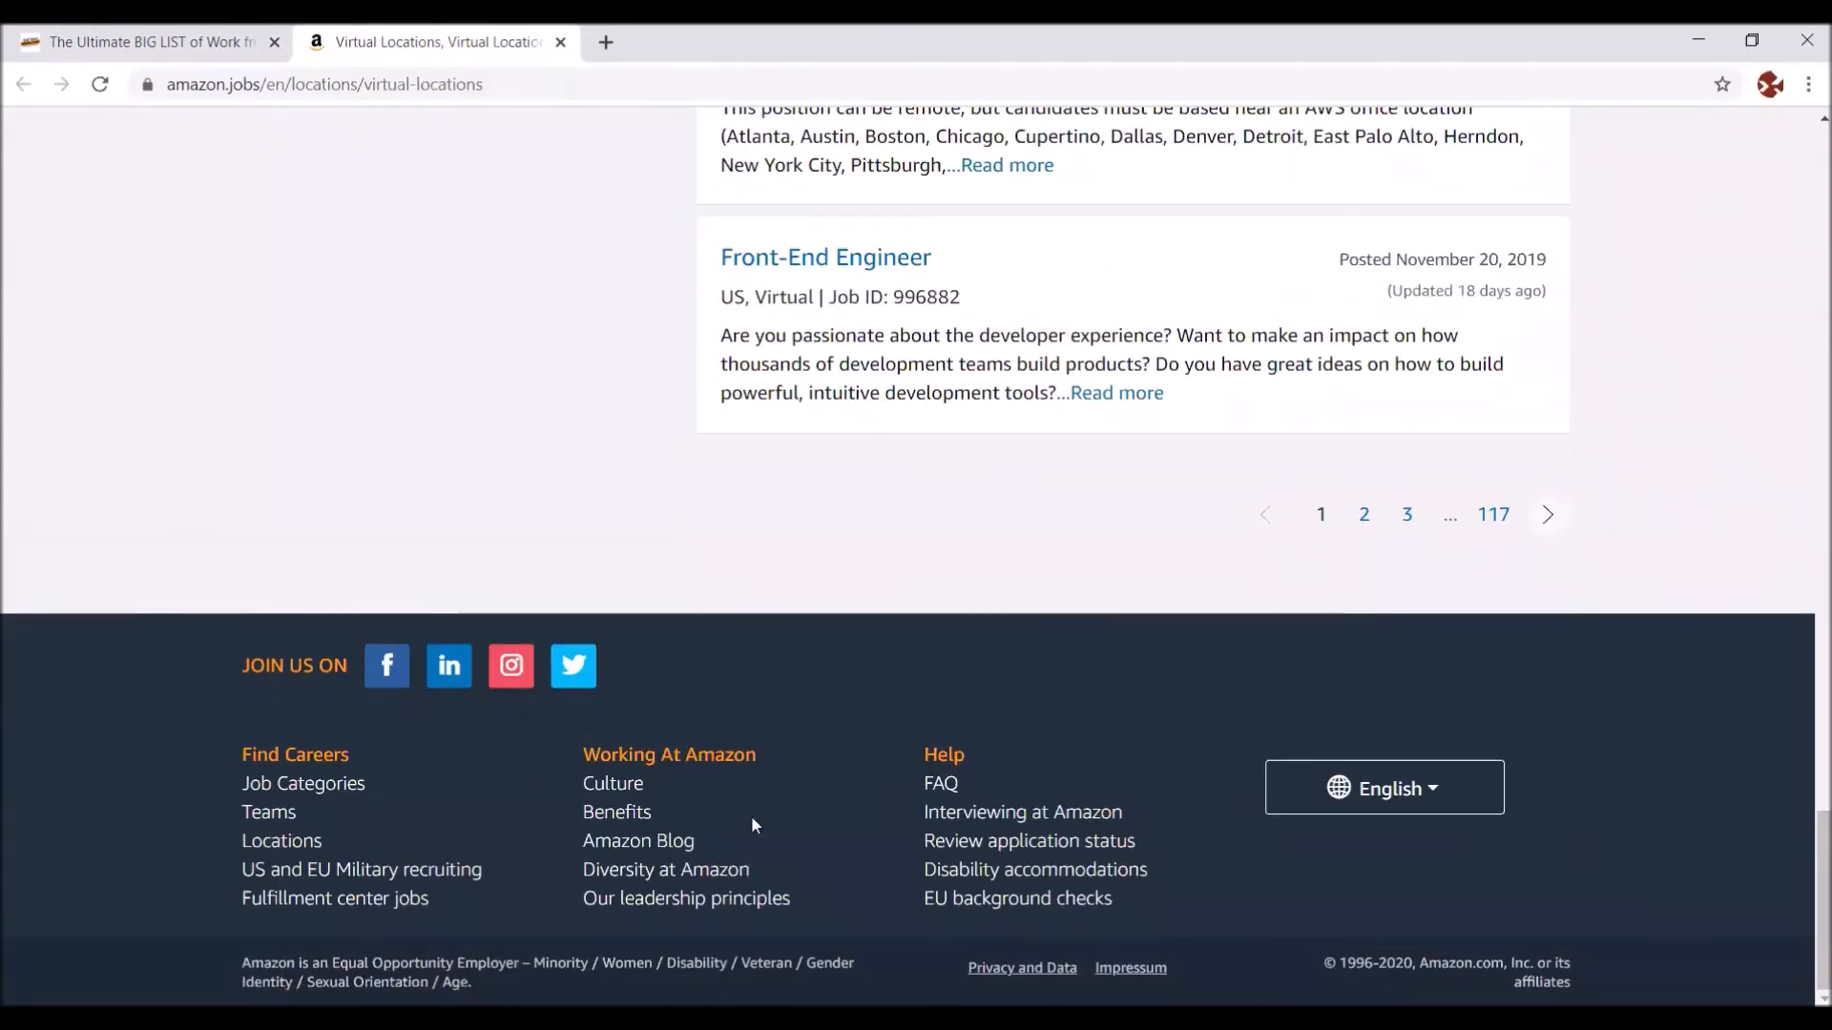
mouse_move(303, 782)
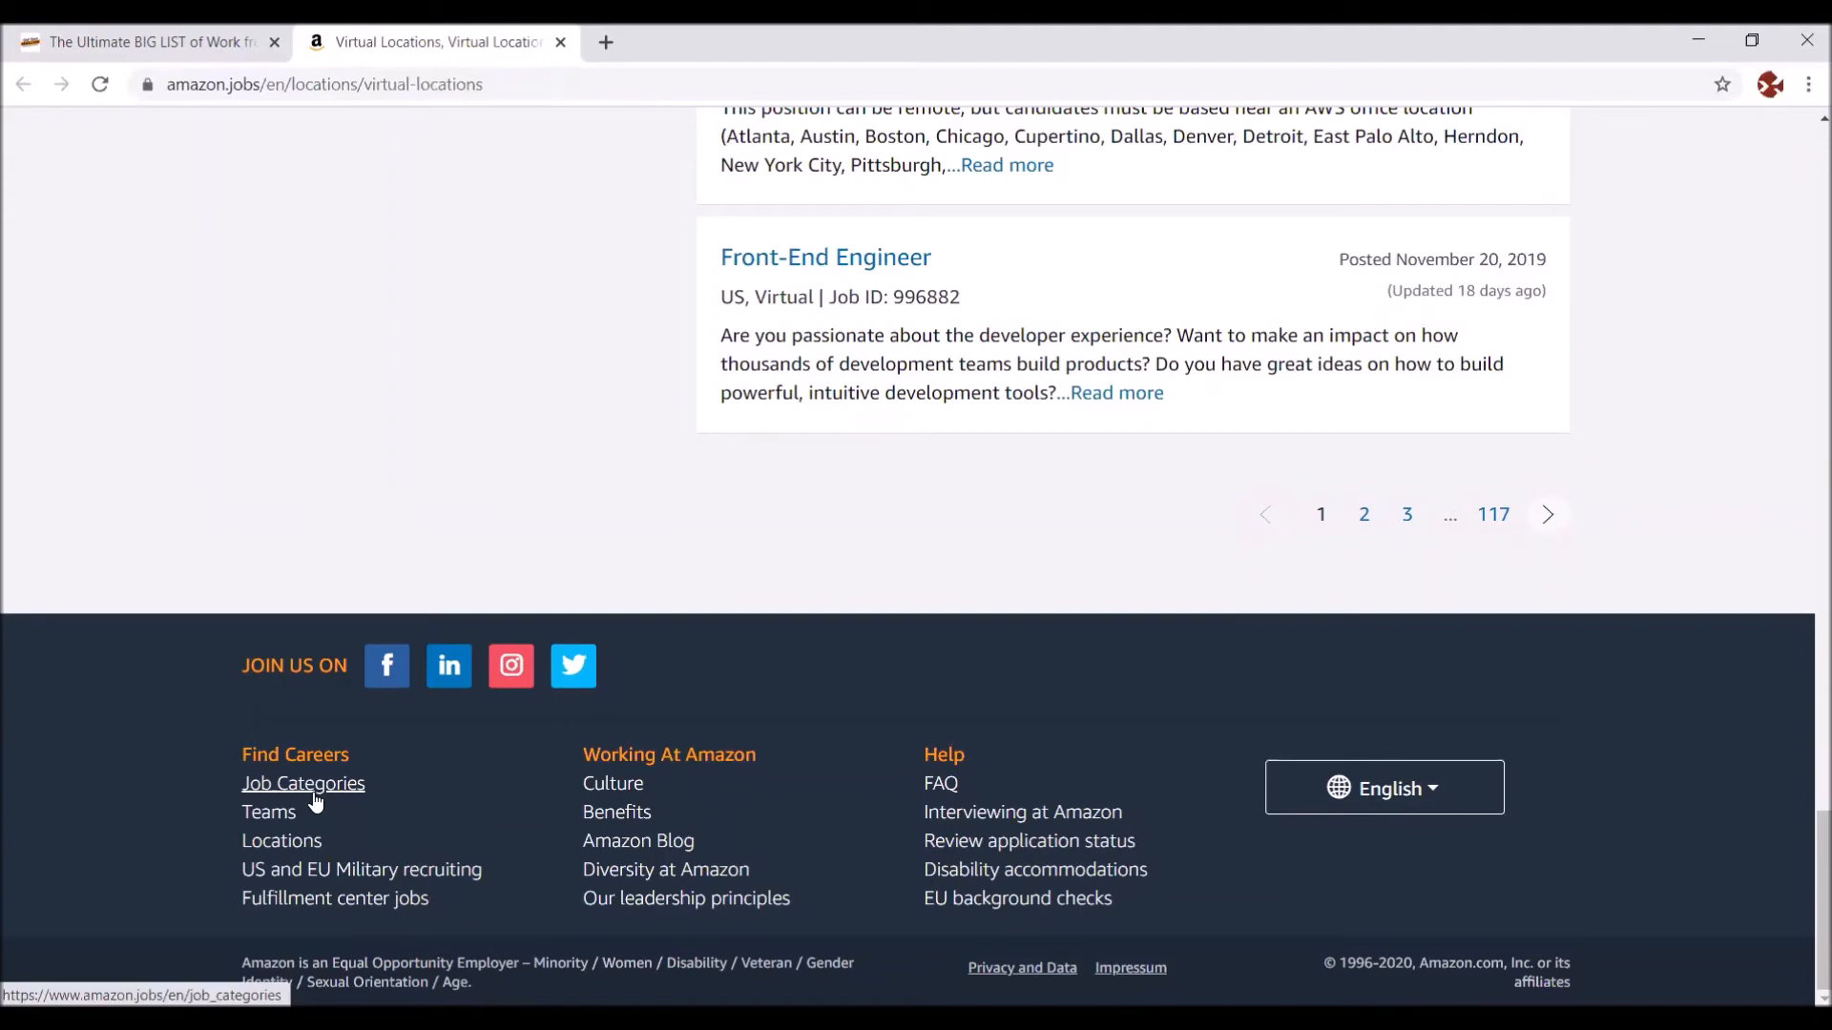
mouse_move(561, 74)
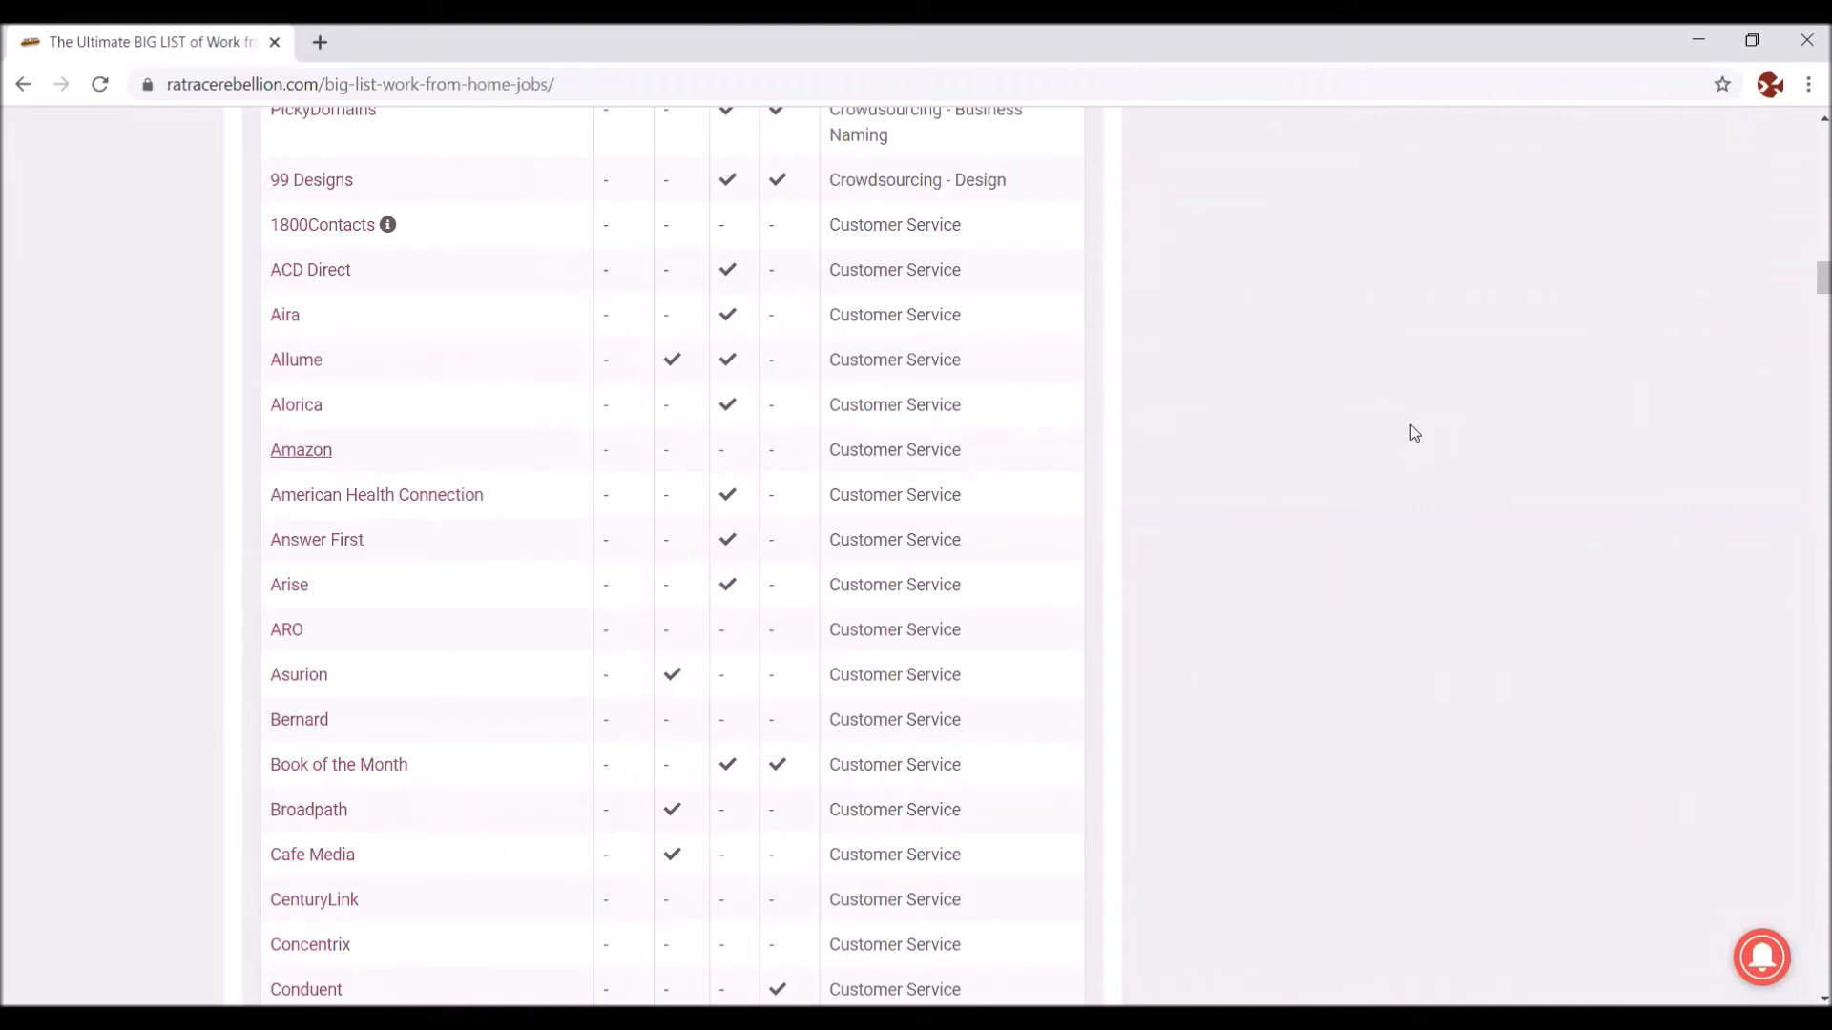
mouse_move(1337, 436)
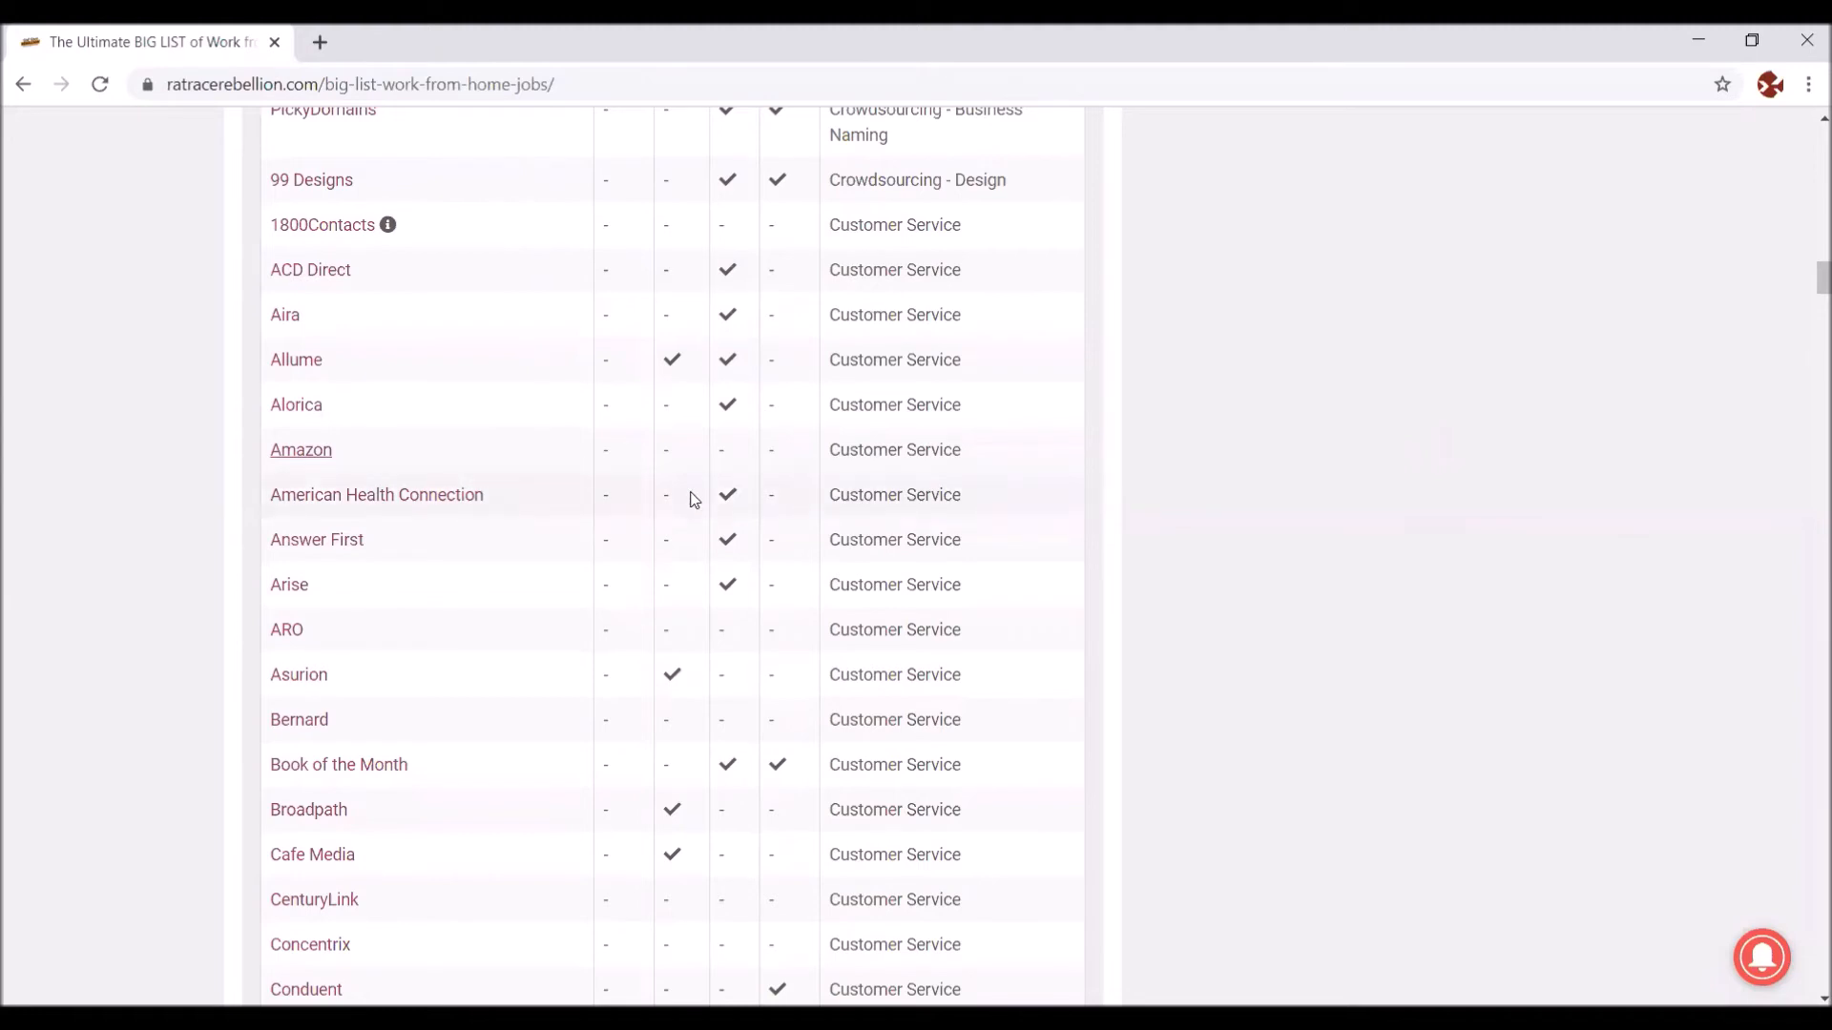
mouse_move(317, 539)
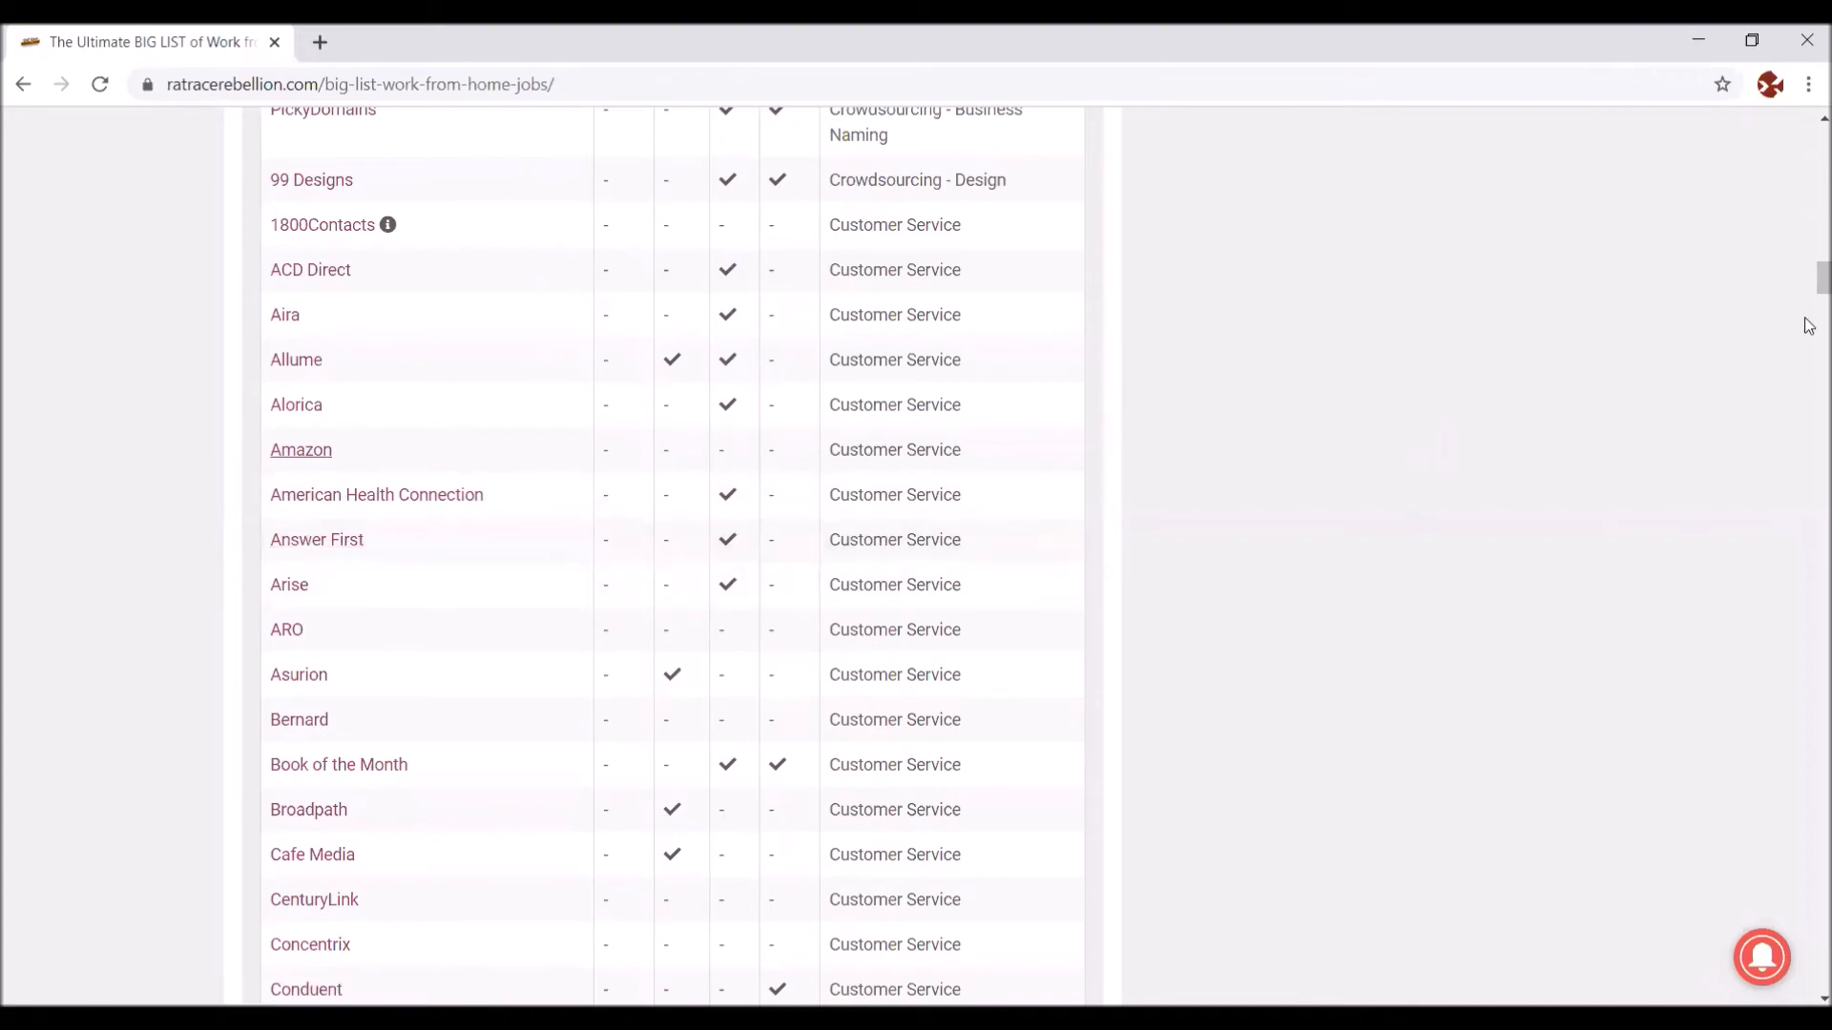
mouse_move(1807, 286)
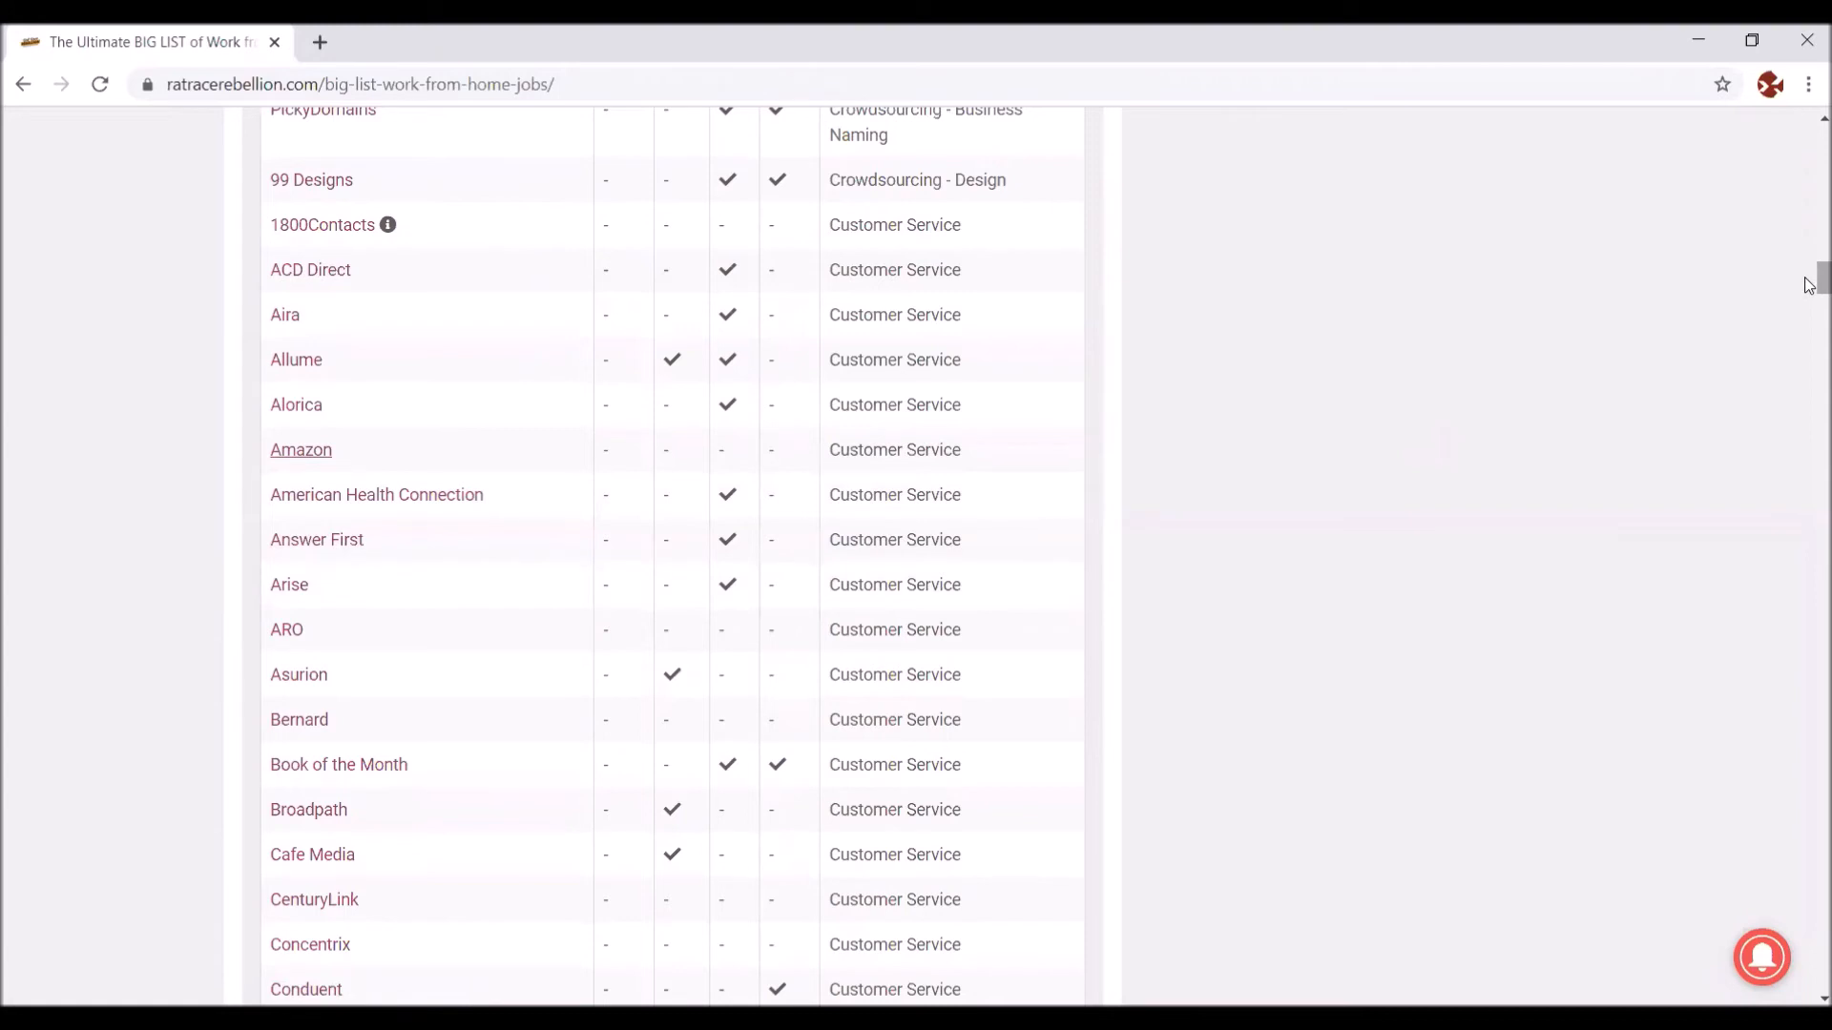
Step: Scroll the BIG LIST table through the education tutor entries into the Extra Cash rows
scroll(down, 3)
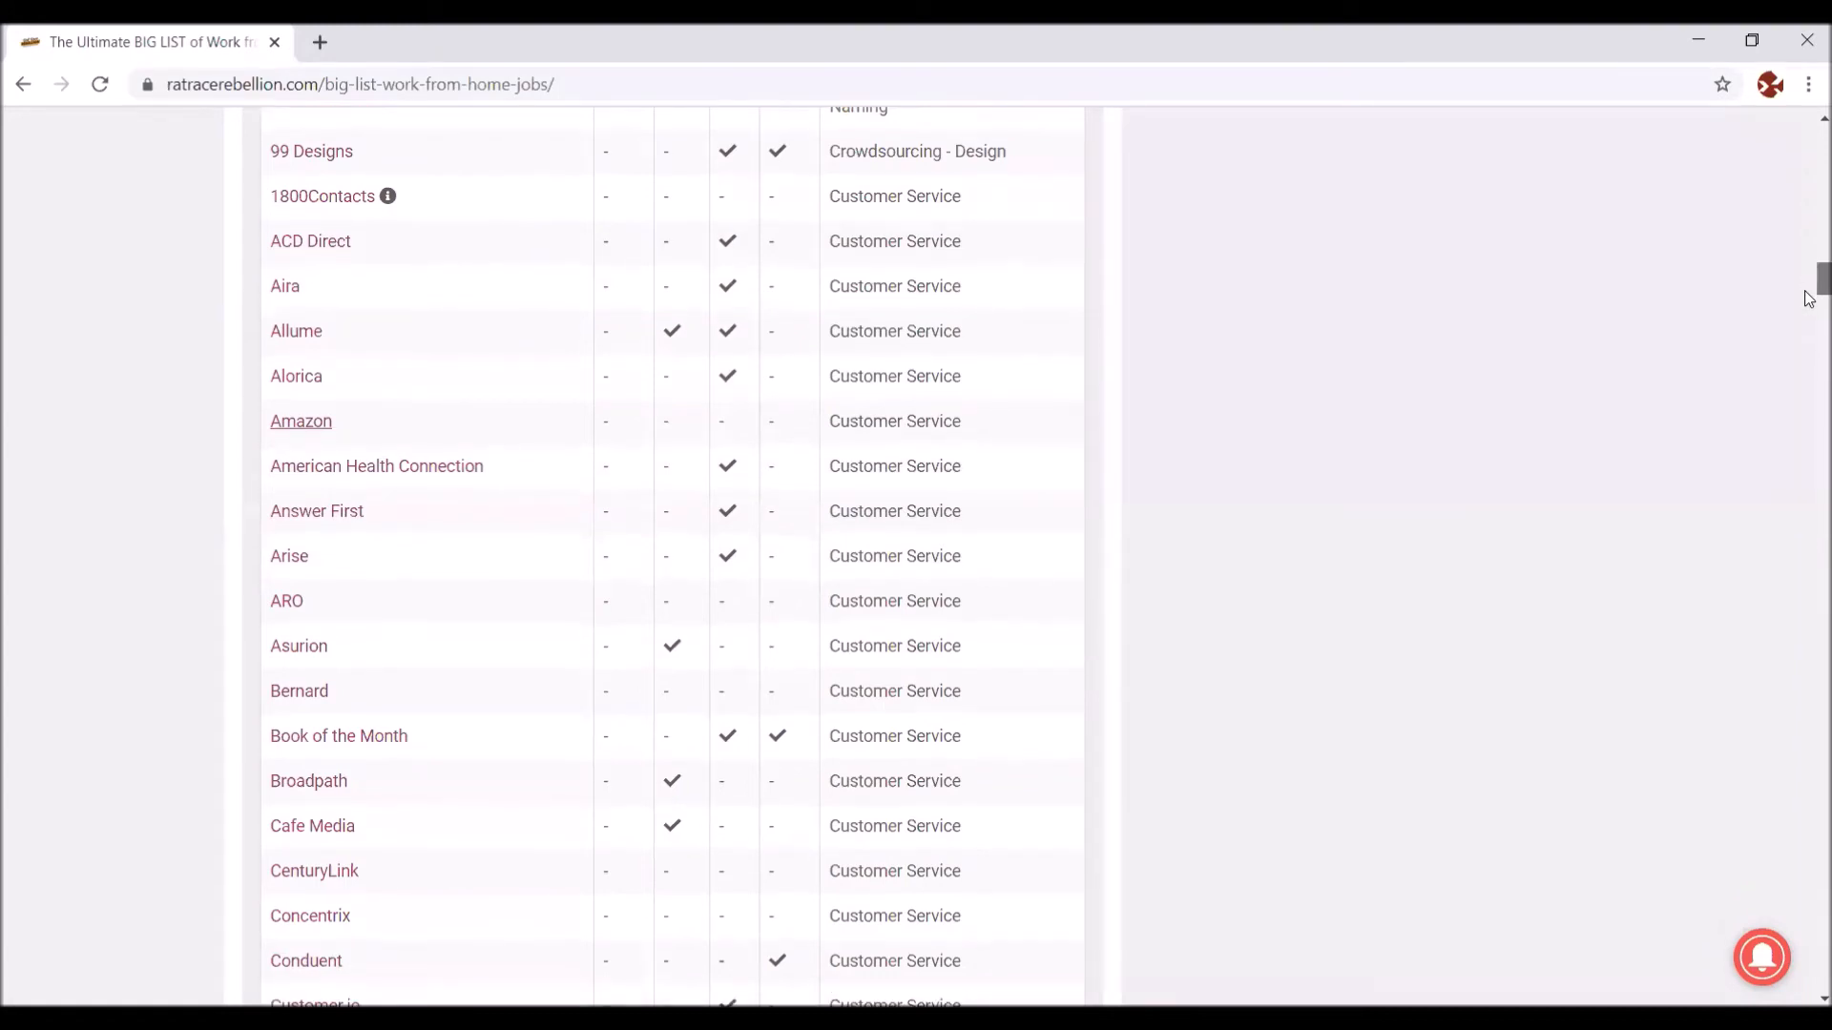
scroll(down, 3)
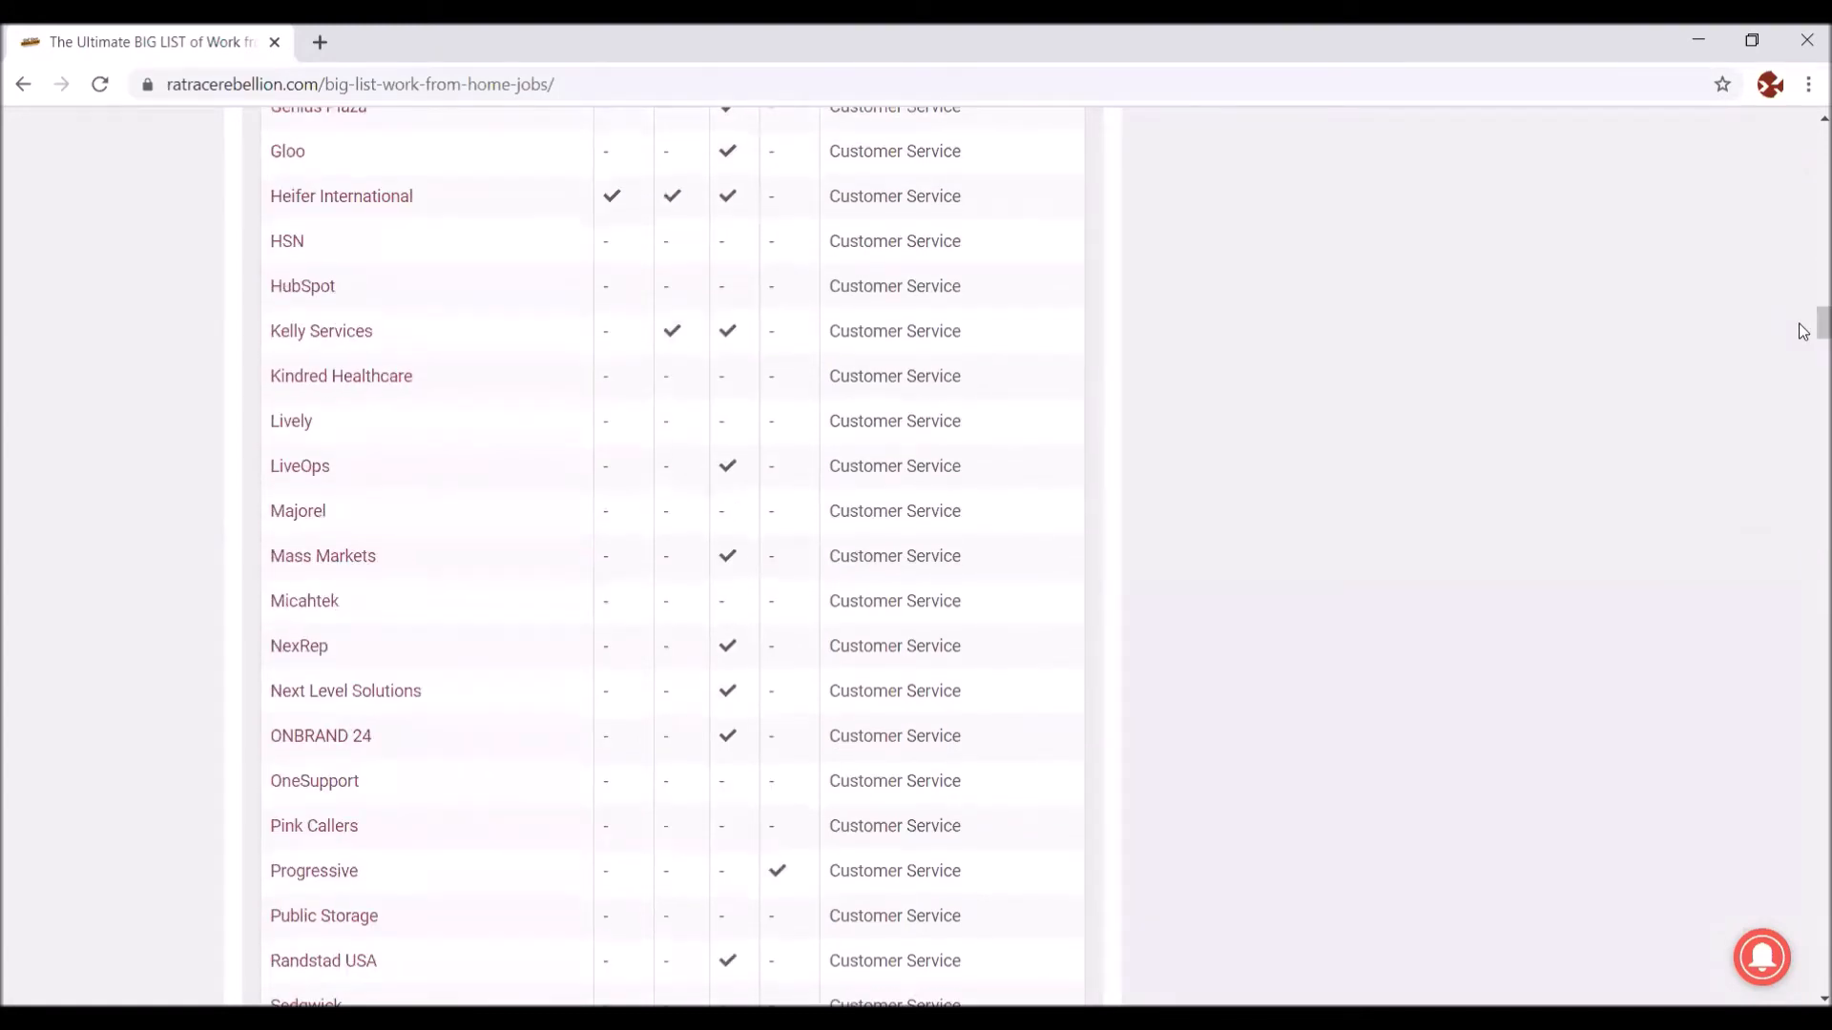
scroll(down, 3)
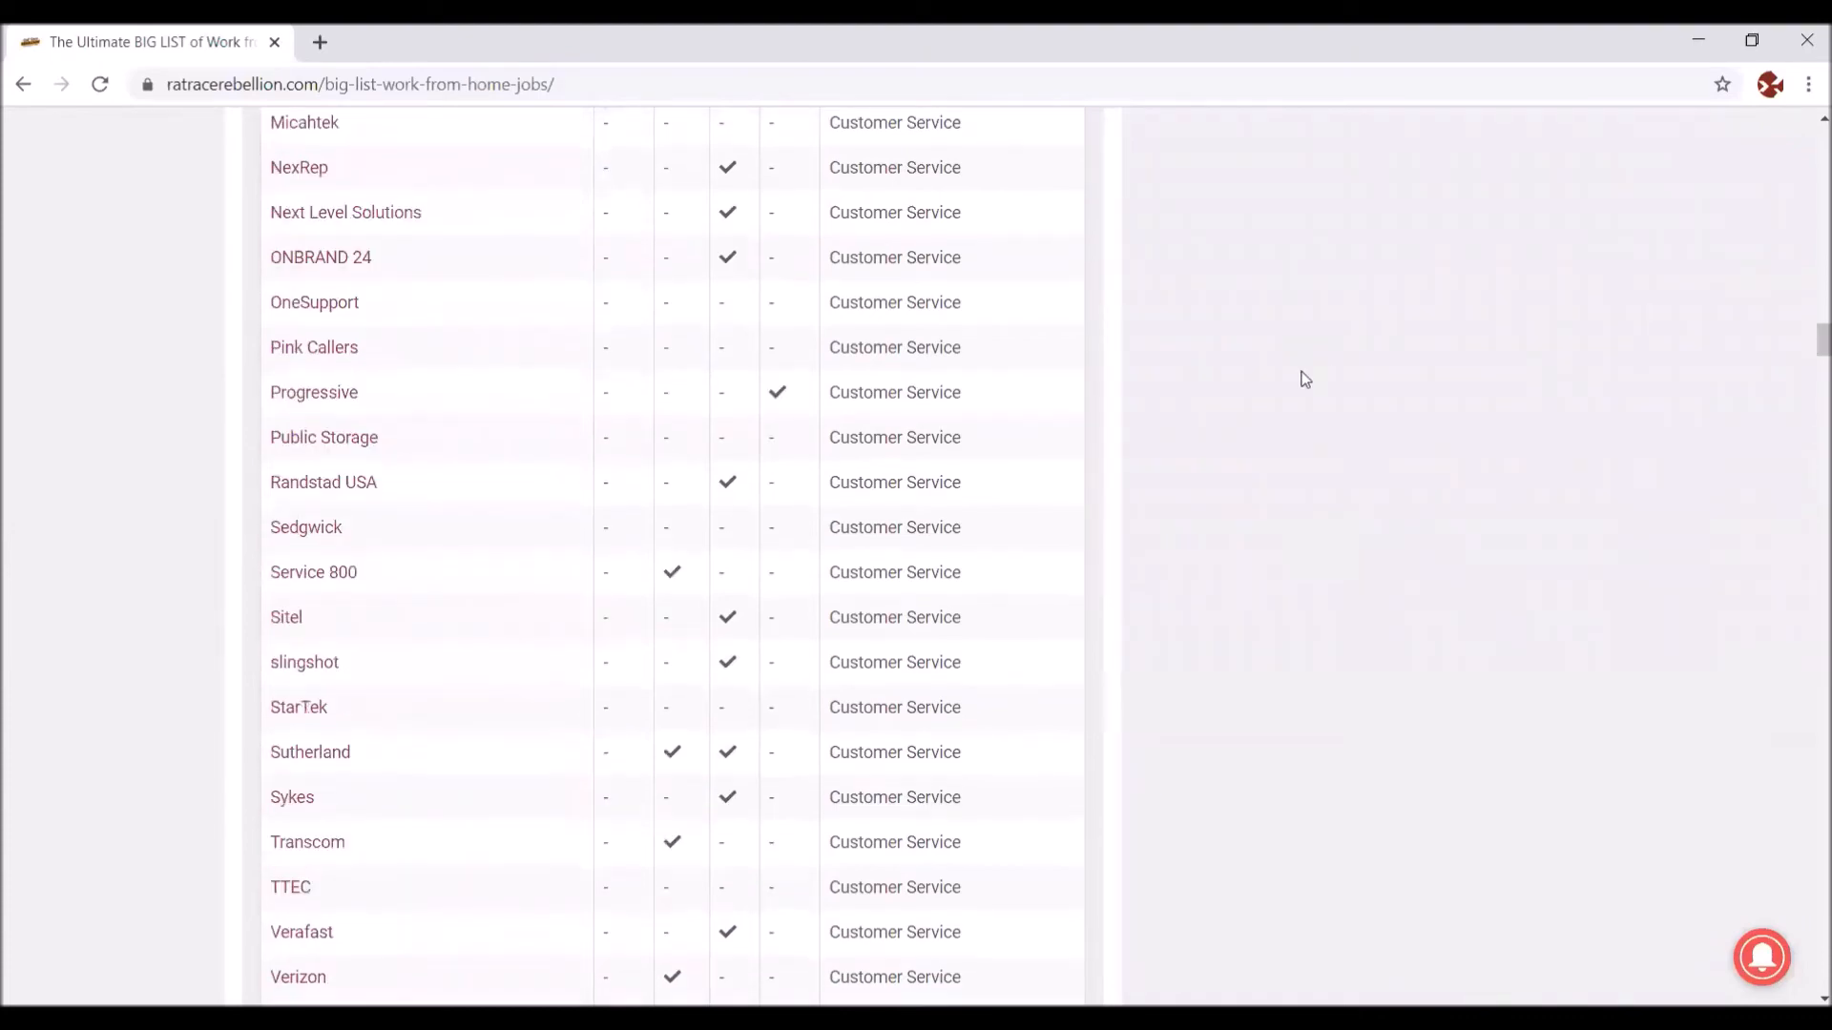
scroll(down, 3)
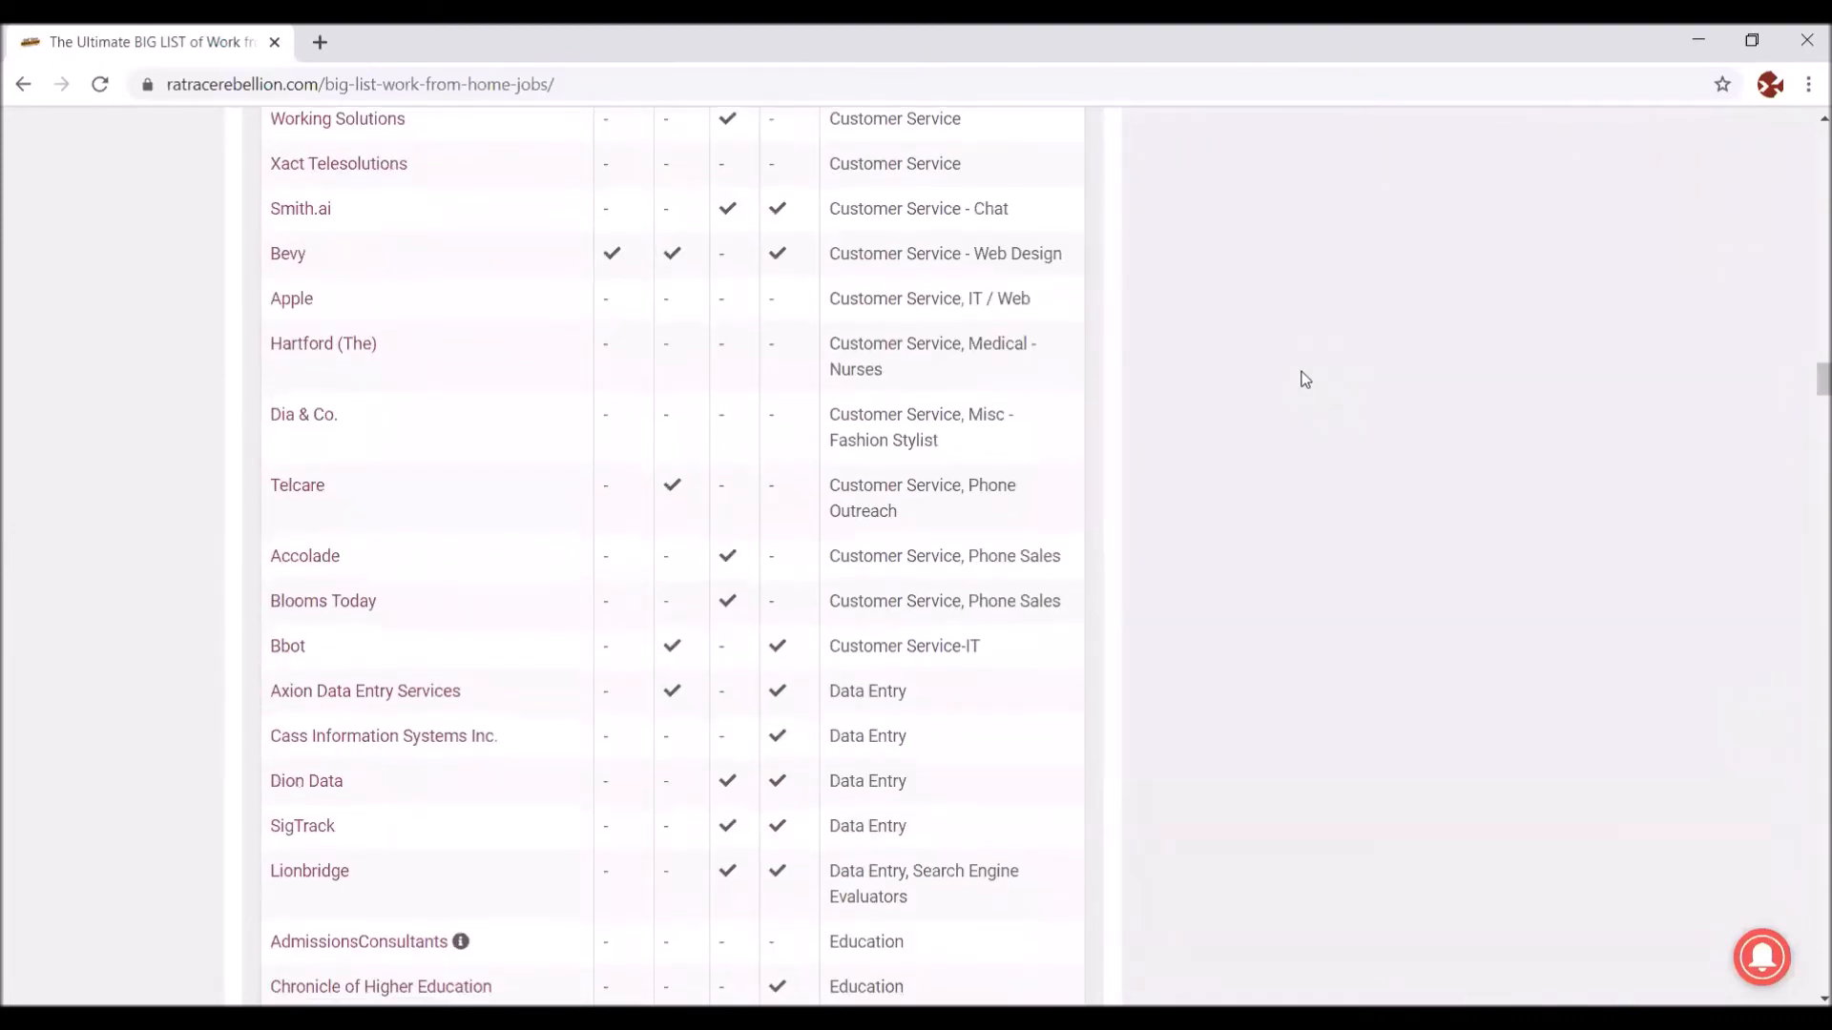
scroll(down, 3)
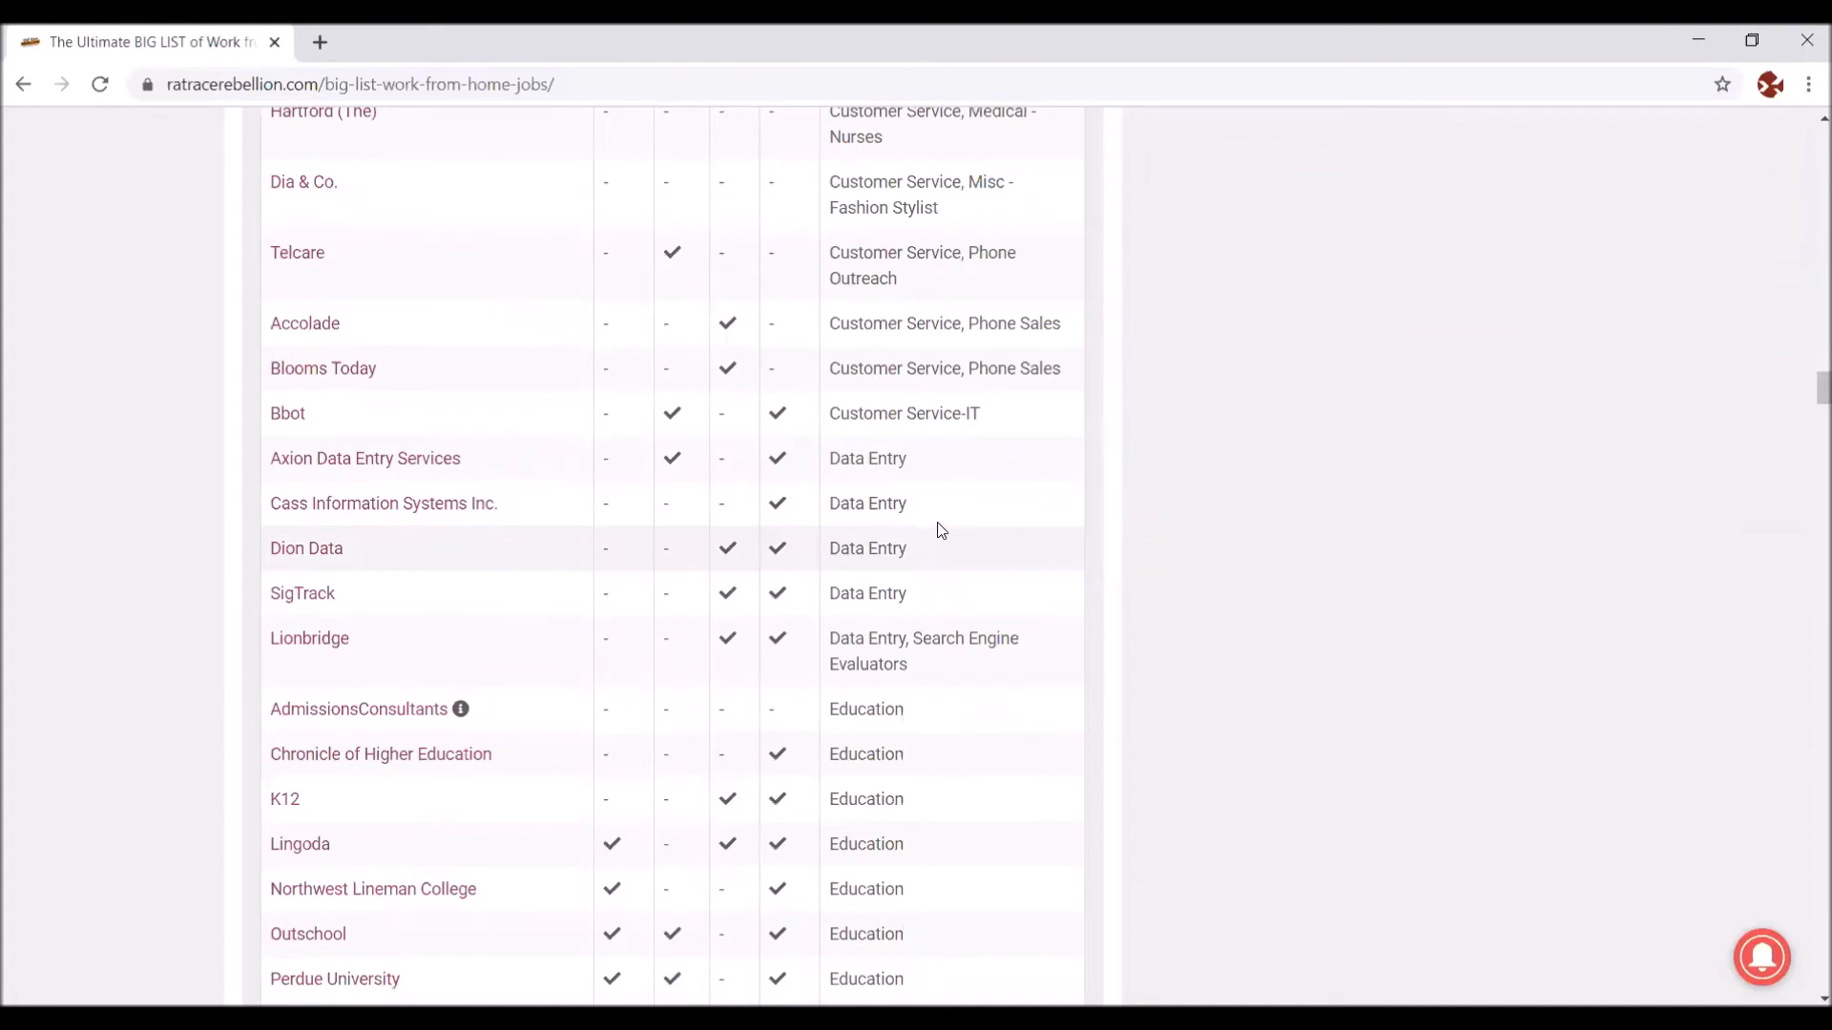
mouse_move(354, 644)
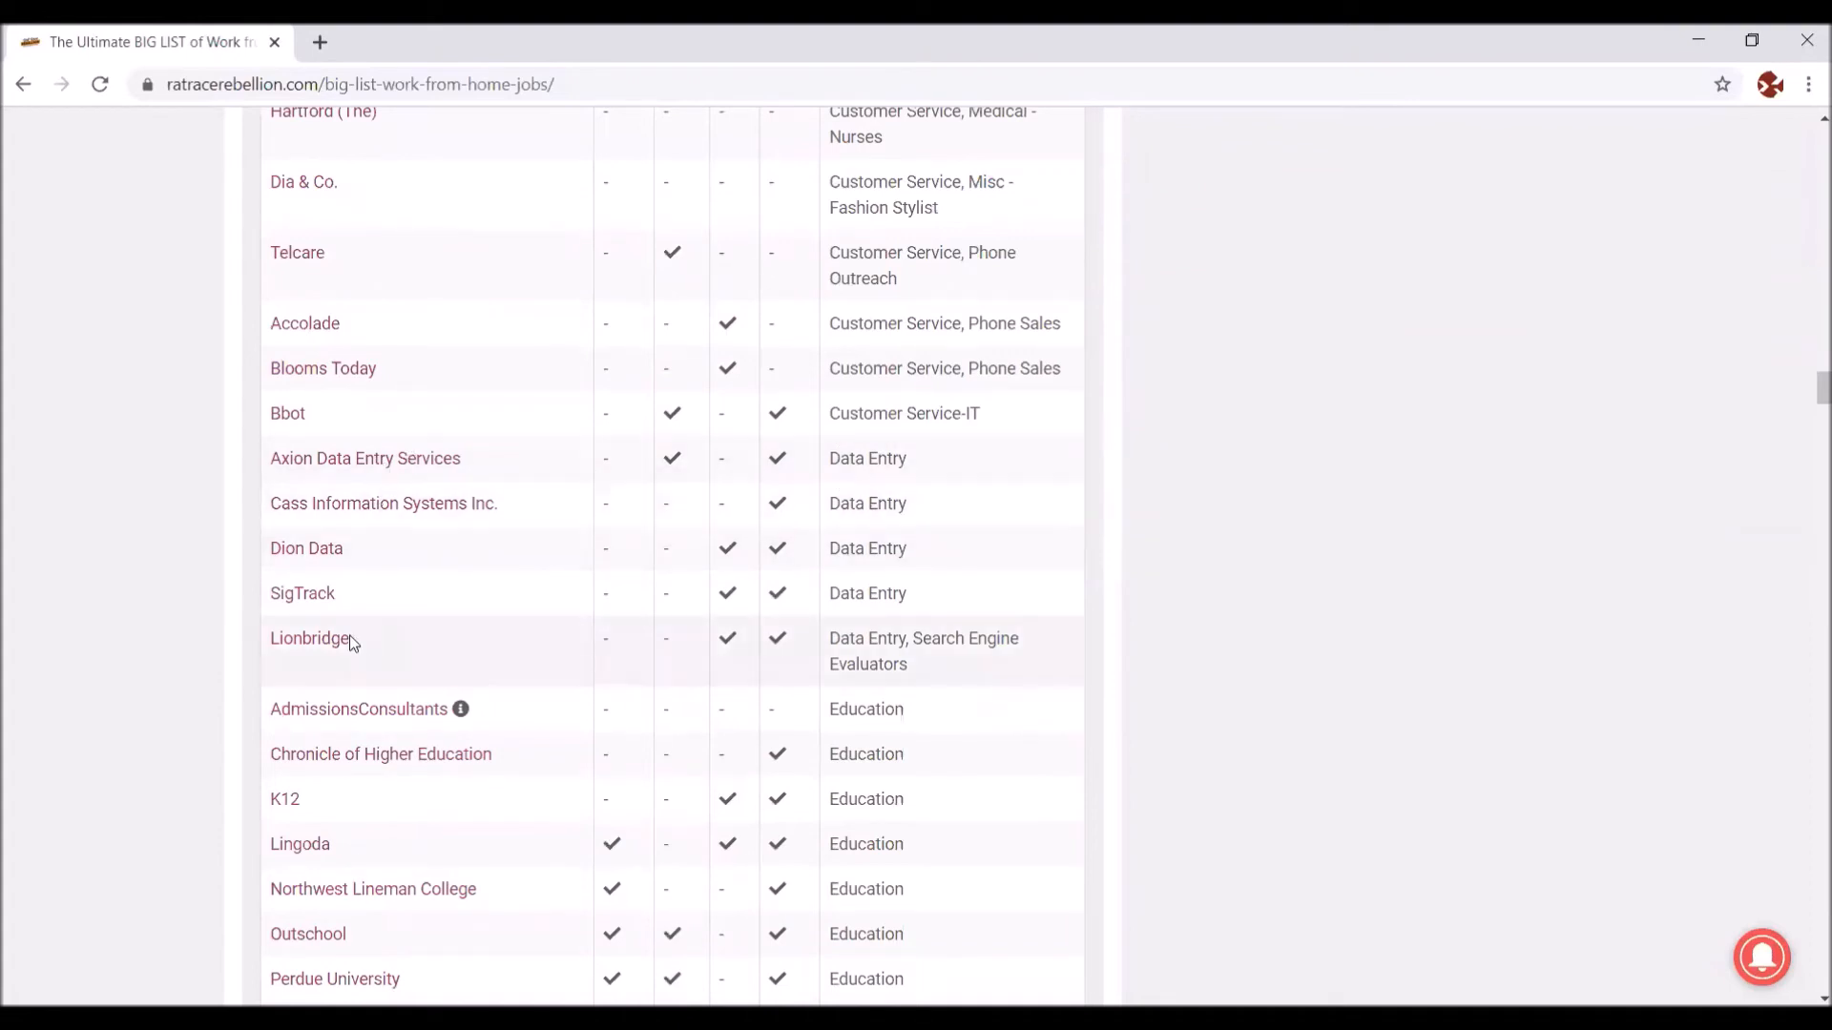
mouse_move(1156, 470)
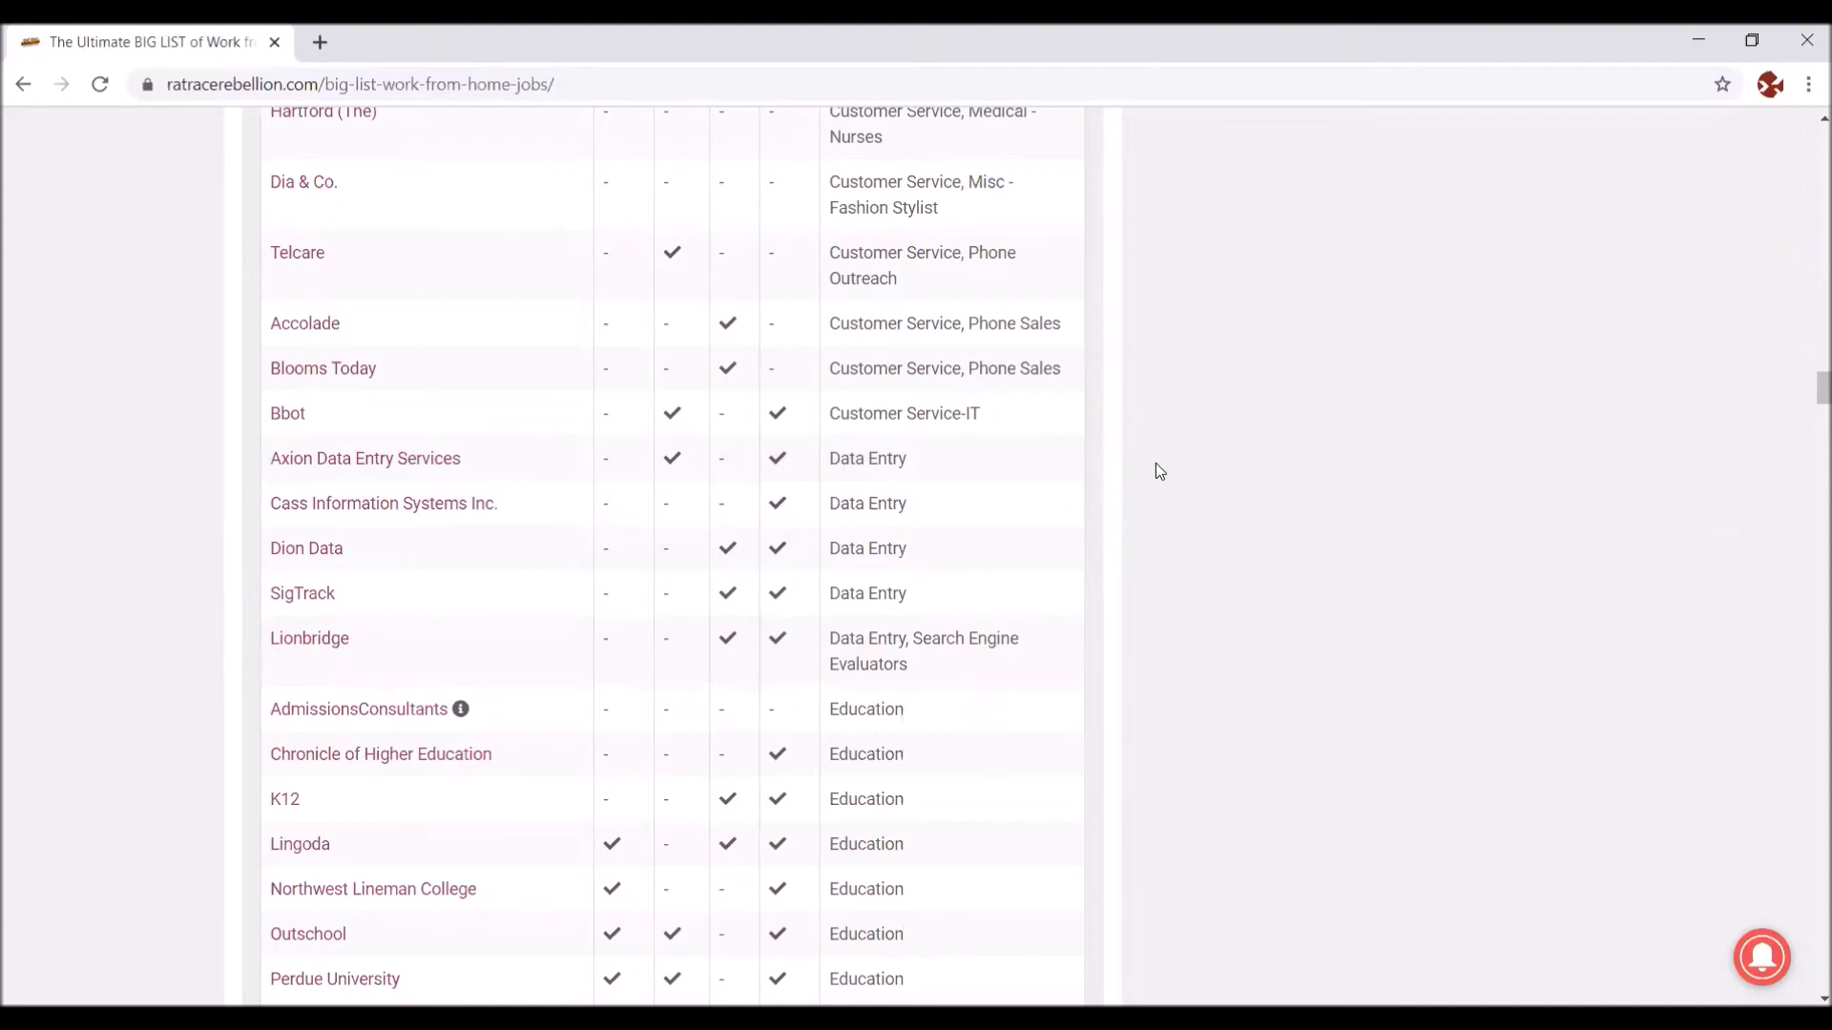
scroll(down, 3)
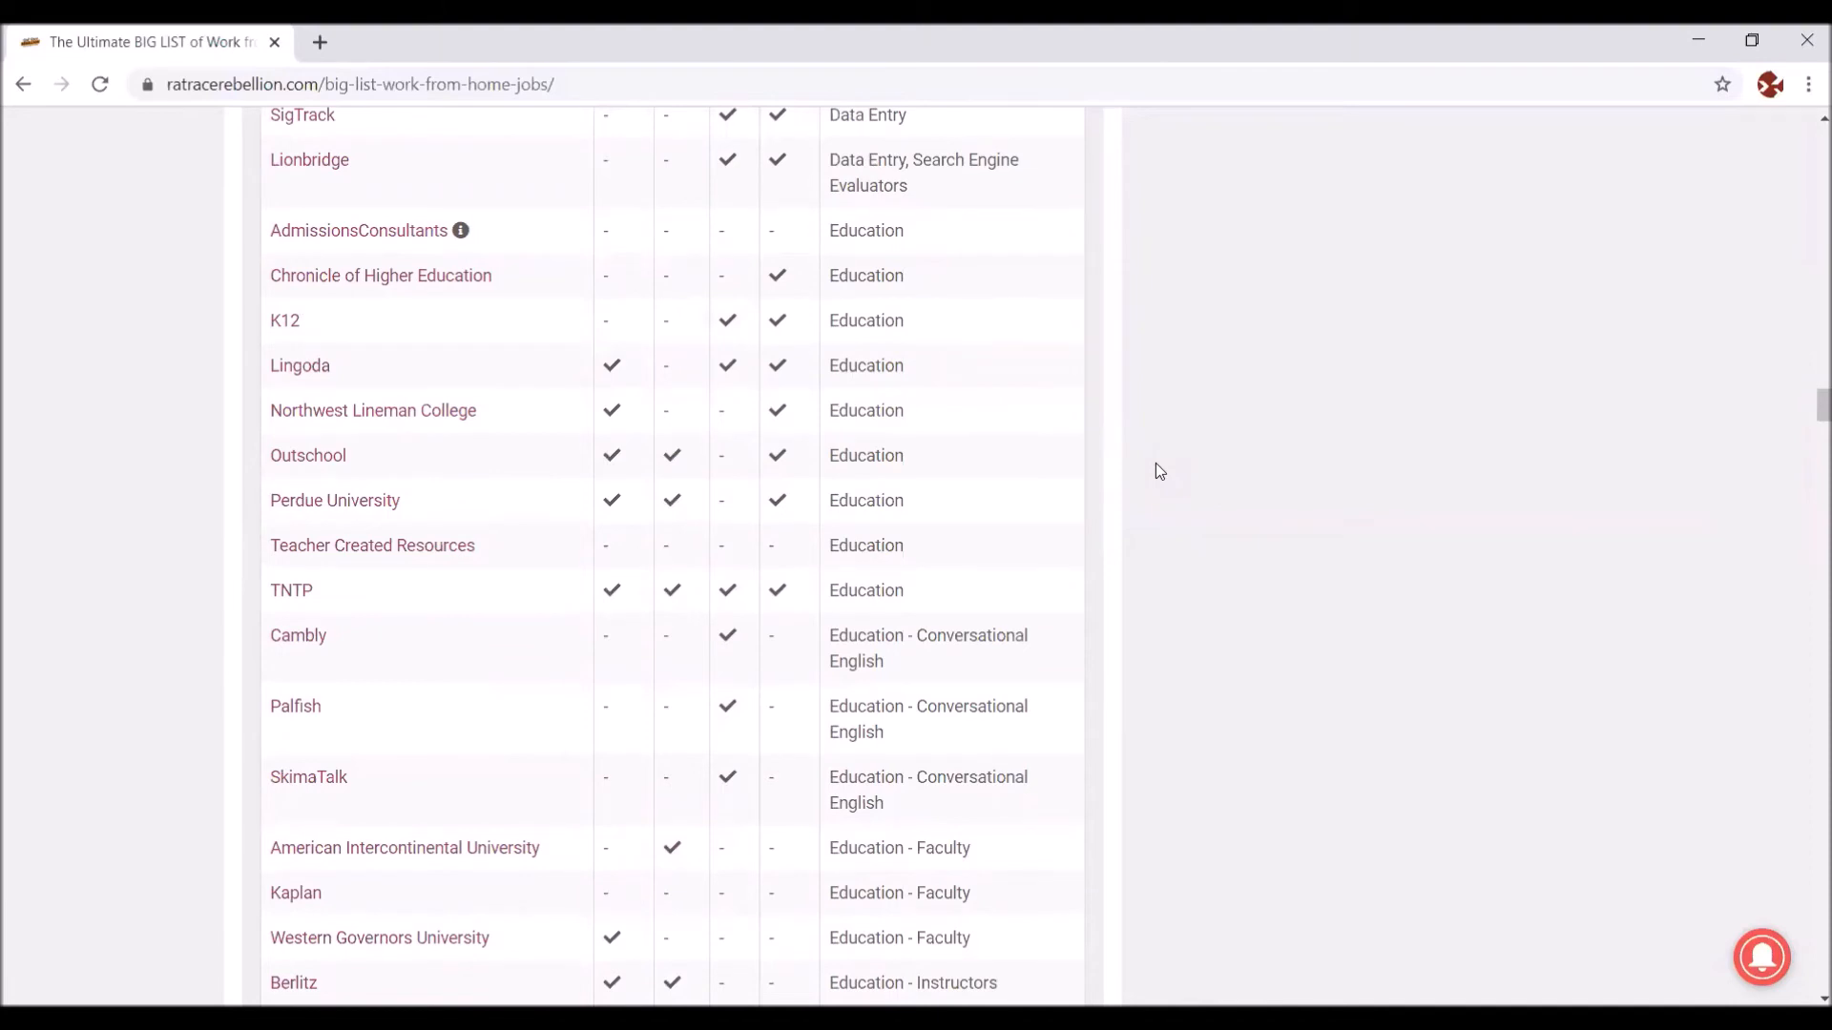
mouse_move(800, 302)
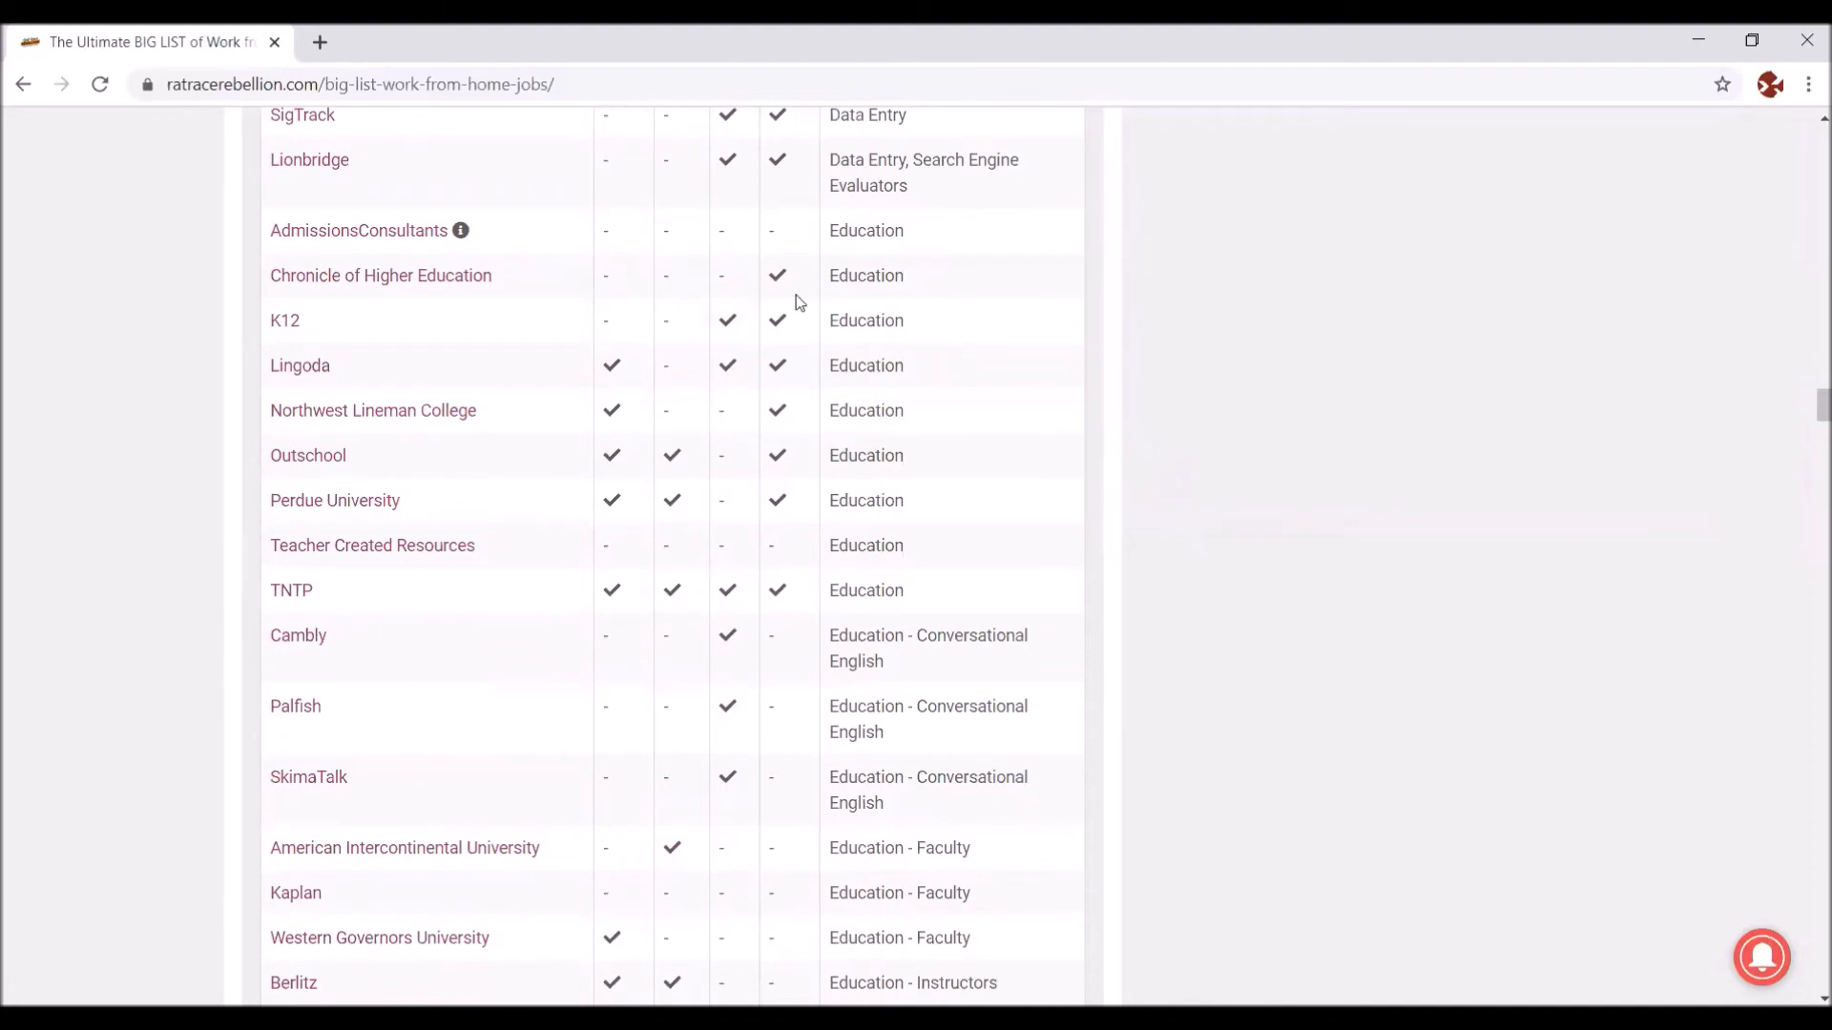
mouse_move(1342, 550)
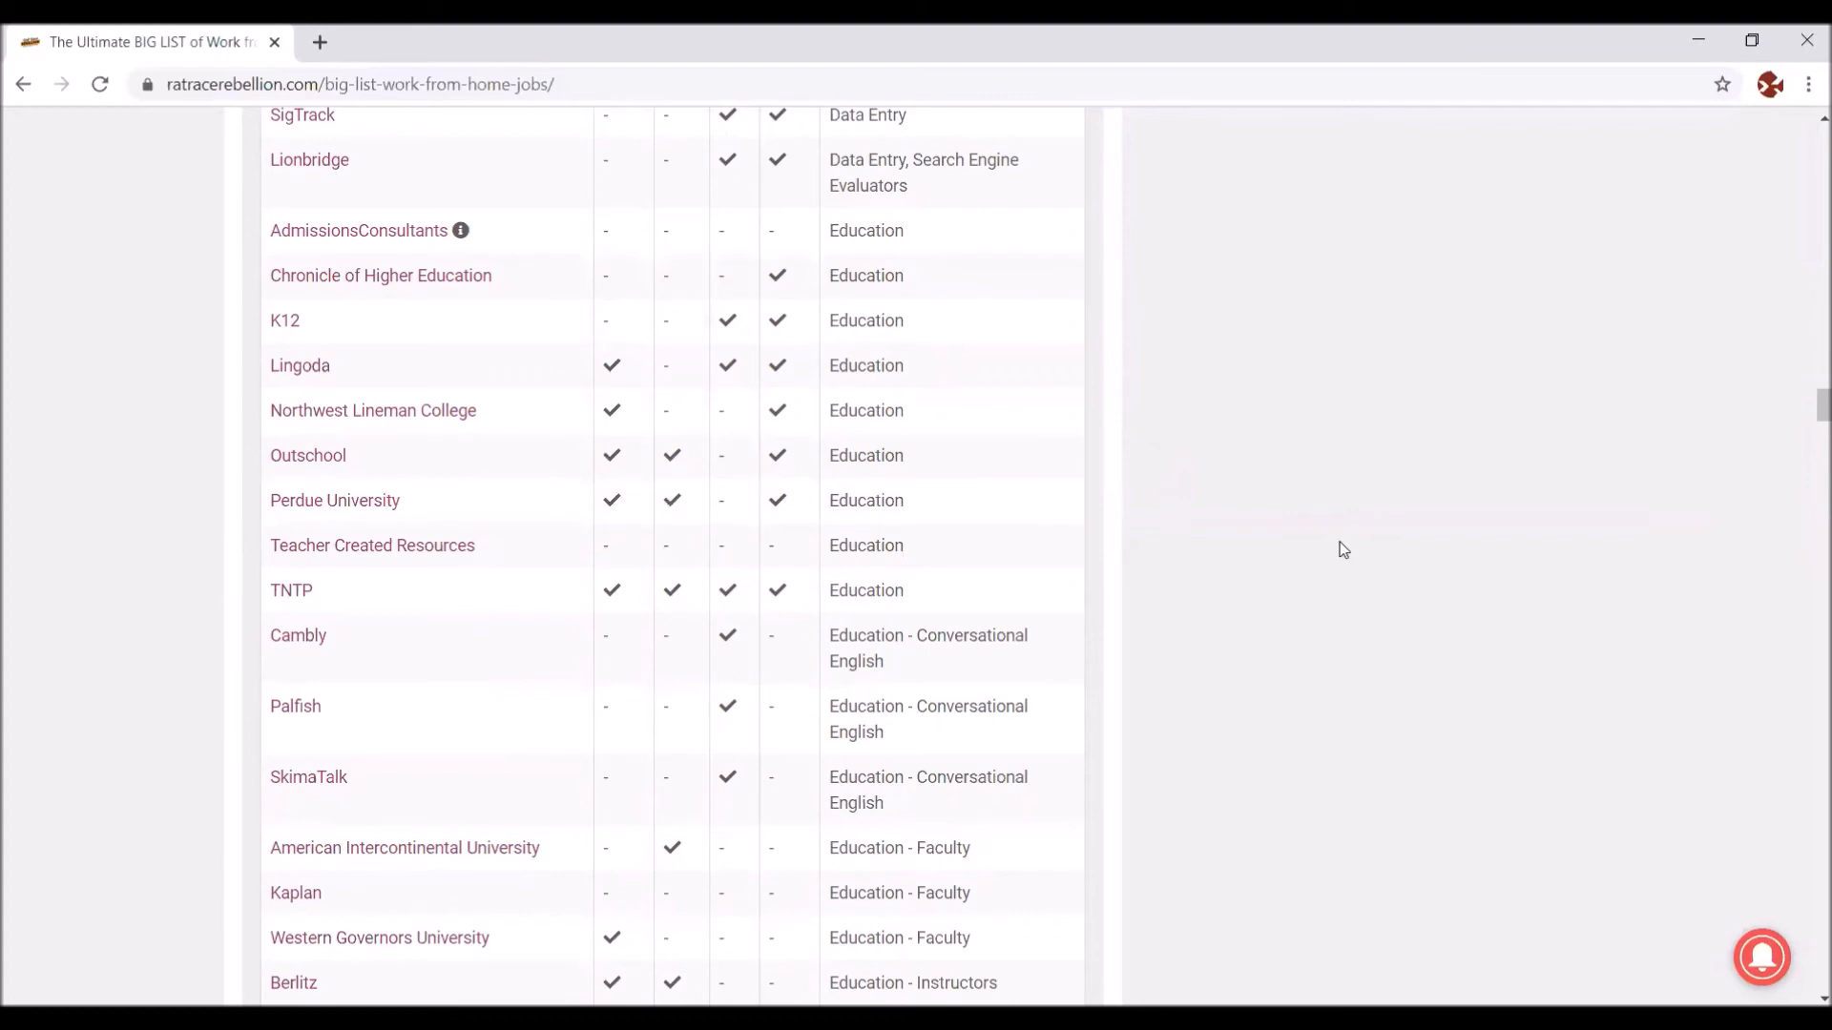
mouse_move(442, 362)
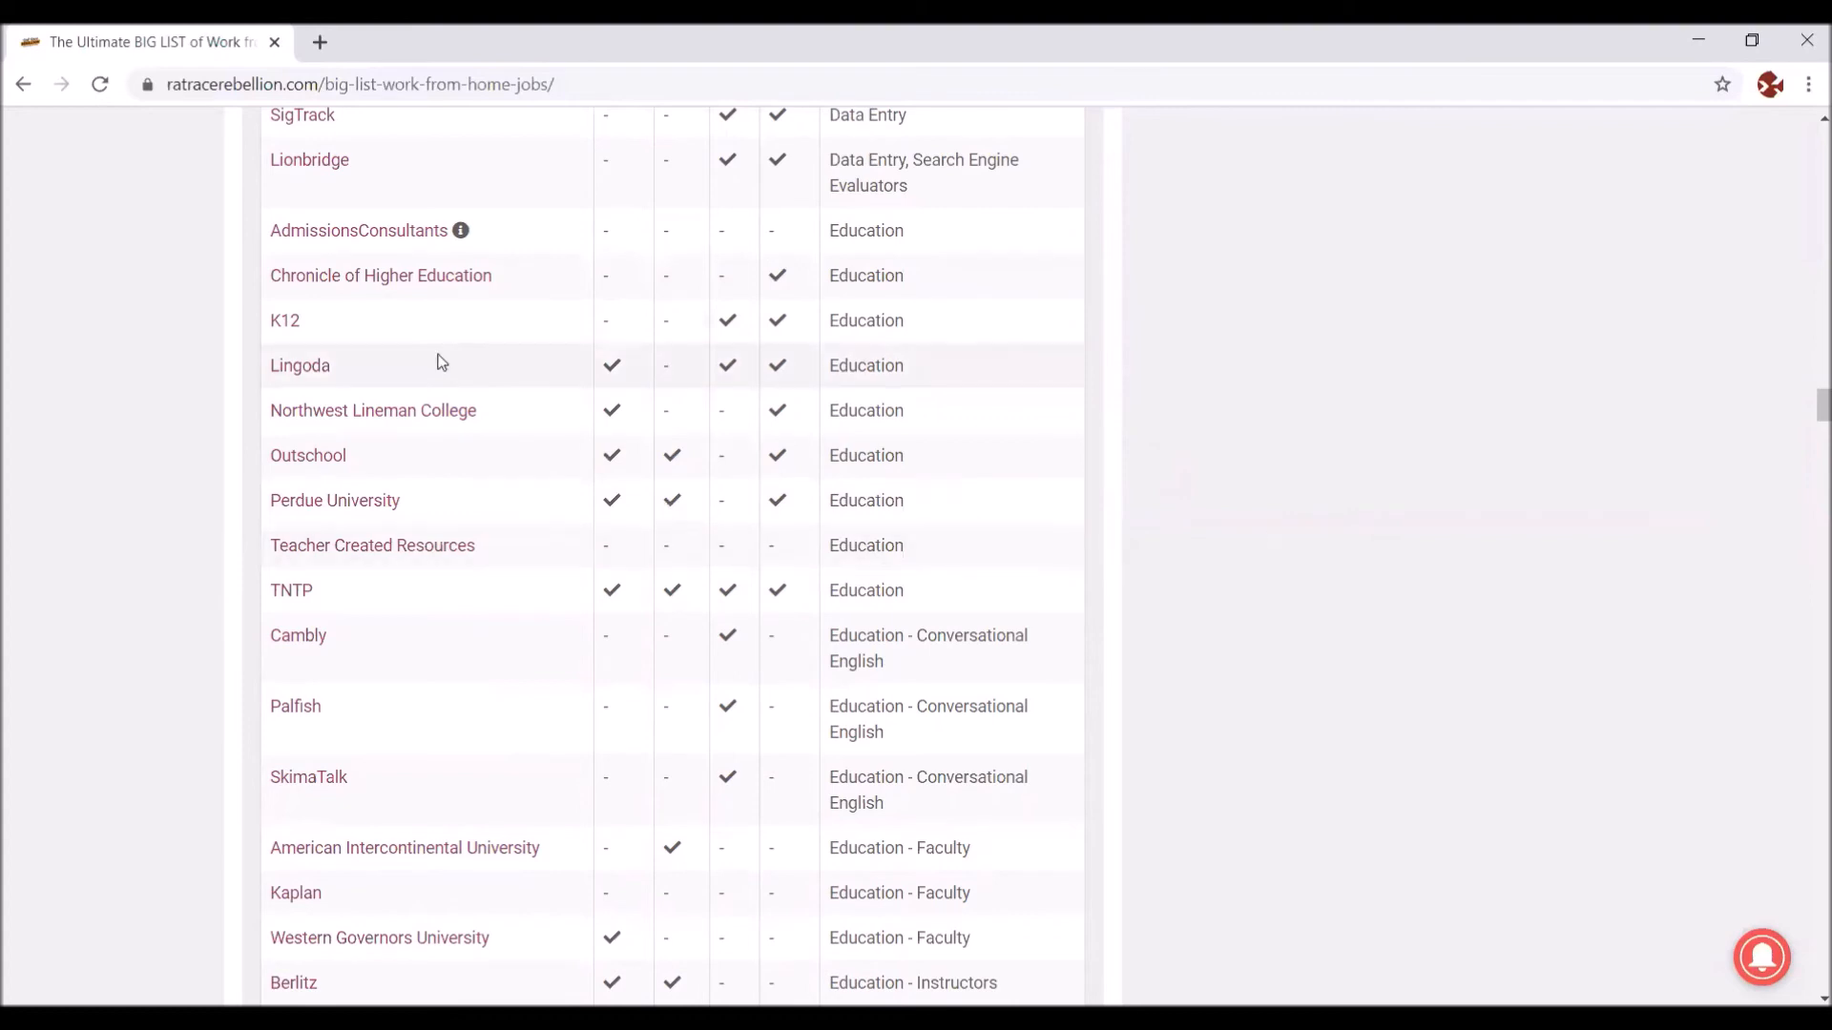
mouse_move(1181, 468)
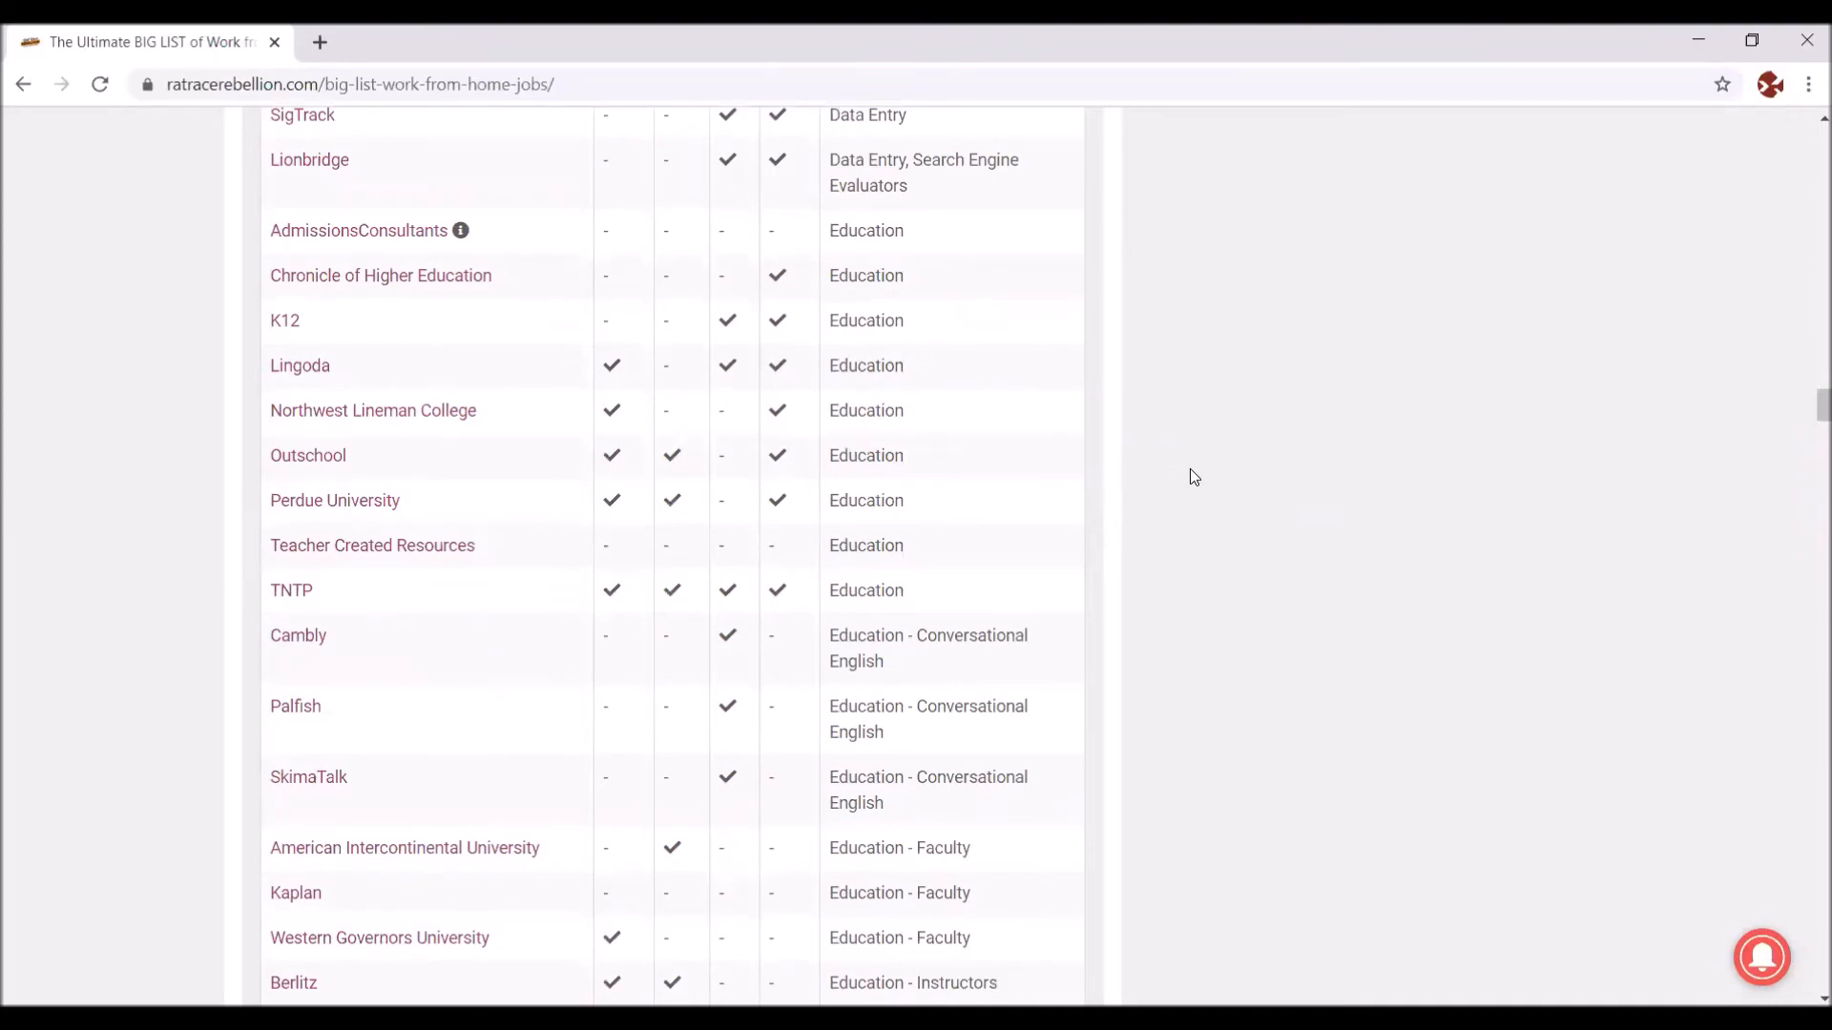
scroll(down, 3)
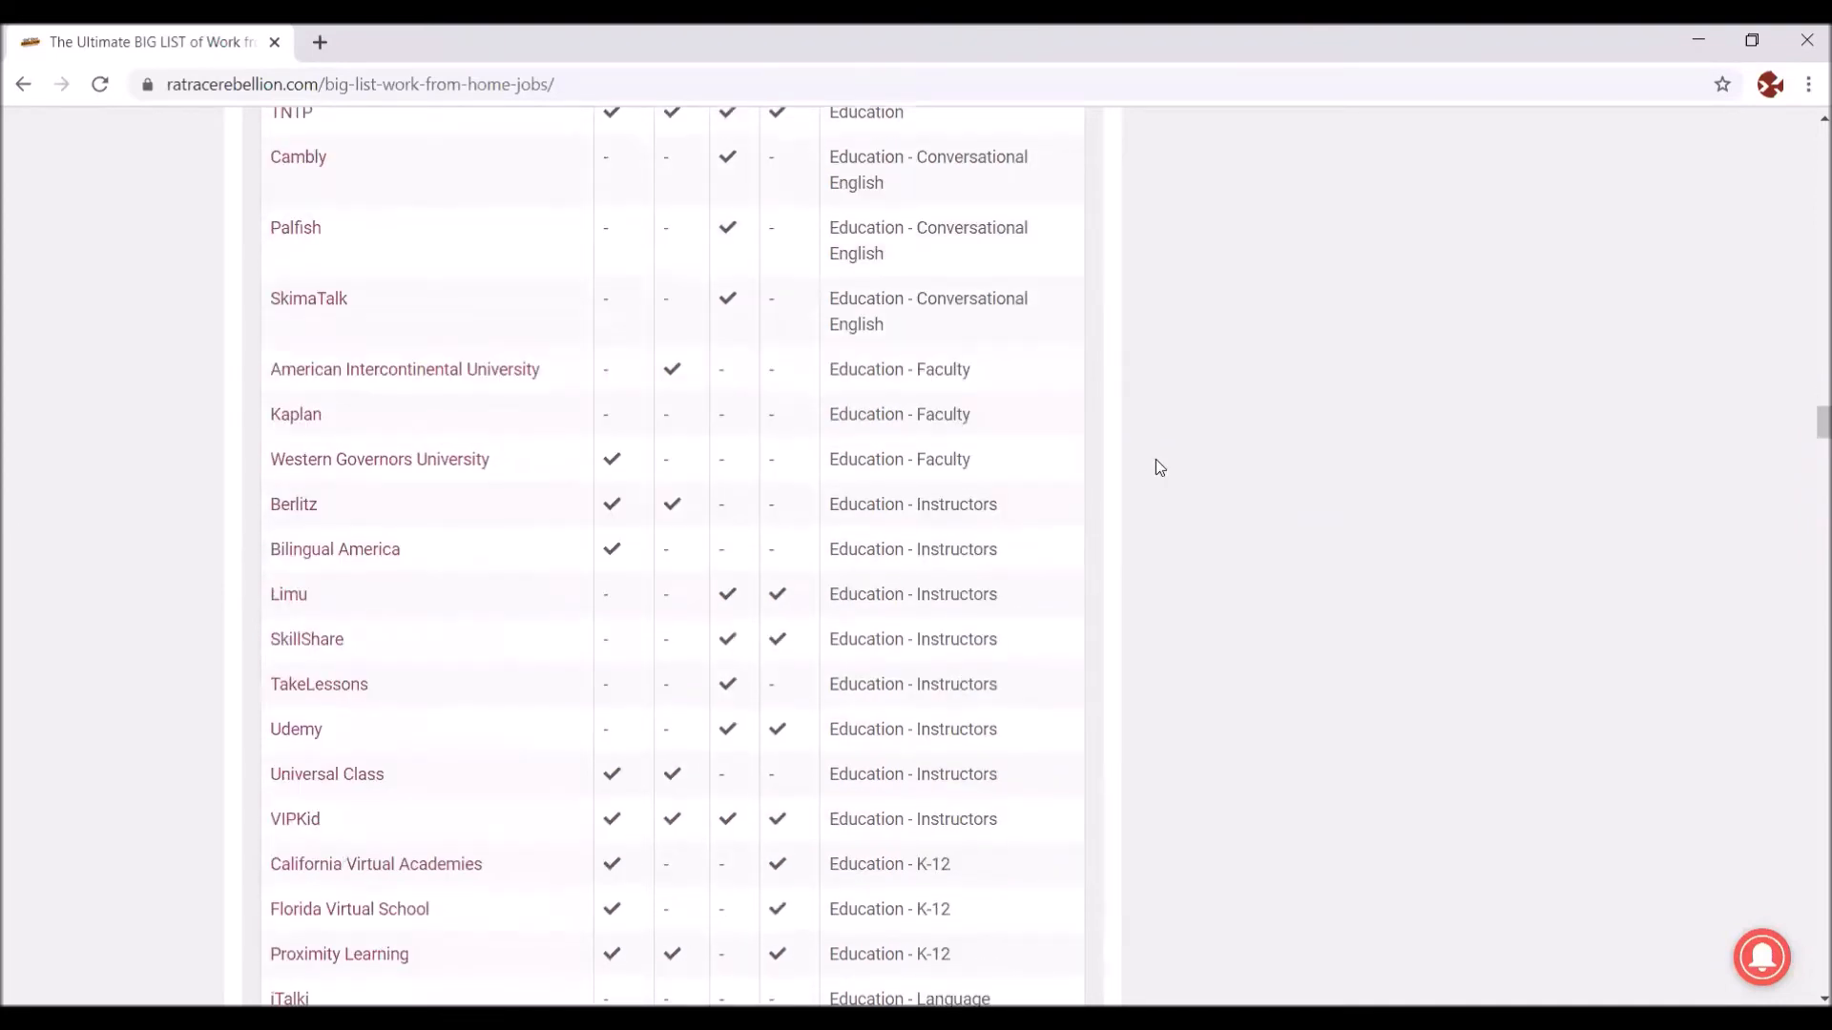
mouse_move(362, 453)
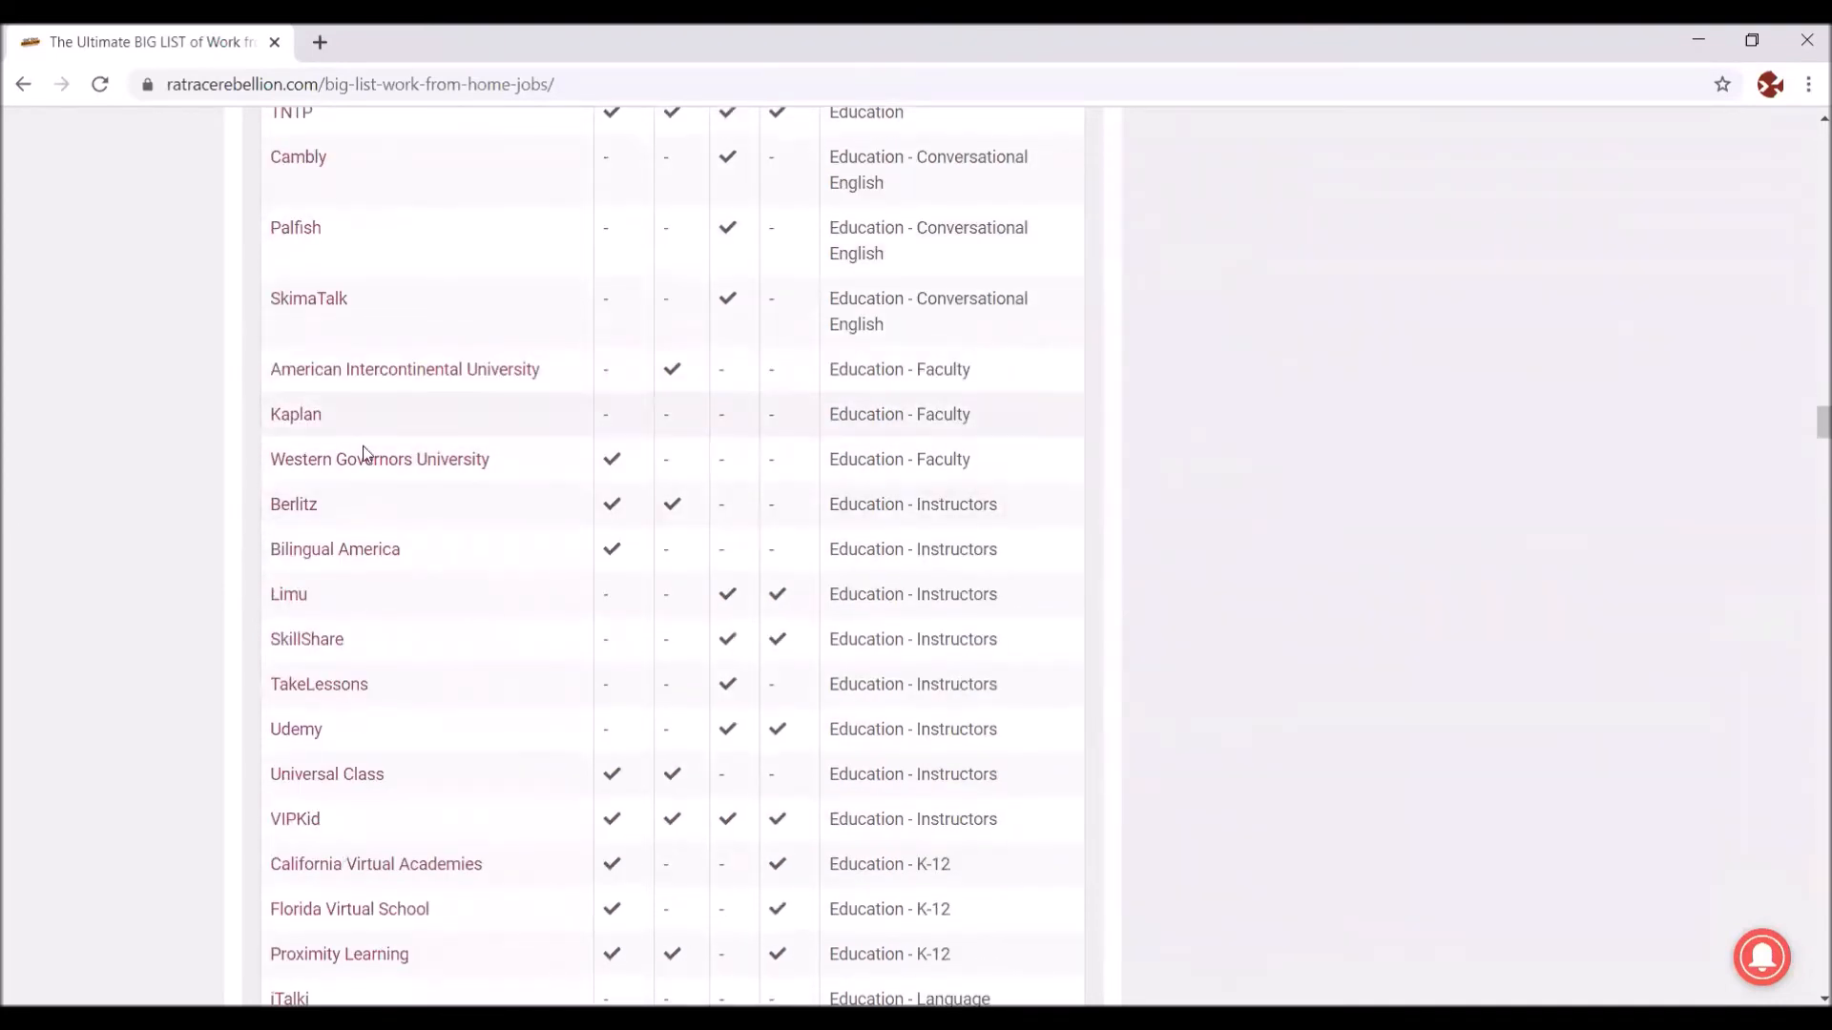
mouse_move(1151, 421)
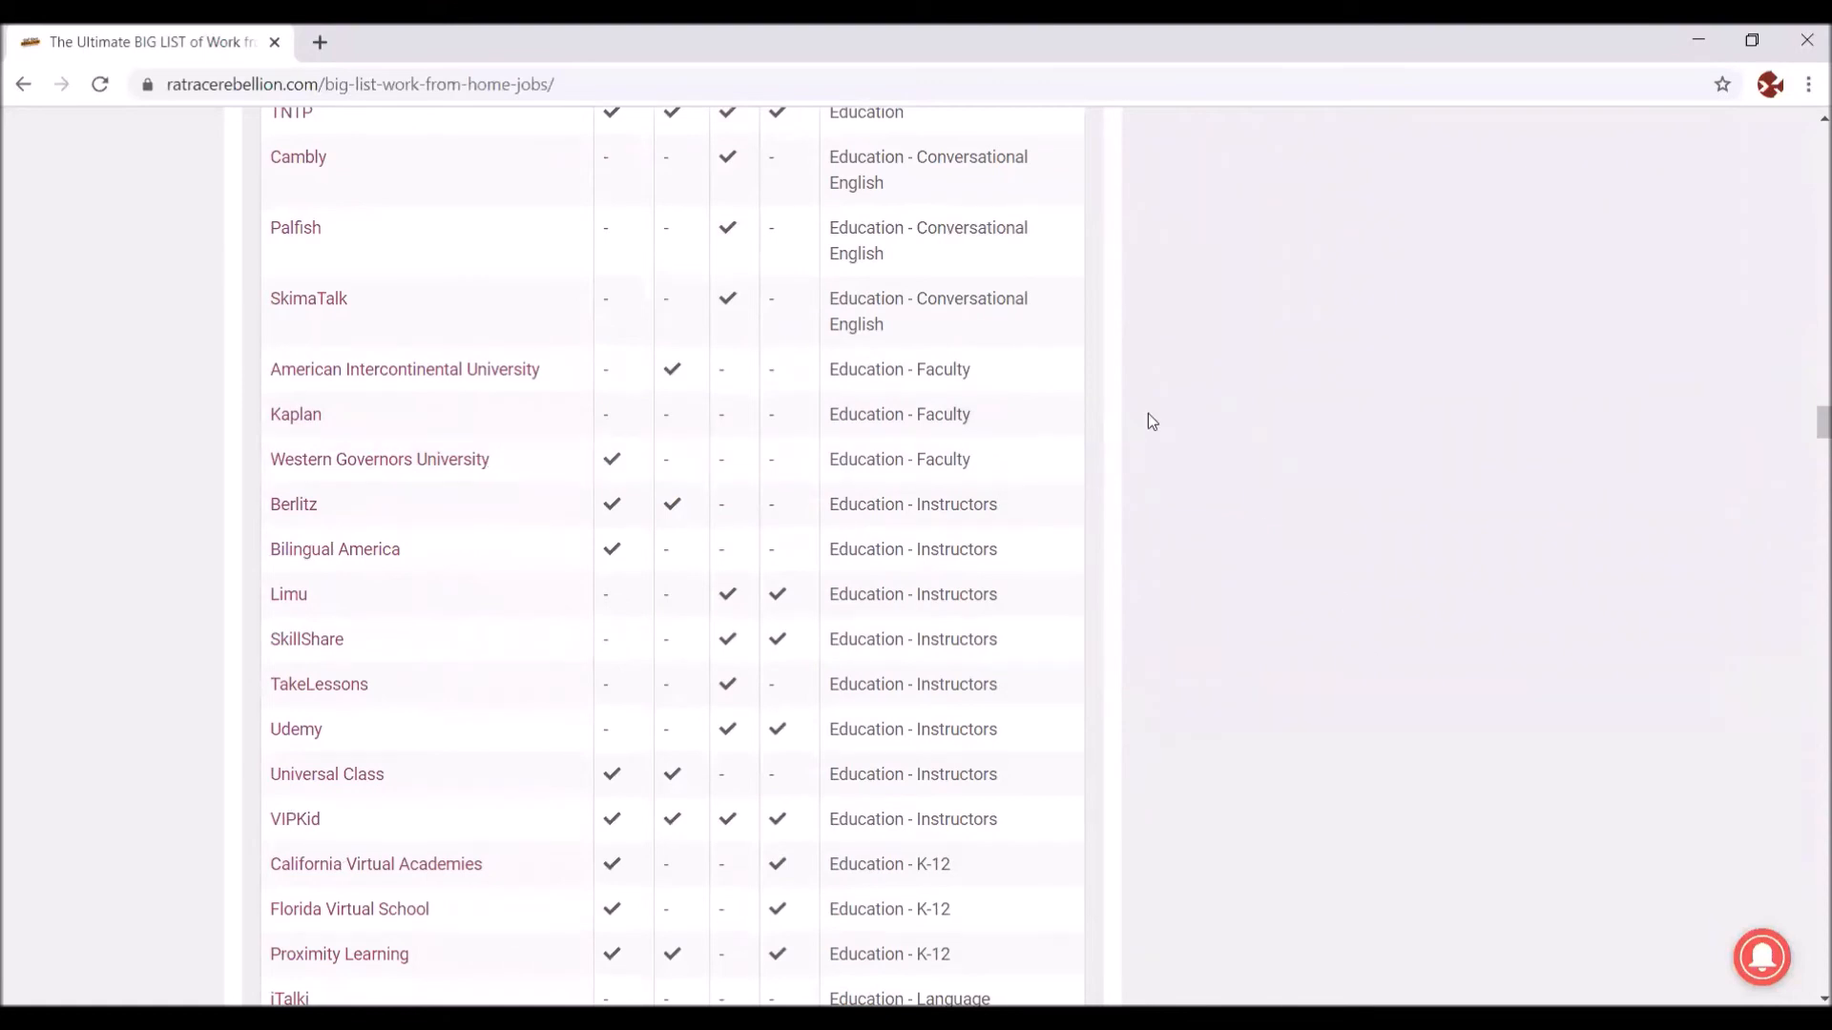
Step: Continue past the Extra Cash rows to the Finance and Healthcare companies
scroll(down, 3)
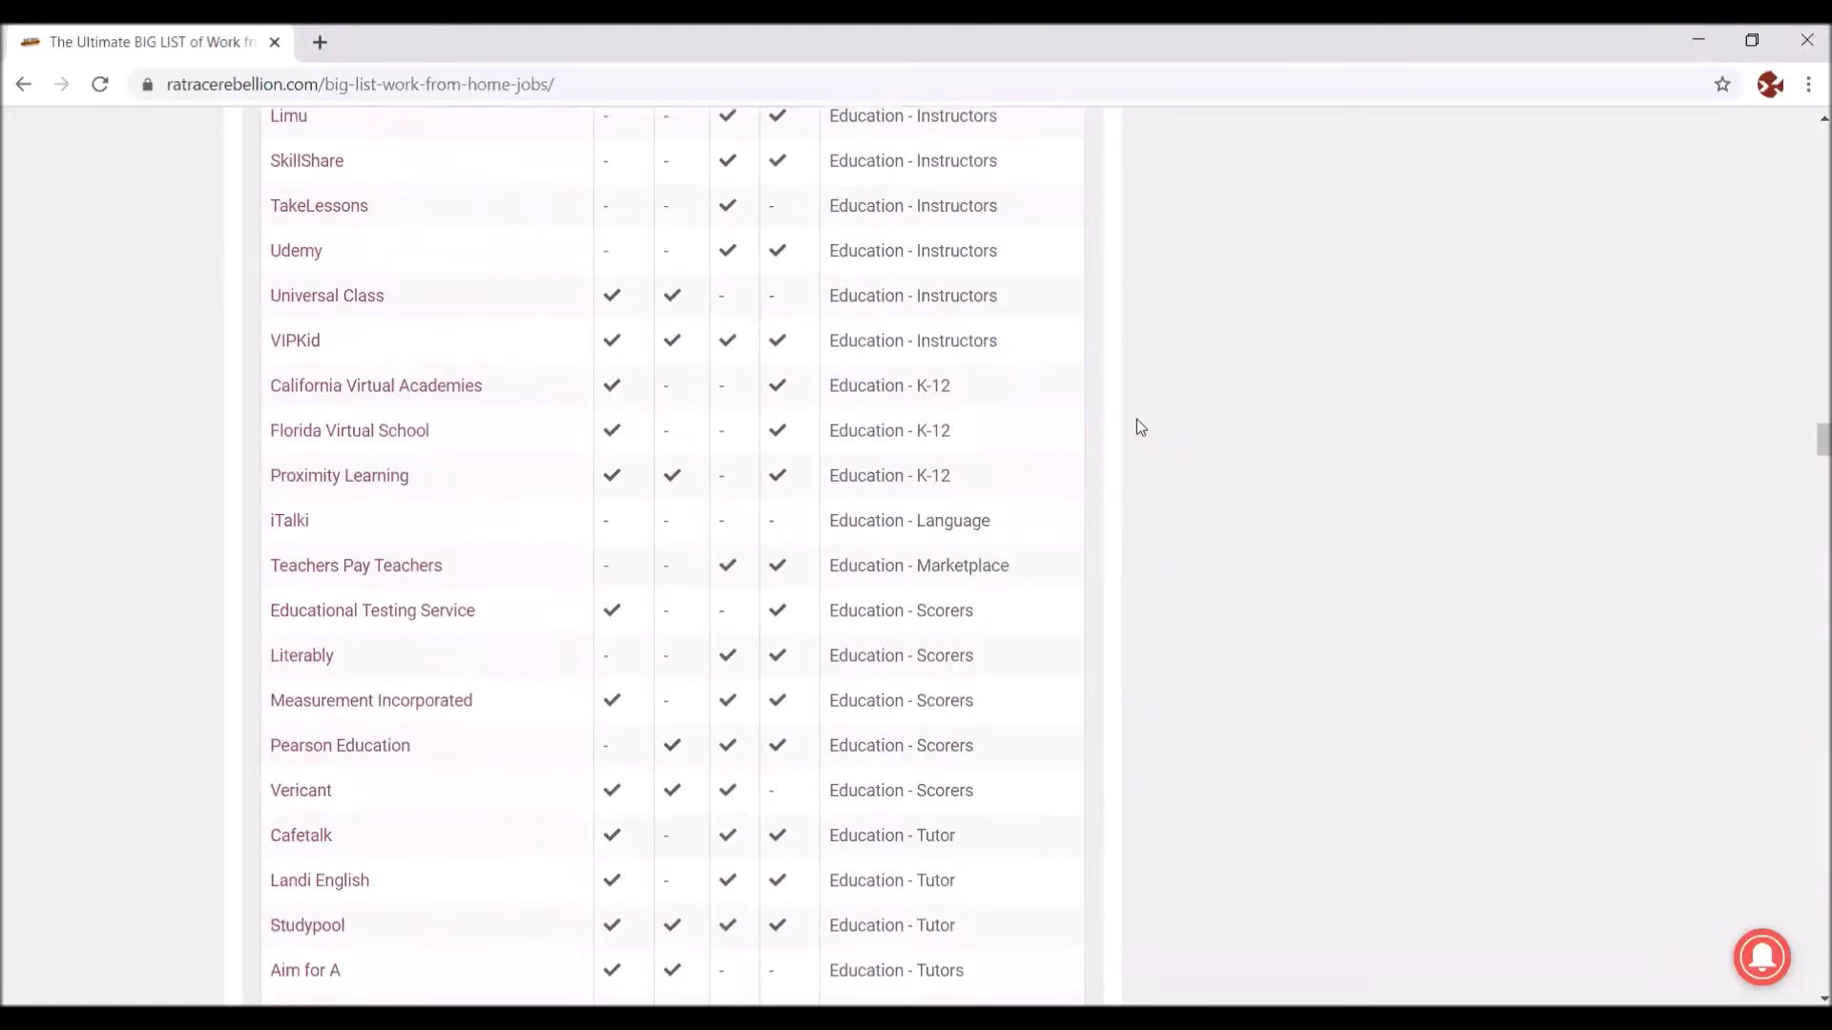
scroll(down, 3)
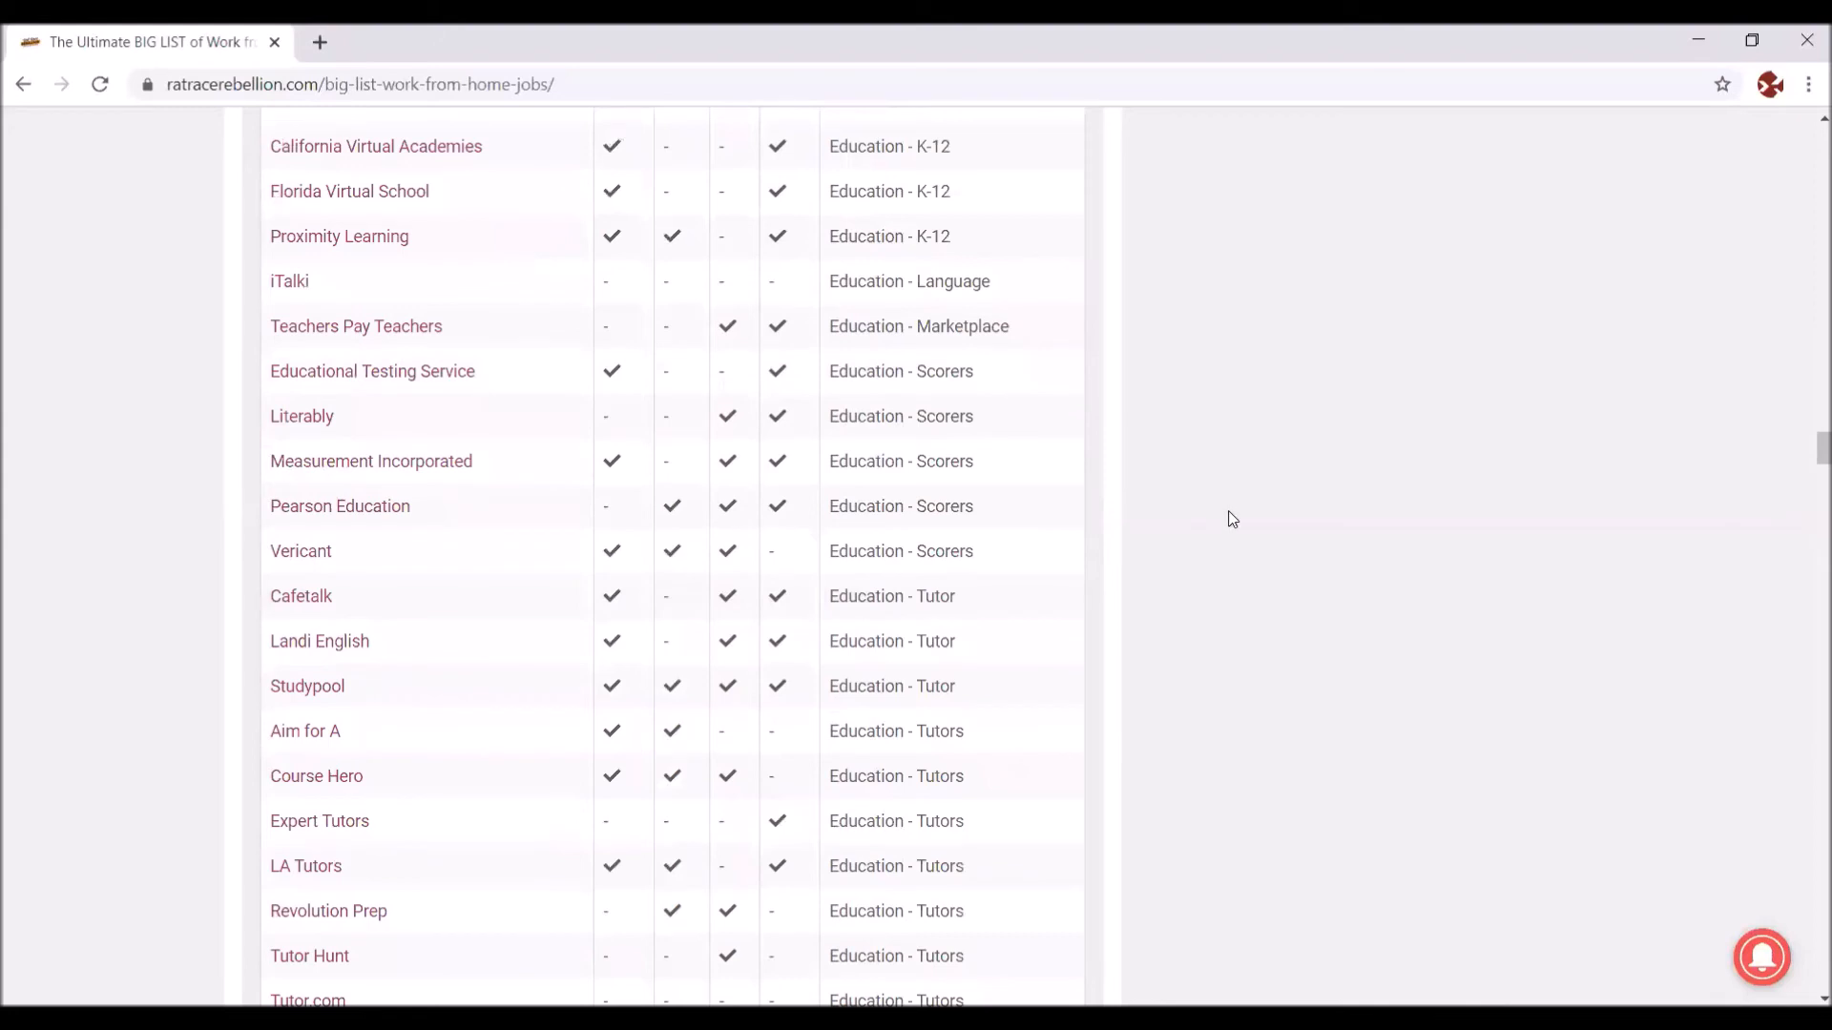
scroll(down, 3)
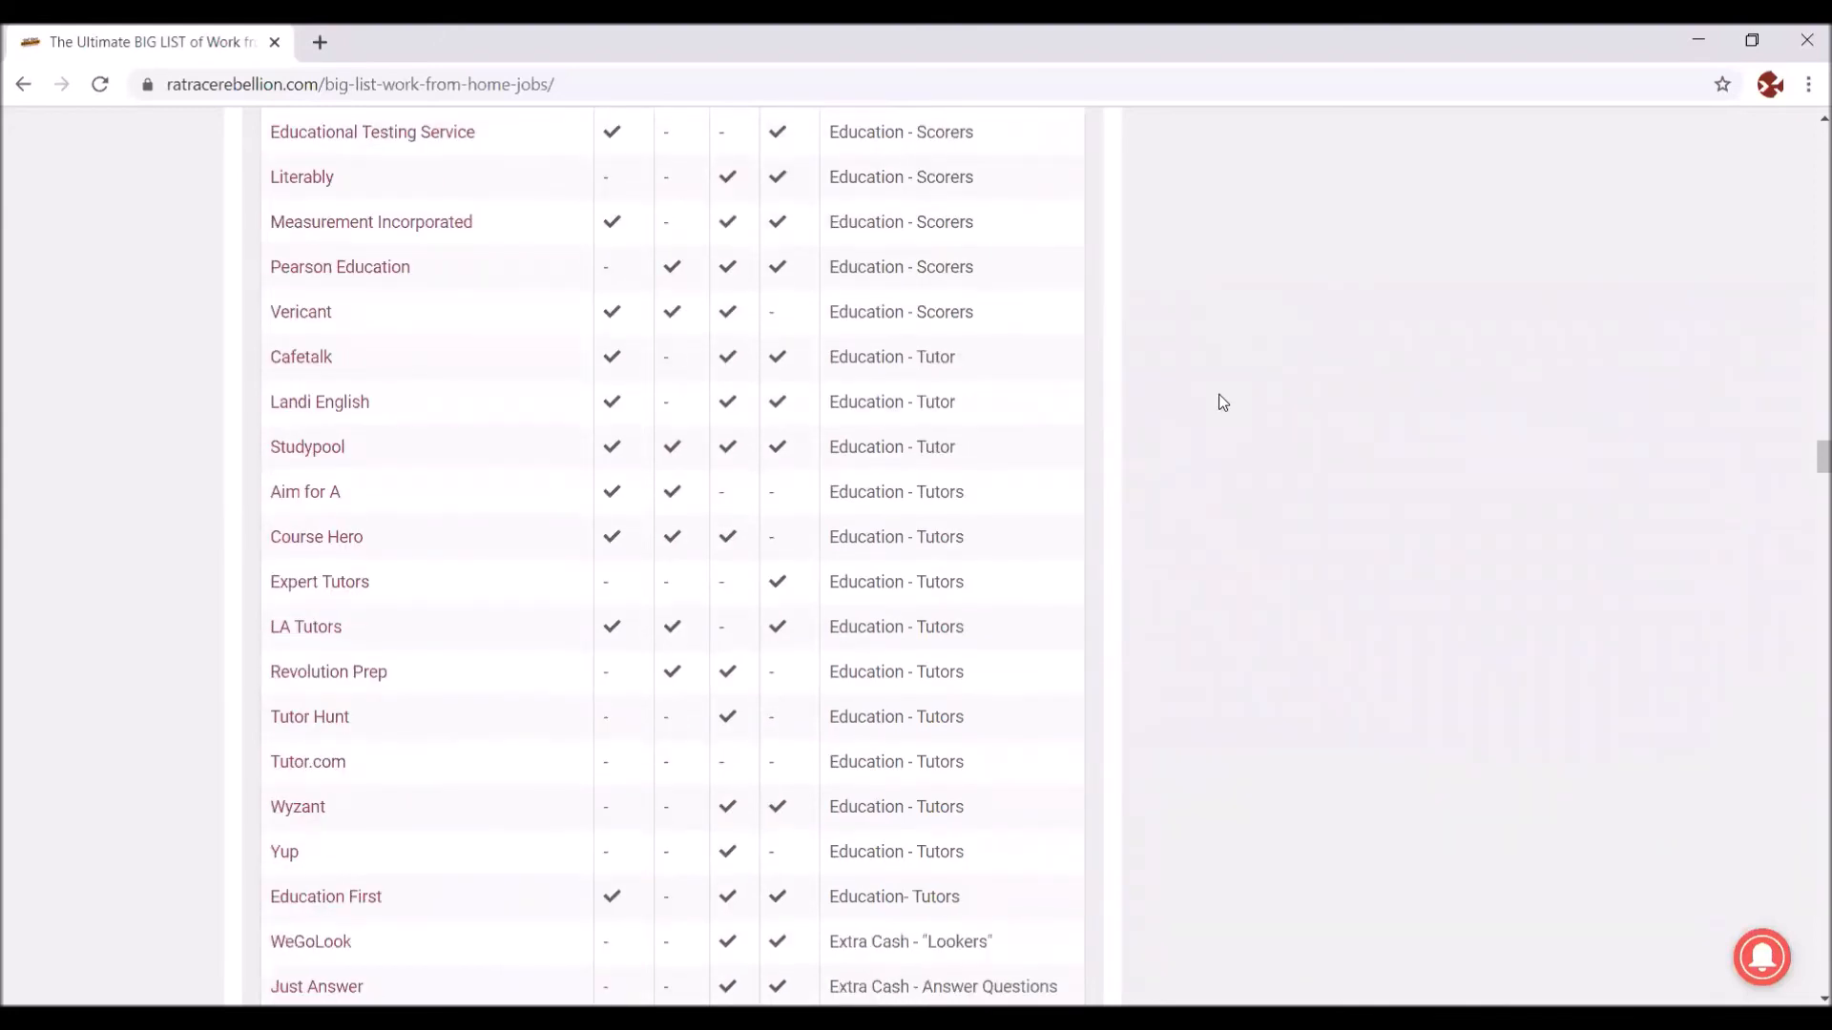
scroll(down, 3)
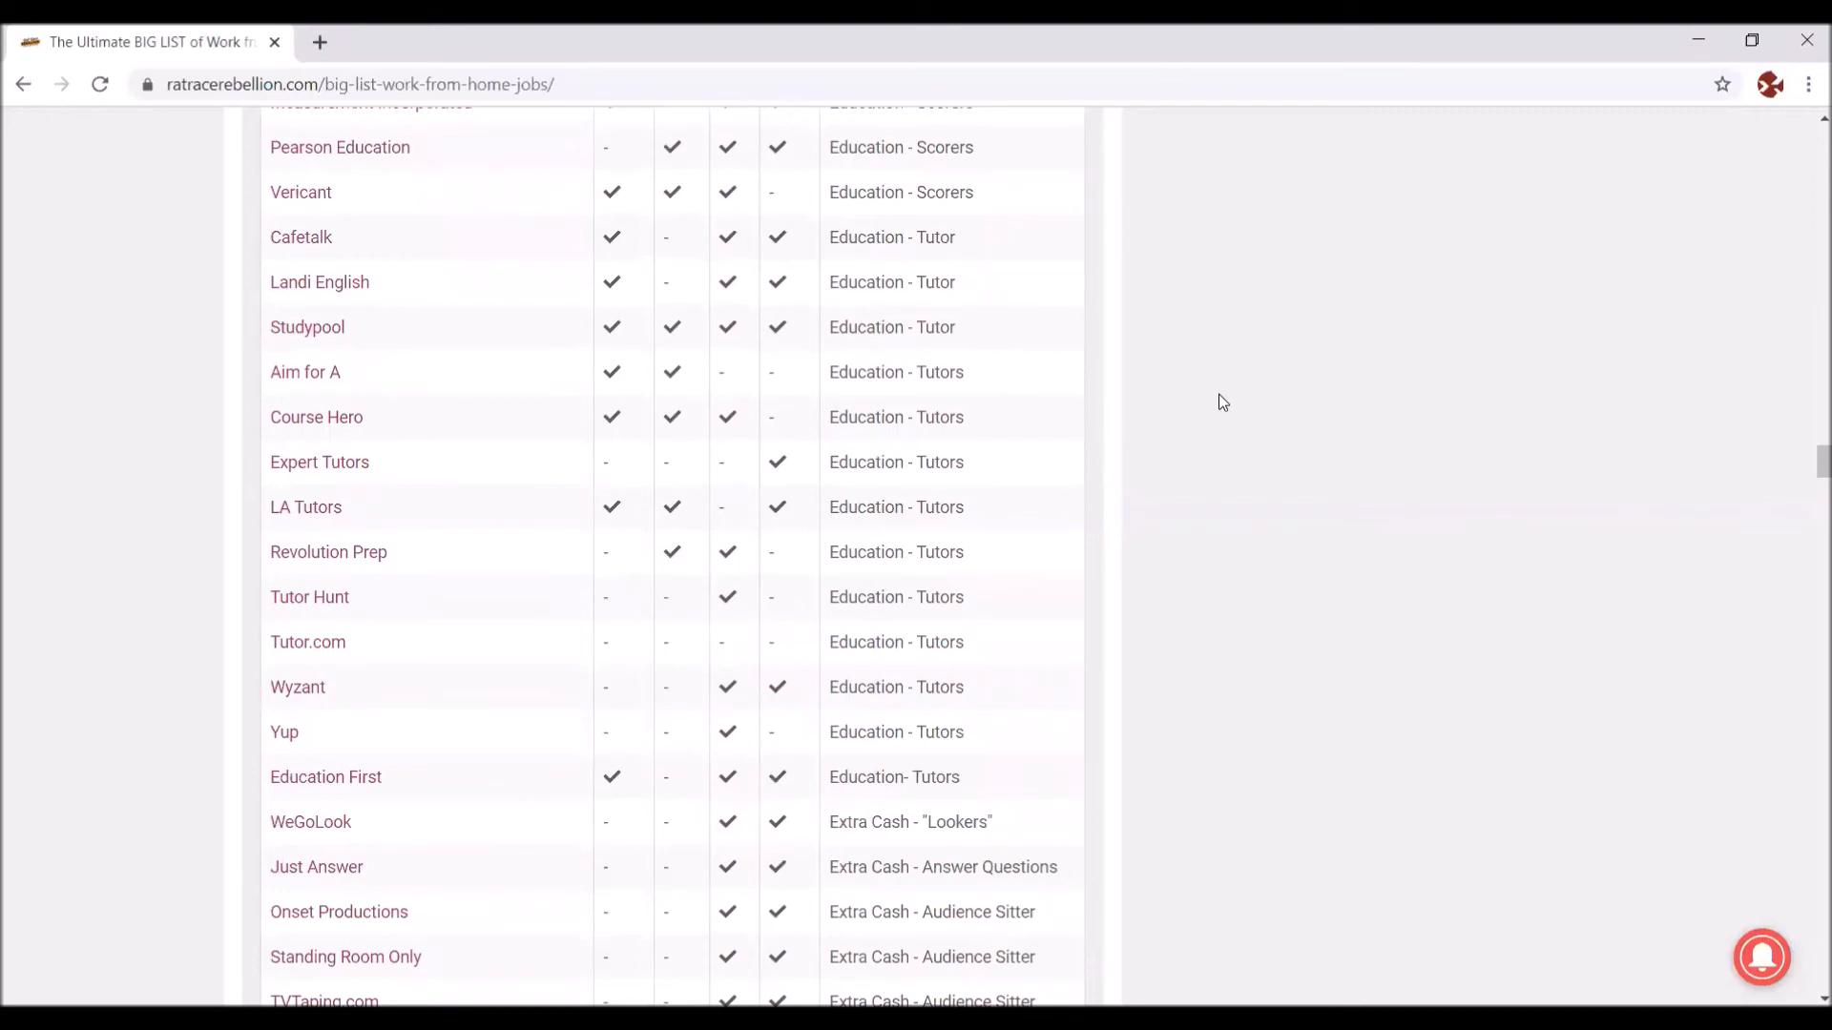
mouse_move(1445, 435)
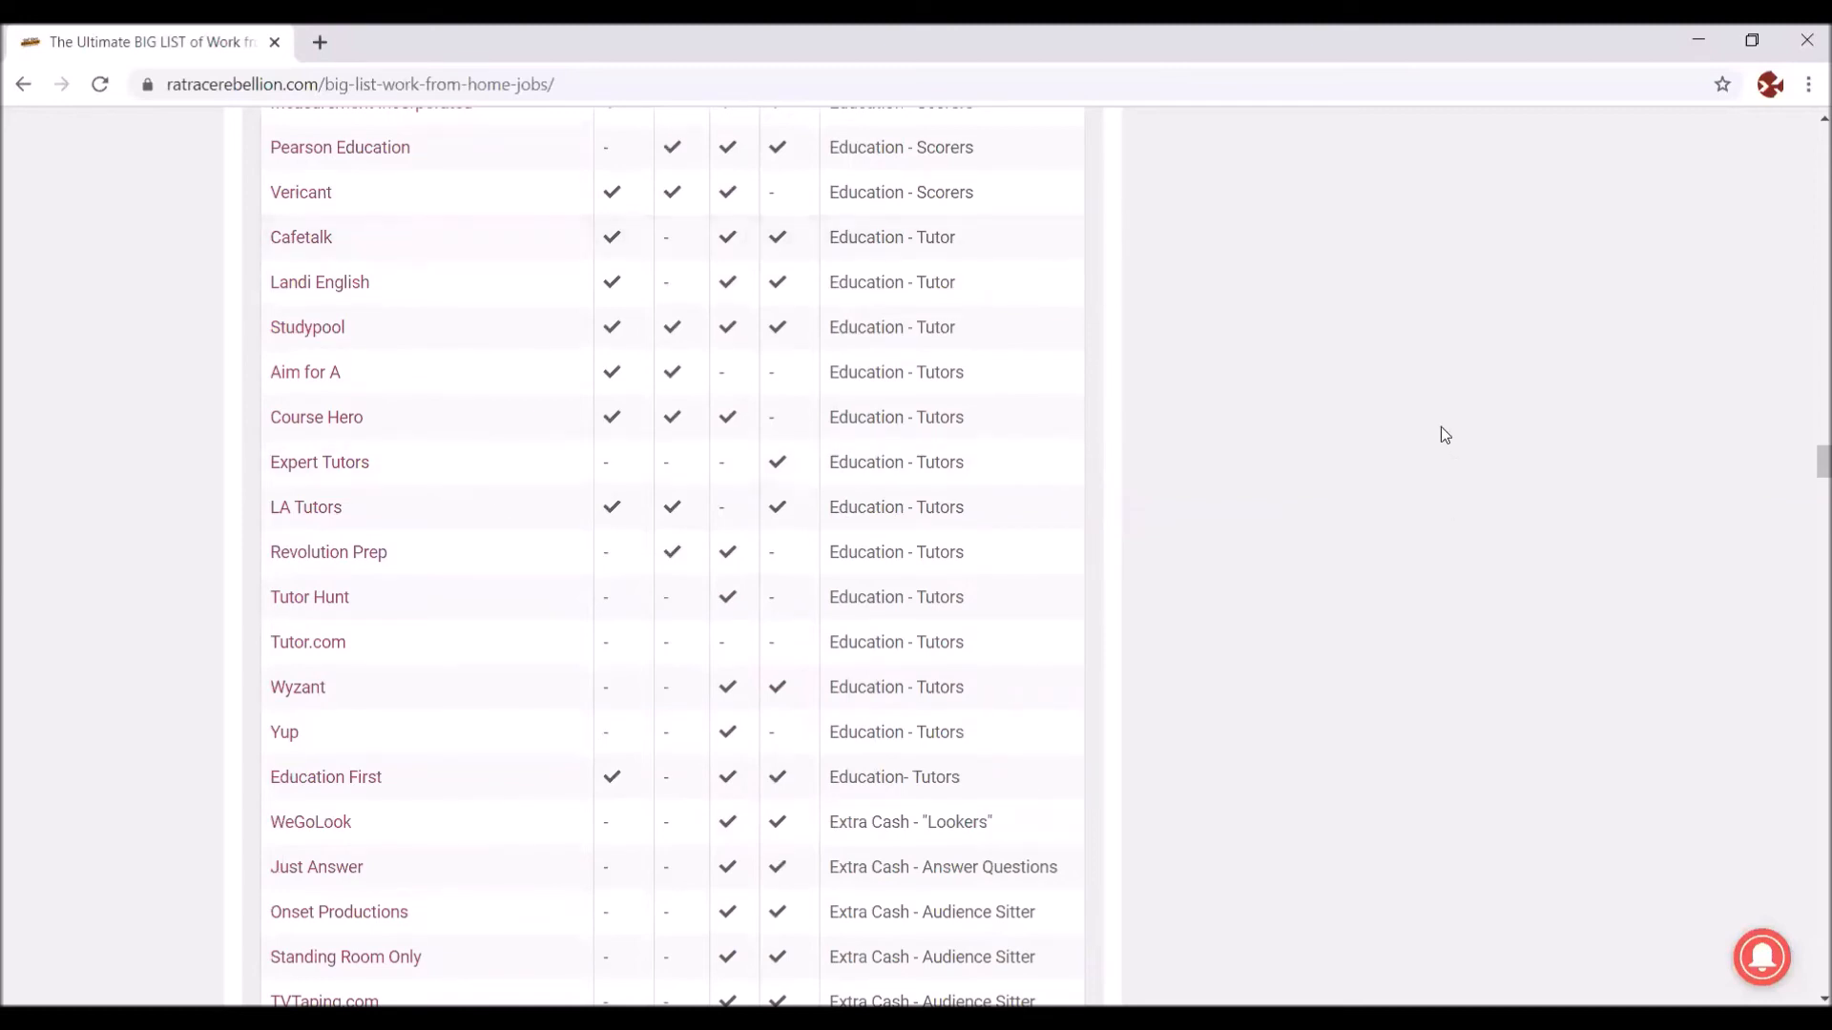
scroll(down, 3)
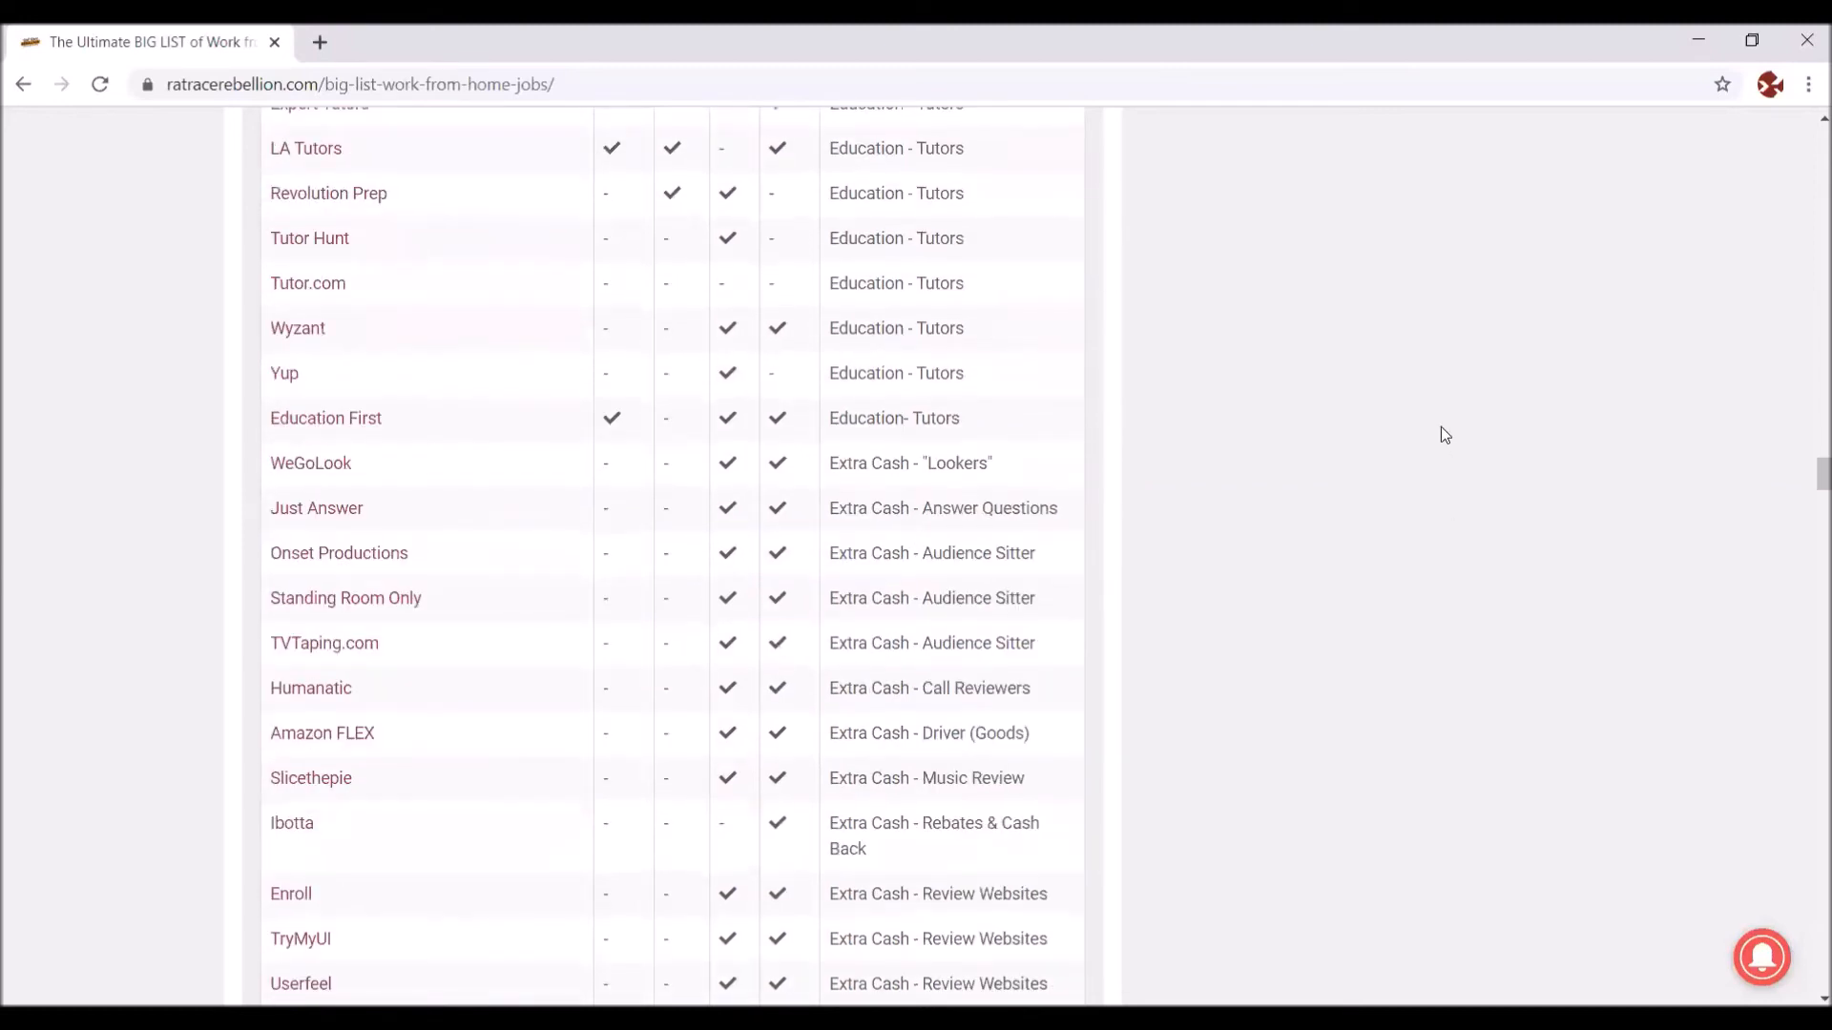
scroll(down, 3)
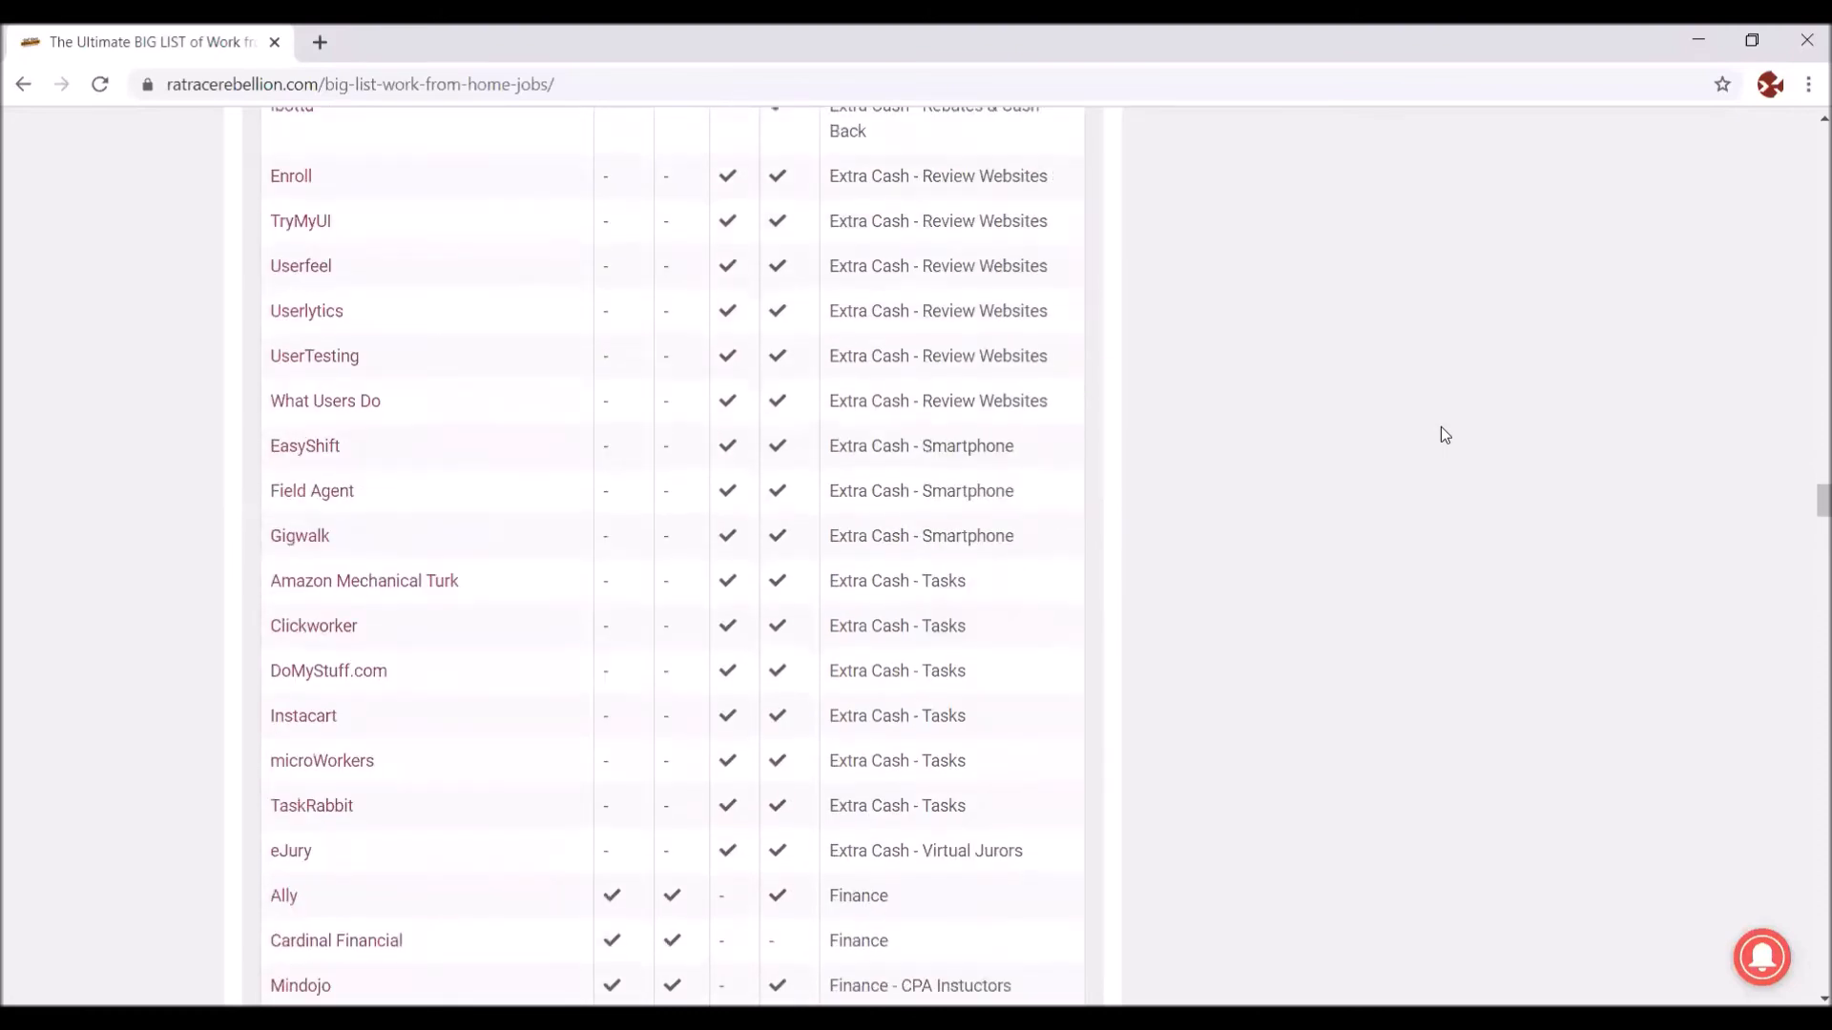
scroll(down, 3)
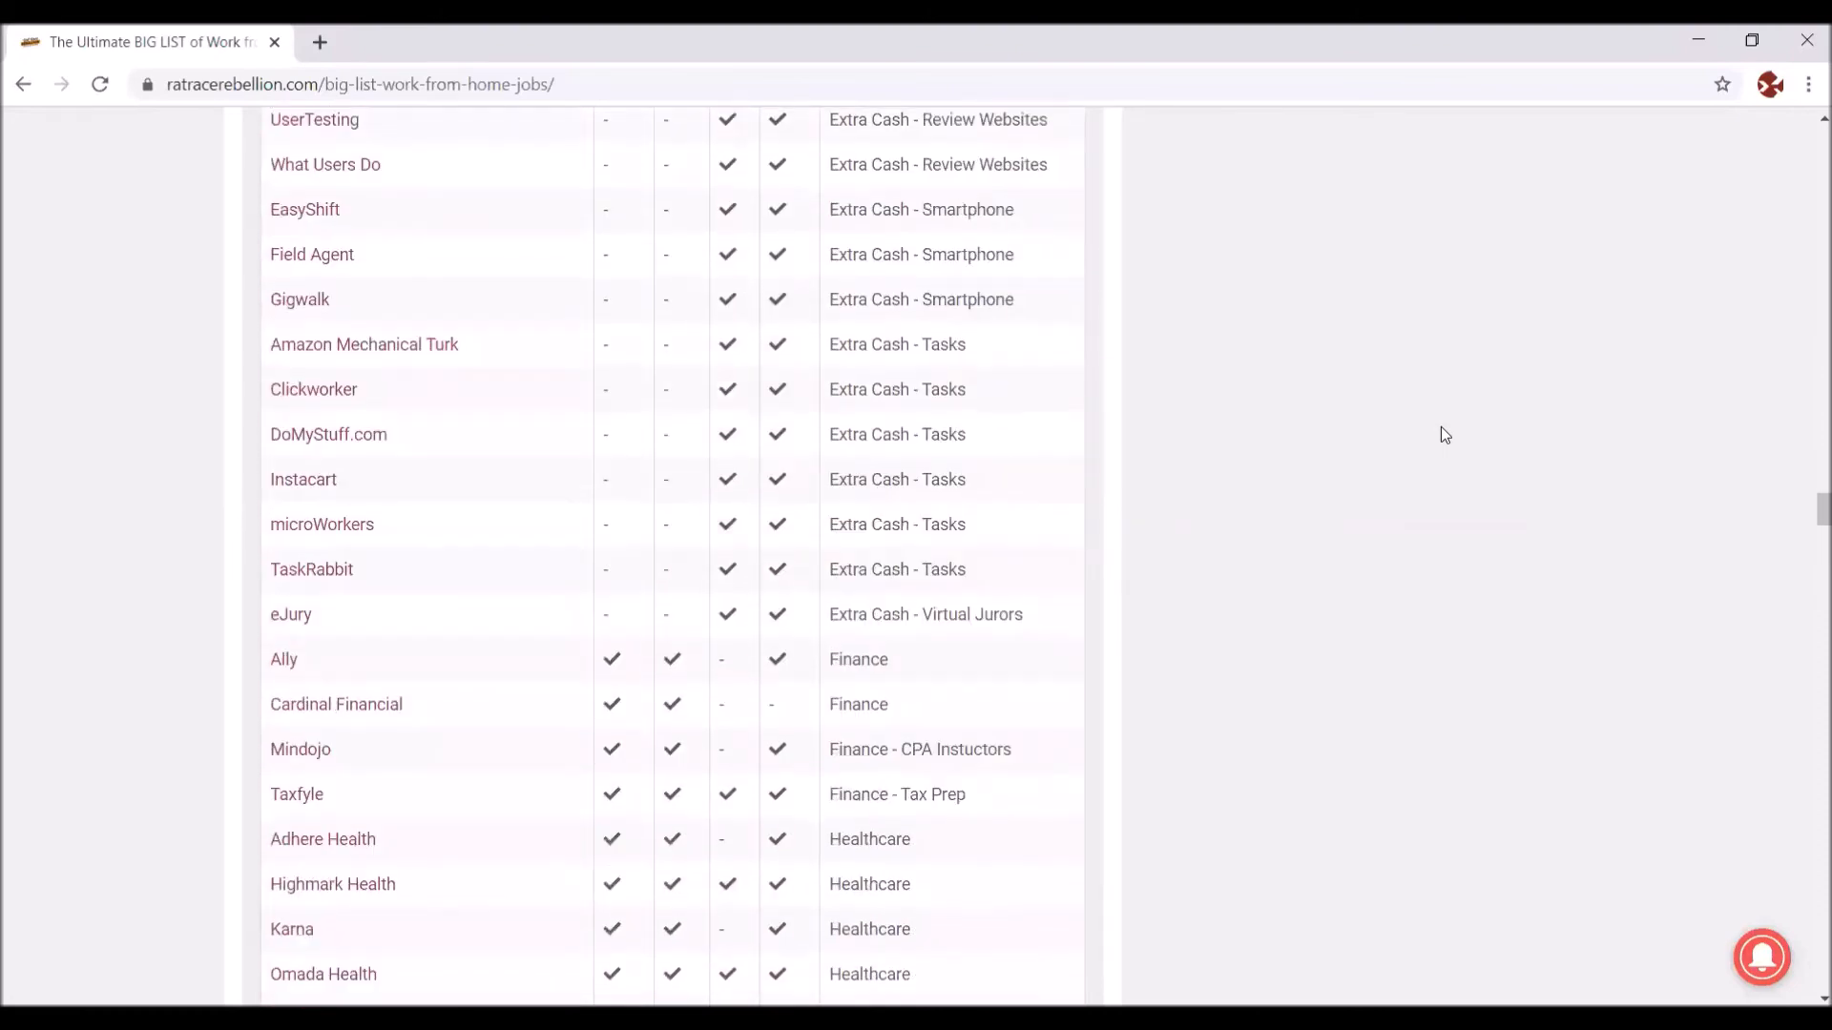
scroll(up, 3)
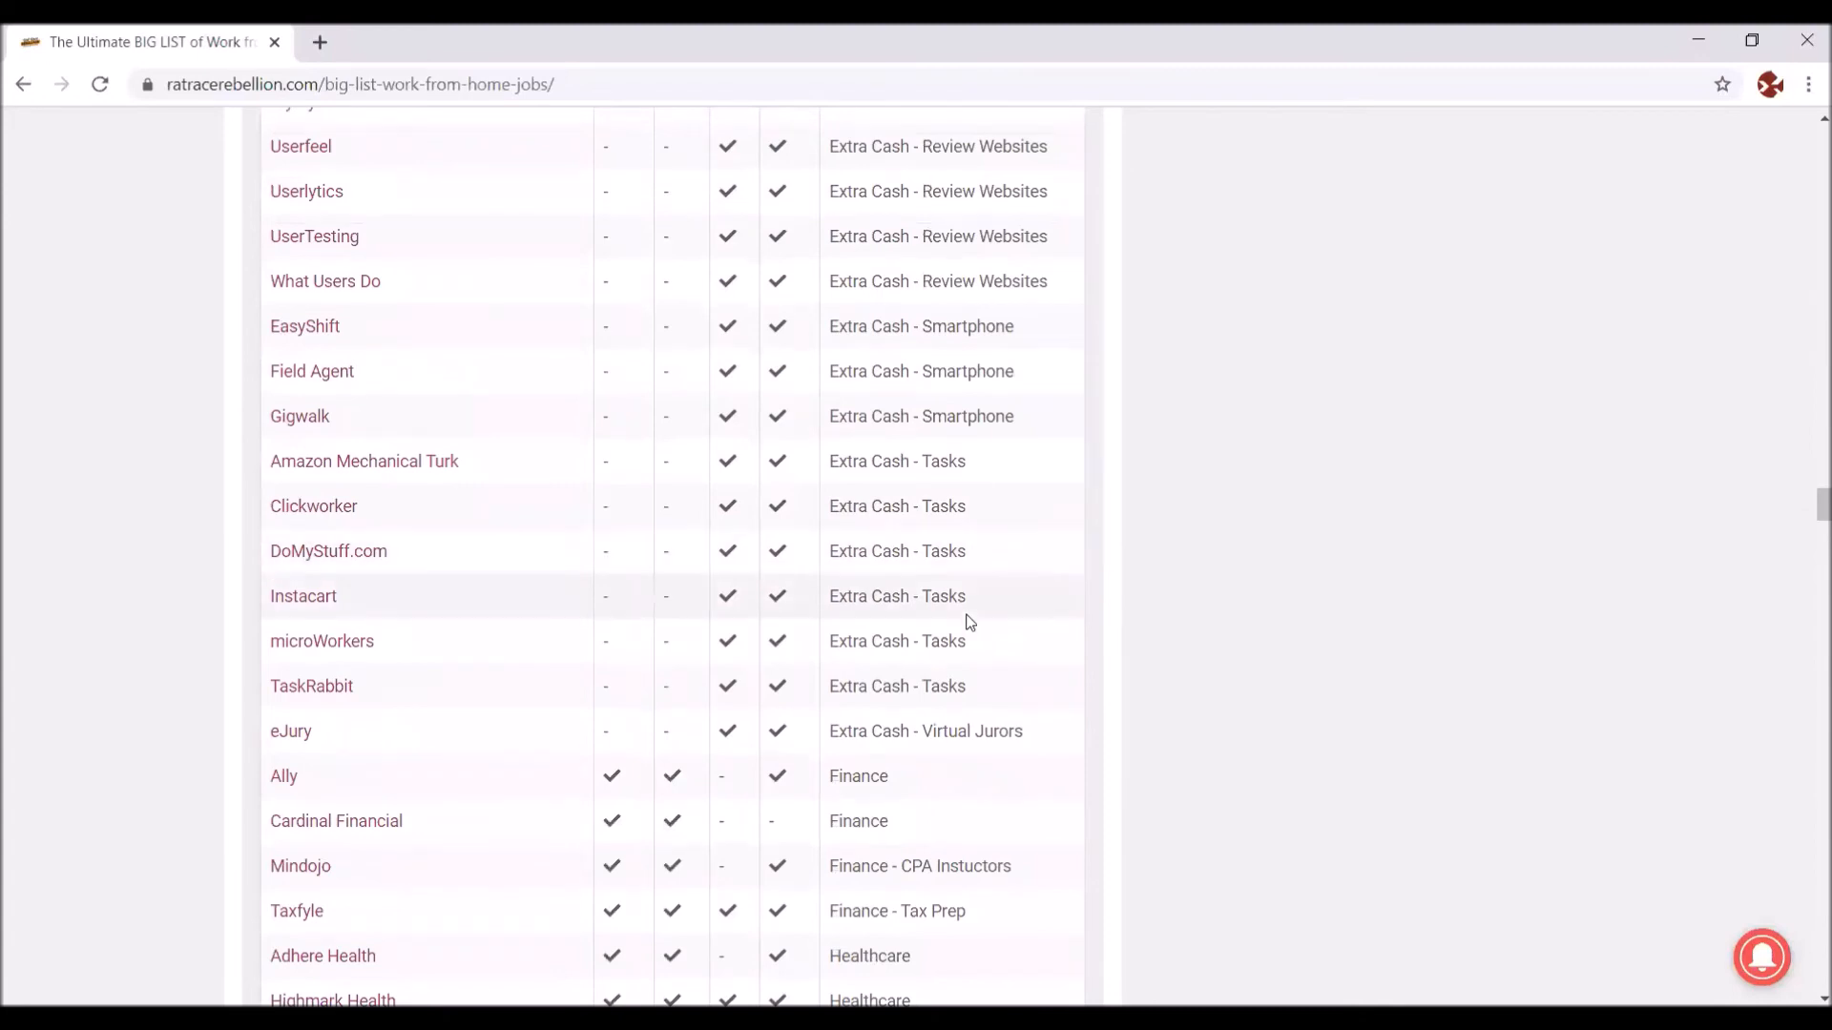
mouse_move(1122, 661)
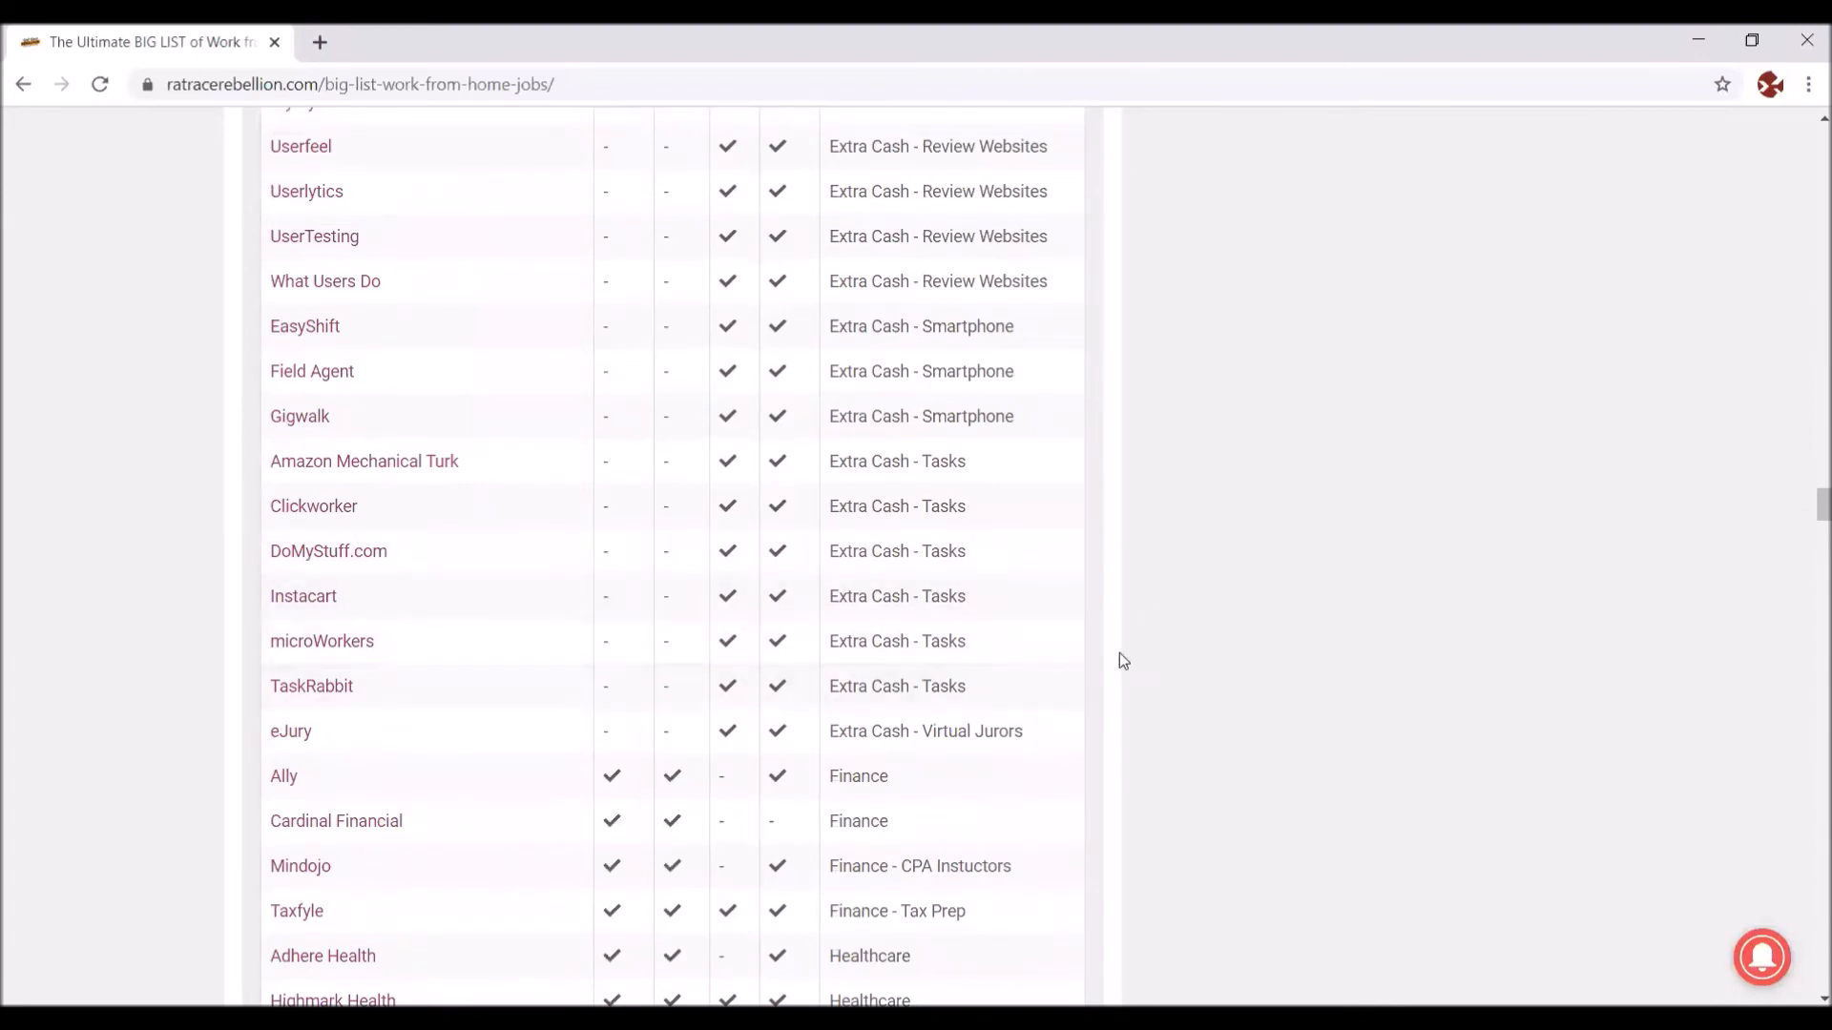
mouse_move(1306, 682)
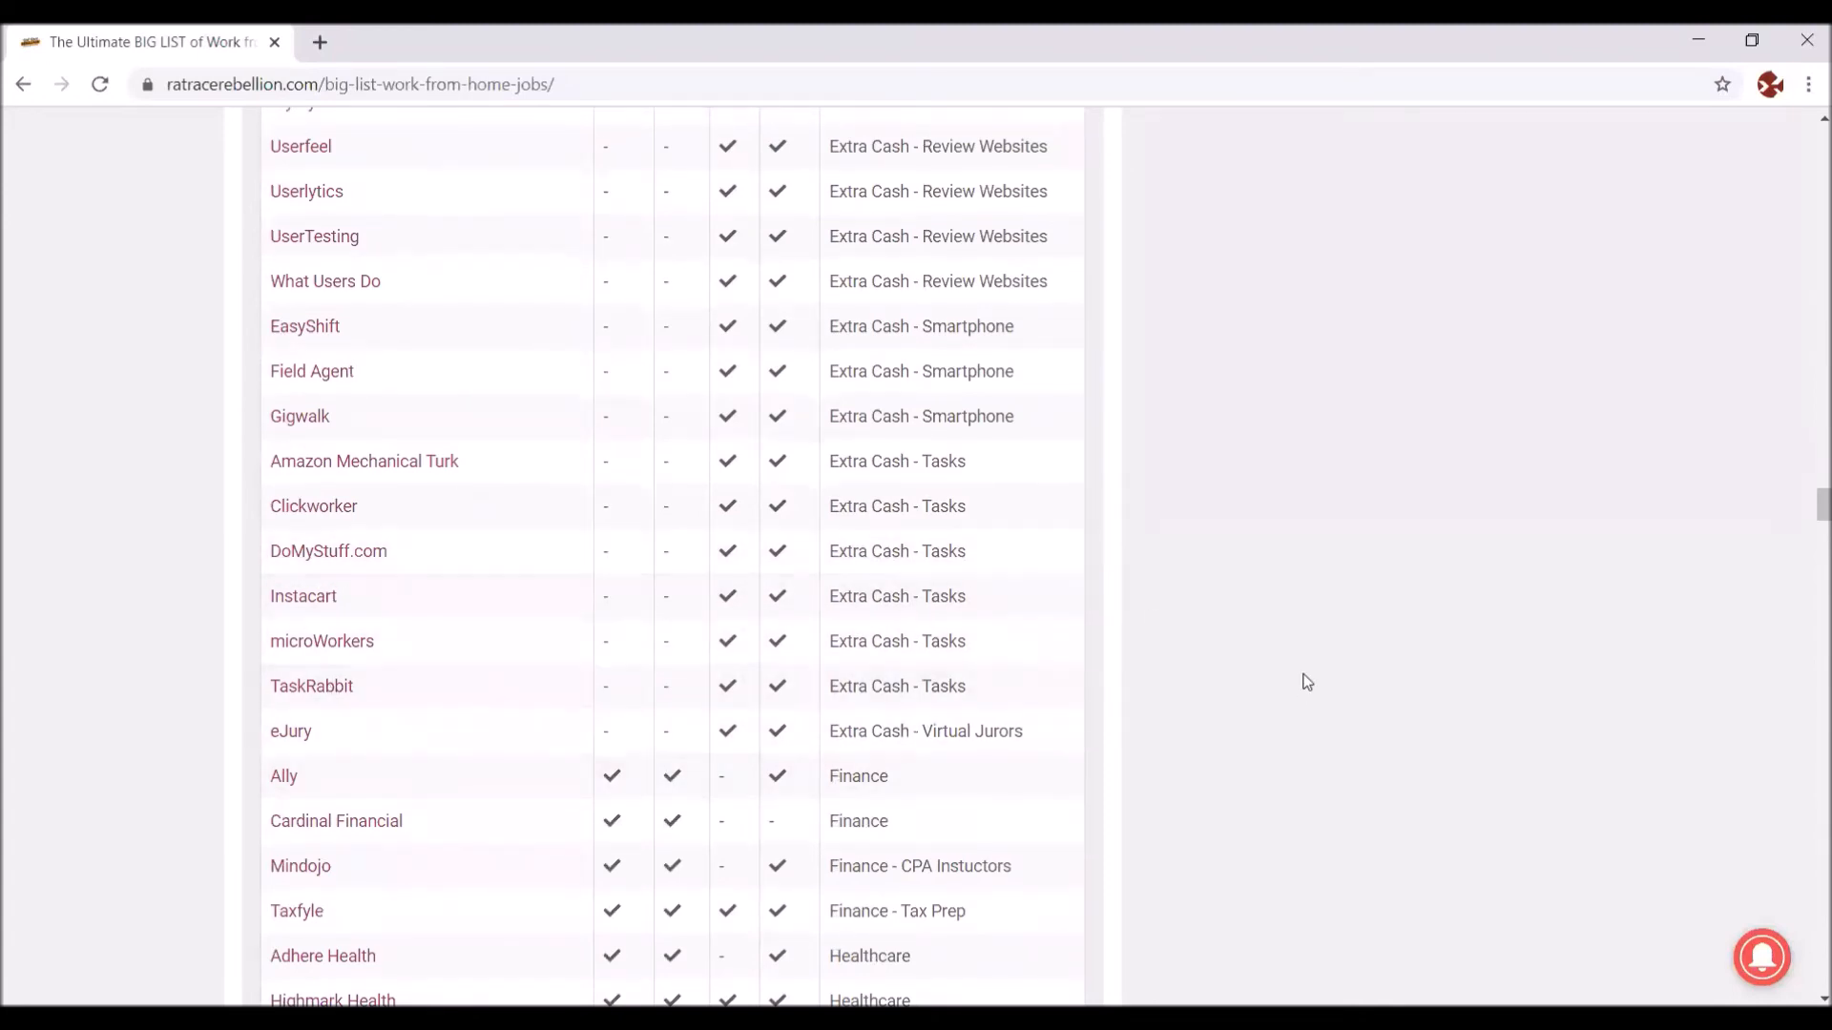
scroll(down, 3)
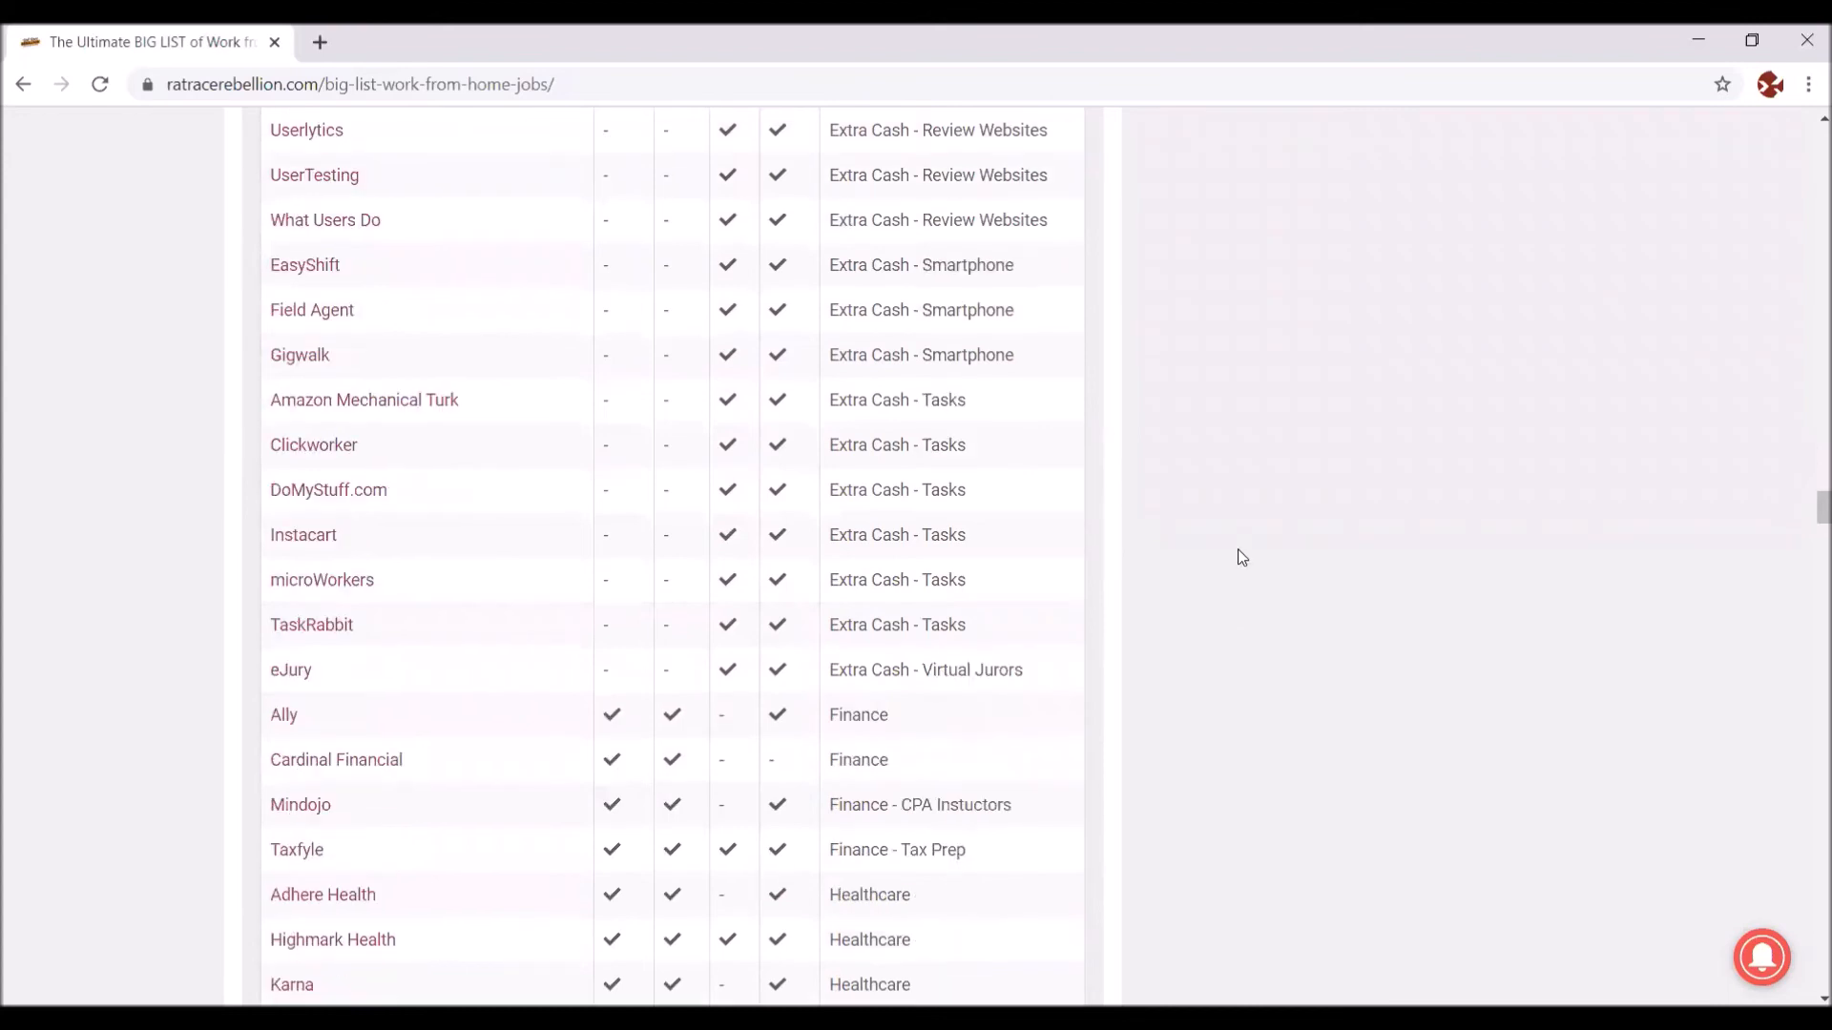
Step: Scroll through Healthcare, IT and Medical Nurses to Medical Transcription, Misc and Moderators
scroll(down, 3)
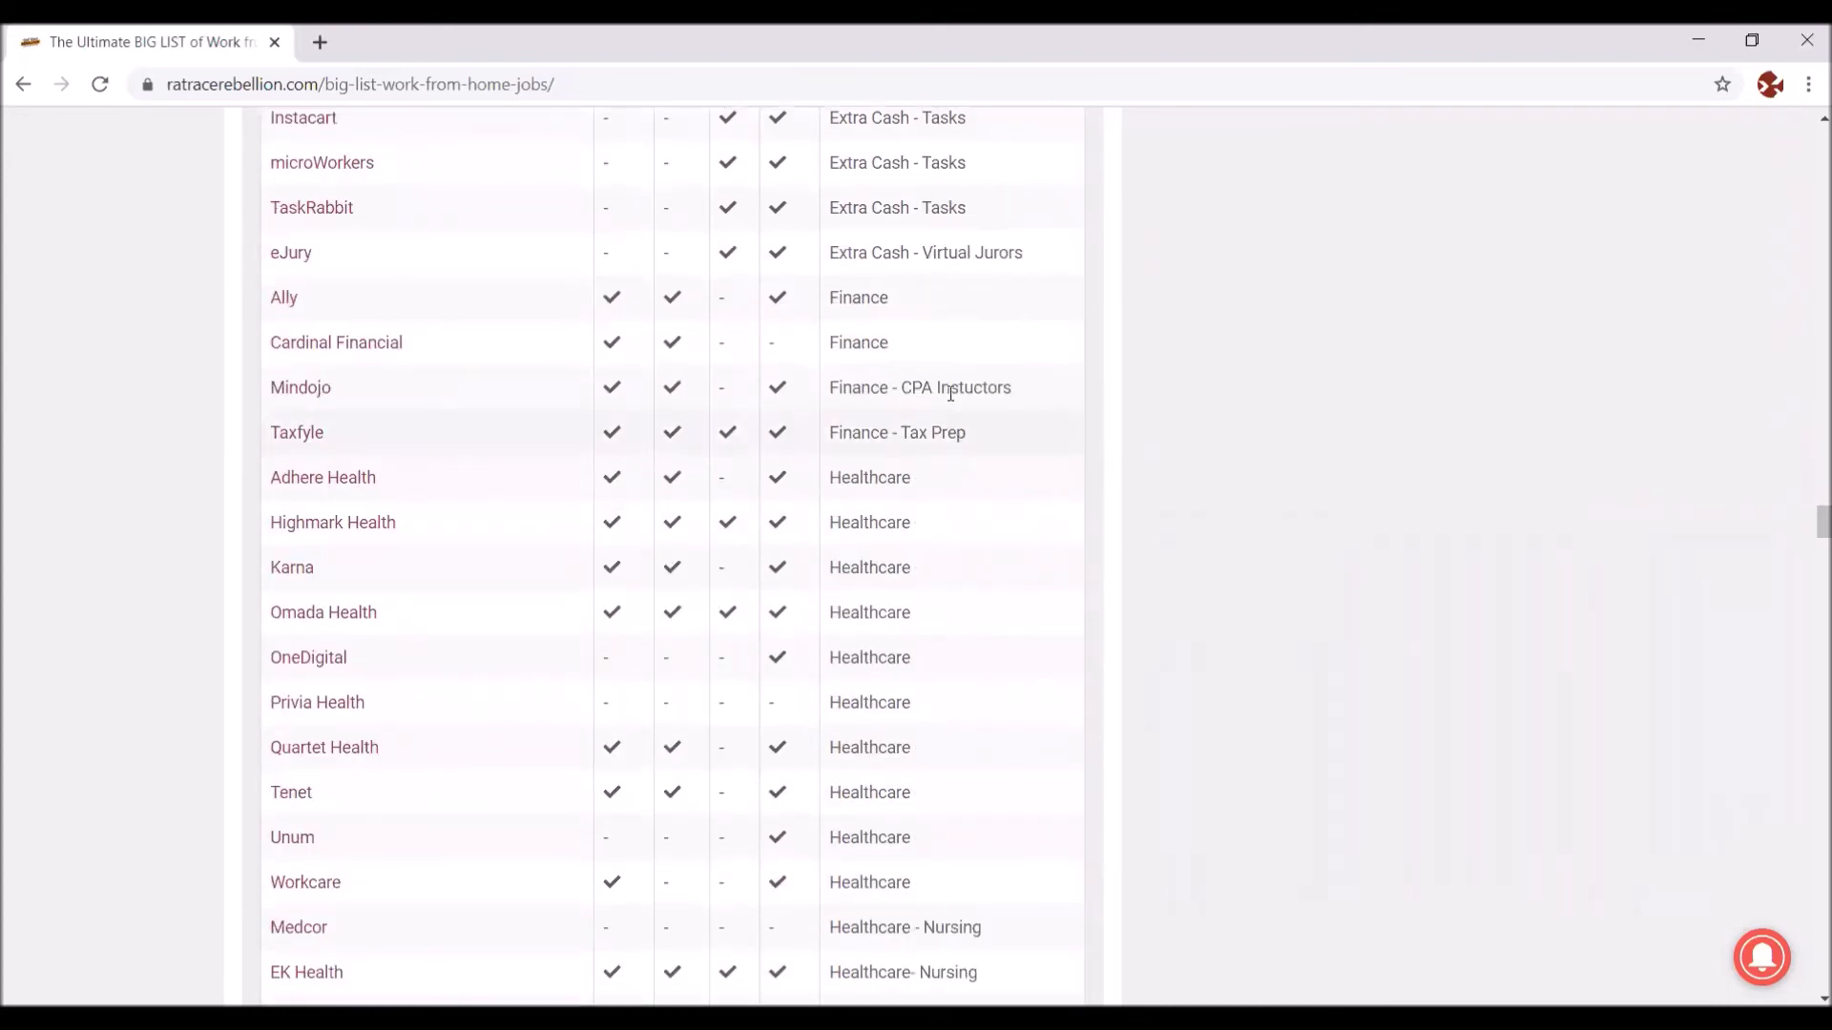
scroll(down, 3)
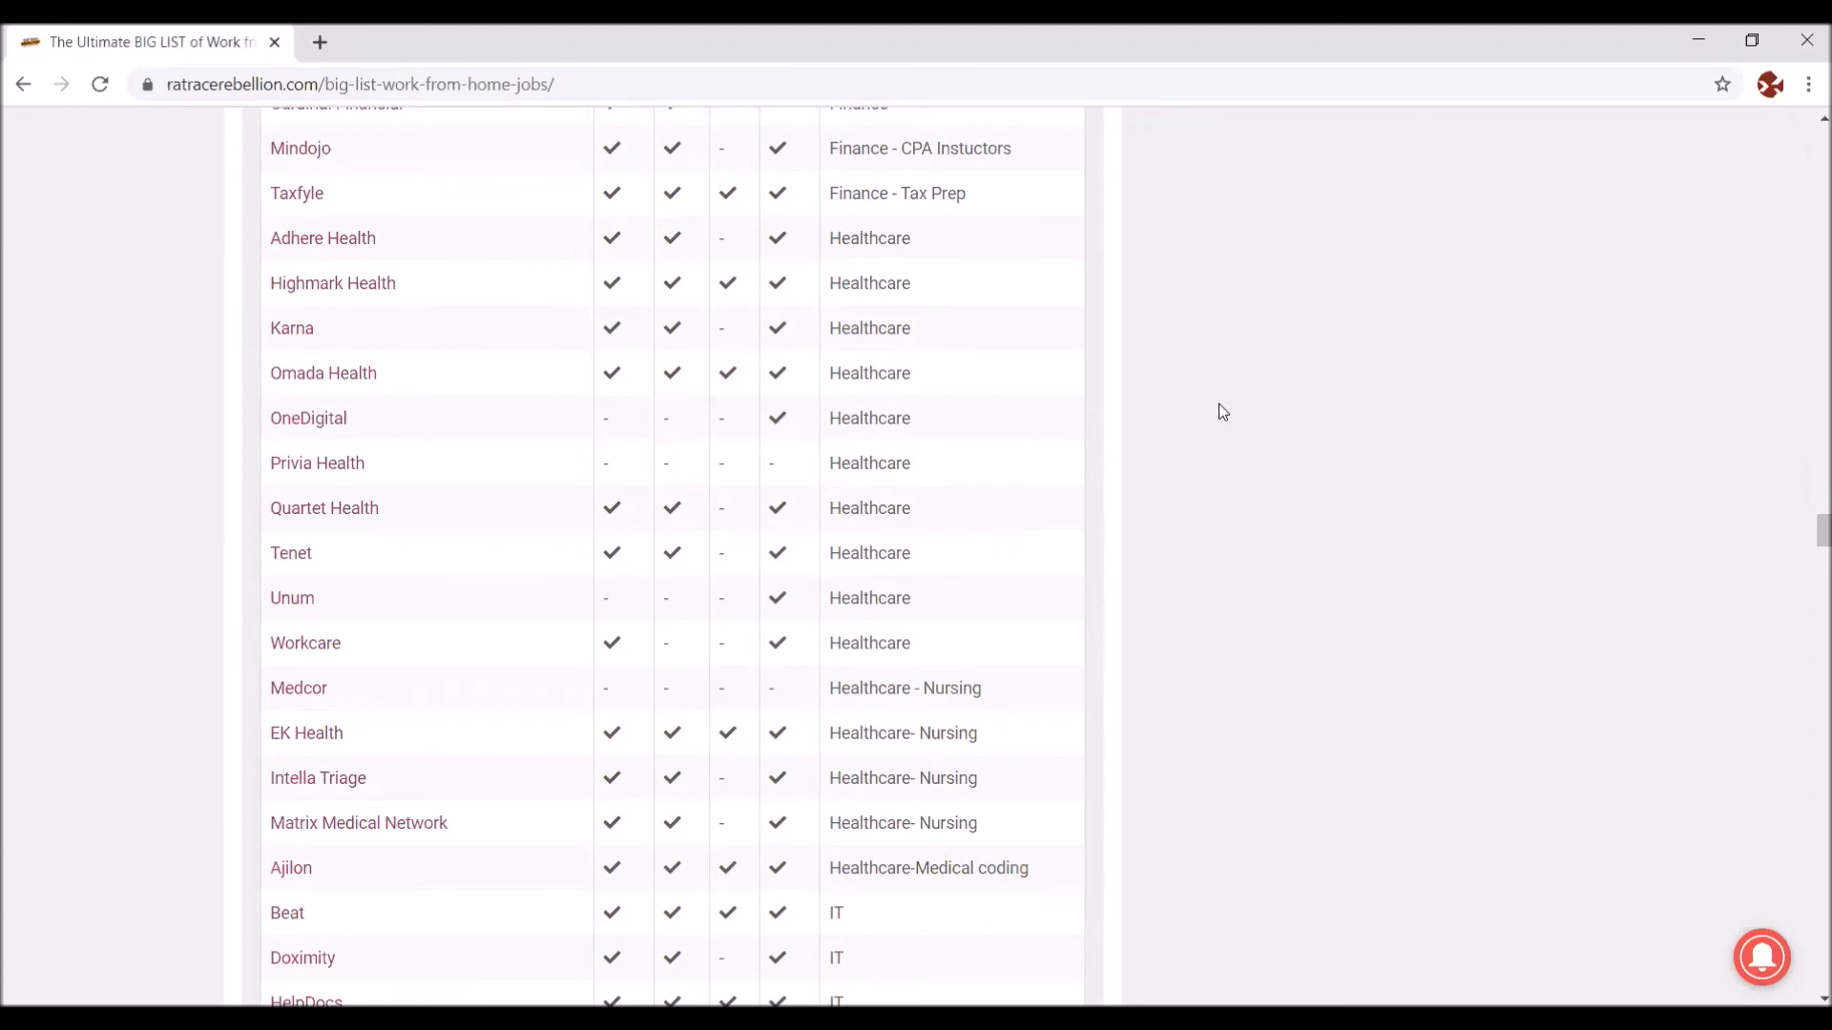
mouse_move(498, 645)
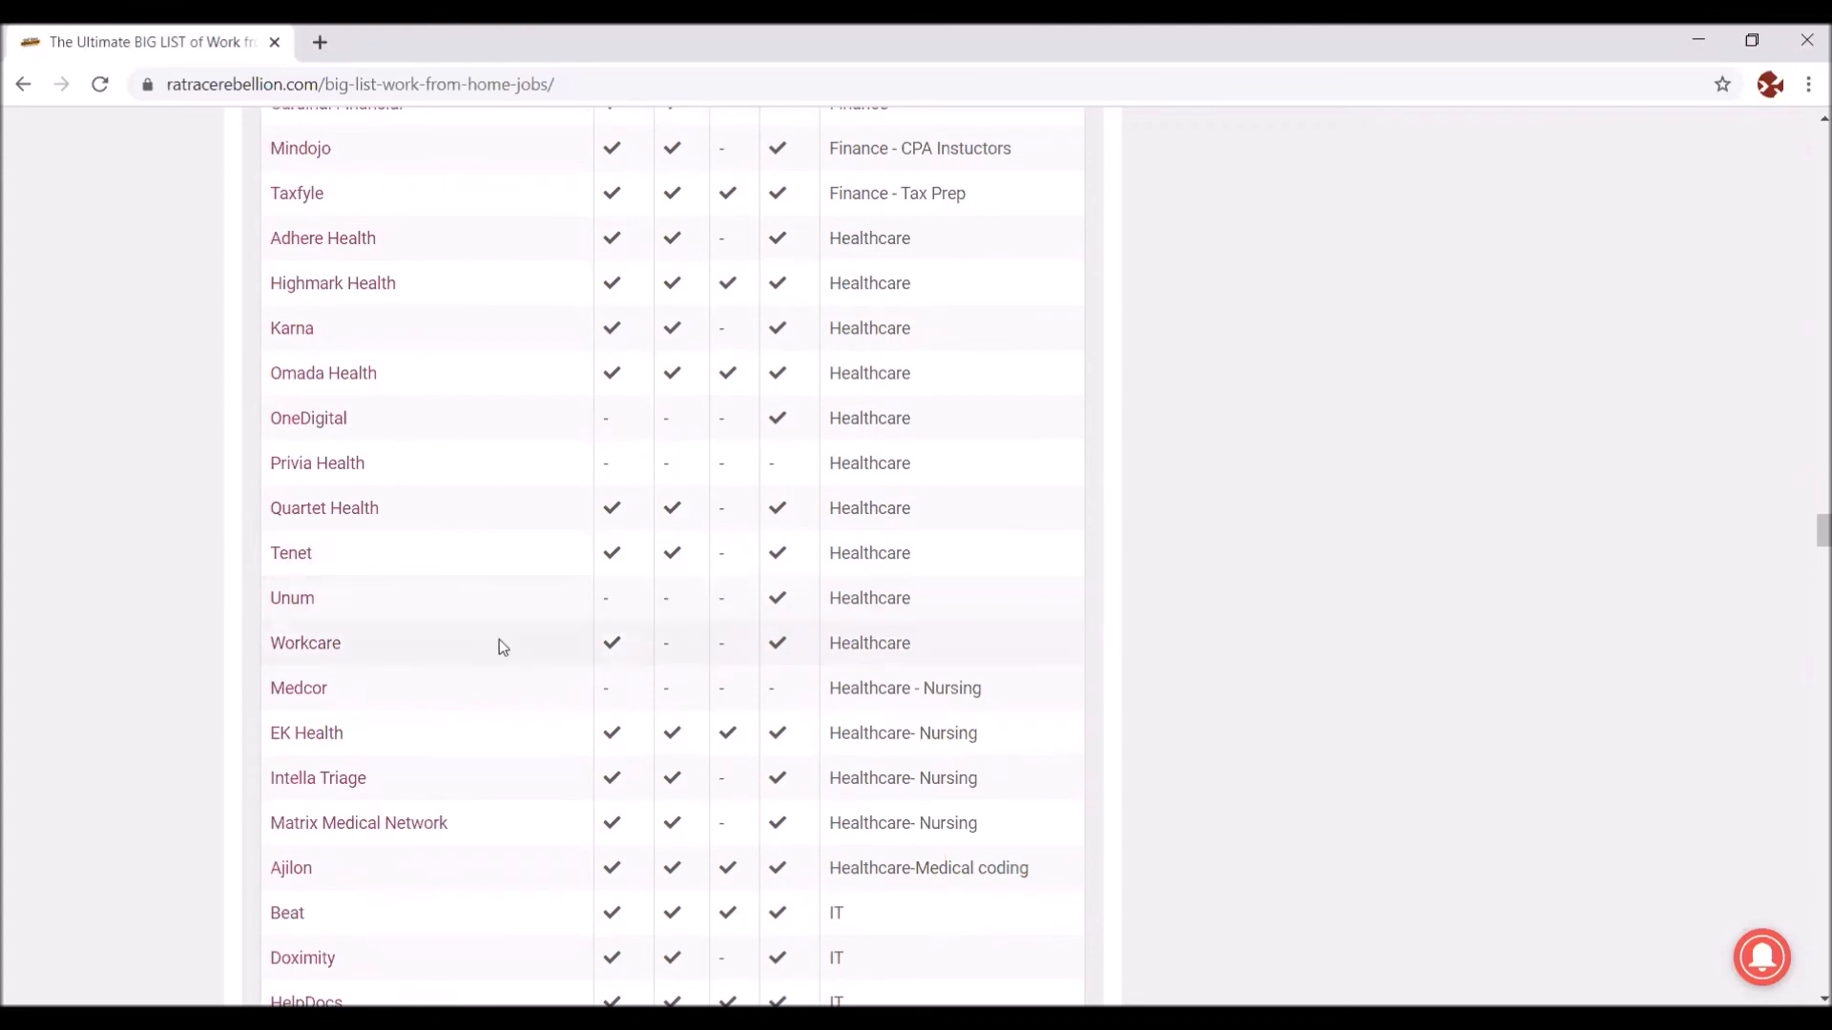
mouse_move(331, 601)
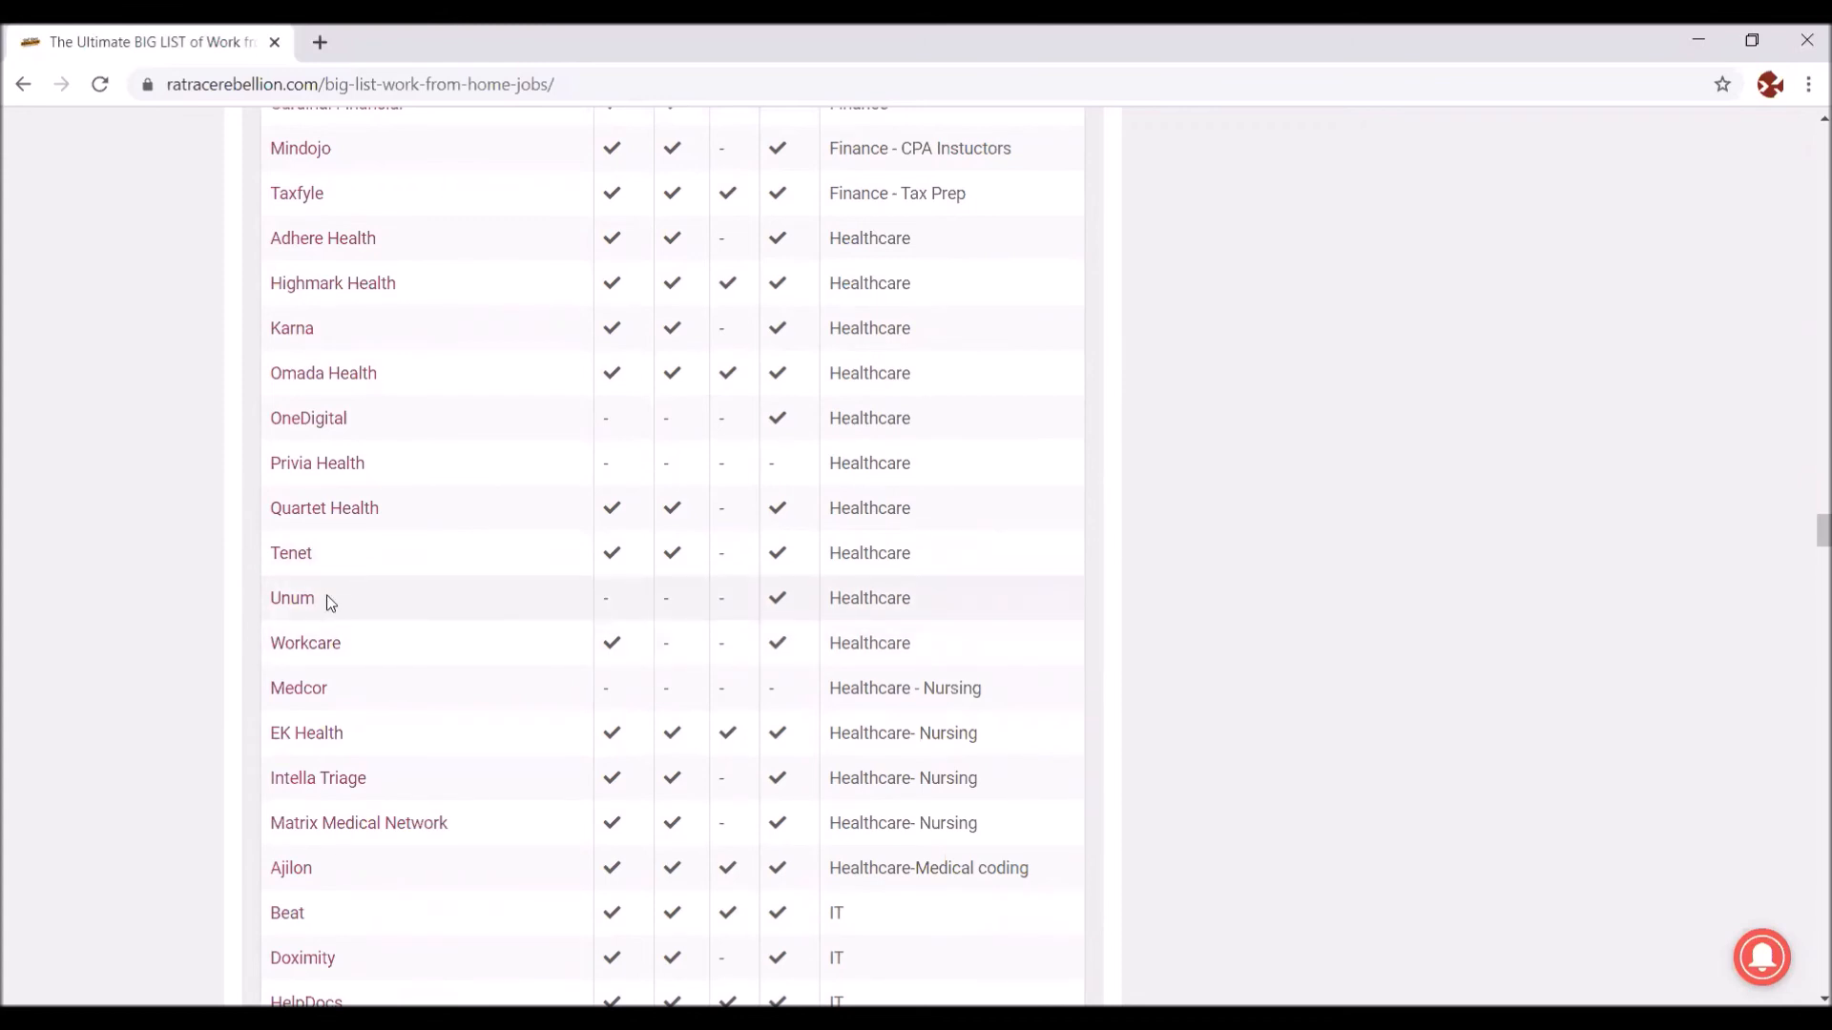
mouse_move(1171, 568)
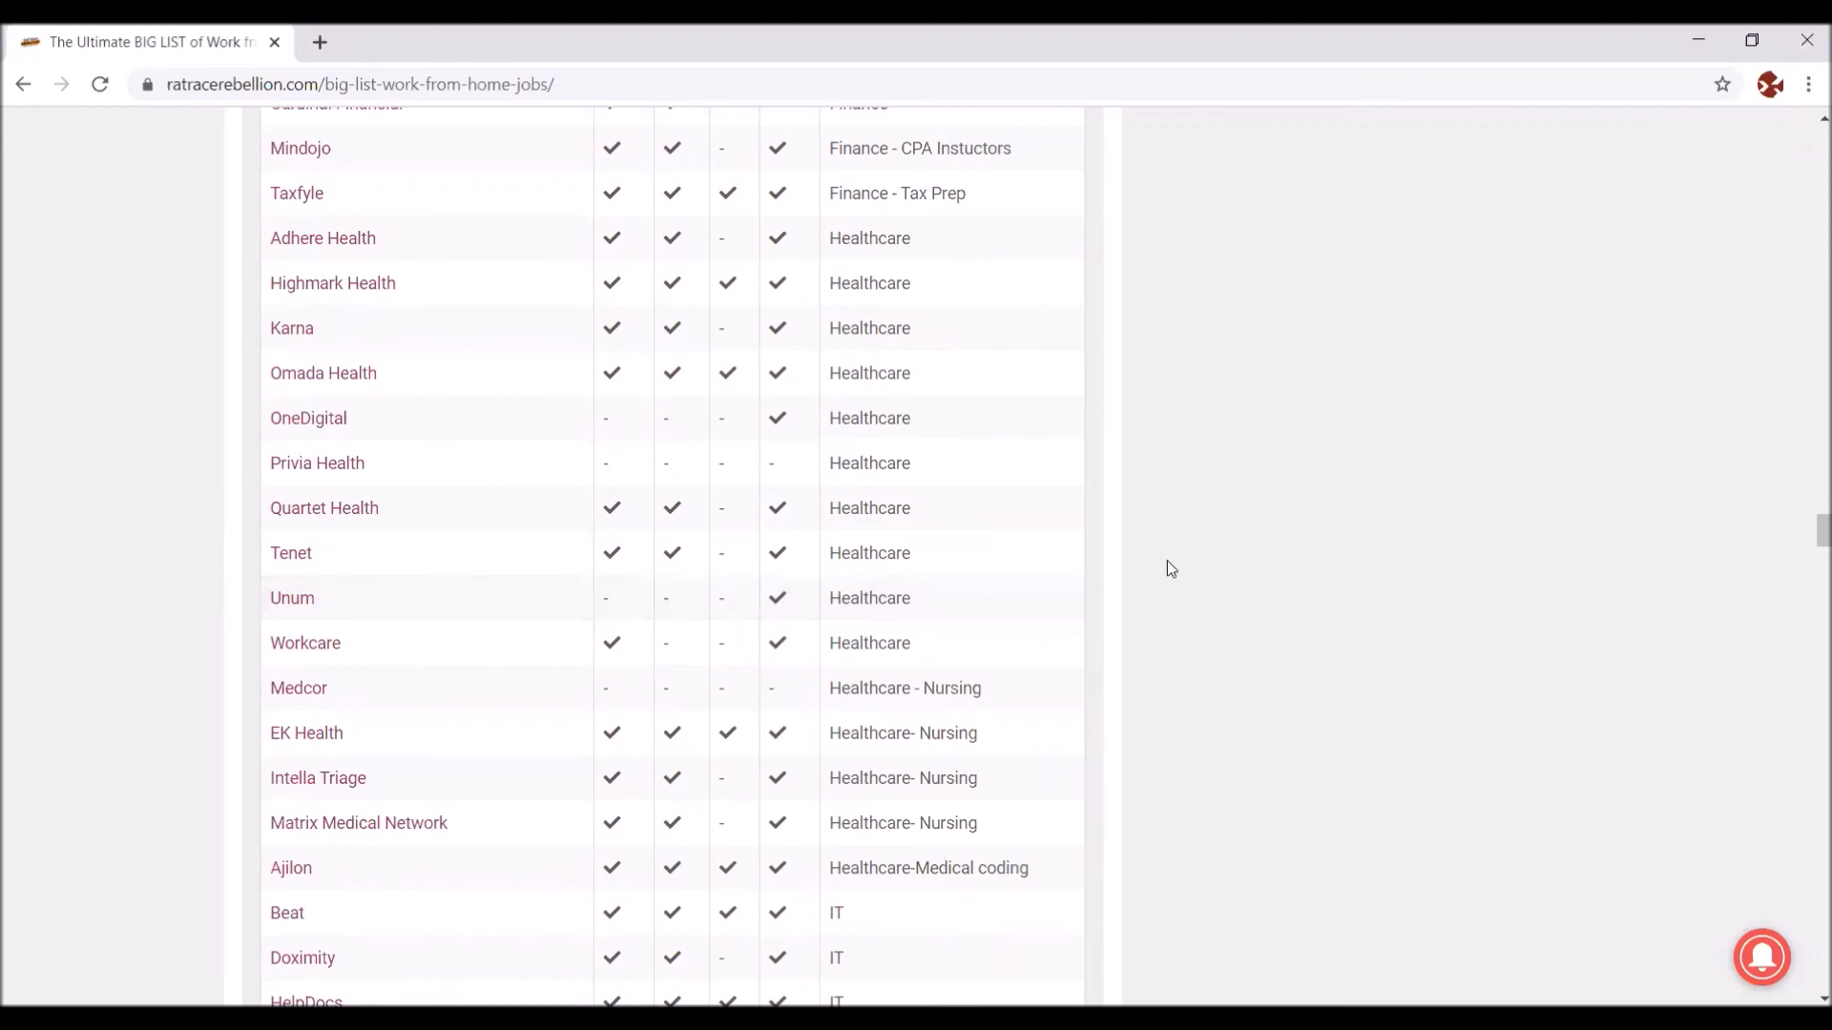
scroll(down, 3)
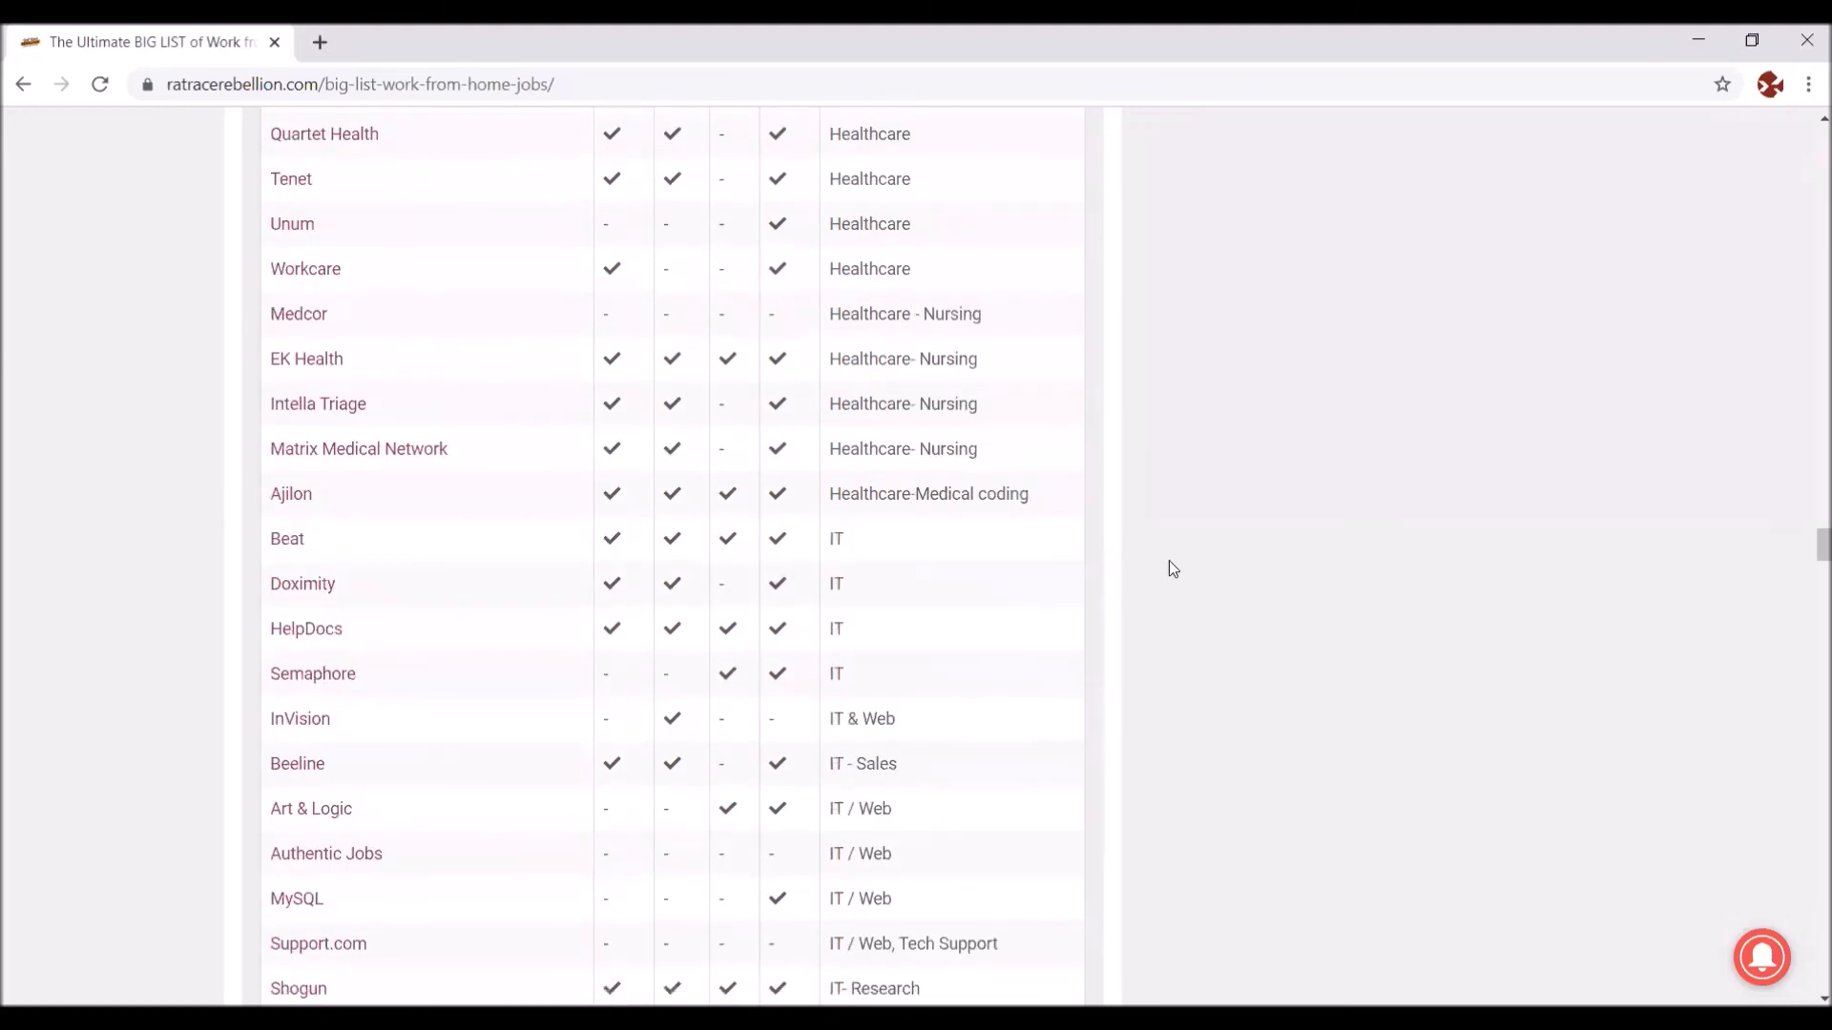
scroll(down, 3)
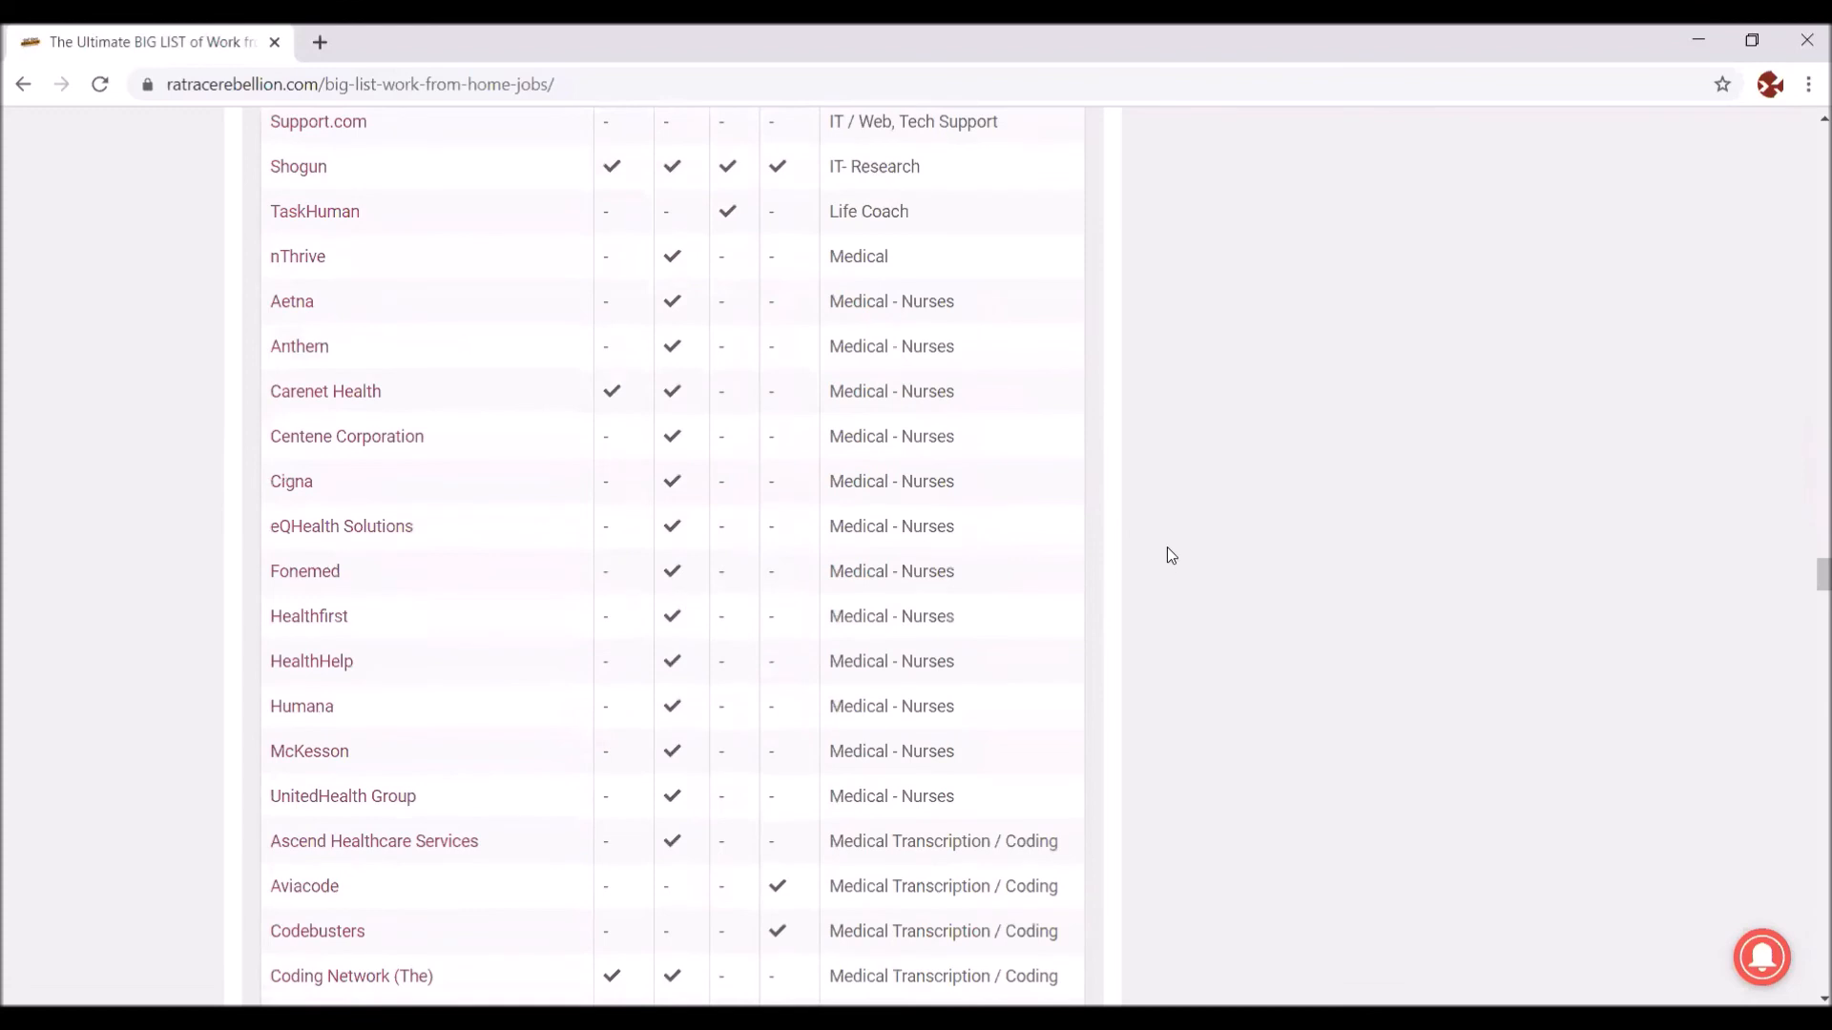
scroll(down, 3)
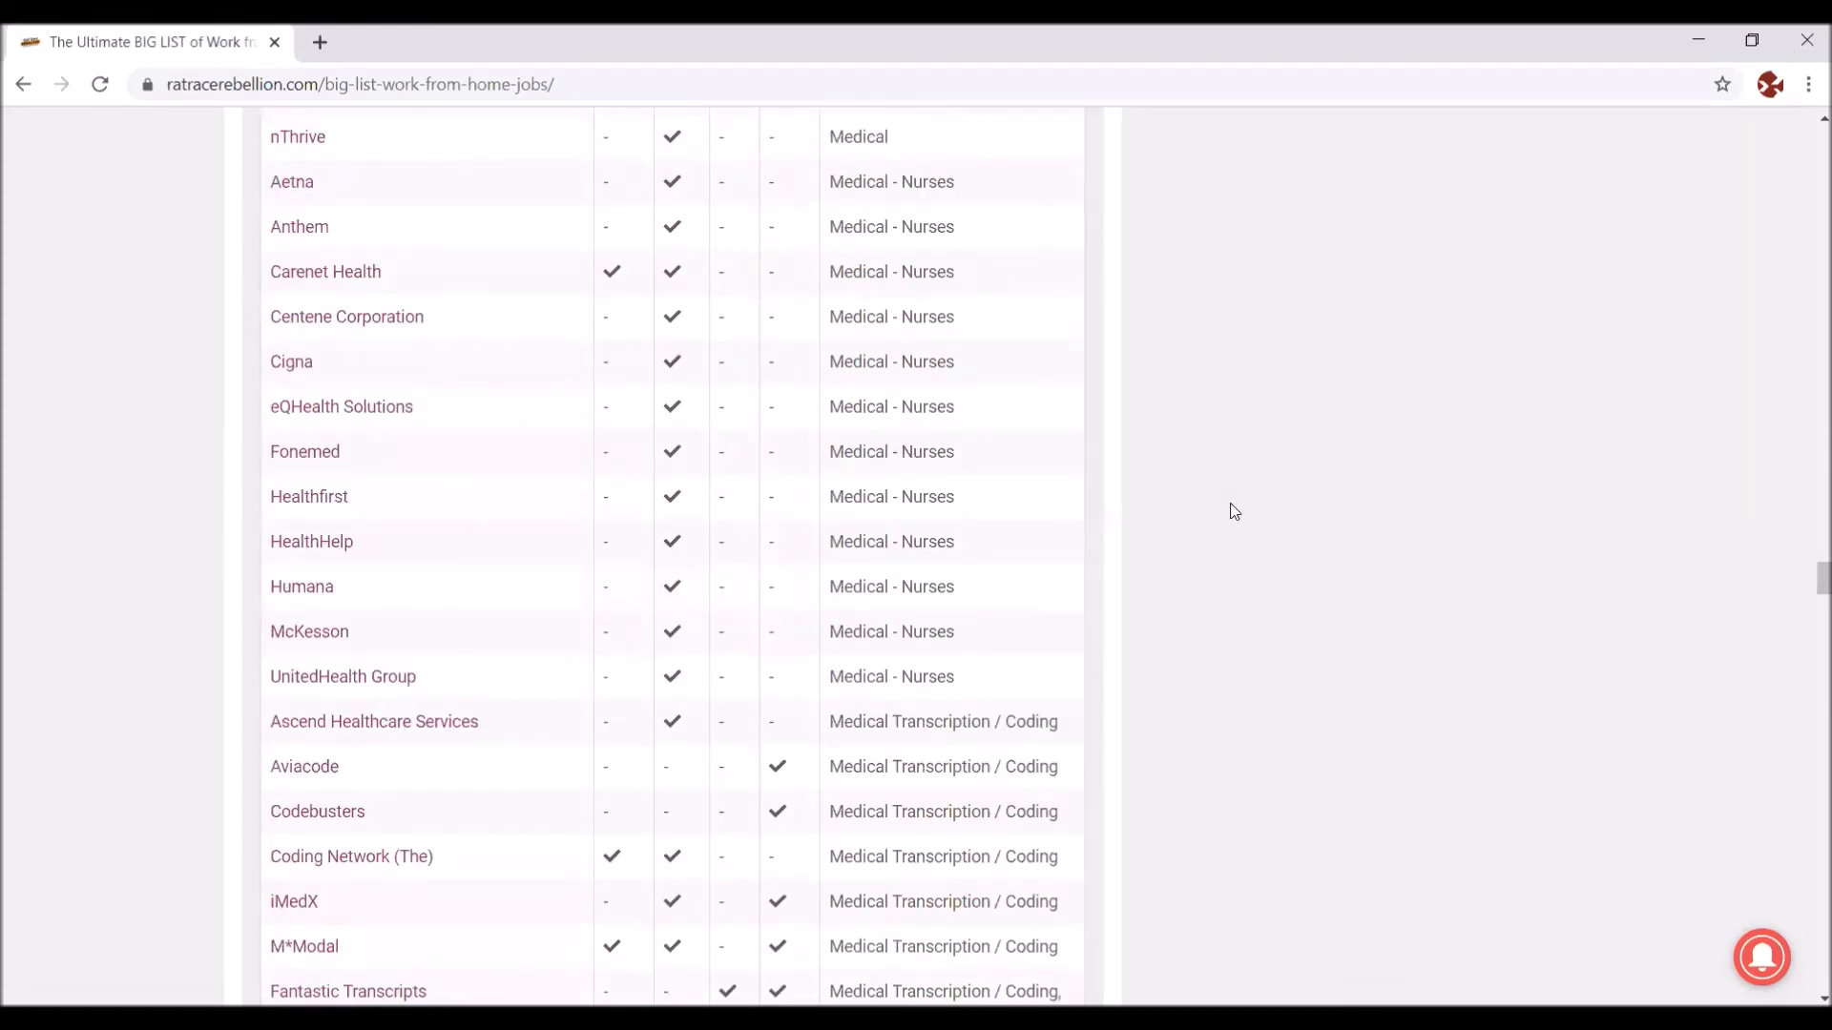
mouse_move(278, 187)
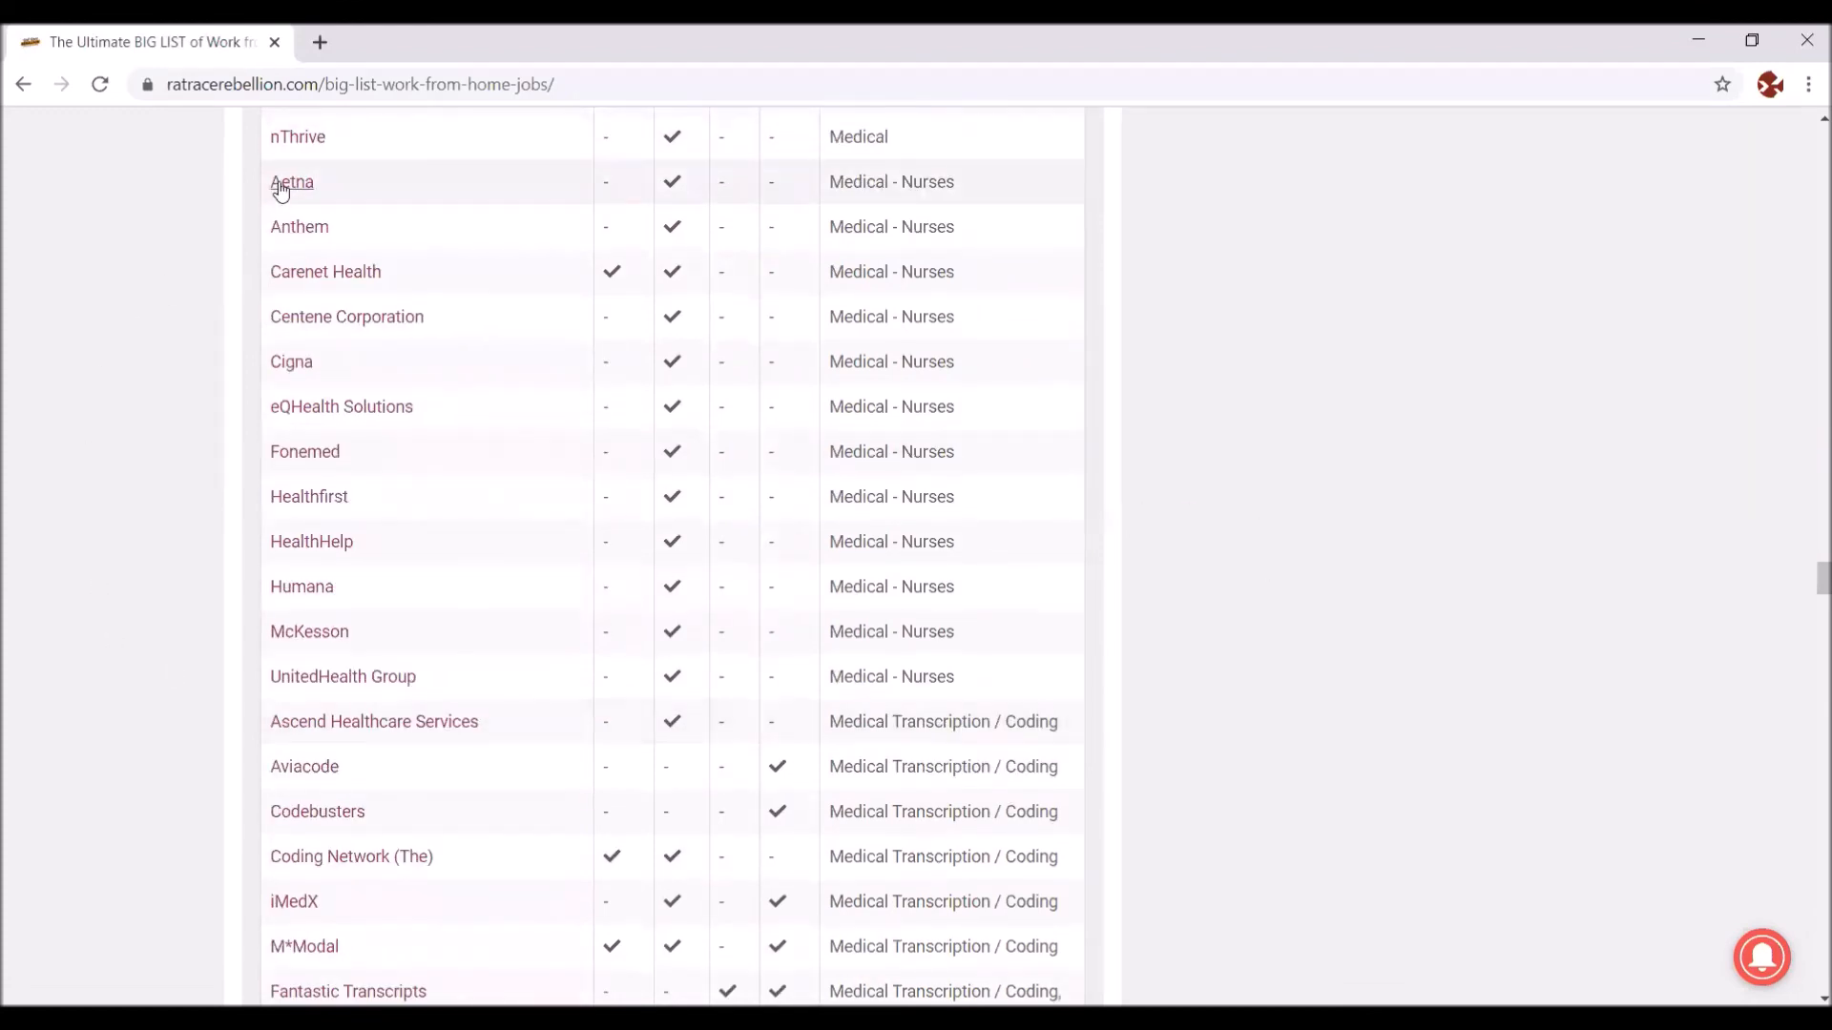
mouse_move(1051, 619)
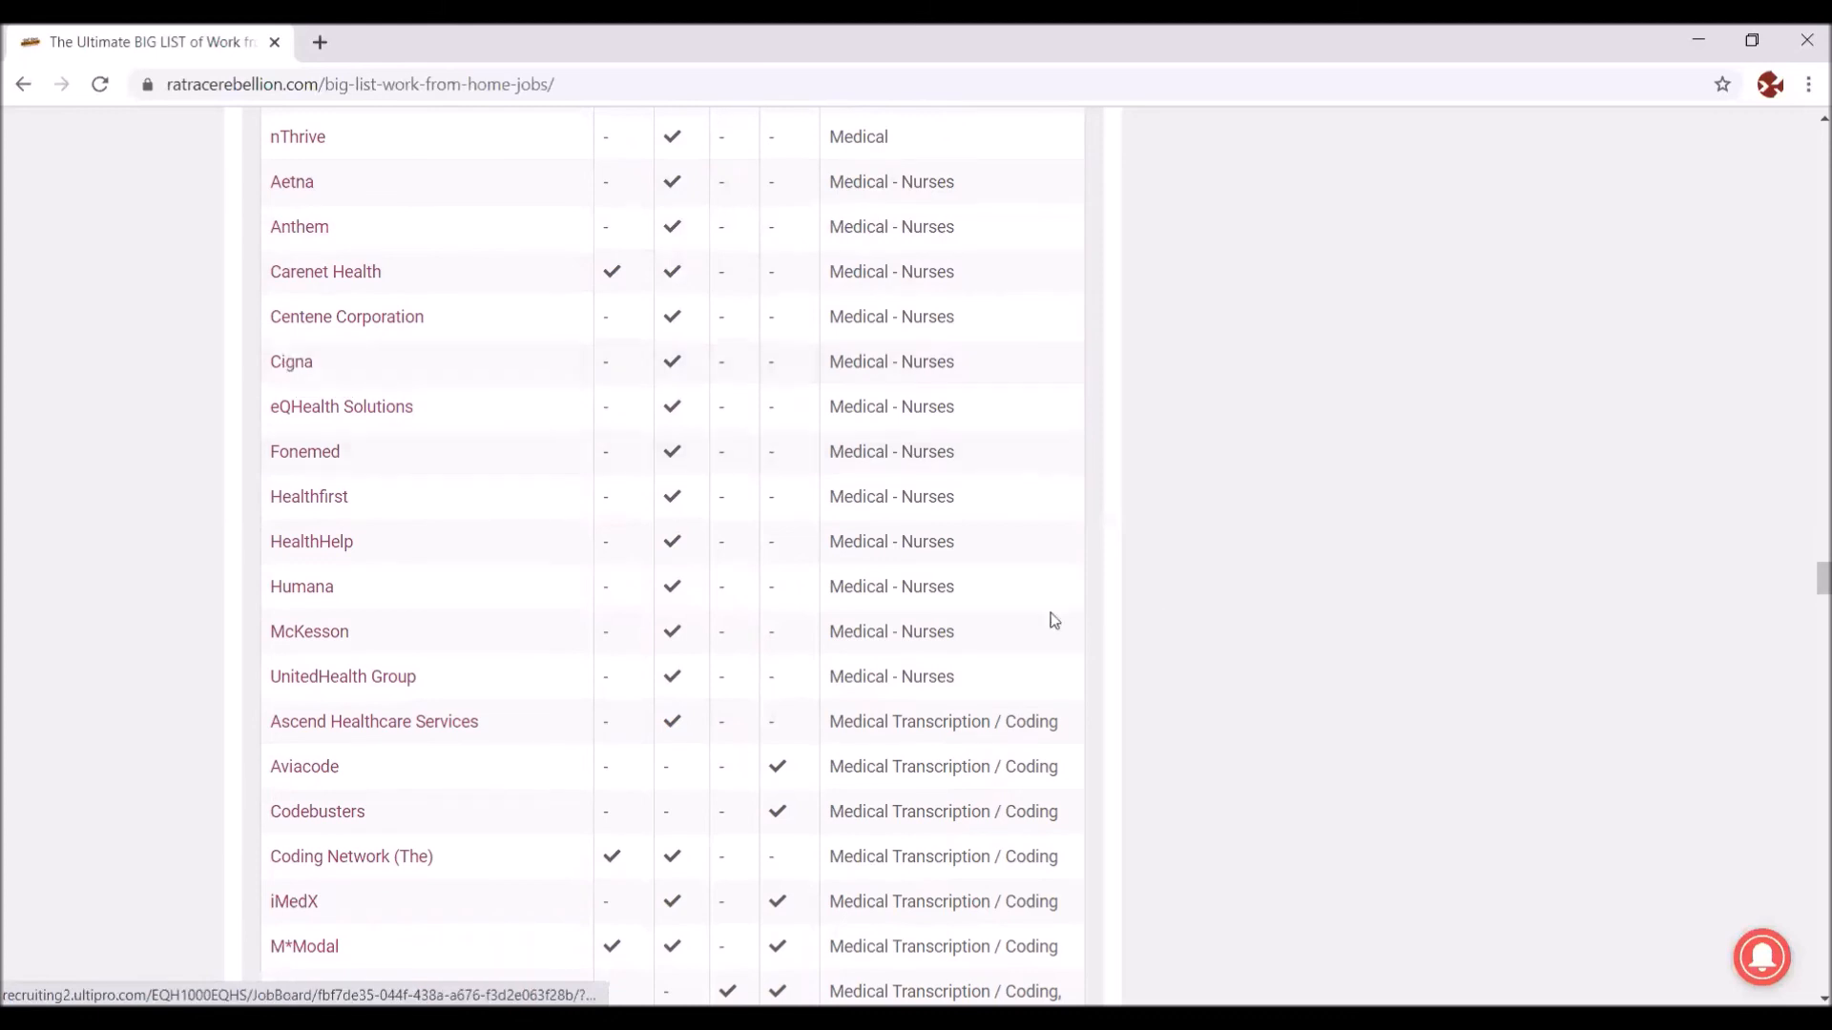
scroll(down, 3)
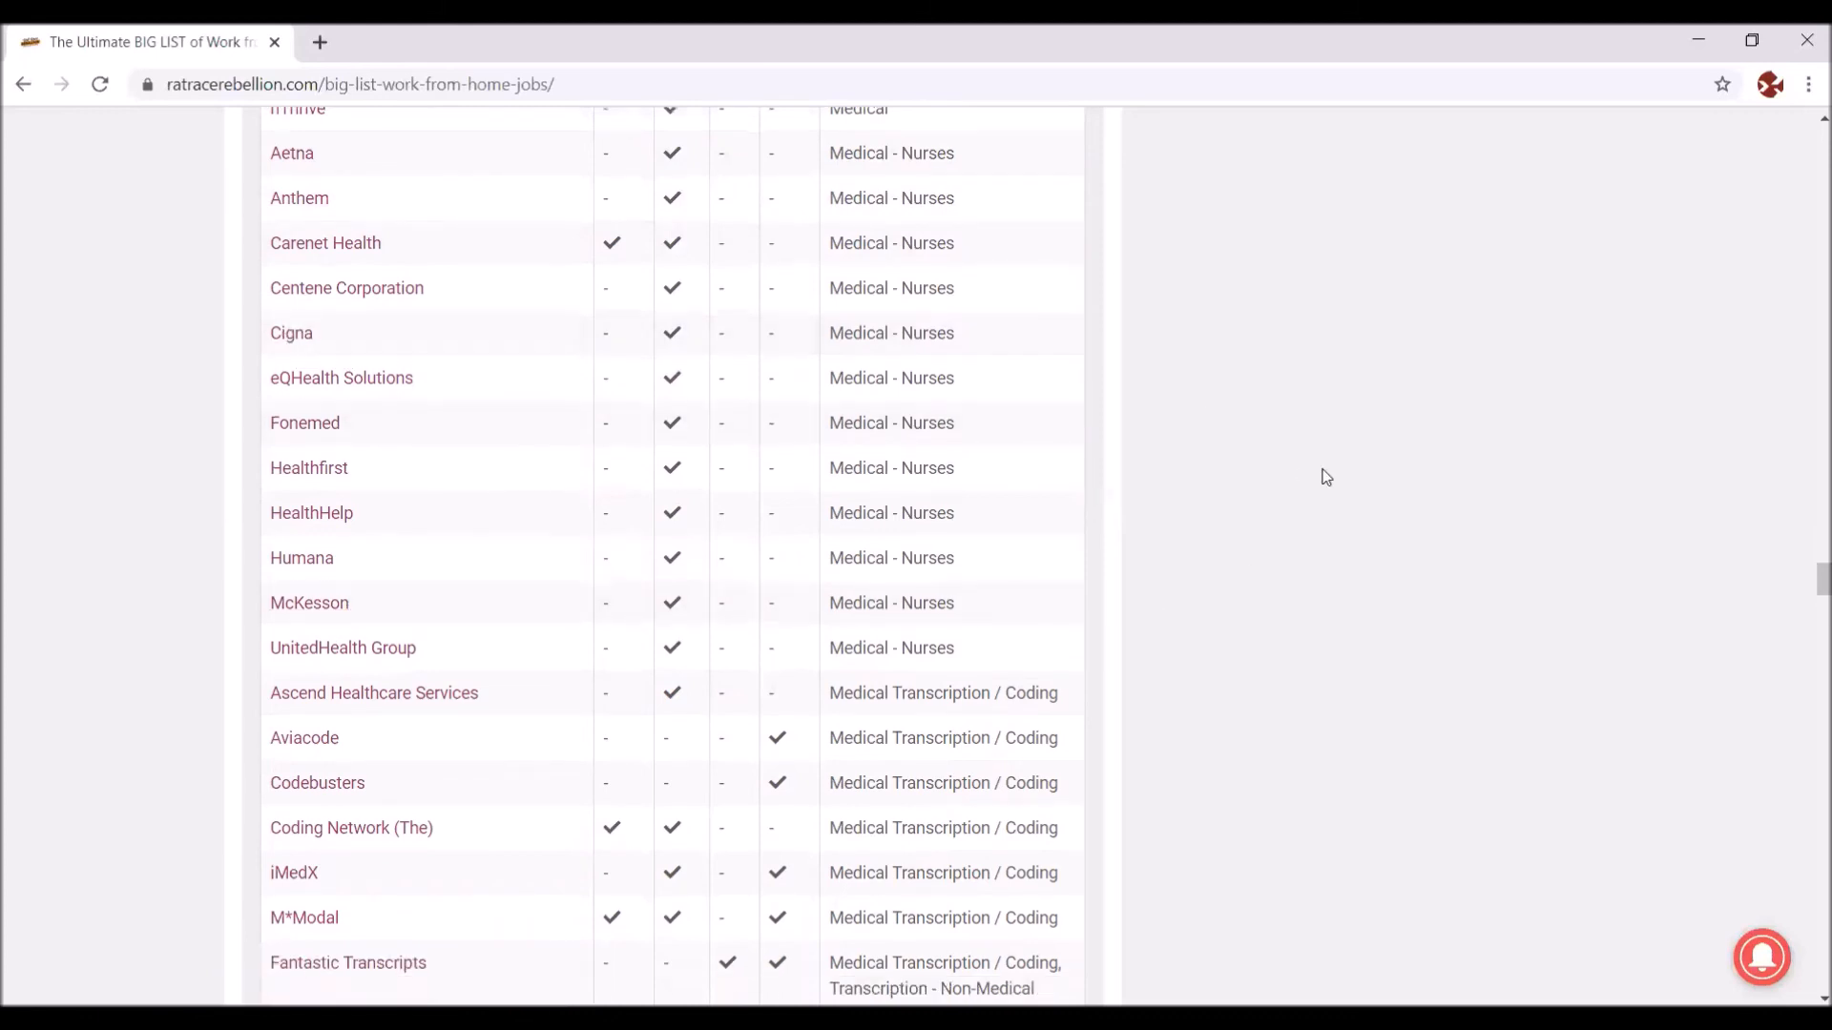
scroll(down, 3)
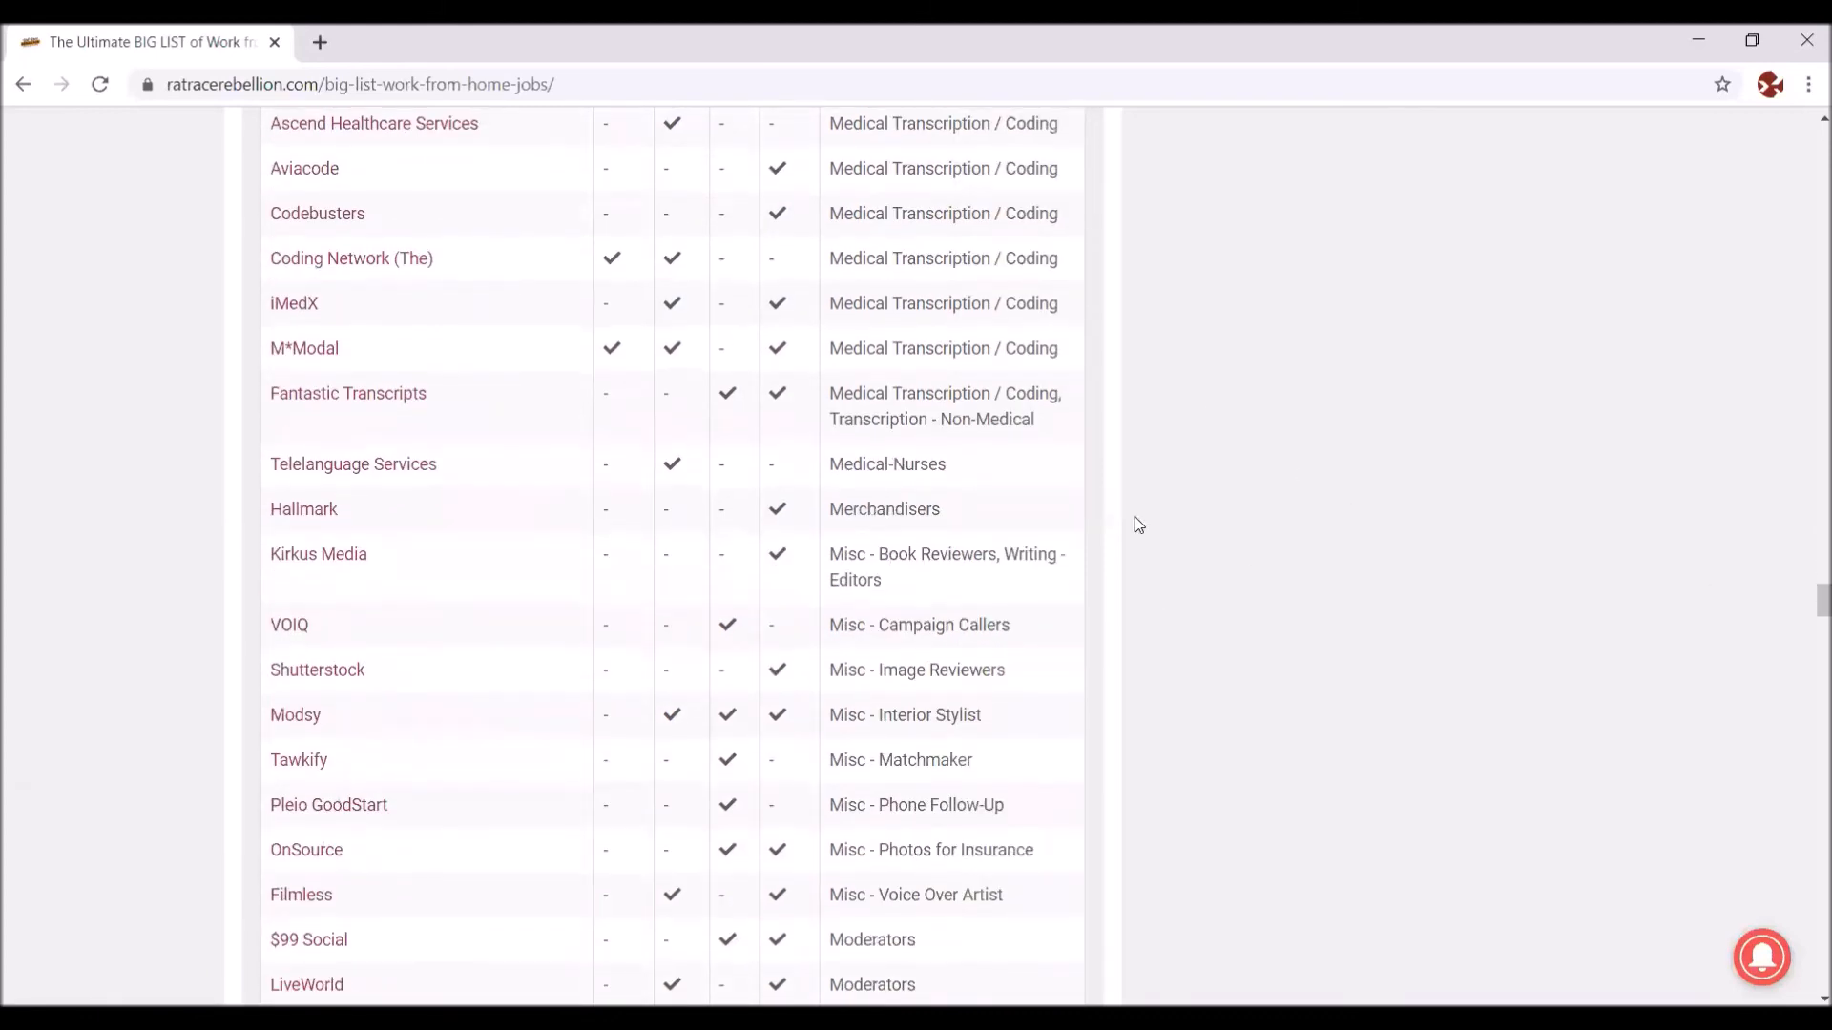
Step: Glance at Mystery Shopping, then return to the page's site header and title
scroll(down, 3)
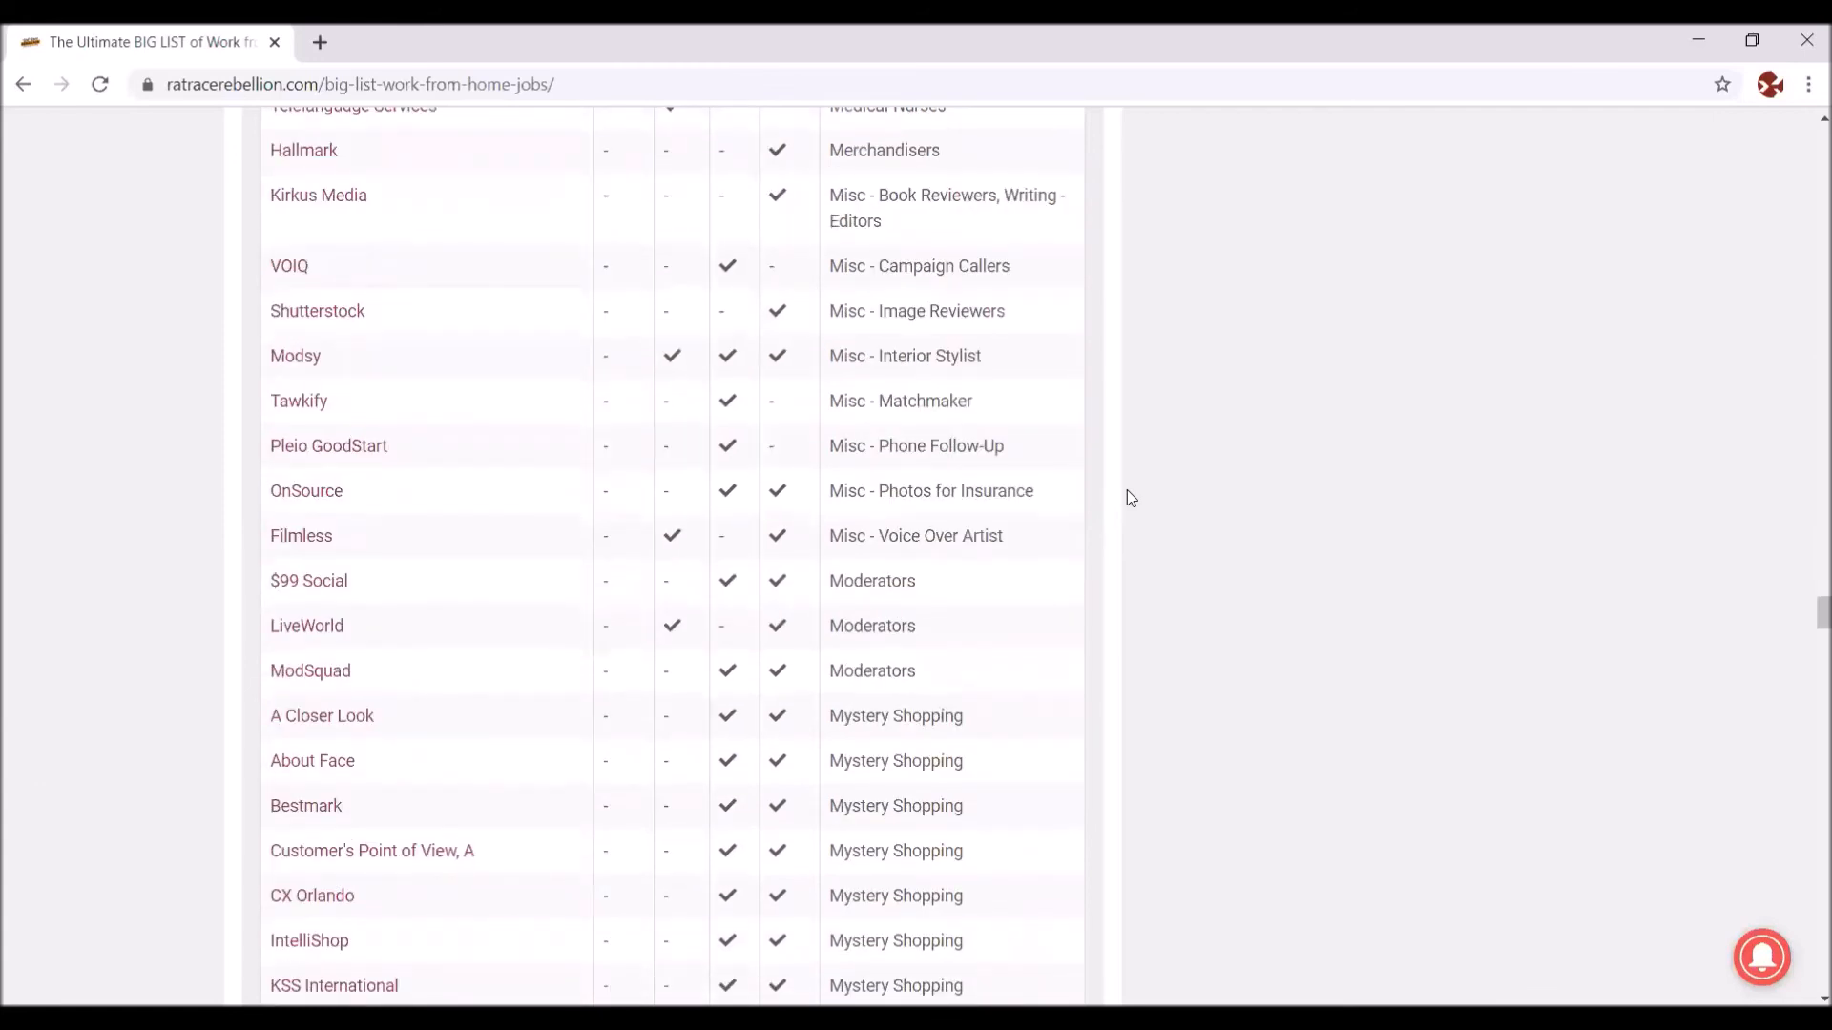
scroll(up, 3)
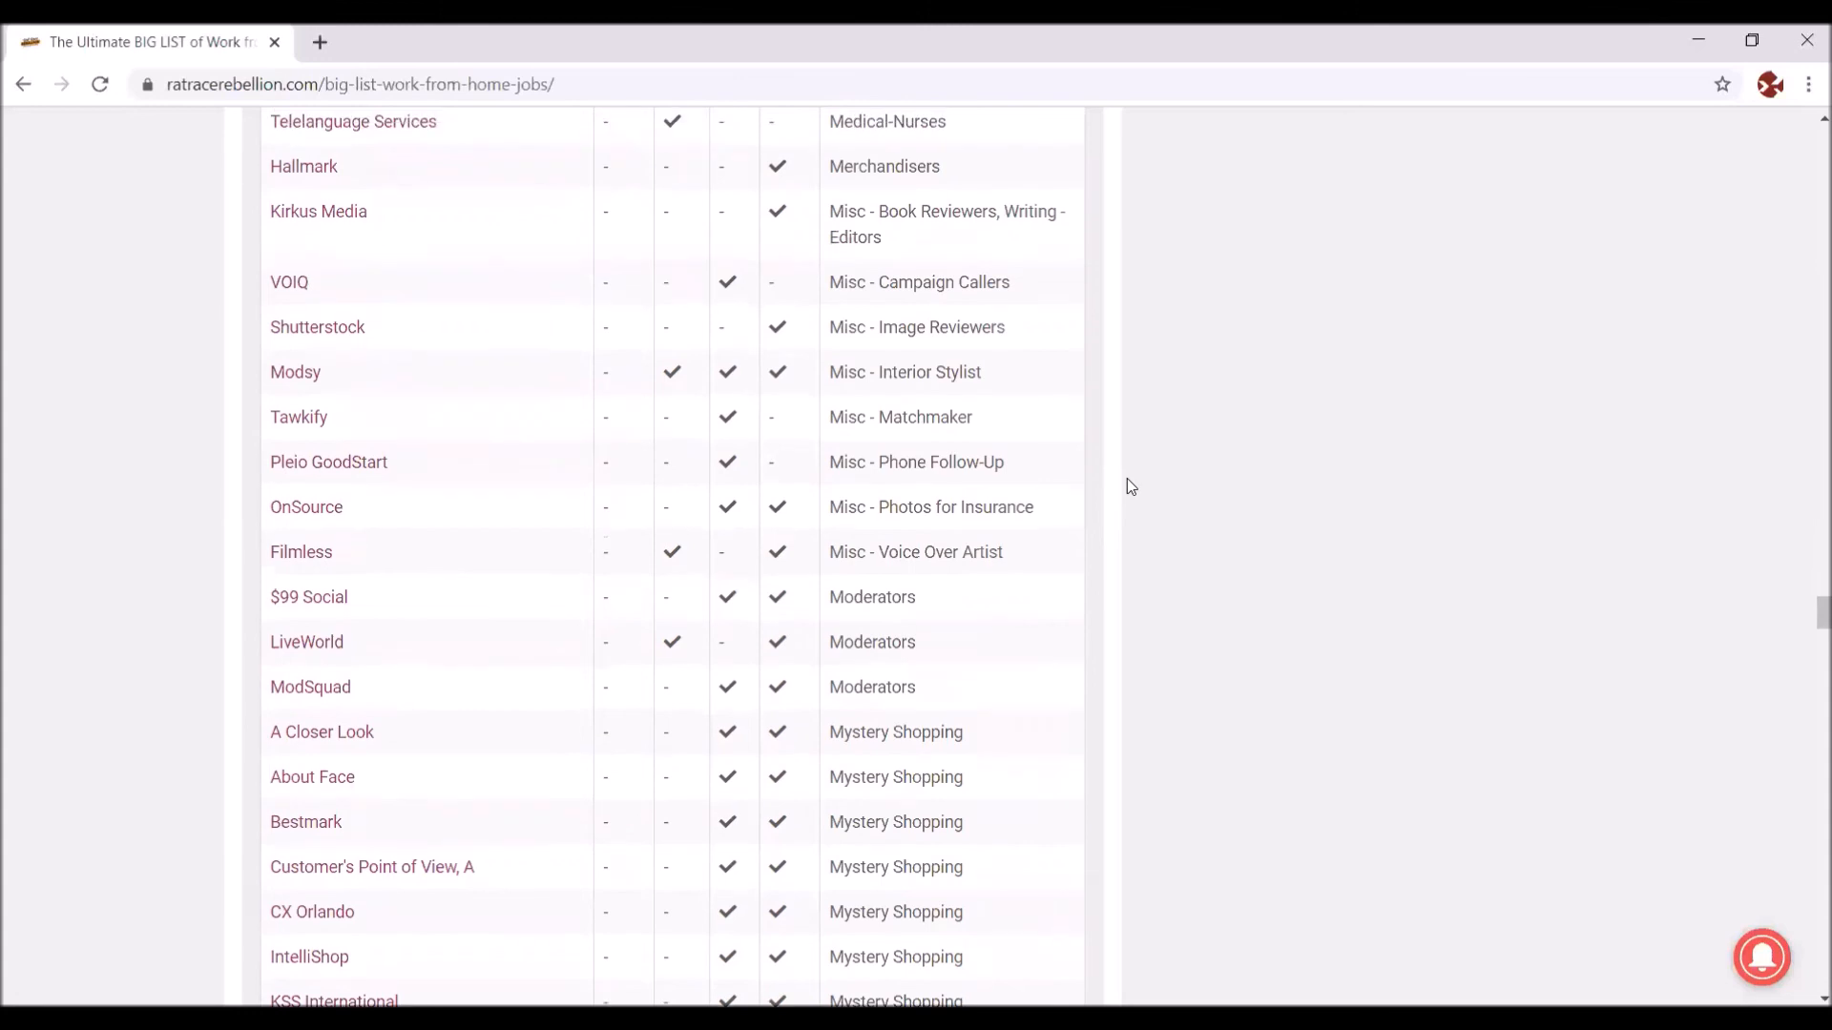
scroll(up, 3)
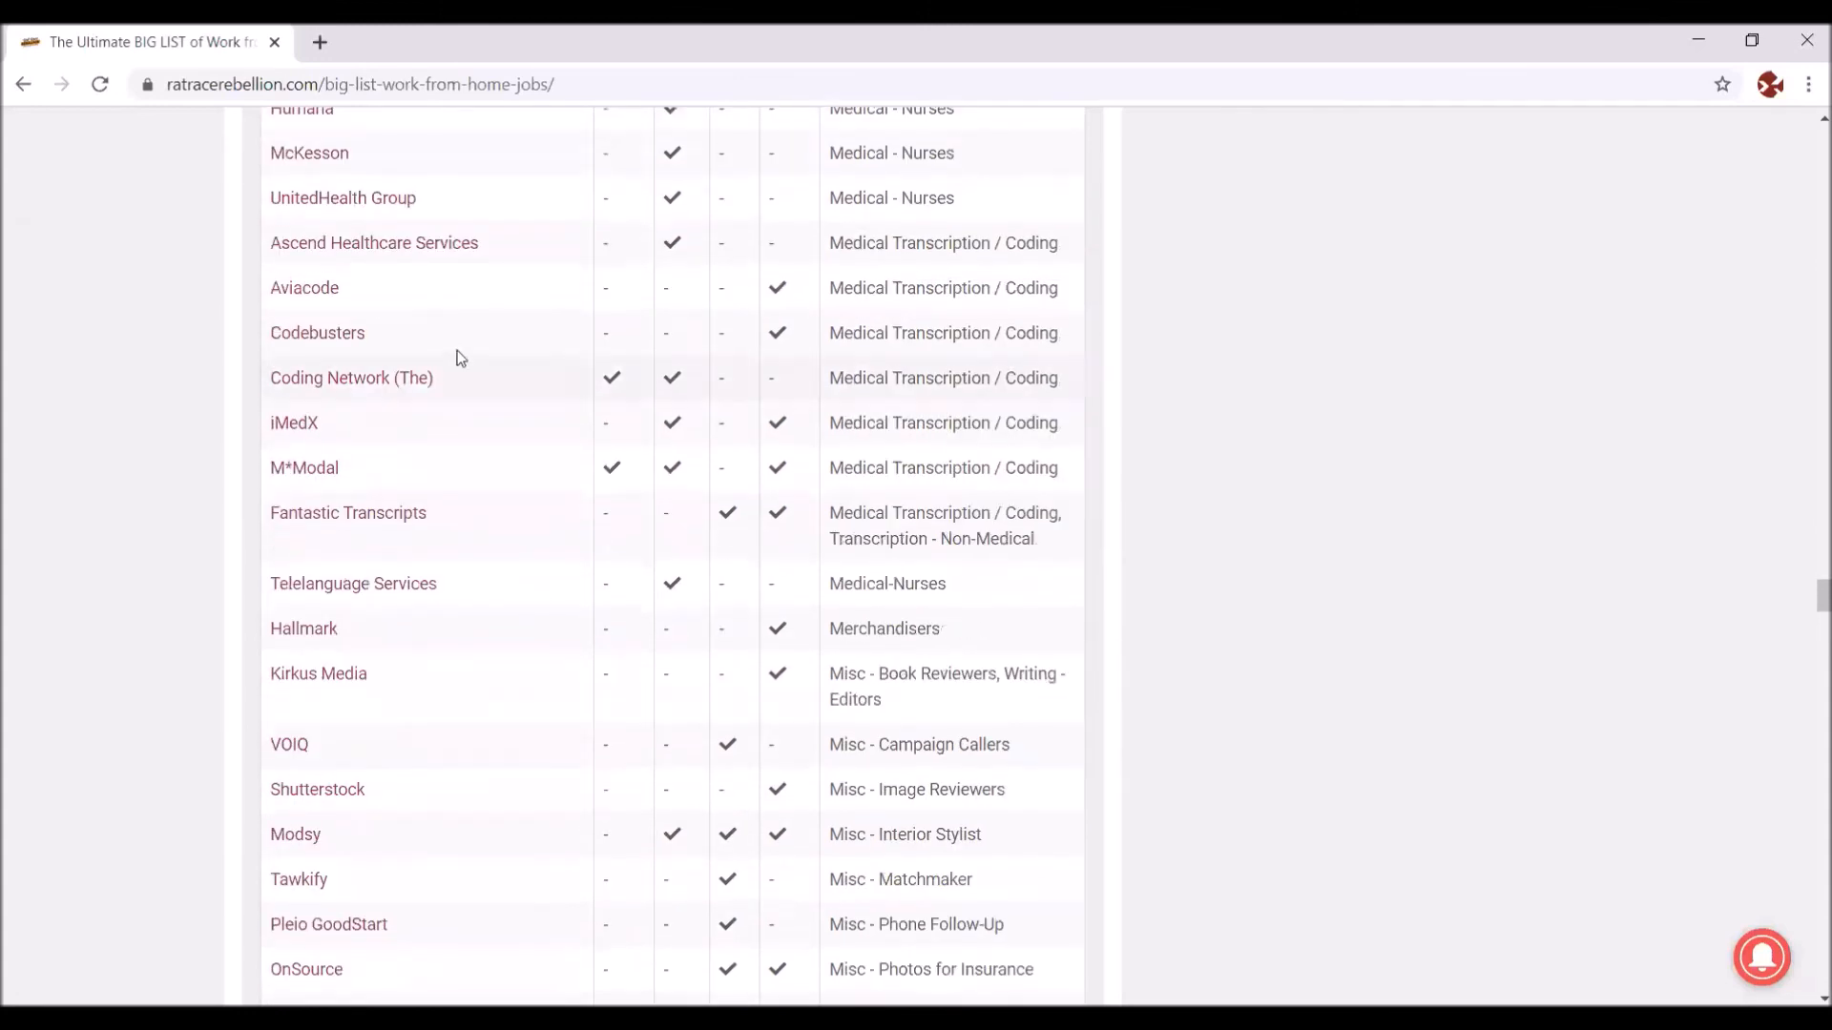
mouse_move(305, 288)
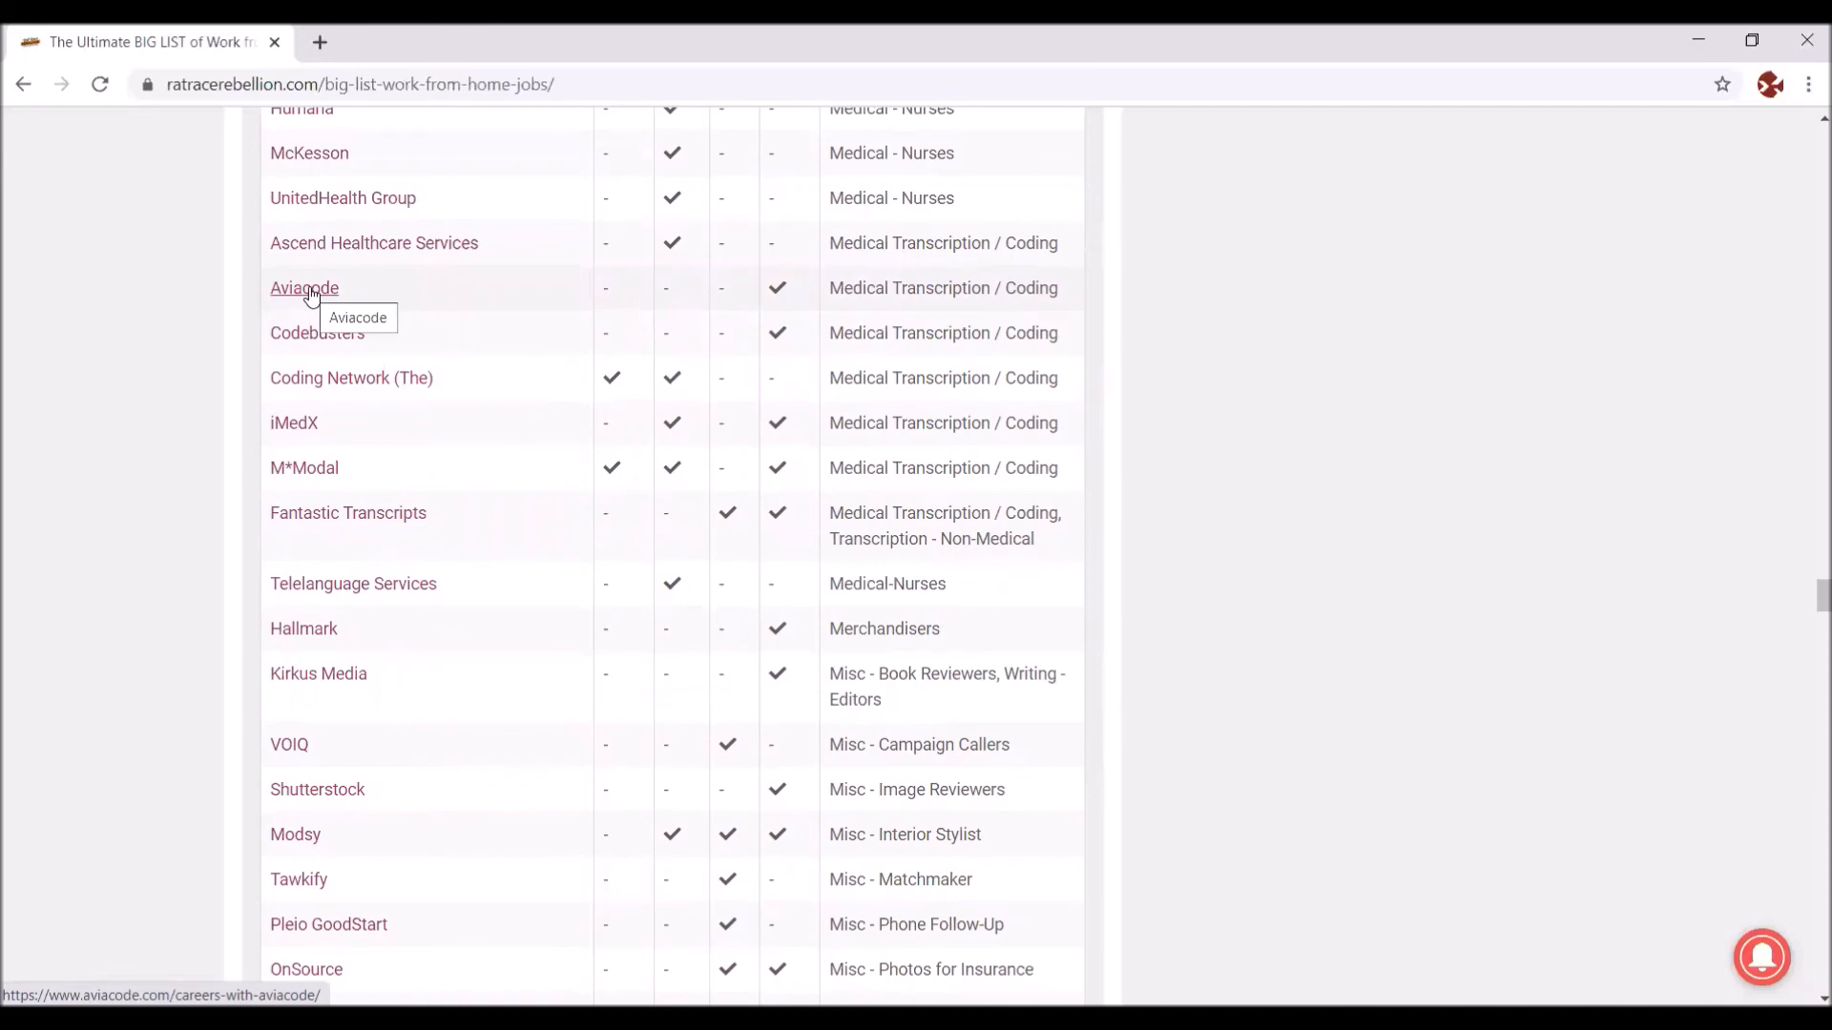
mouse_move(1804, 597)
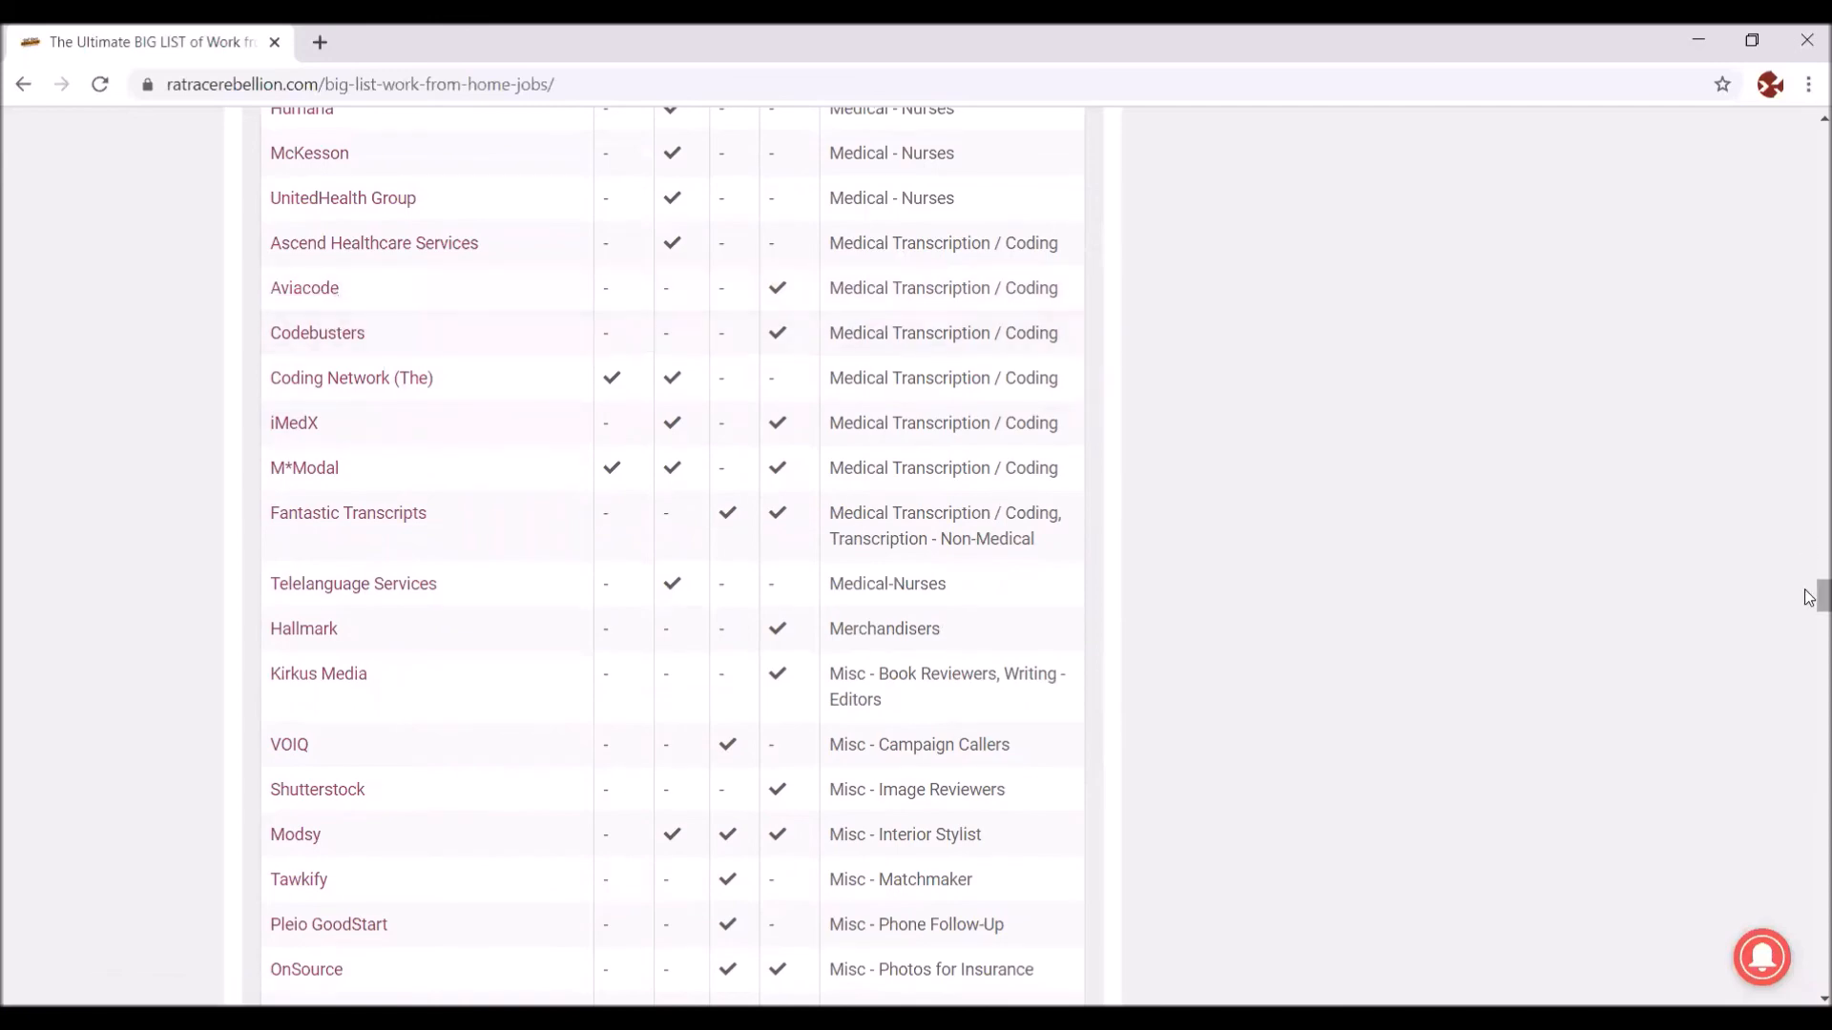
scroll(up, 3)
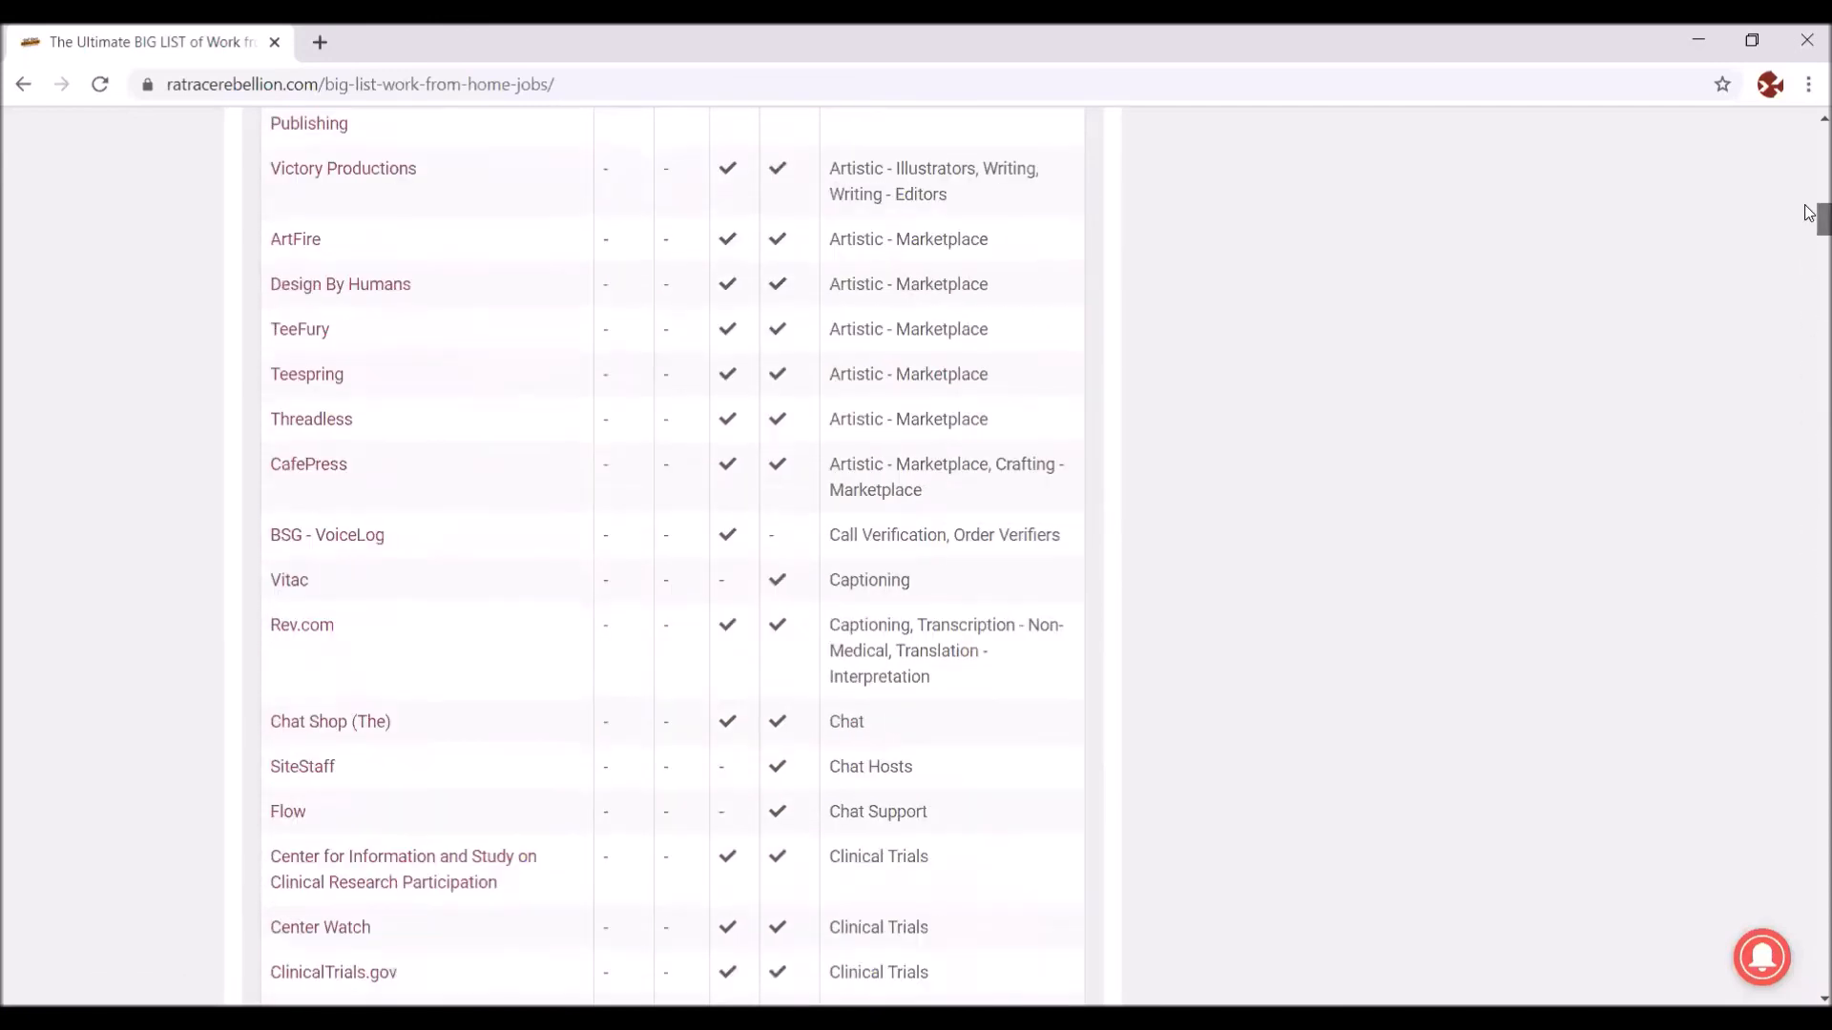
scroll(up, 3)
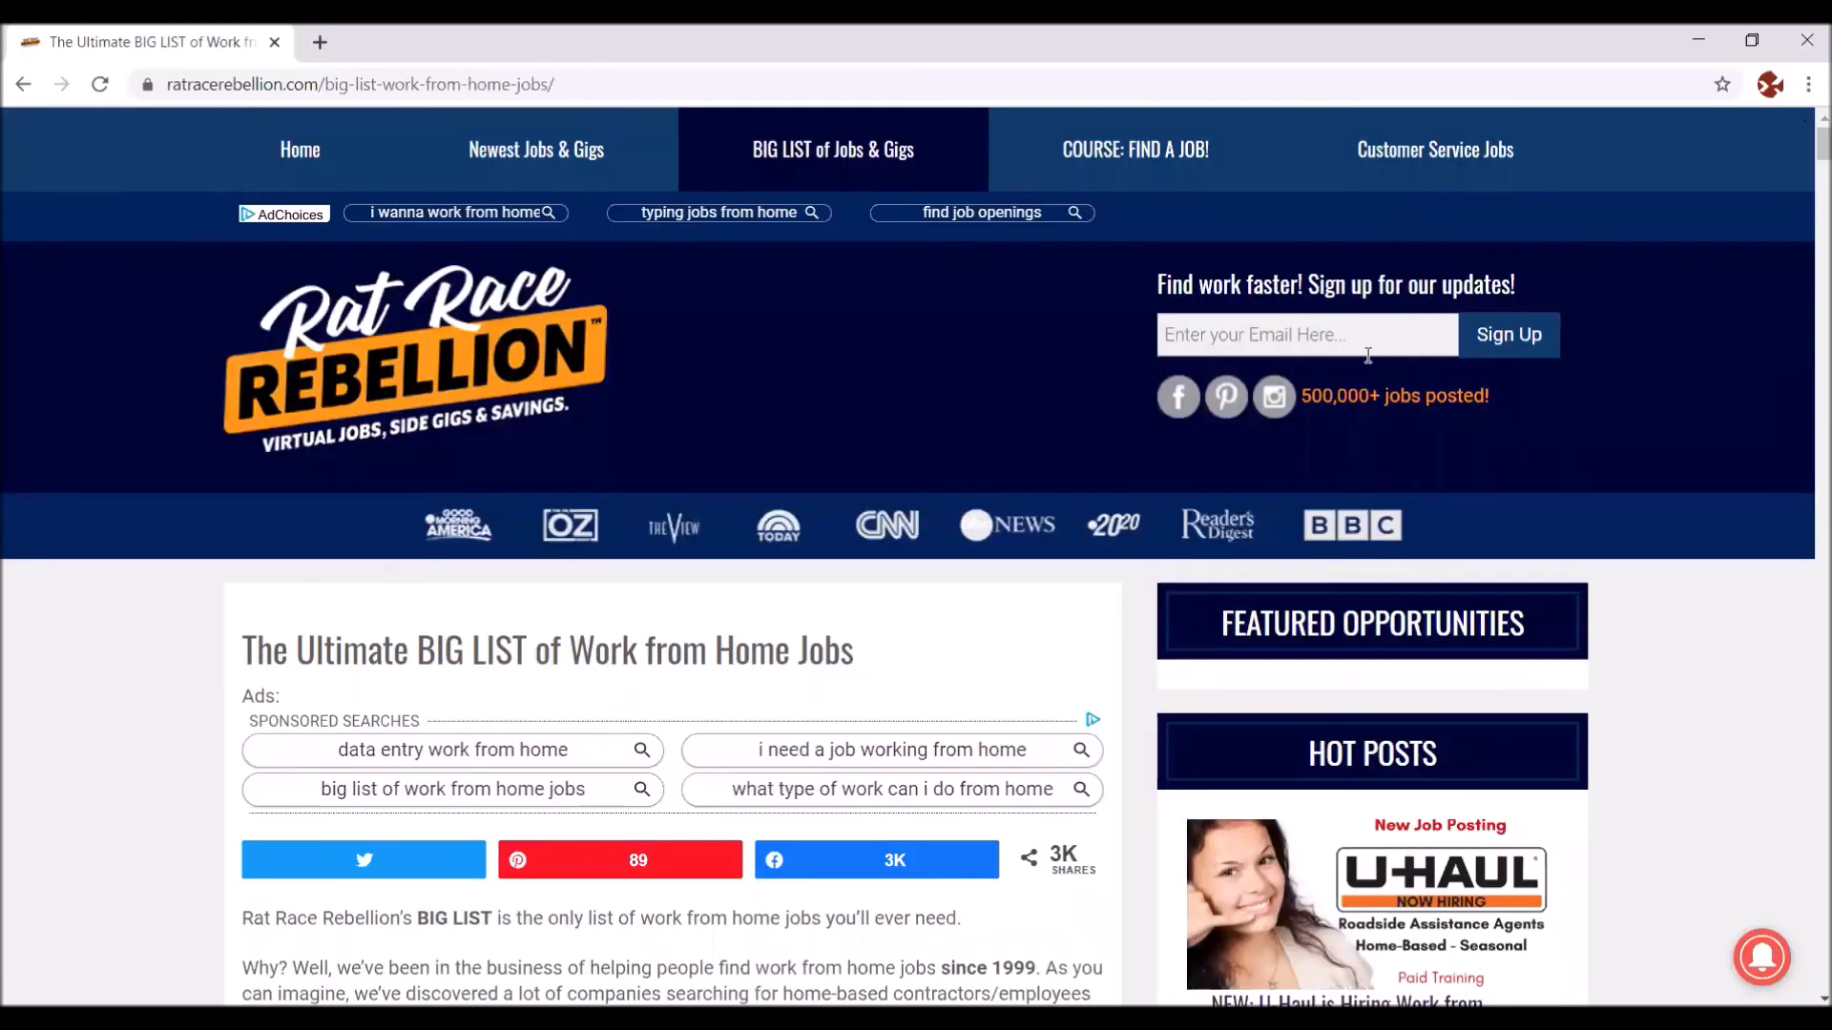
mouse_move(1593, 473)
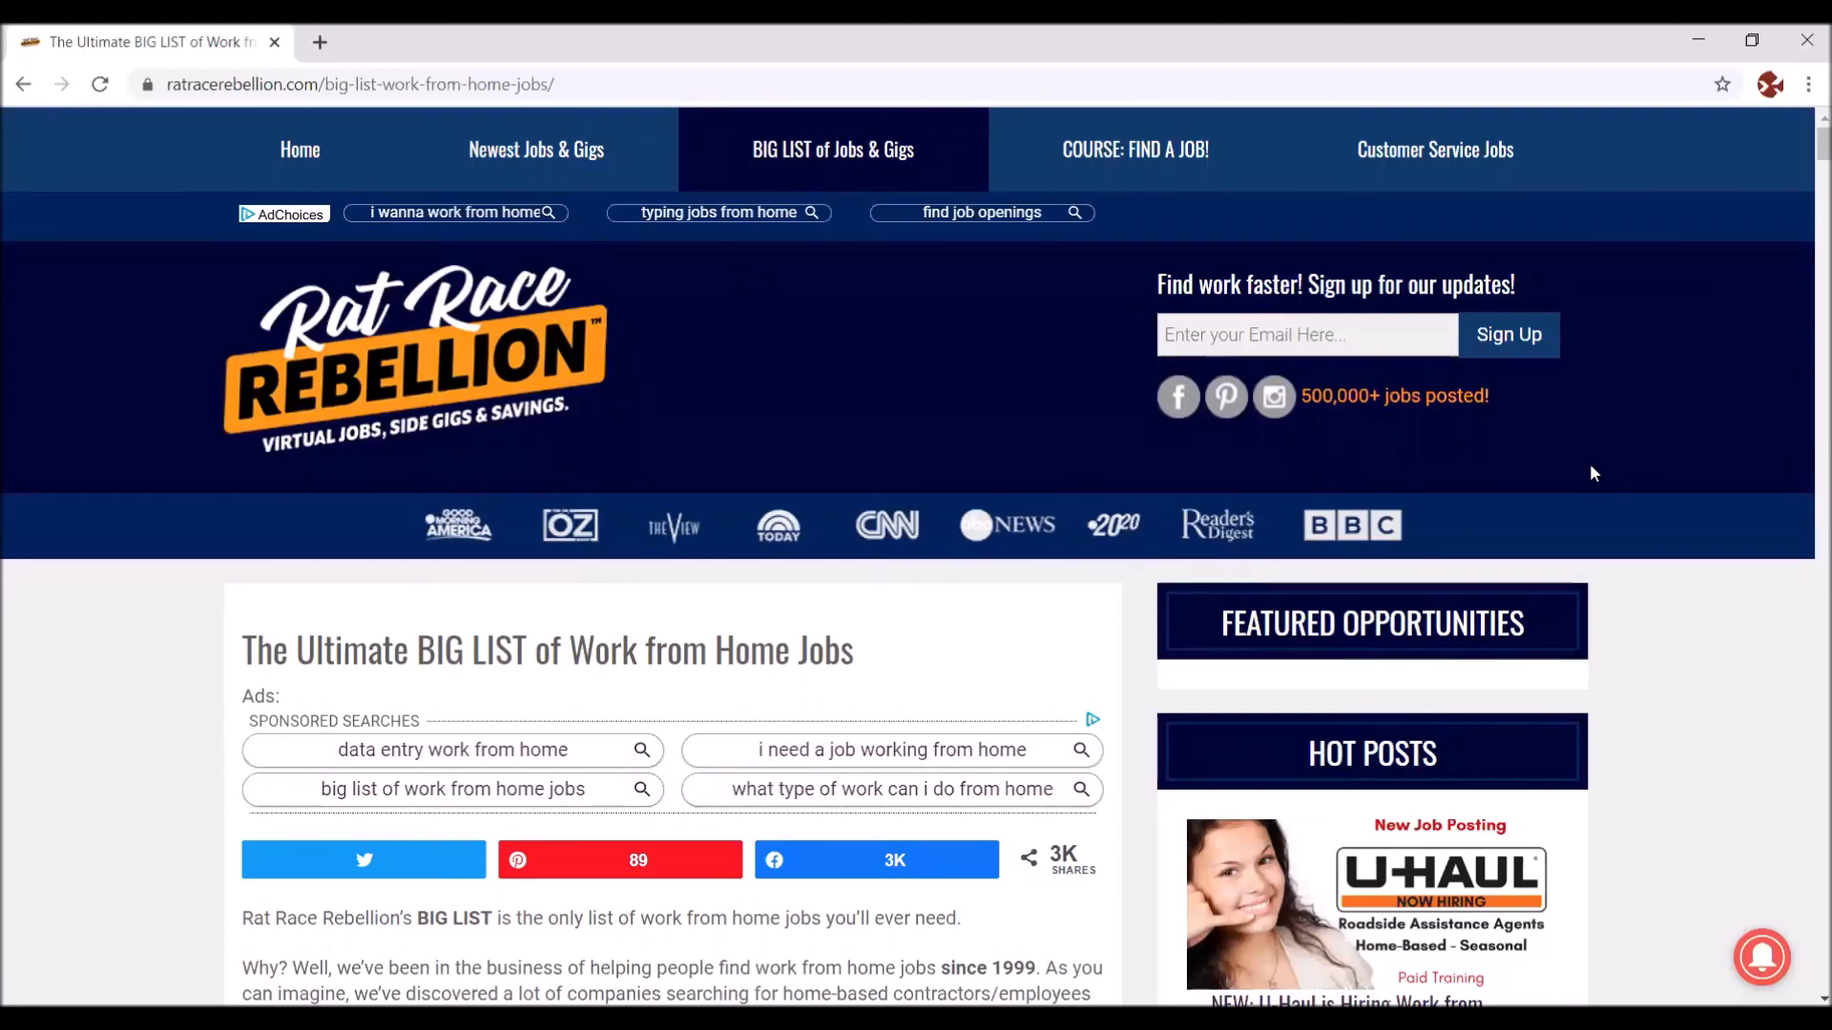
mouse_move(1575, 468)
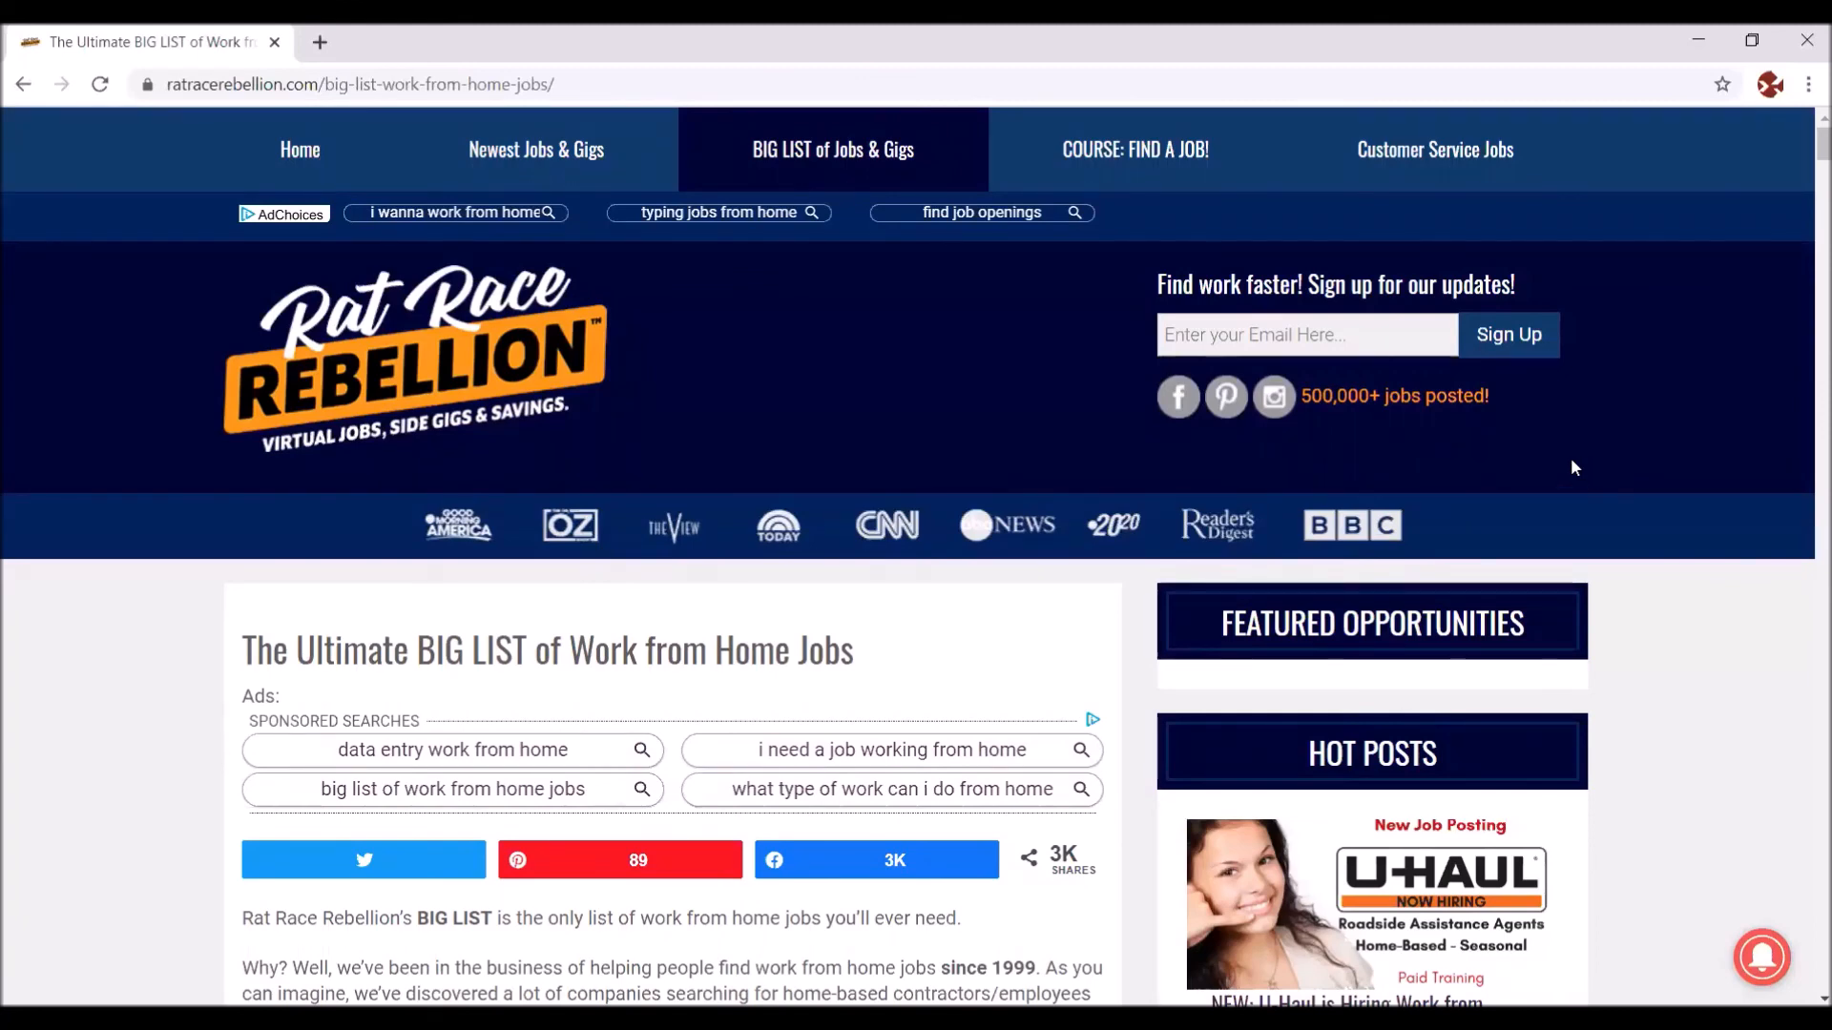
mouse_move(1109, 254)
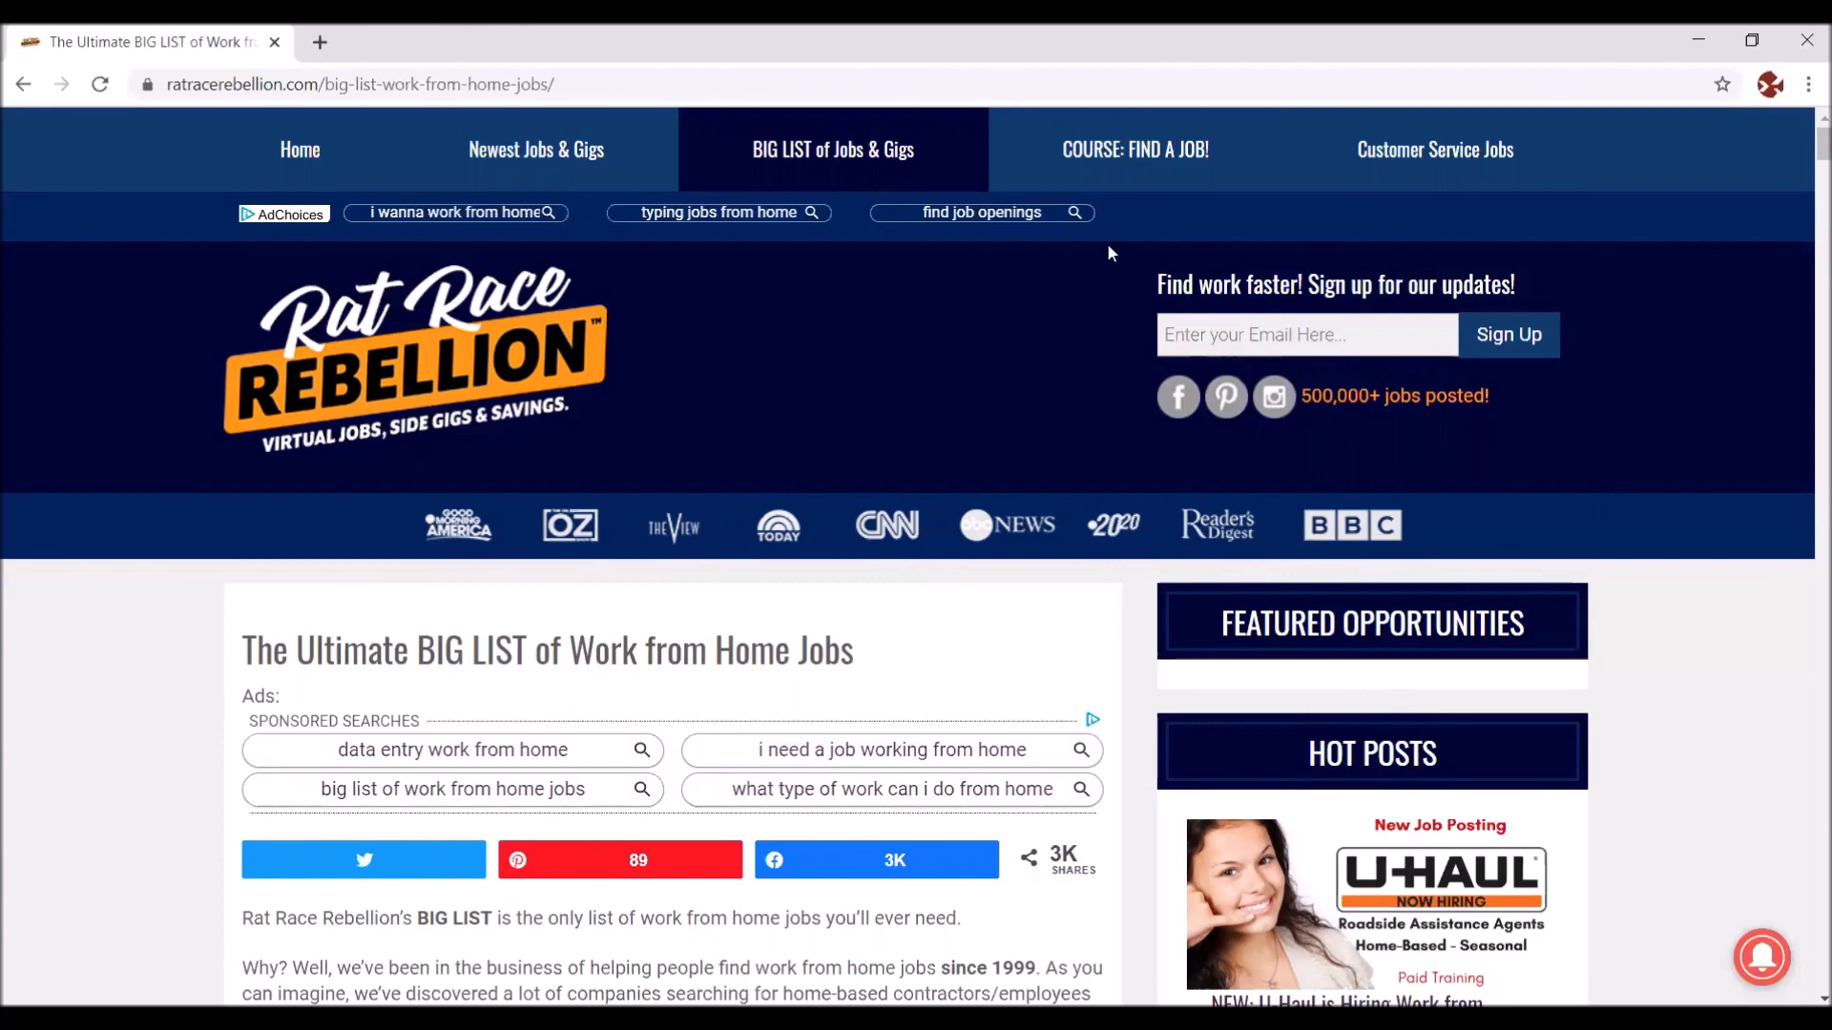
mouse_move(1112, 76)
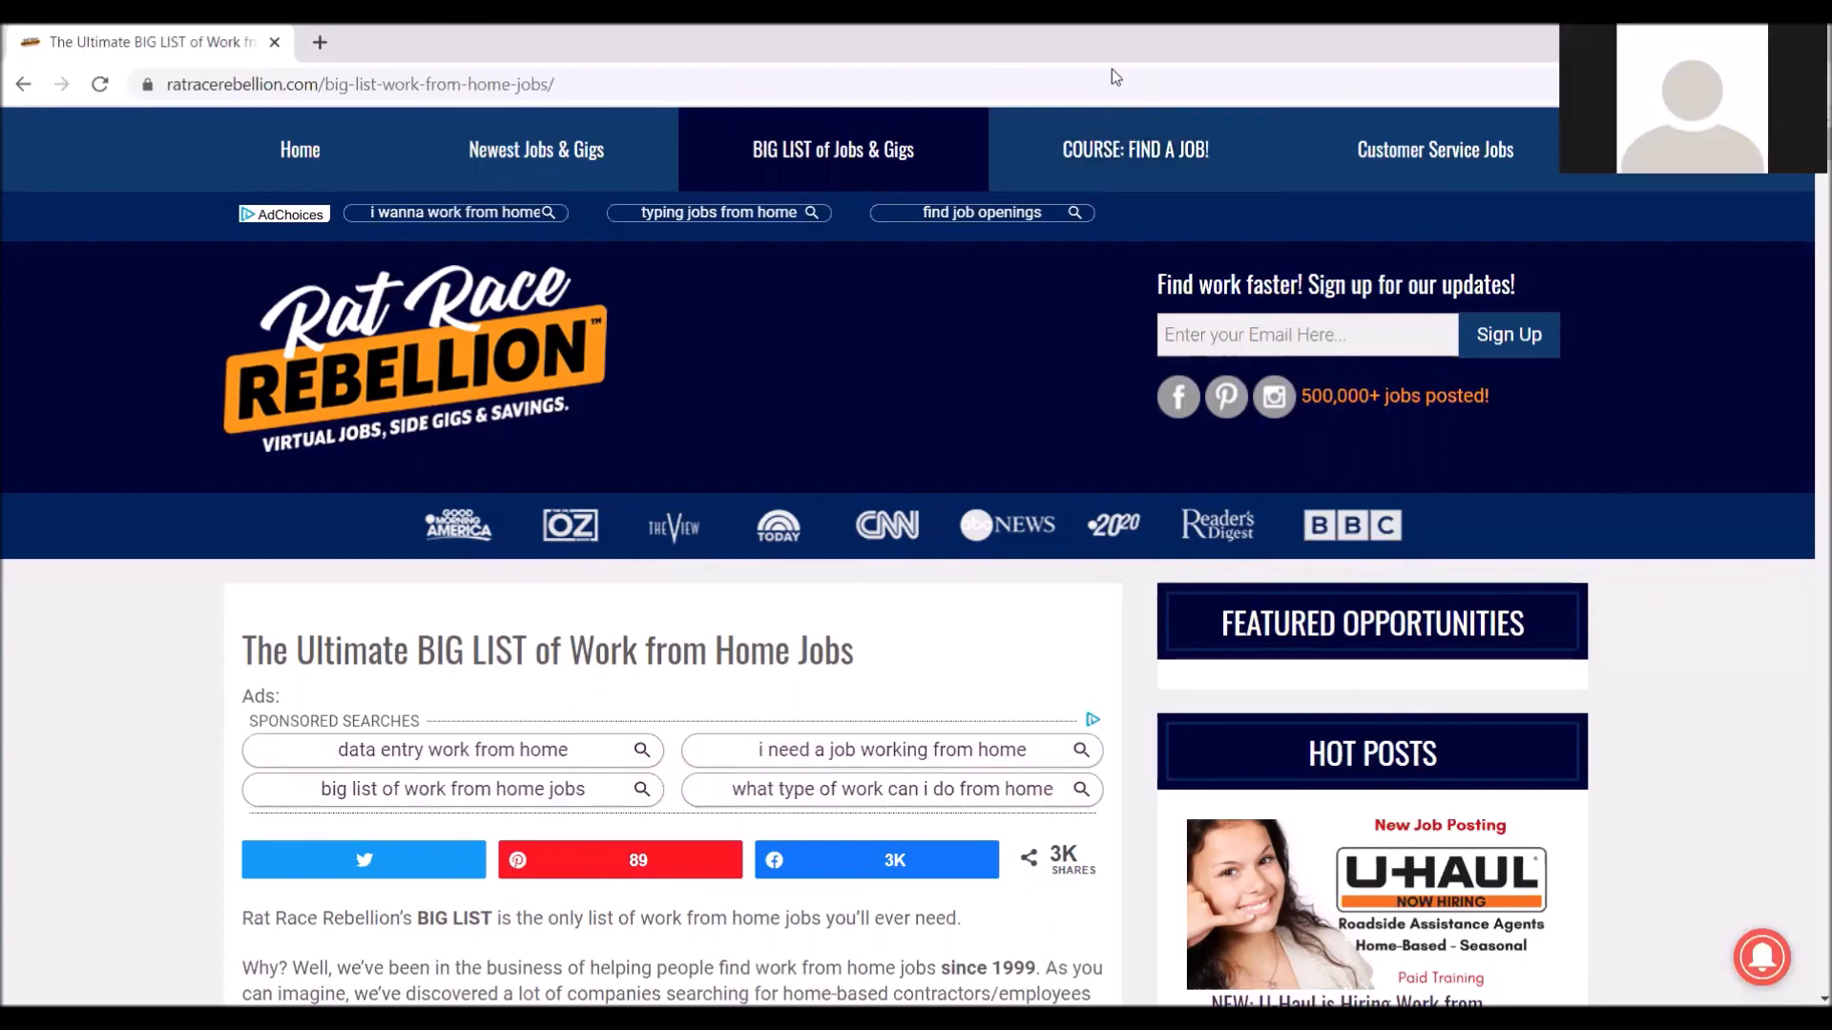
mouse_move(816, 331)
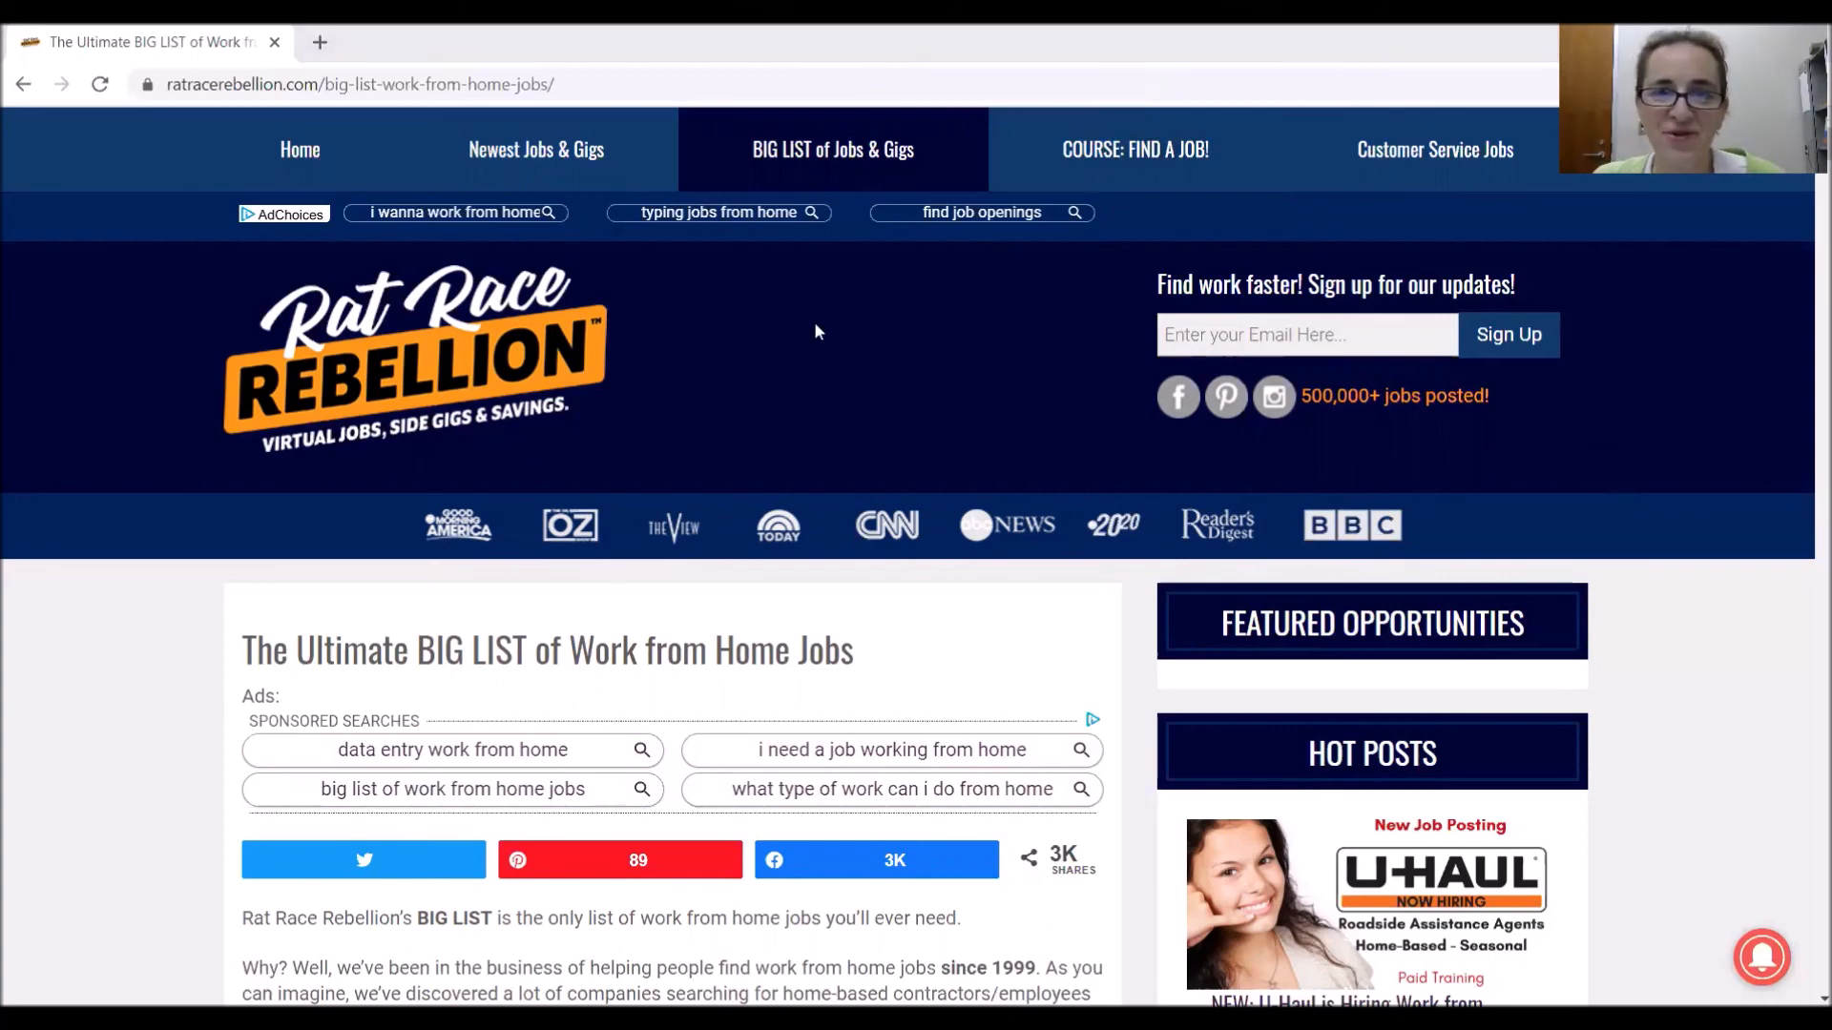